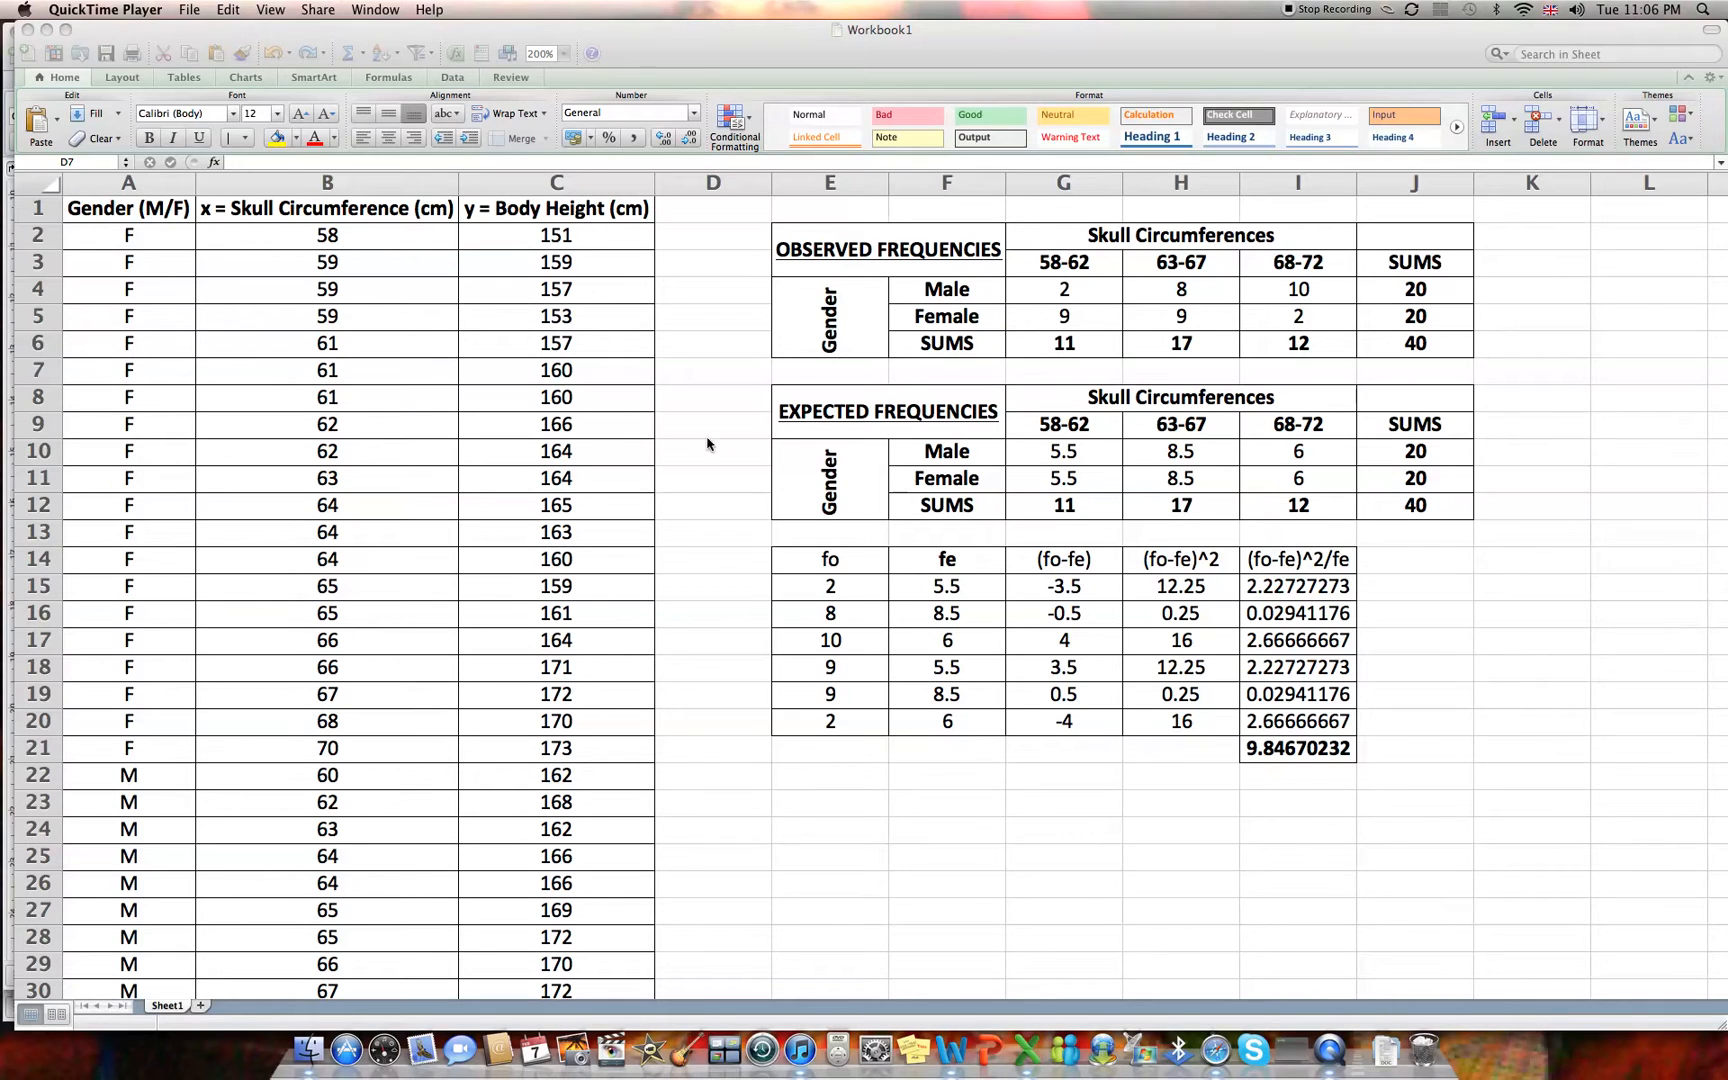
mouse_move(708, 426)
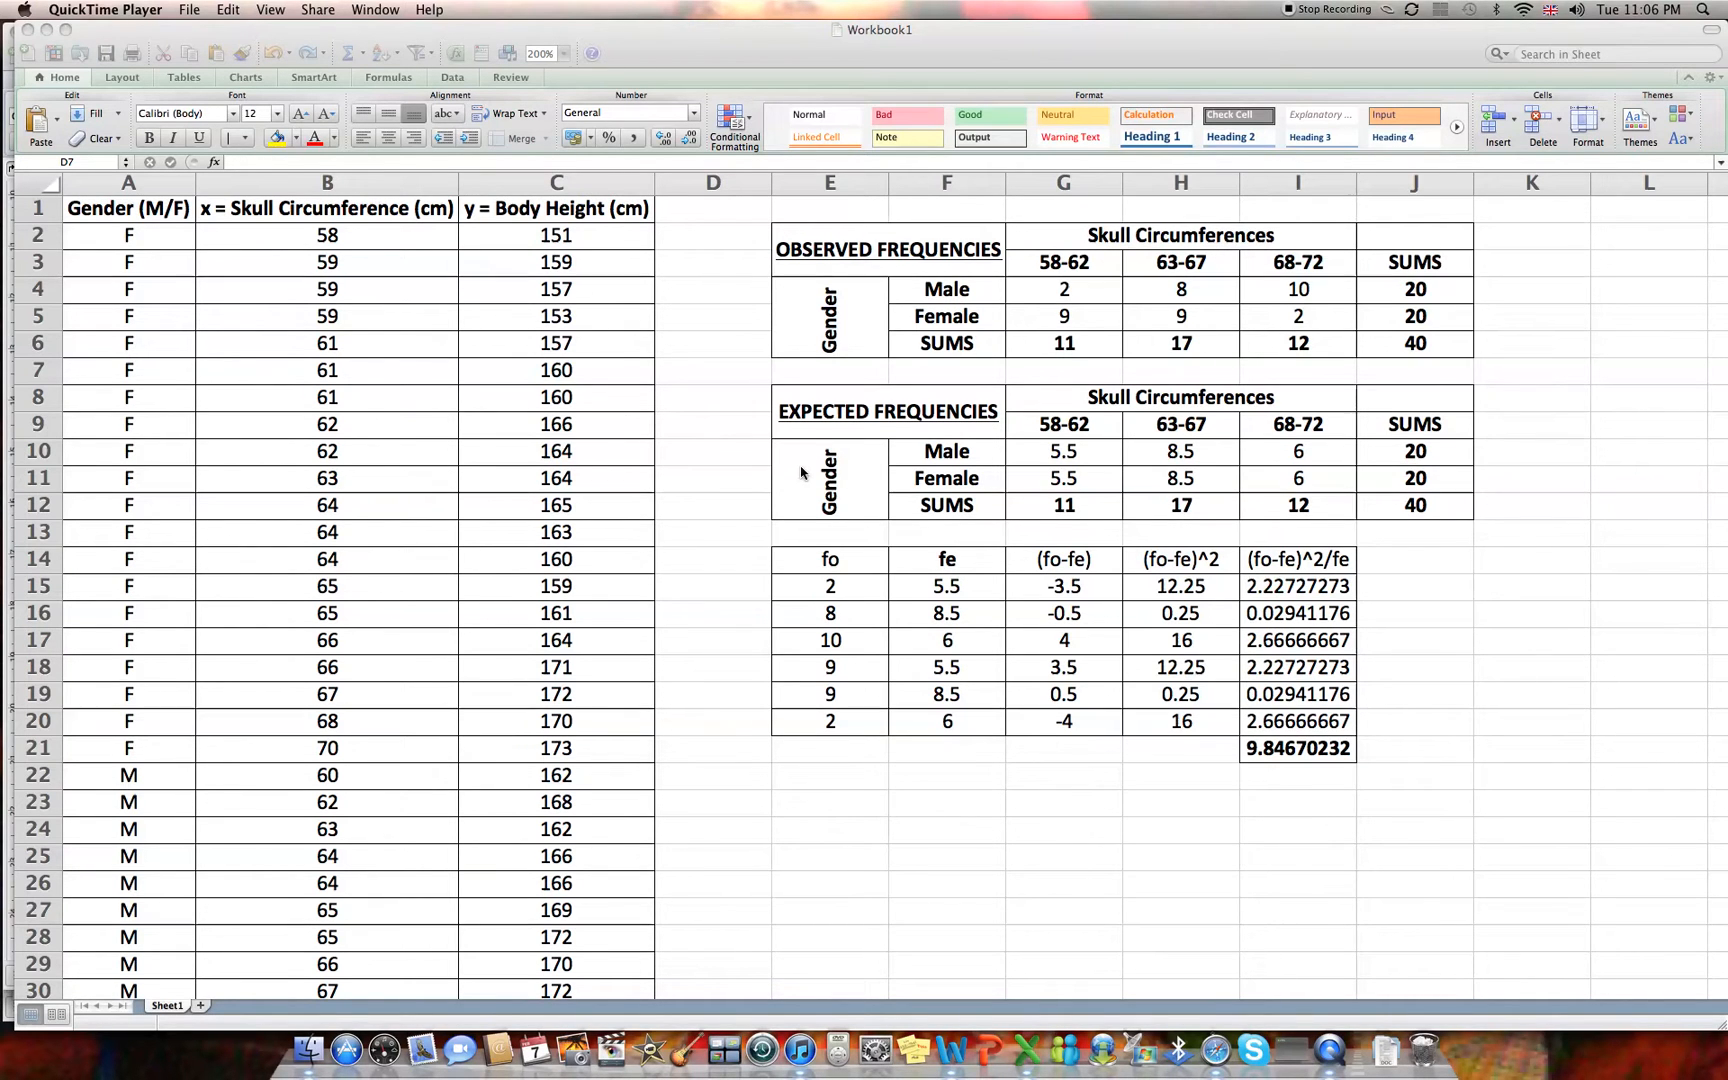
mouse_move(976, 282)
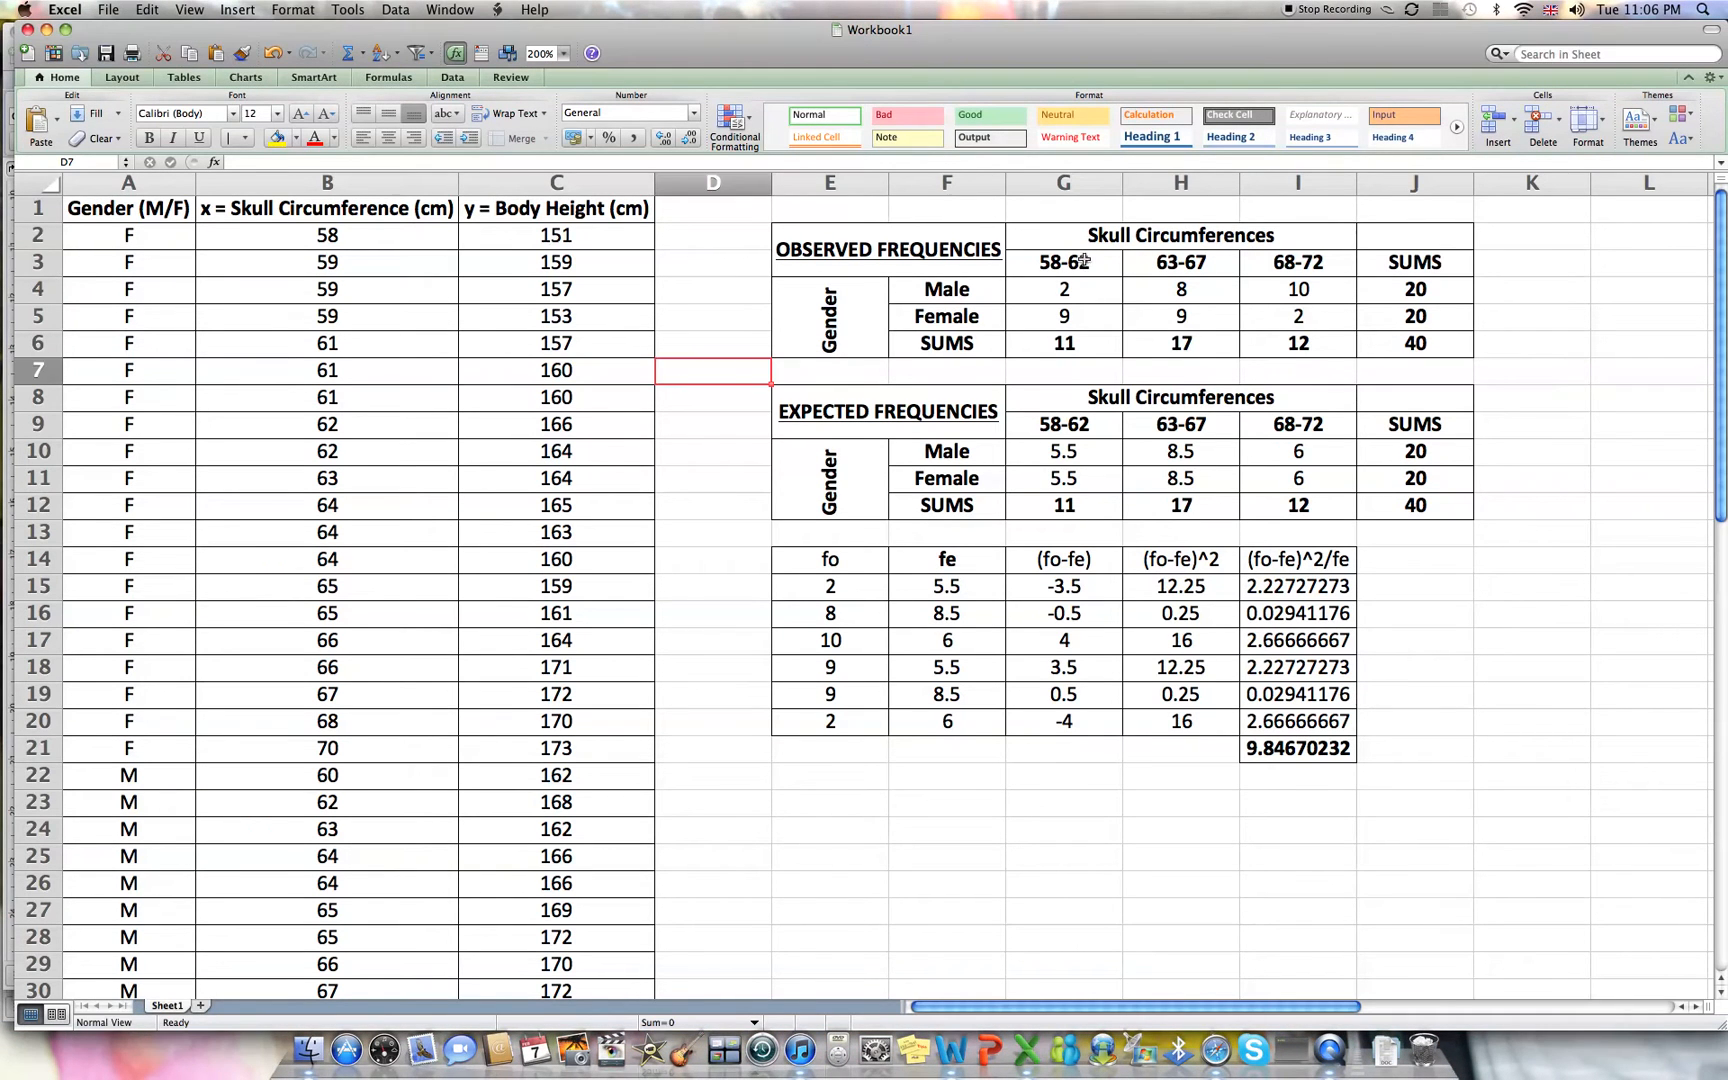
Change the circumference range headings to 58-64 and 65-72.
left_click(1062, 262)
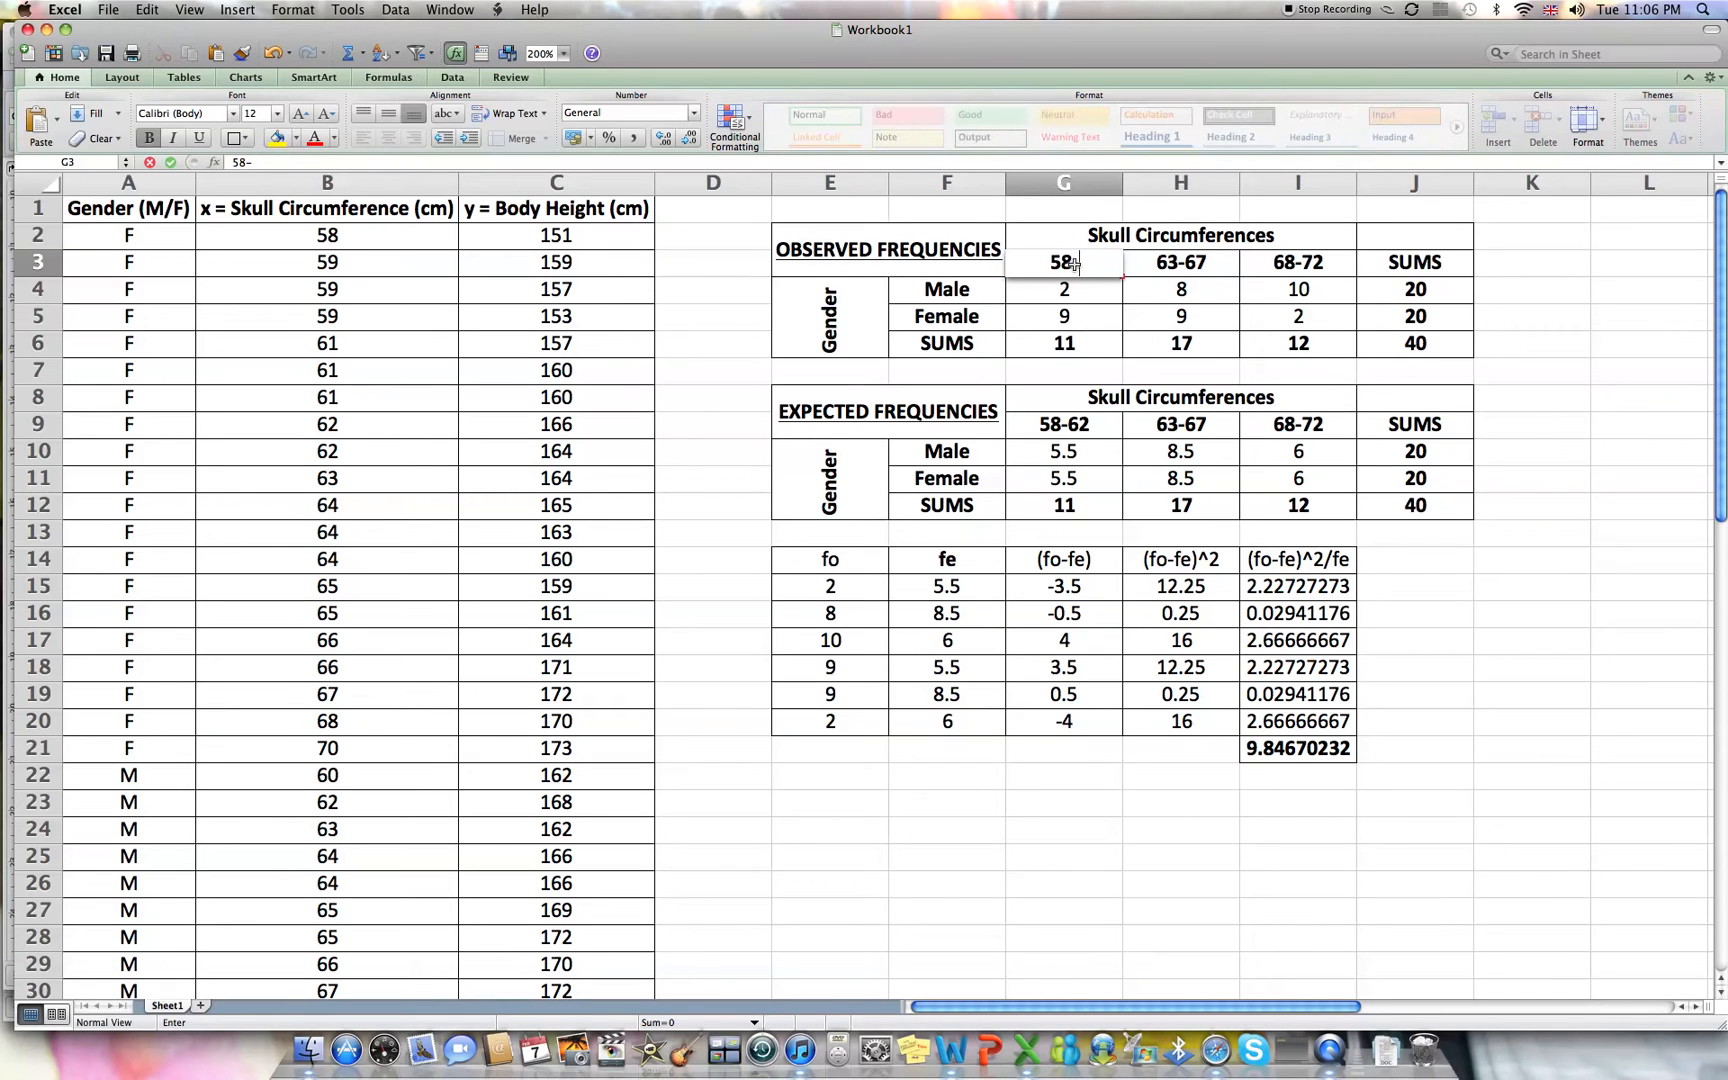
type("64")
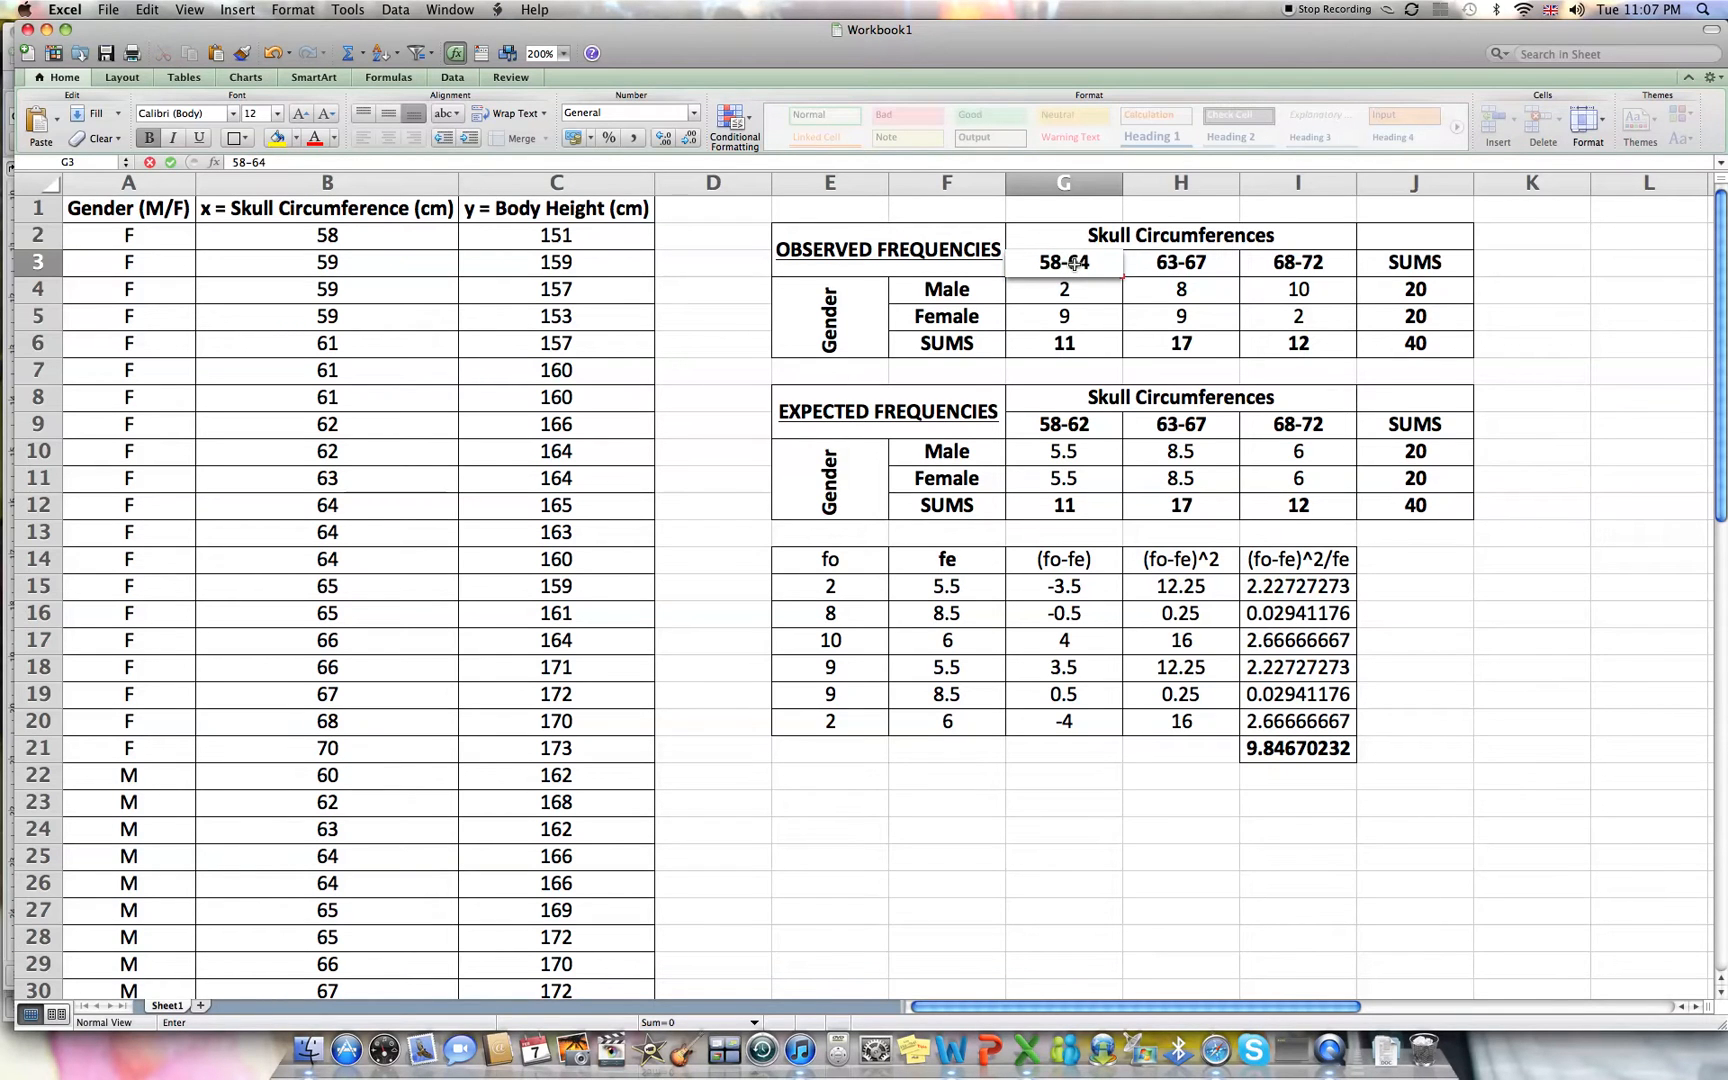
left_click(1180, 262)
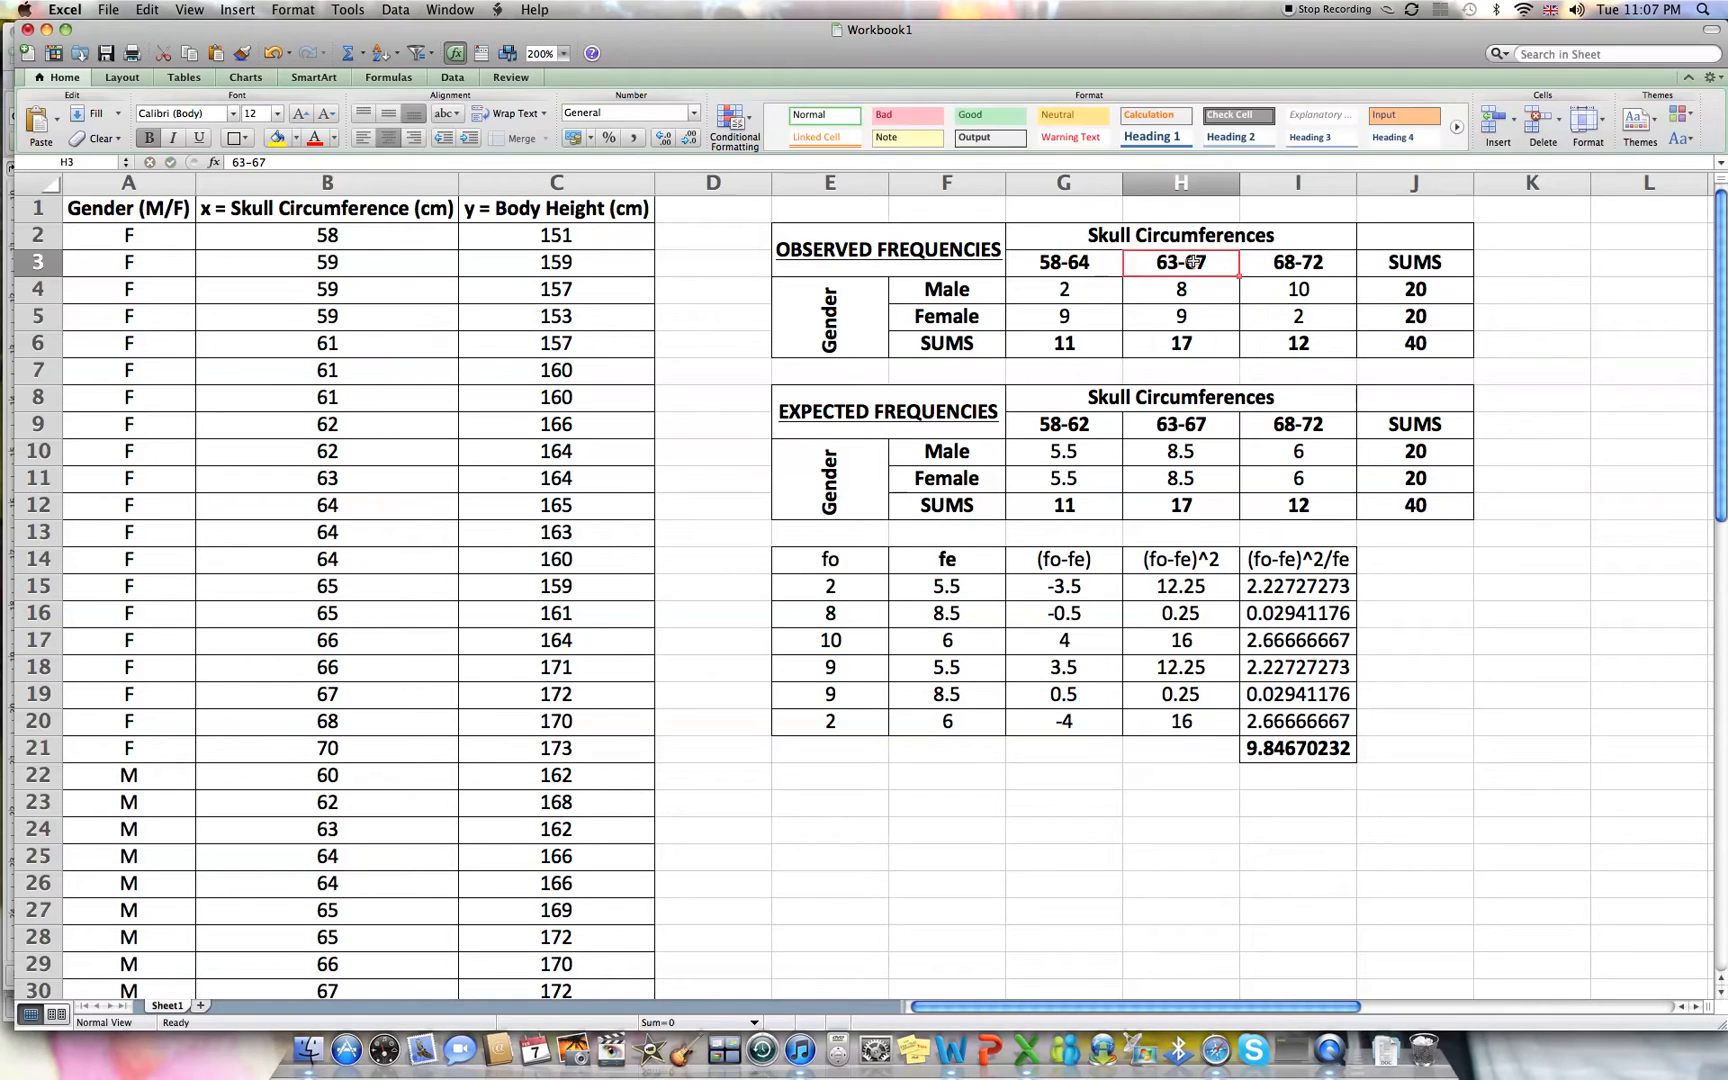
type("65")
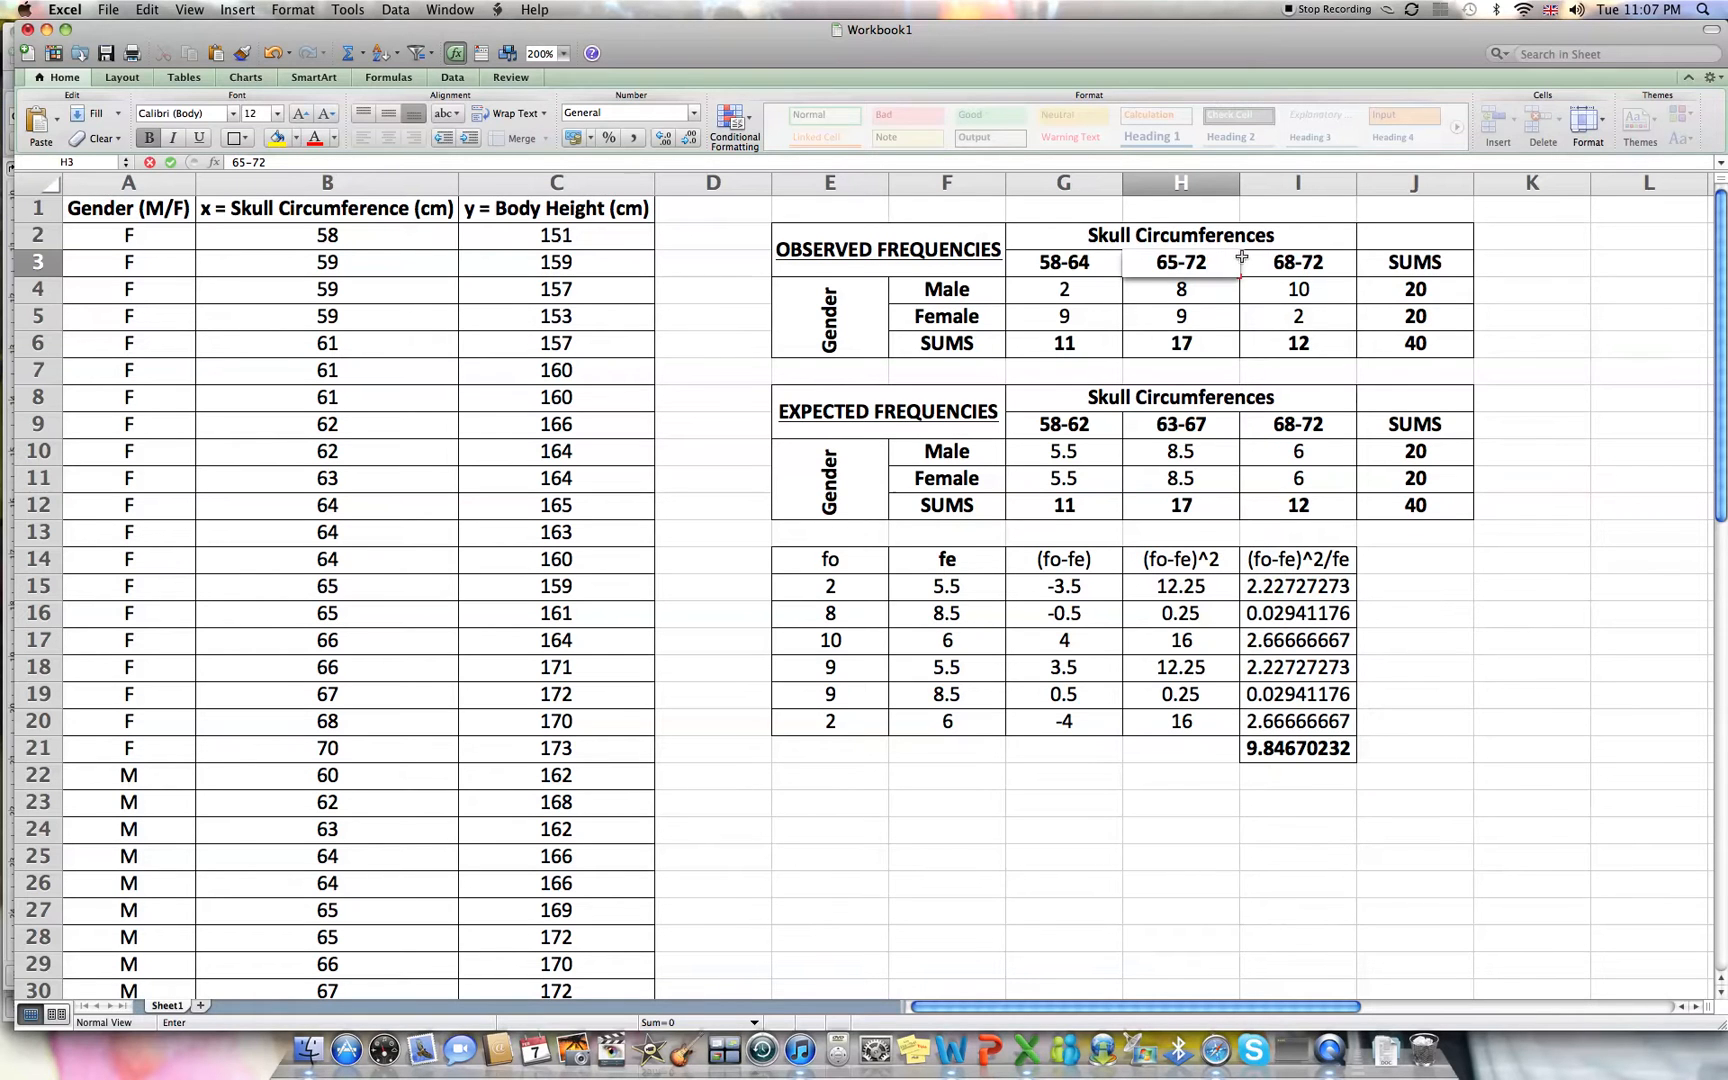
Clear the old 68-72 heading and its counts from the observed table.
left_click(1298, 262)
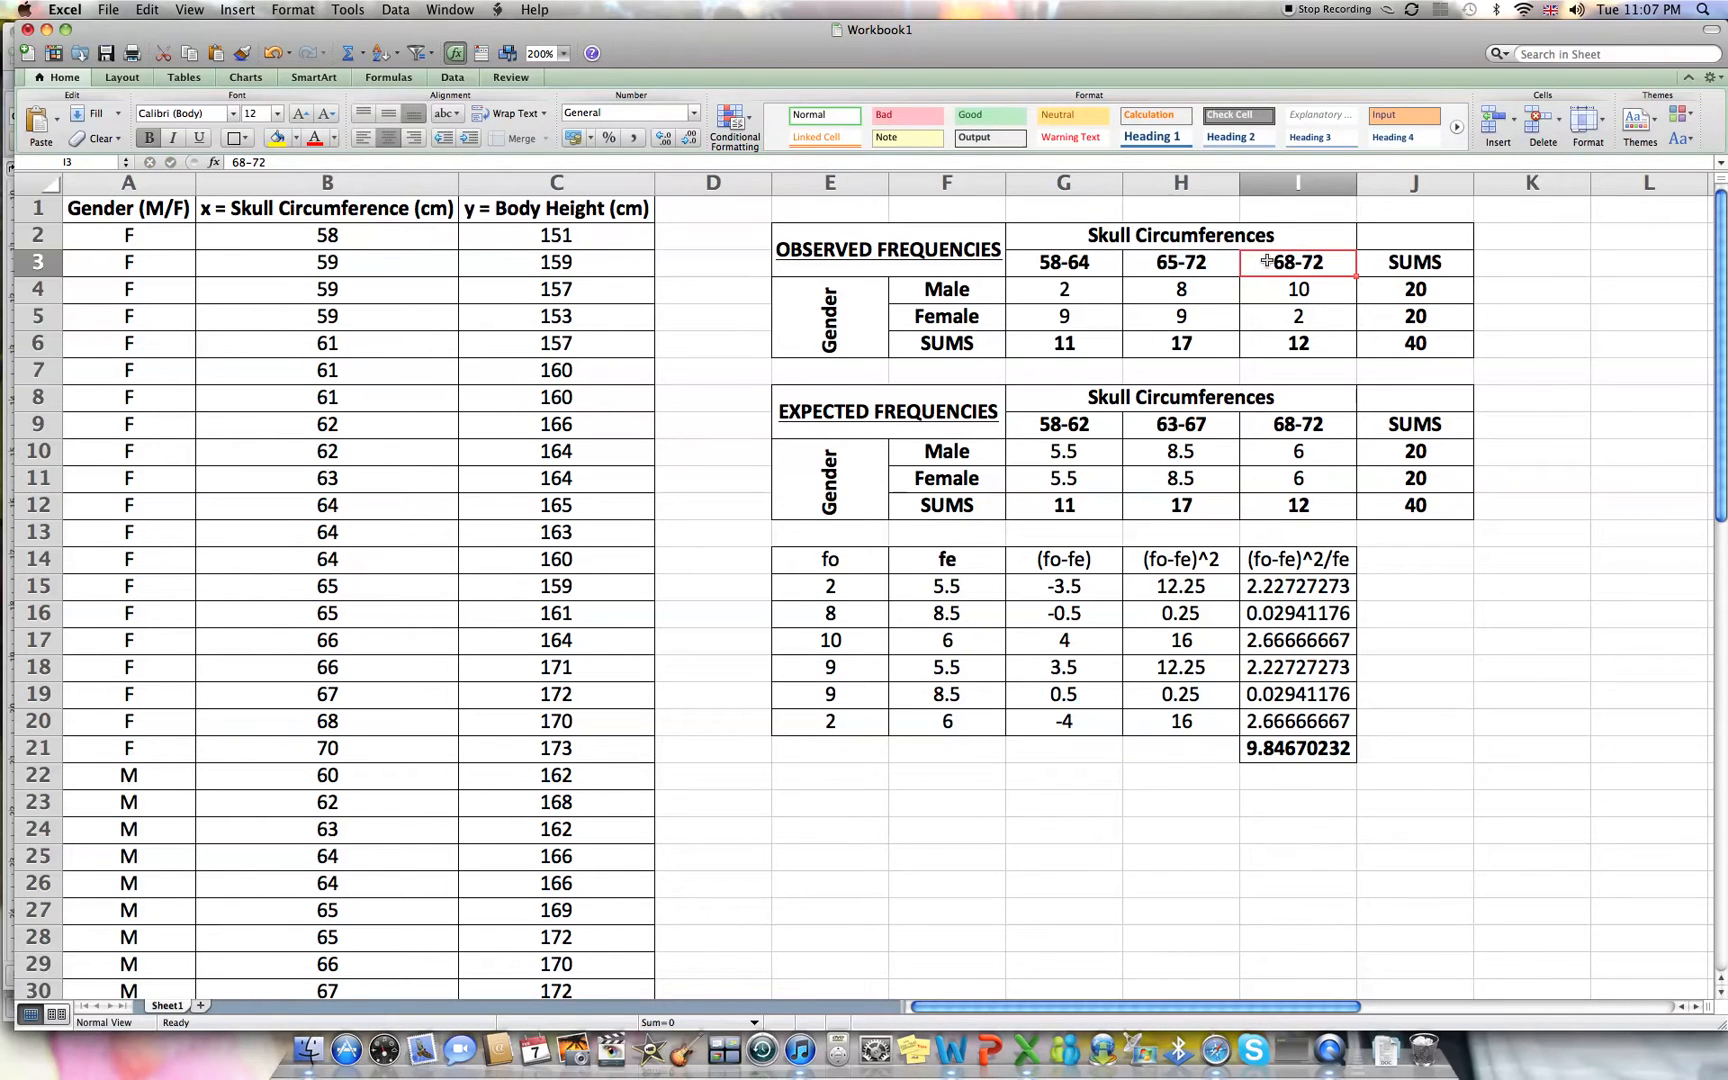
left_click_drag(1298, 262, 1298, 318)
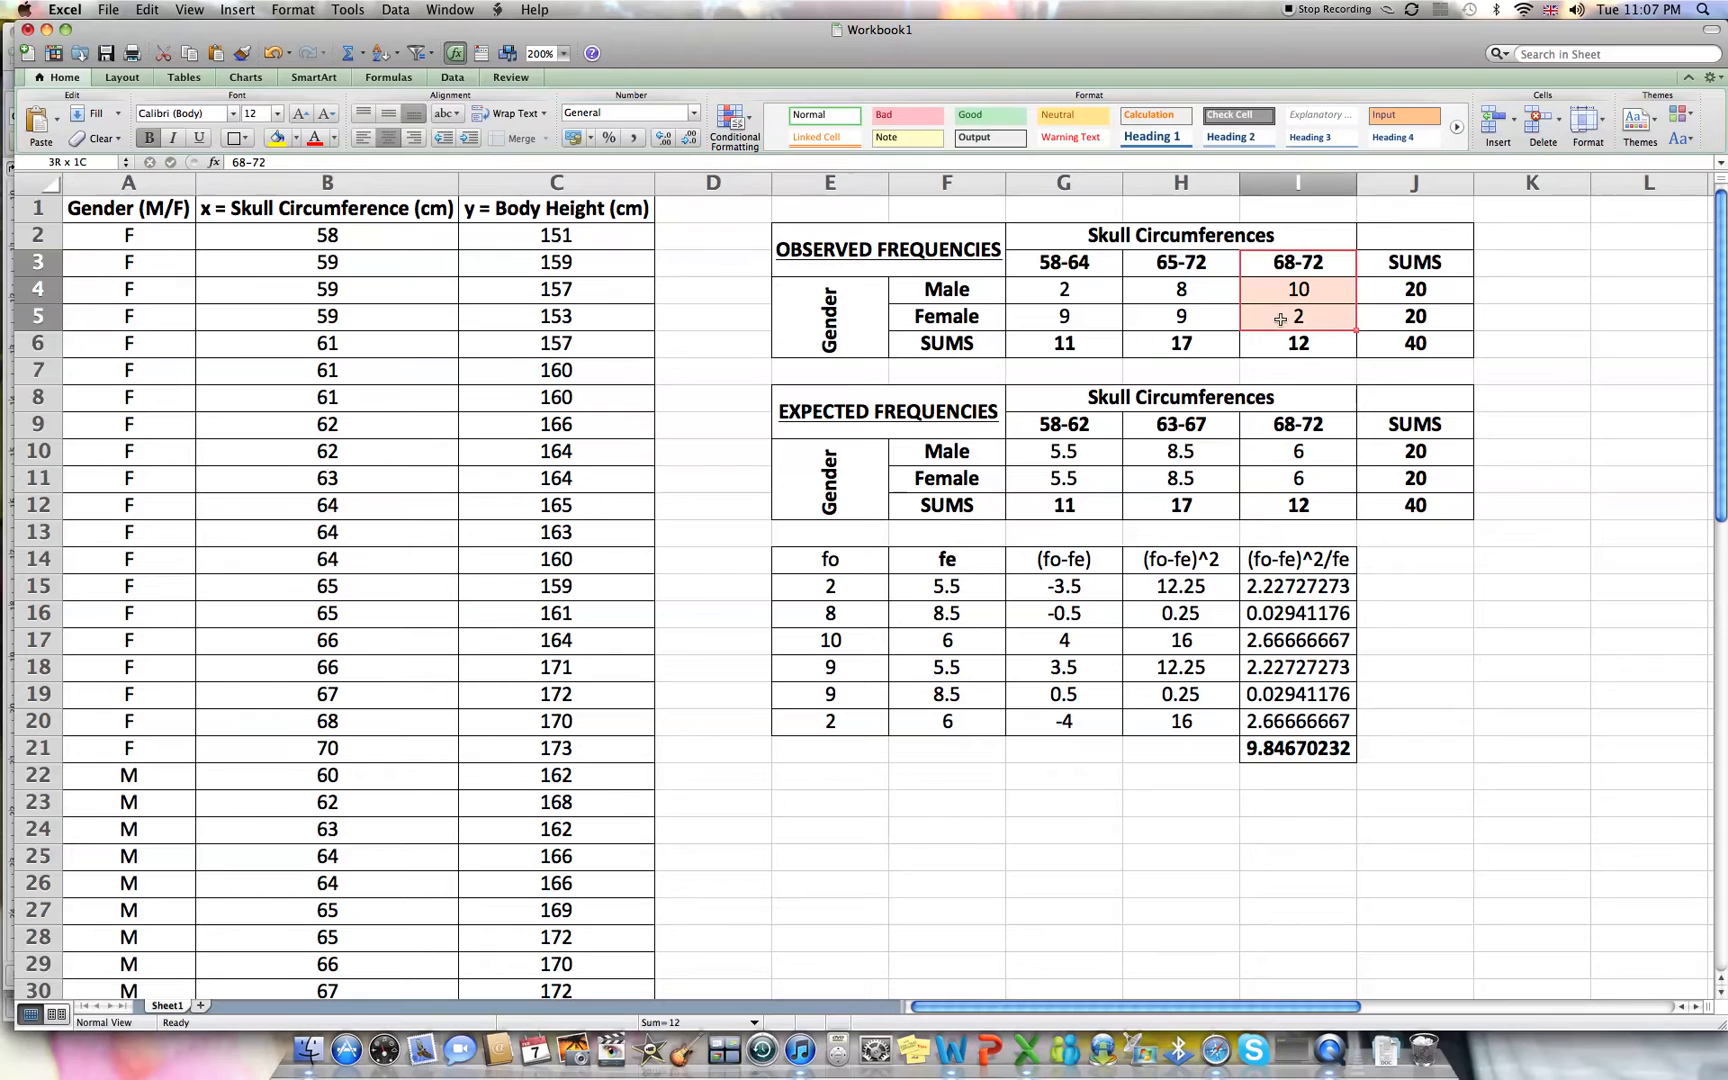
left_click(1298, 342)
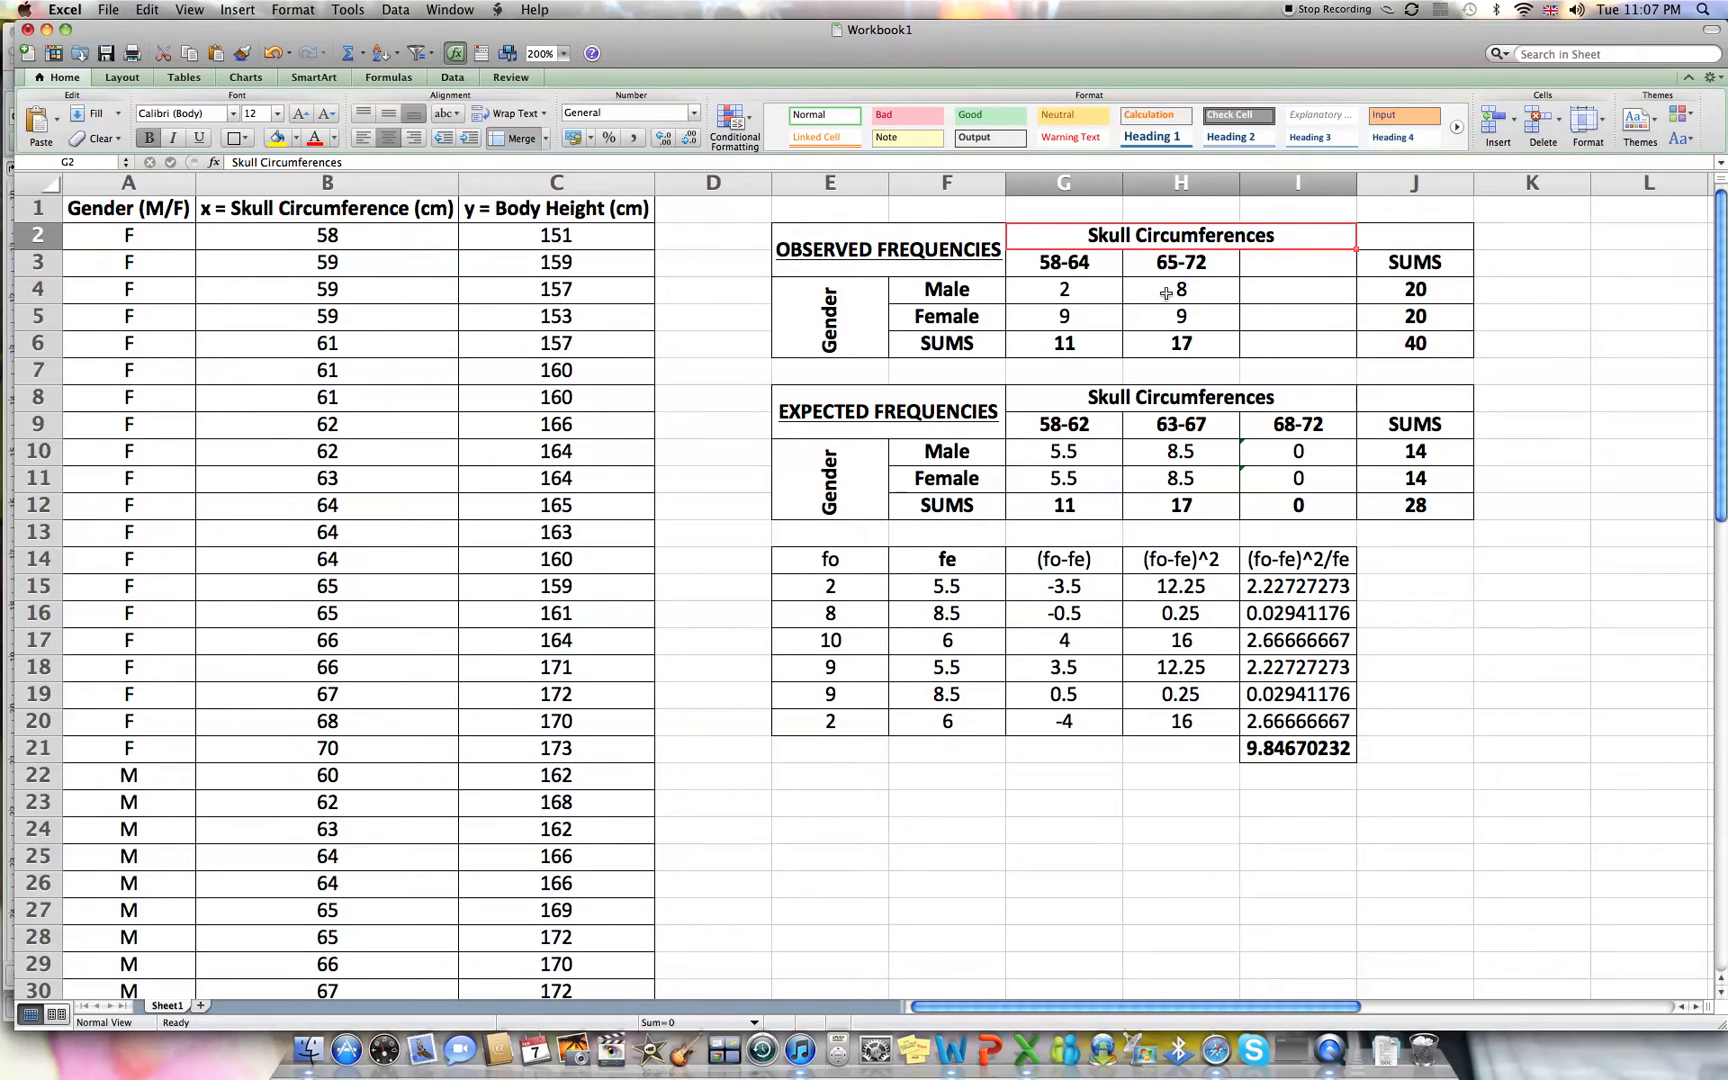
mouse_move(1124, 300)
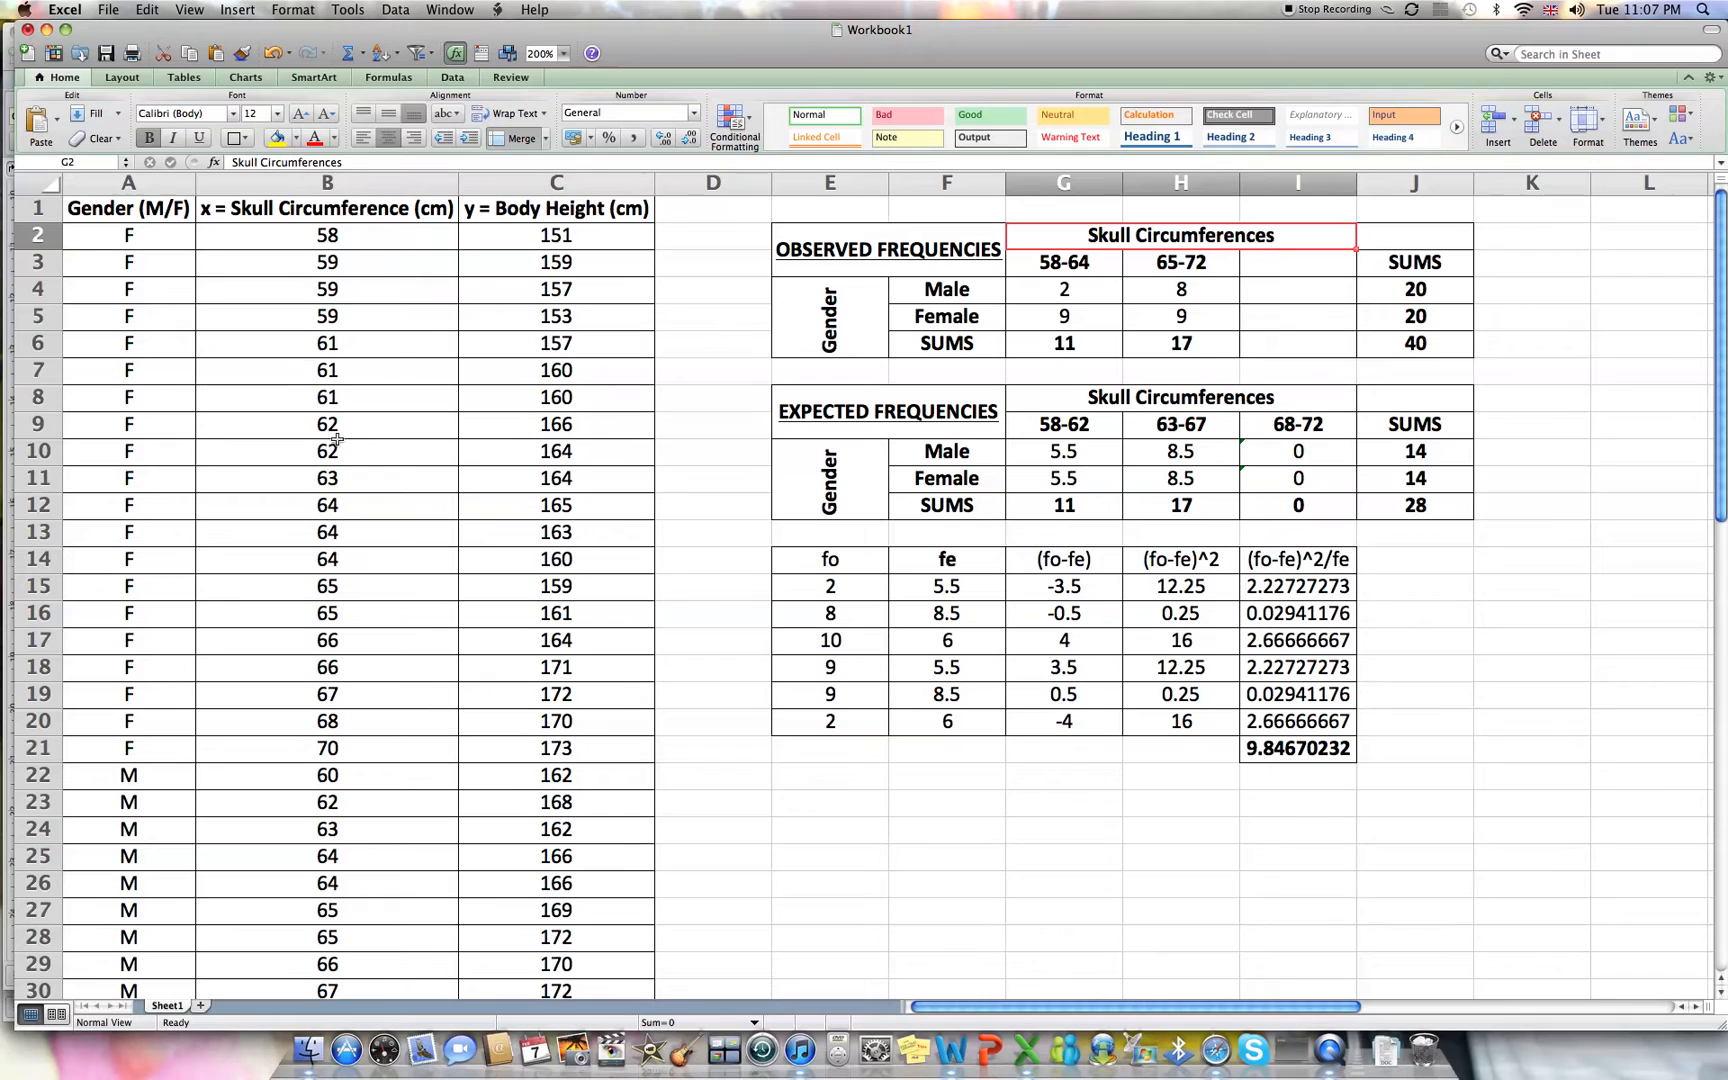
mouse_move(1080, 328)
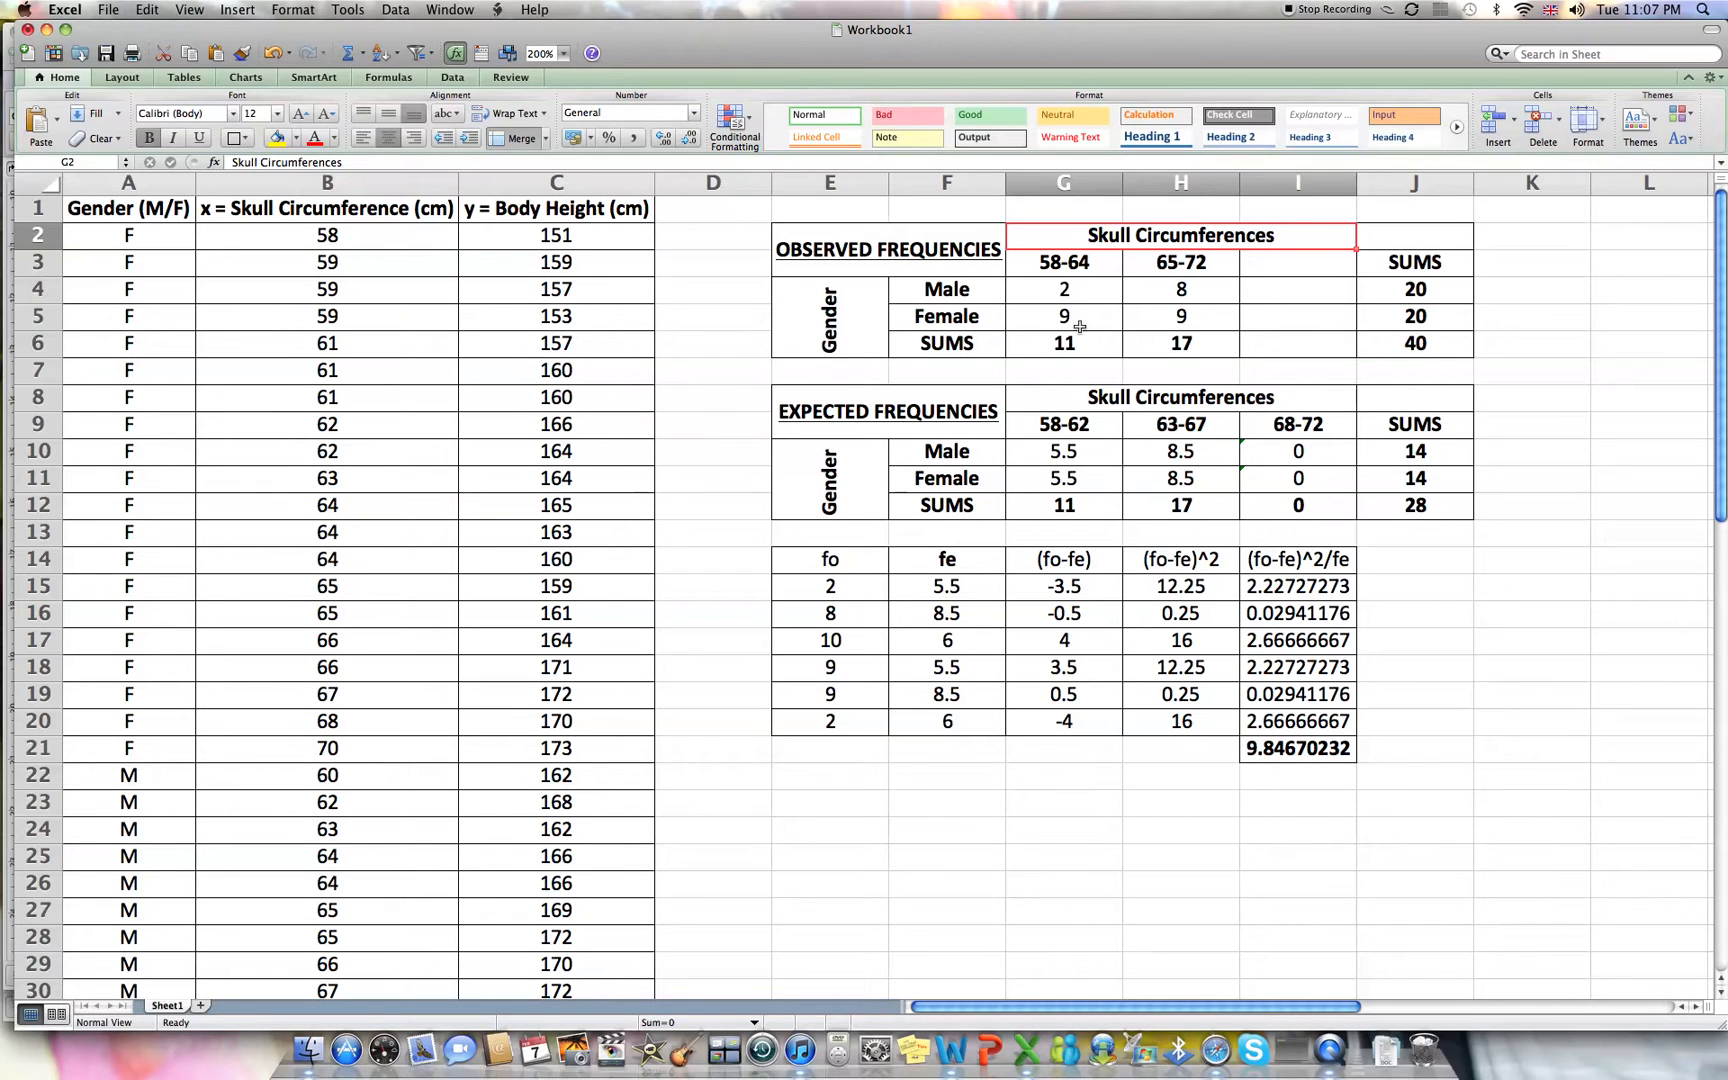
Enter observed counts Female 13 and 7, Male 5 and 15 in the two ranges.
type("13")
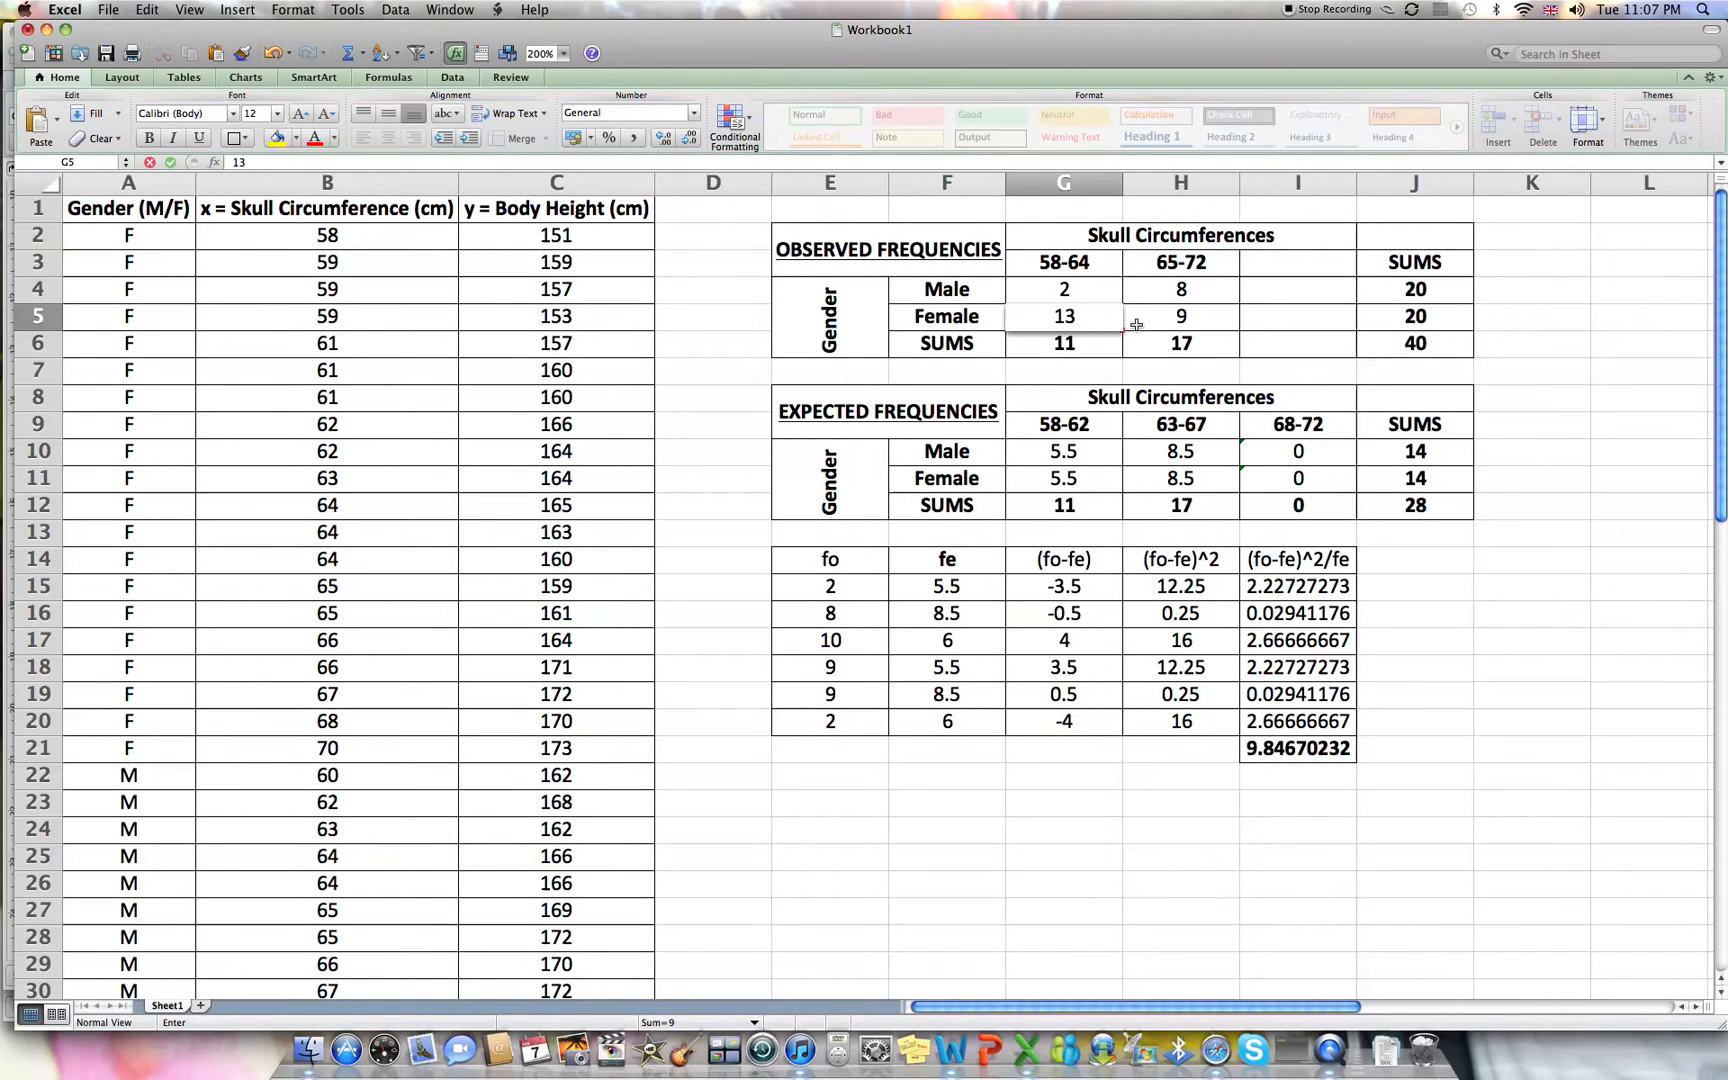
left_click(1180, 316)
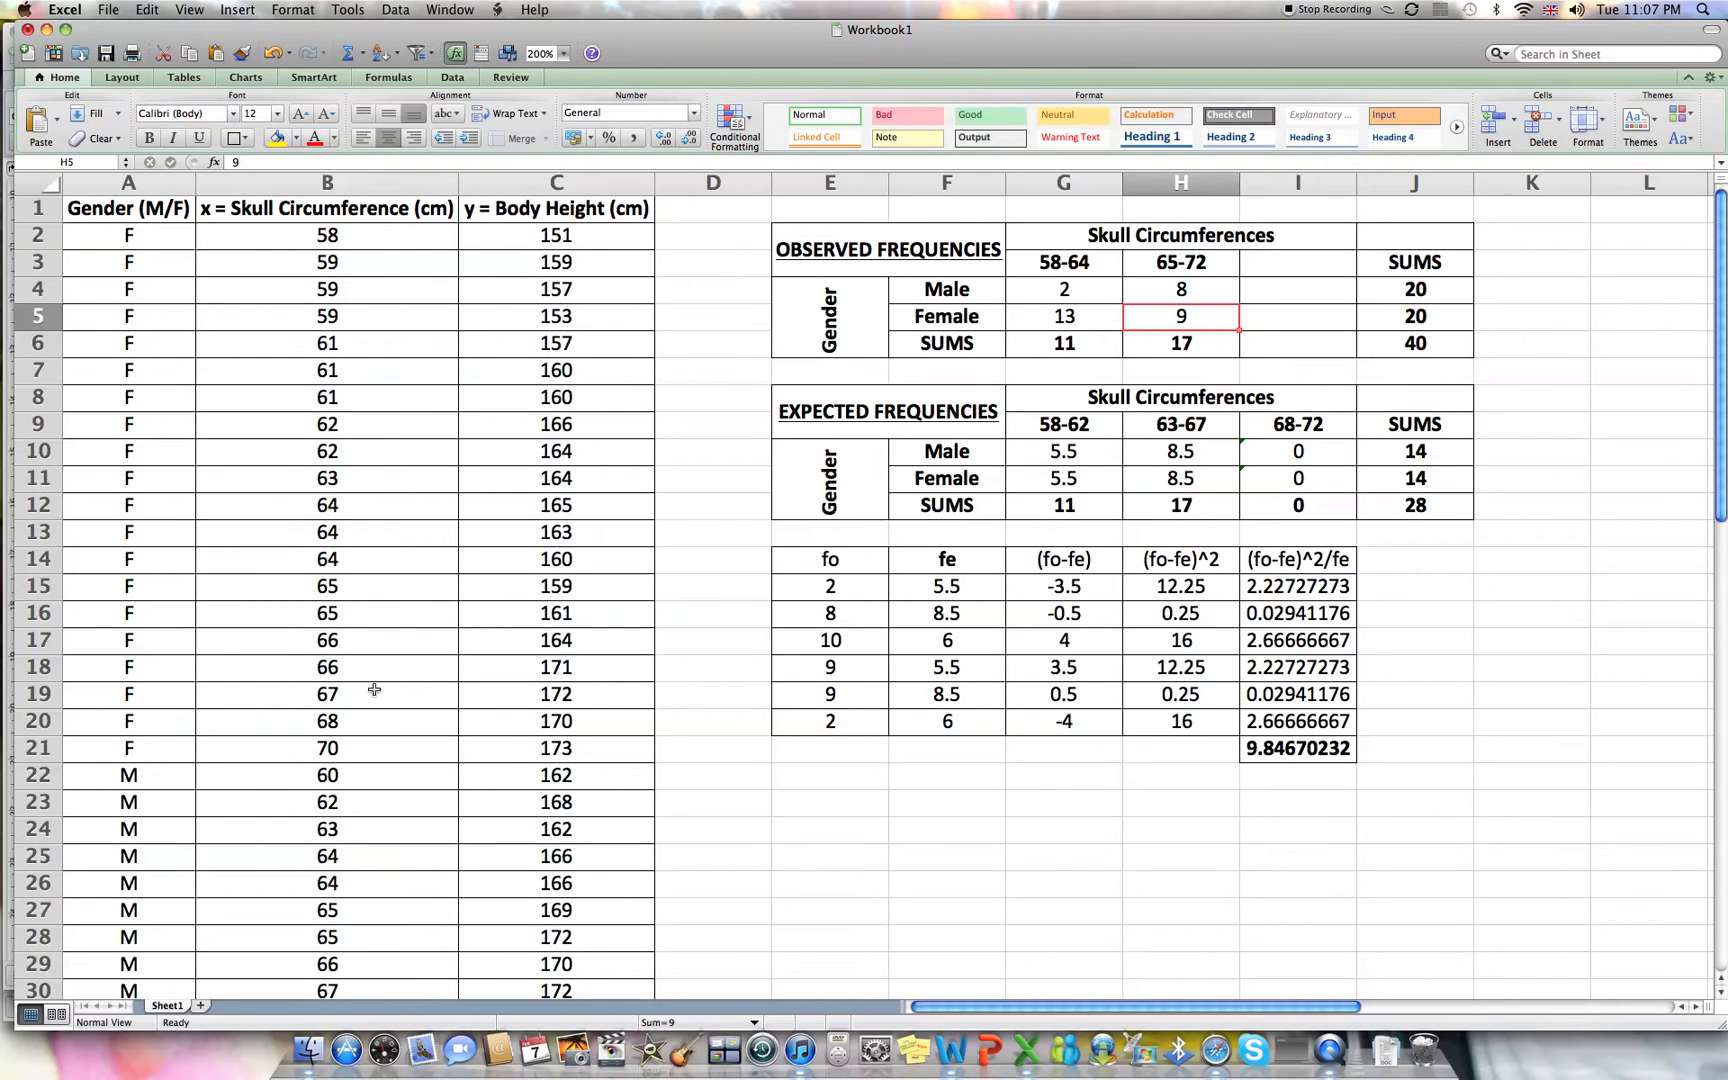
left_click(1062, 288)
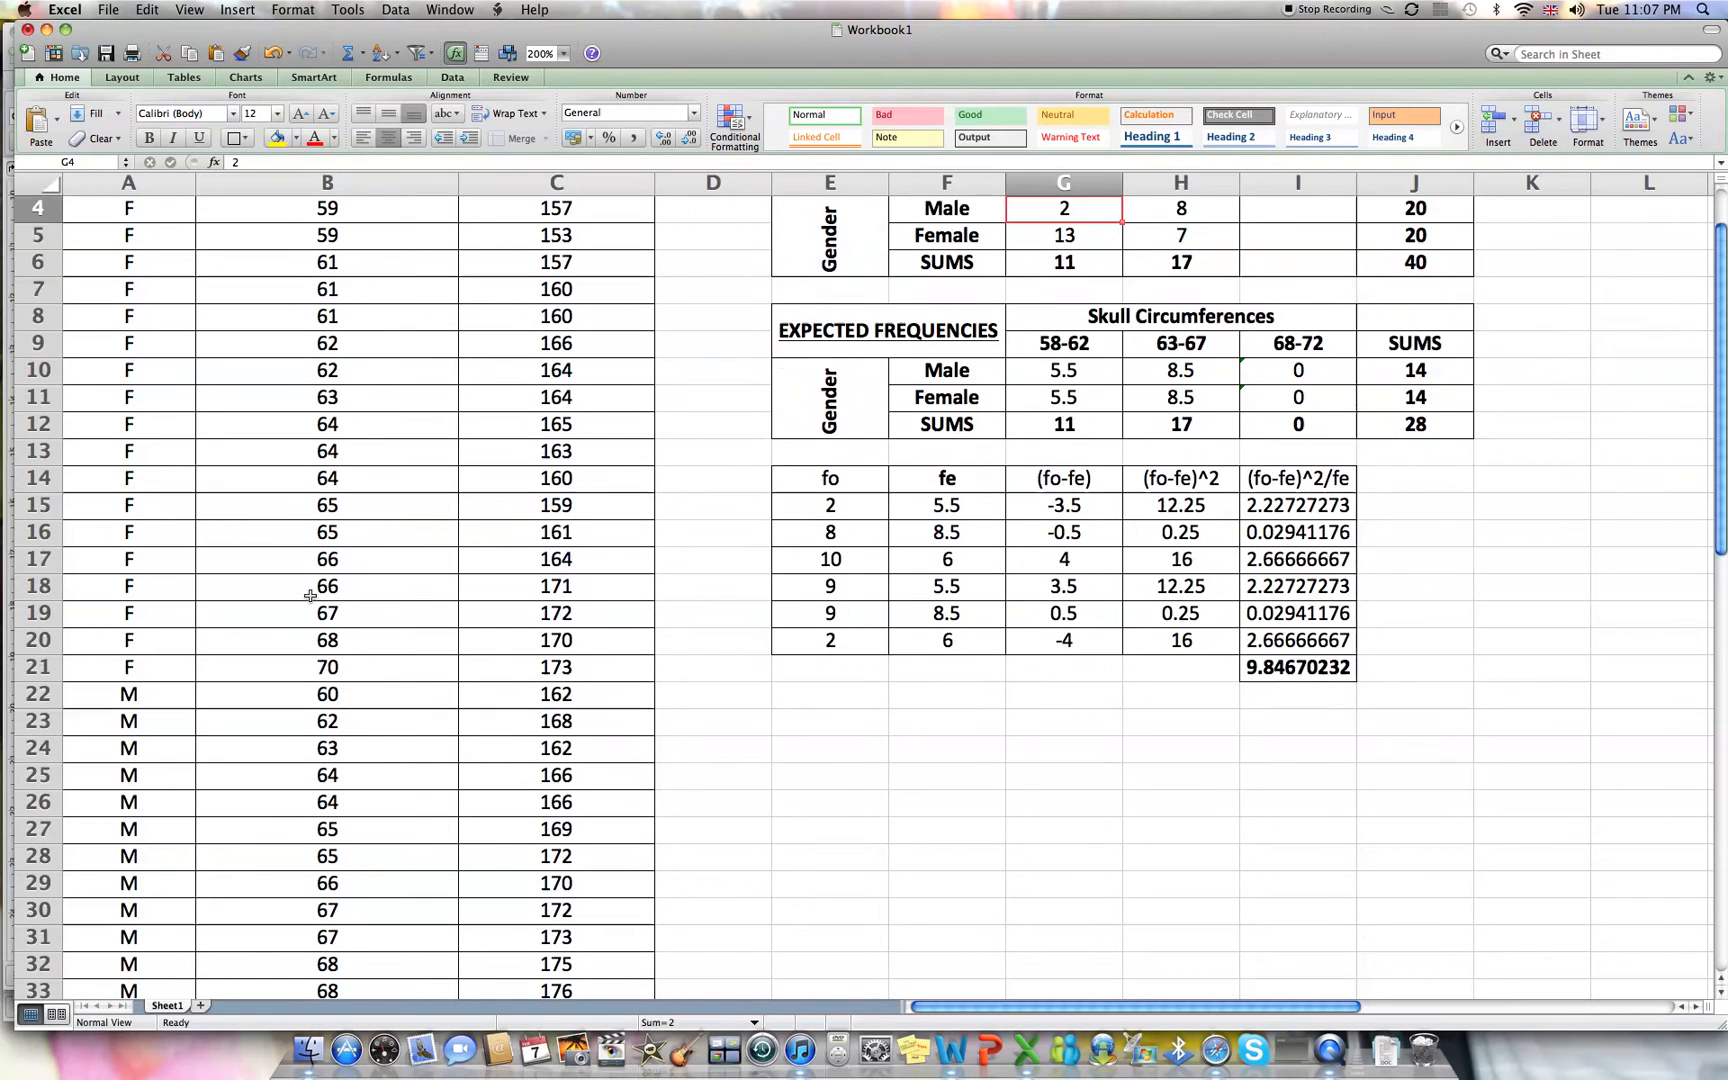
scroll("down", 3)
type("5")
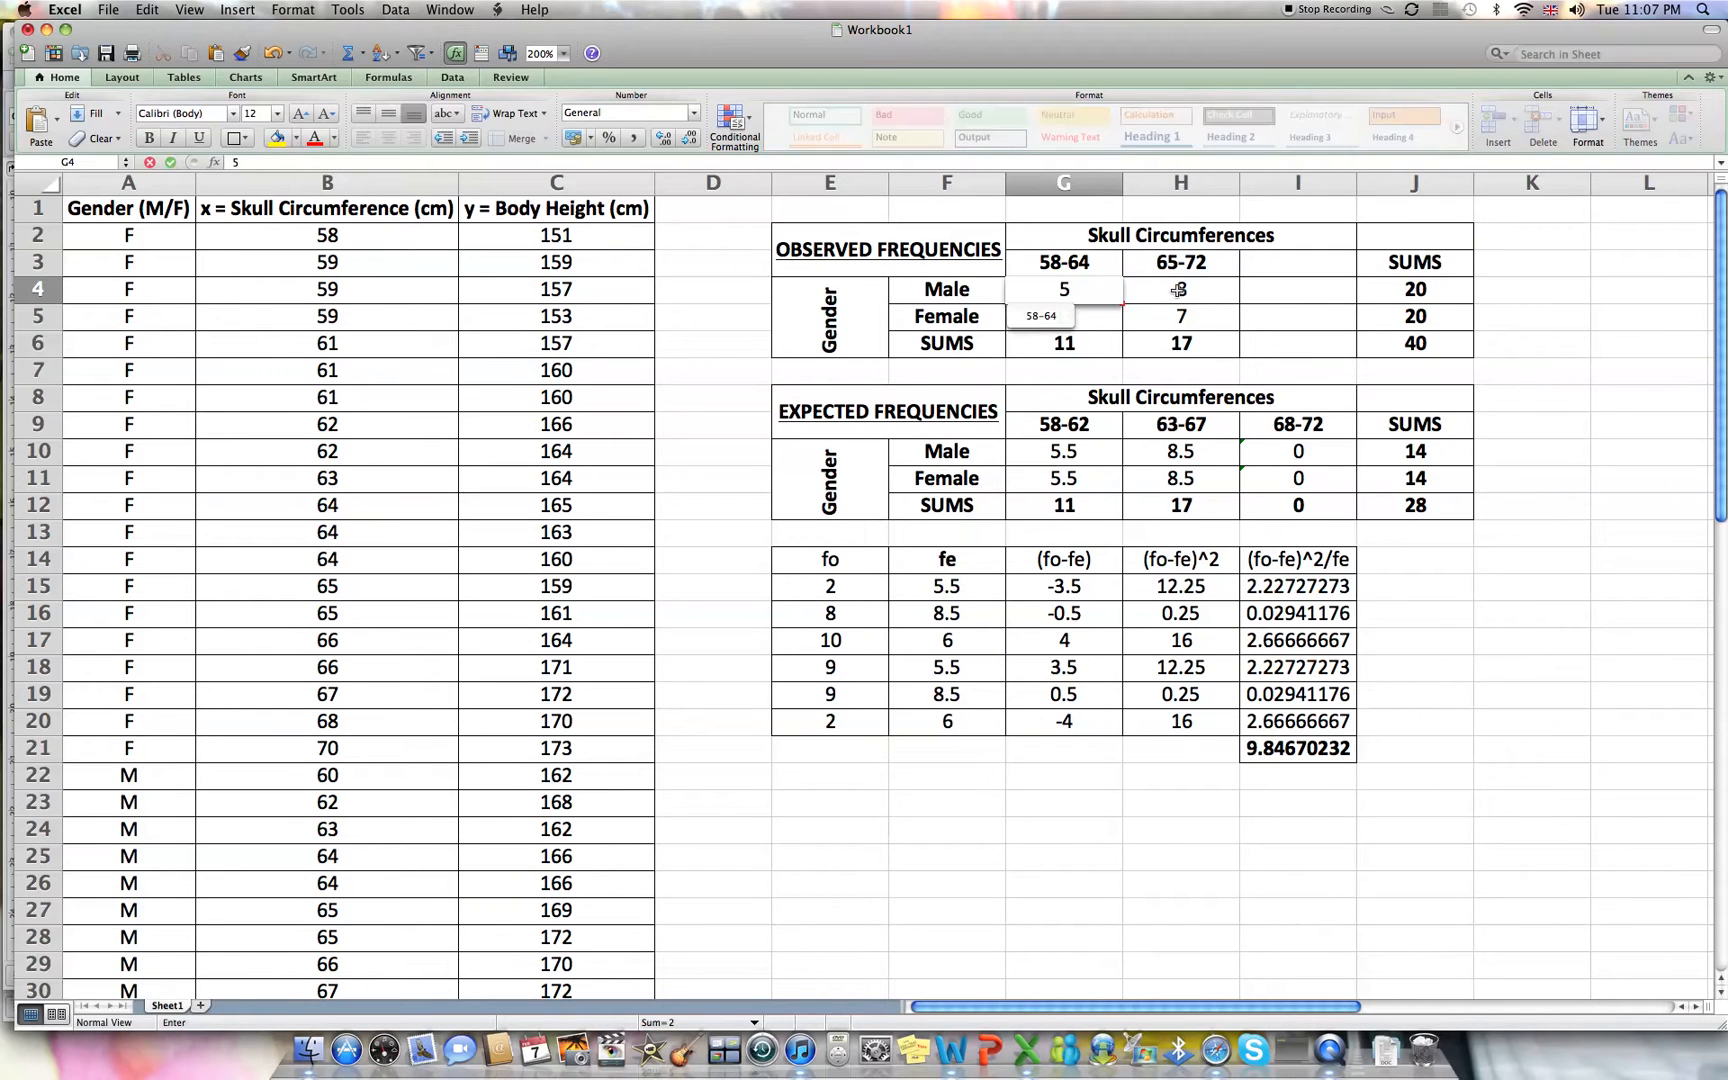
type("15")
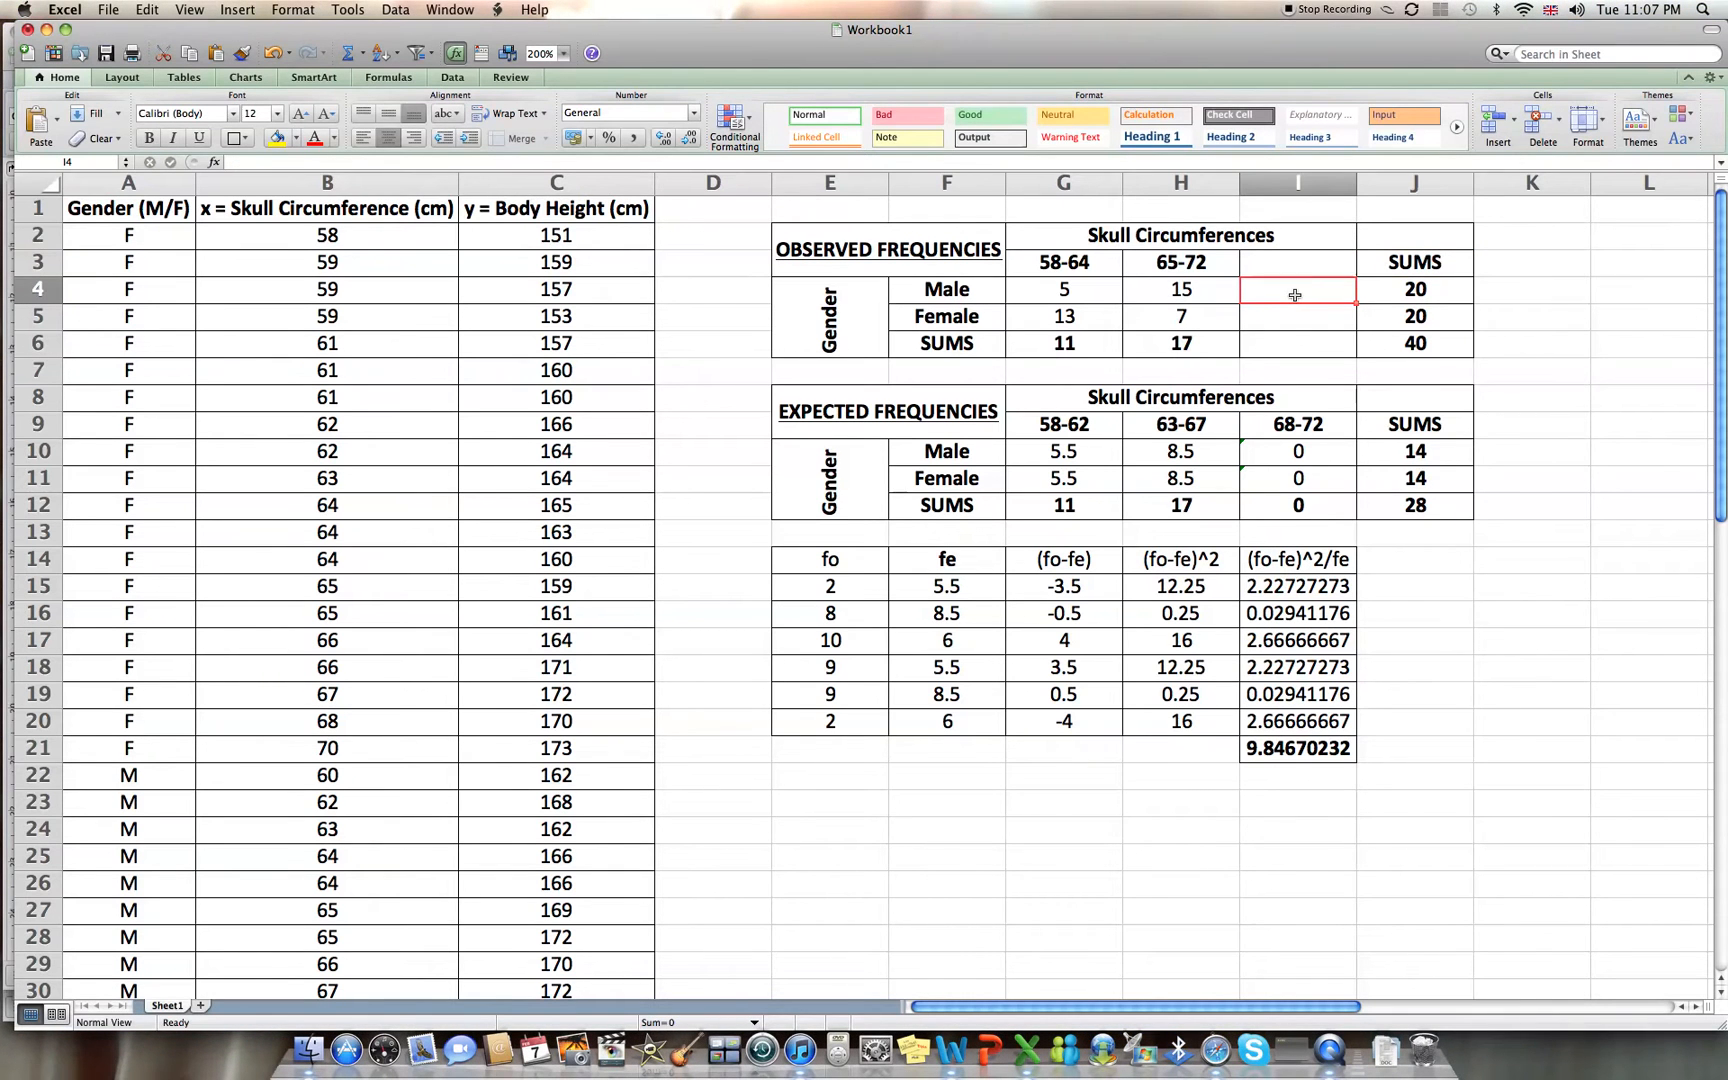
Add =SUM row totals for the observed counts and fill them down.
type("=")
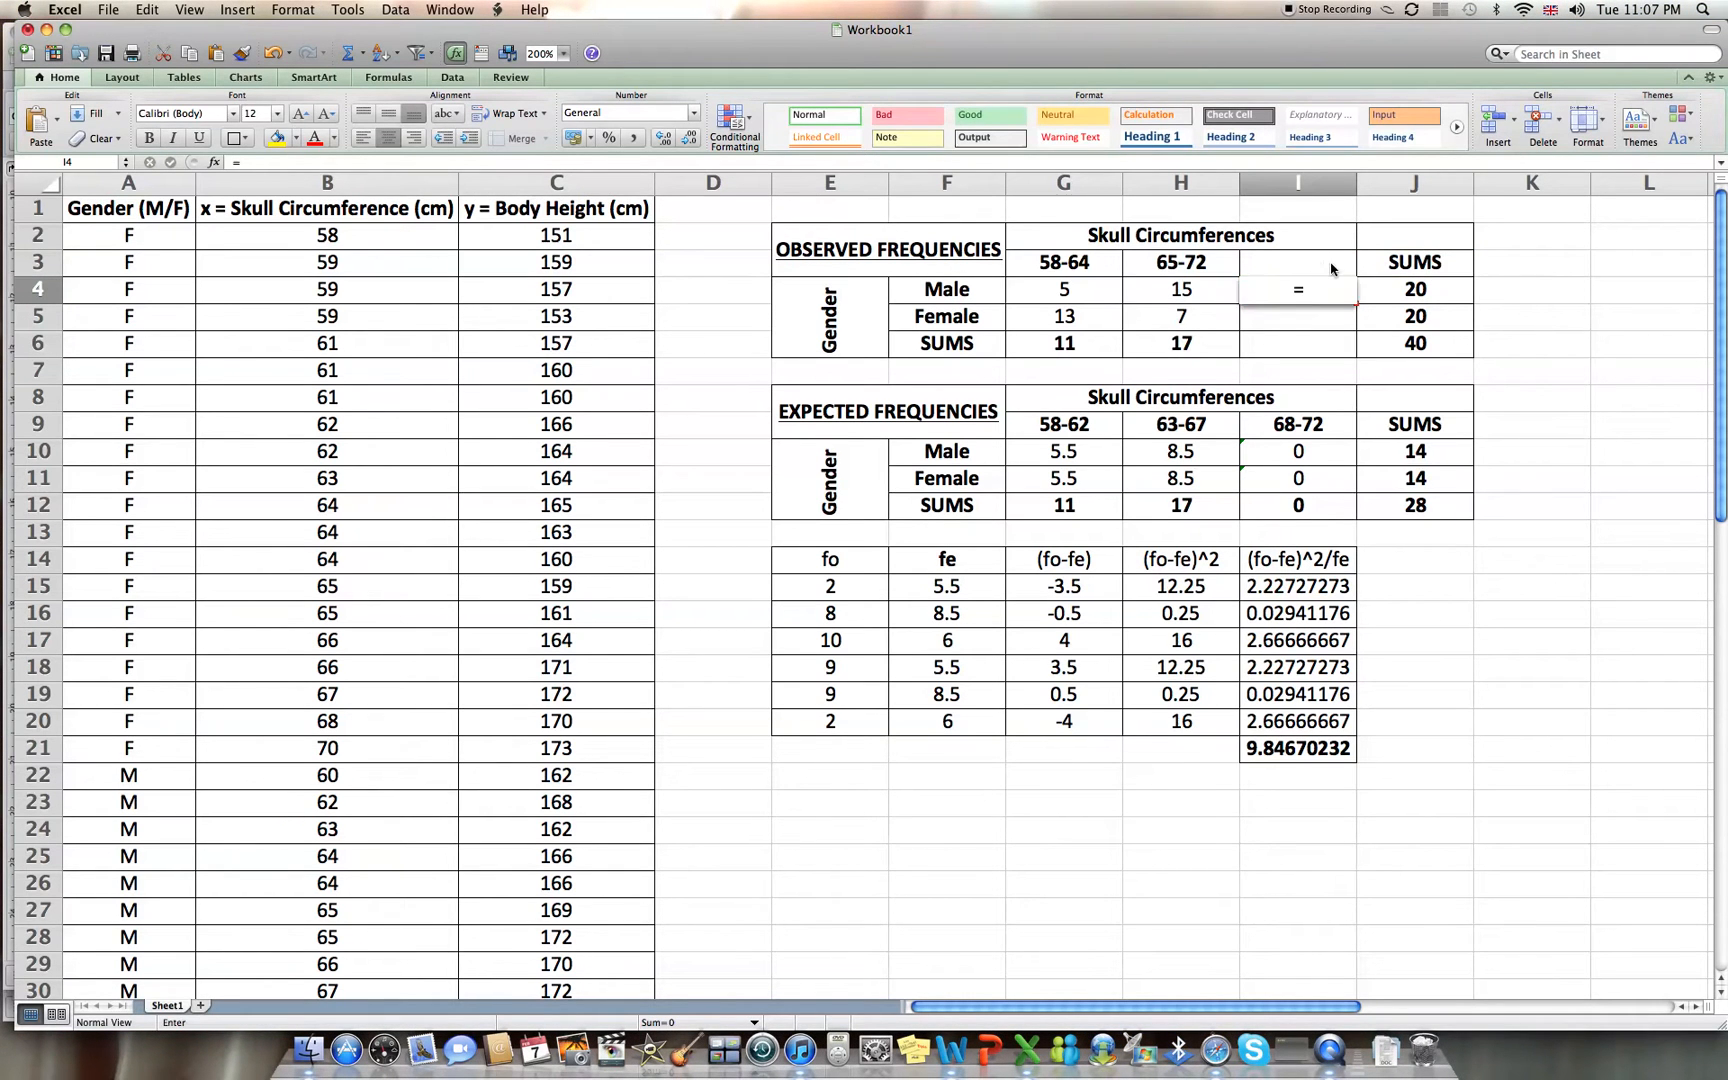
type("SUM")
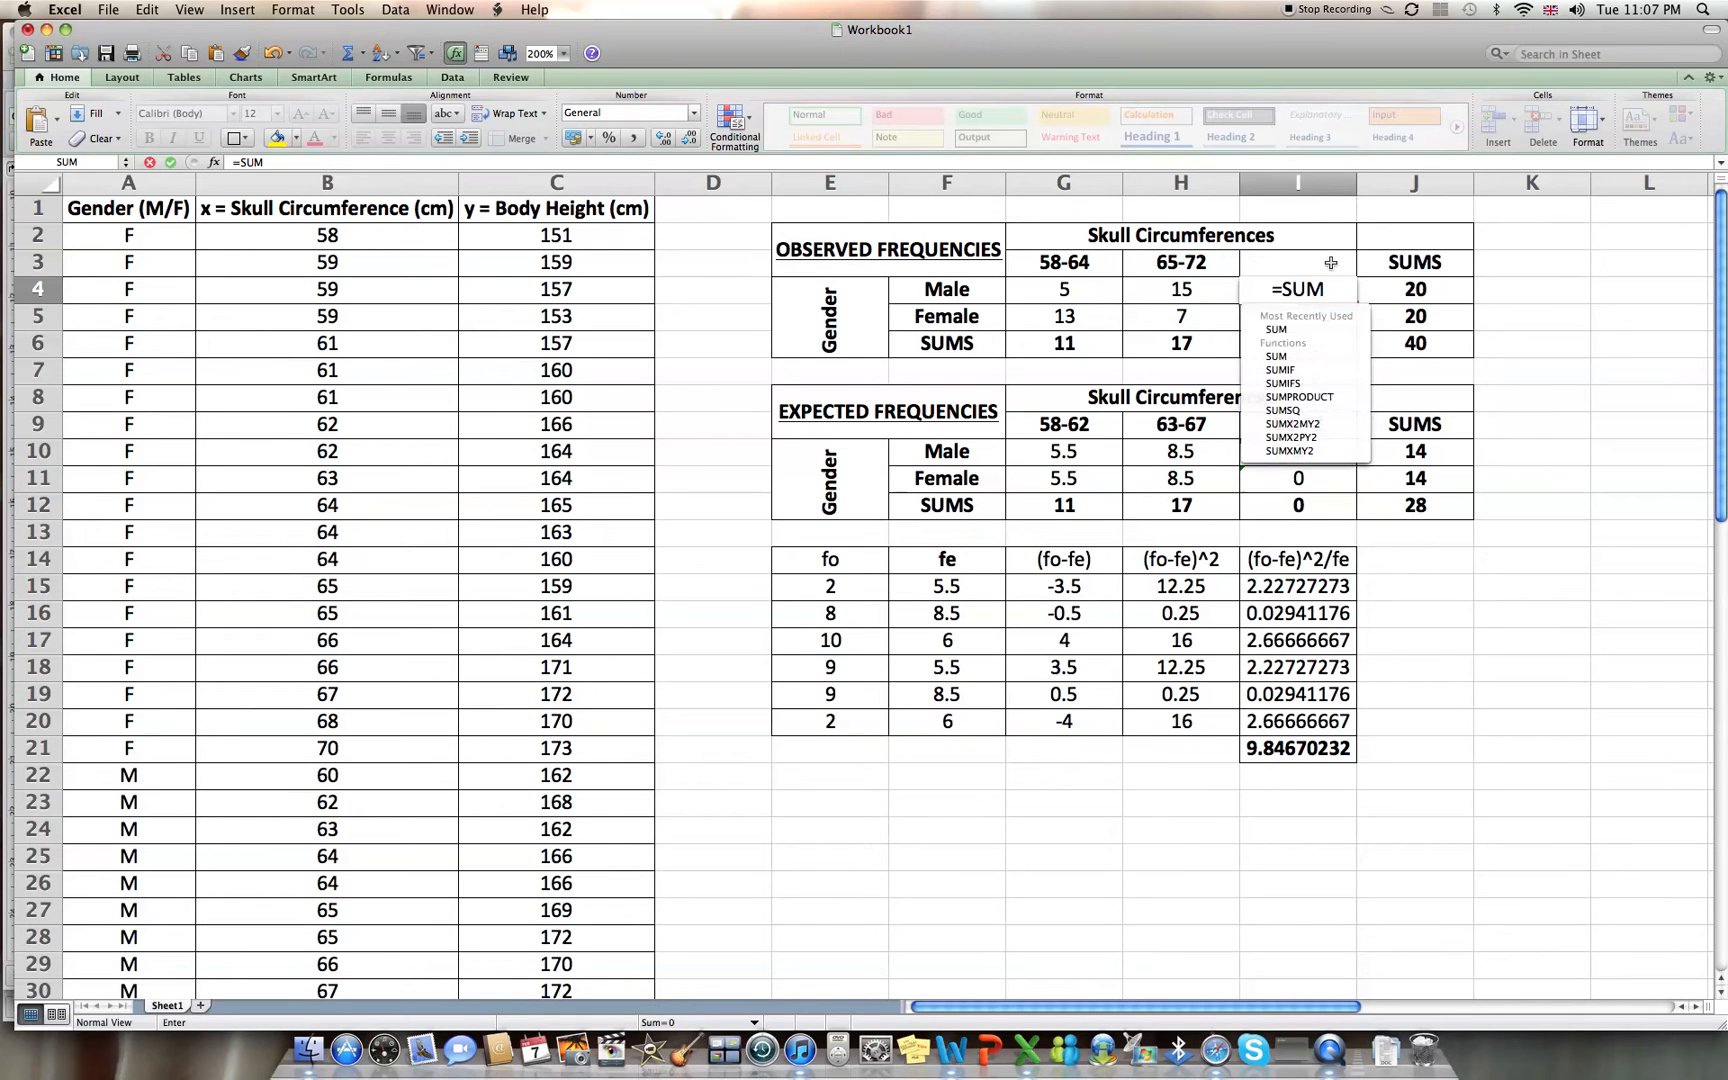
left_click_drag(1062, 288, 1180, 288)
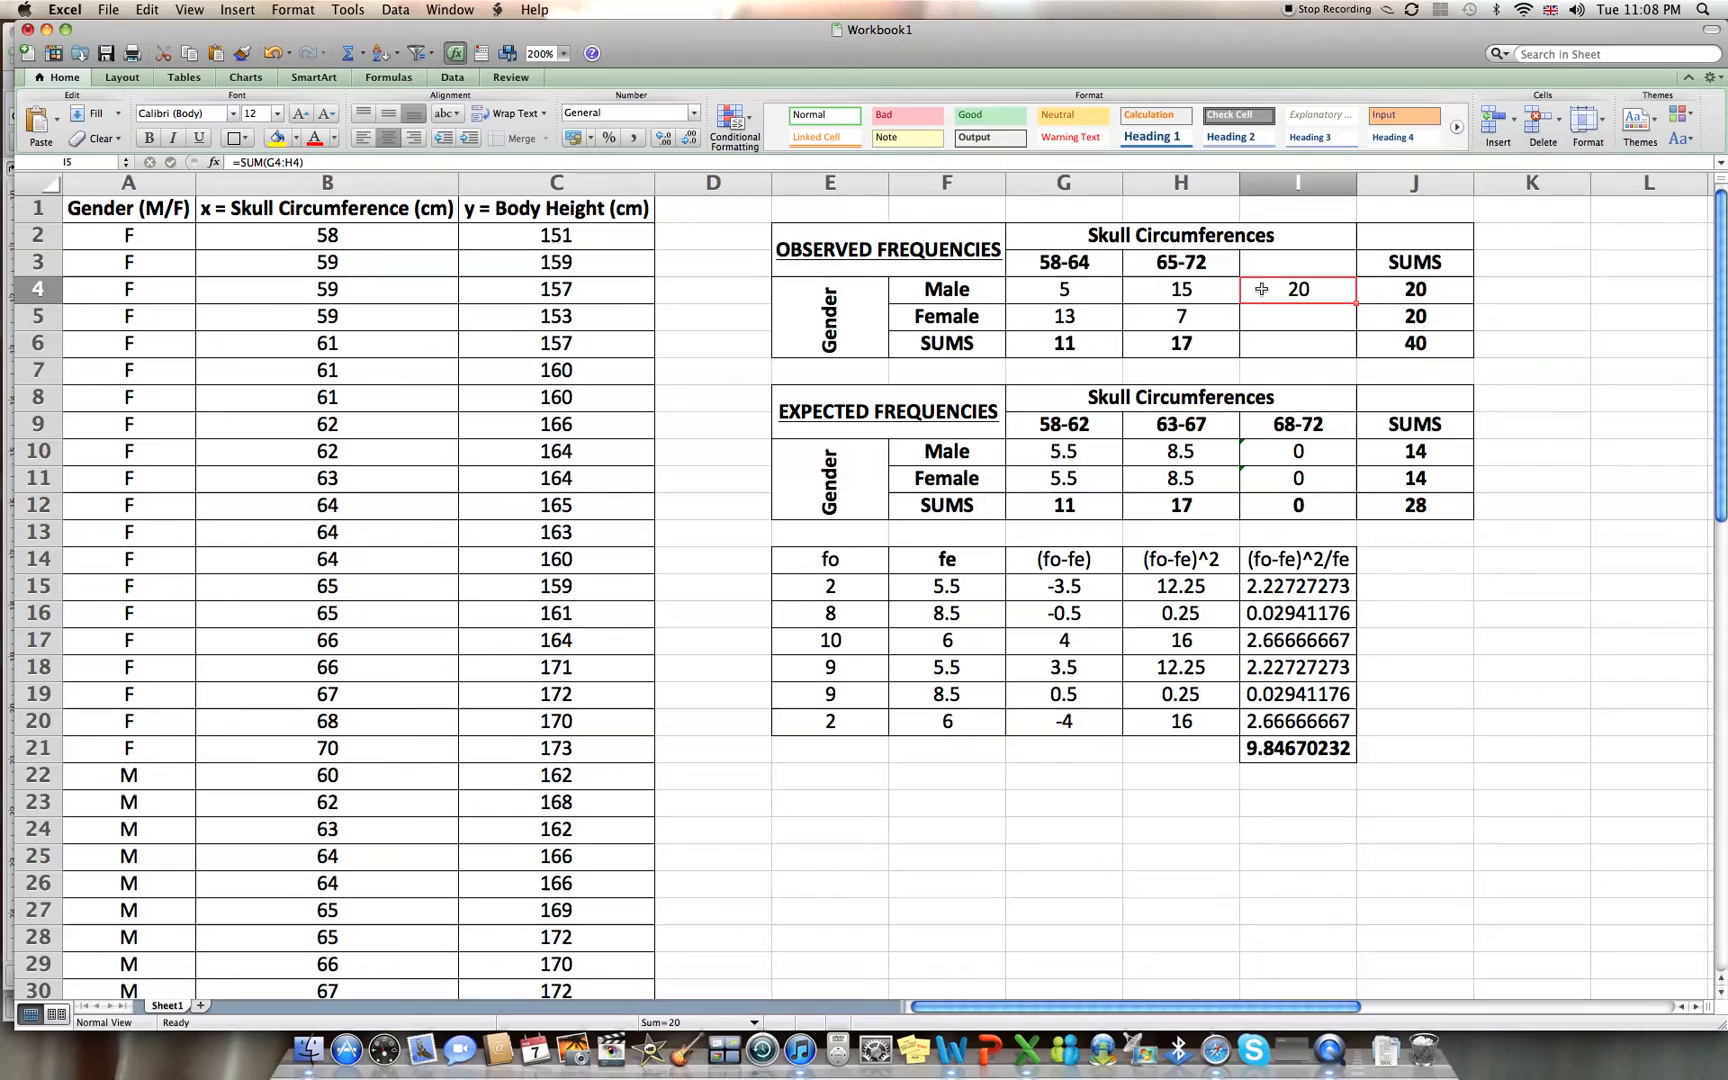
left_click_drag(1298, 288, 1298, 342)
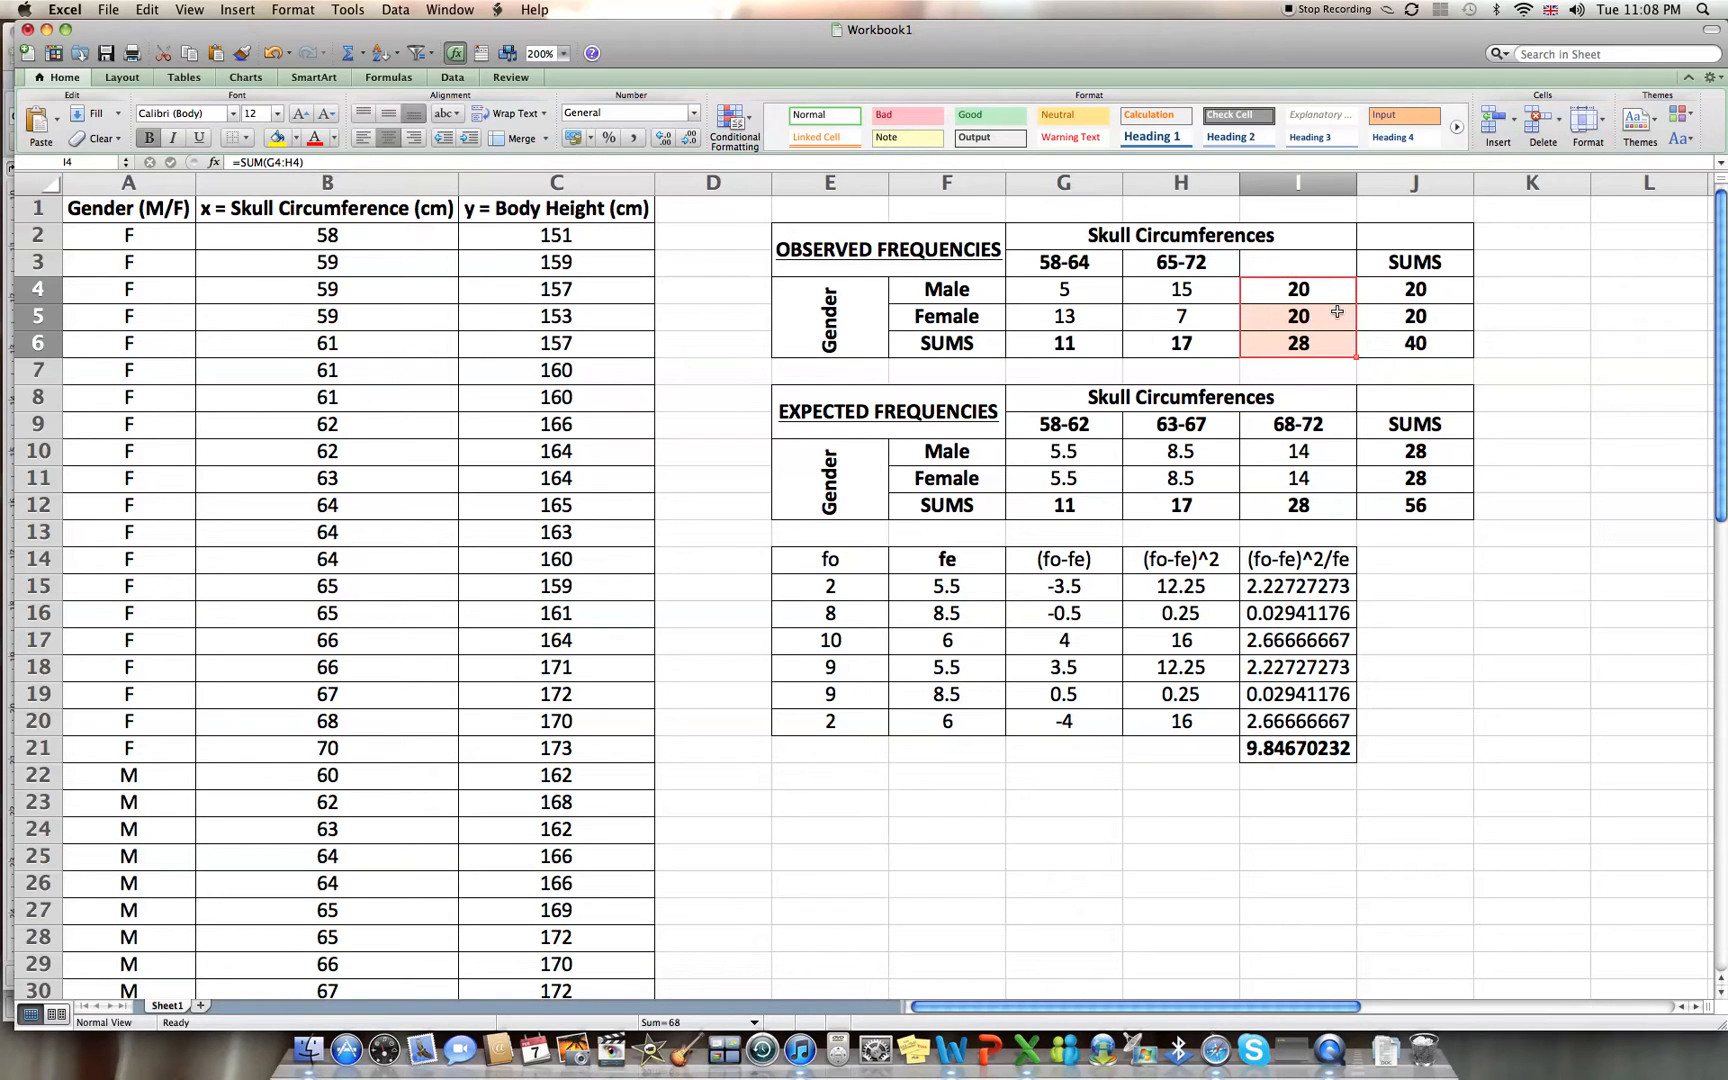
Add =SUM column totals for each range and remove the old sums column.
left_click(1062, 342)
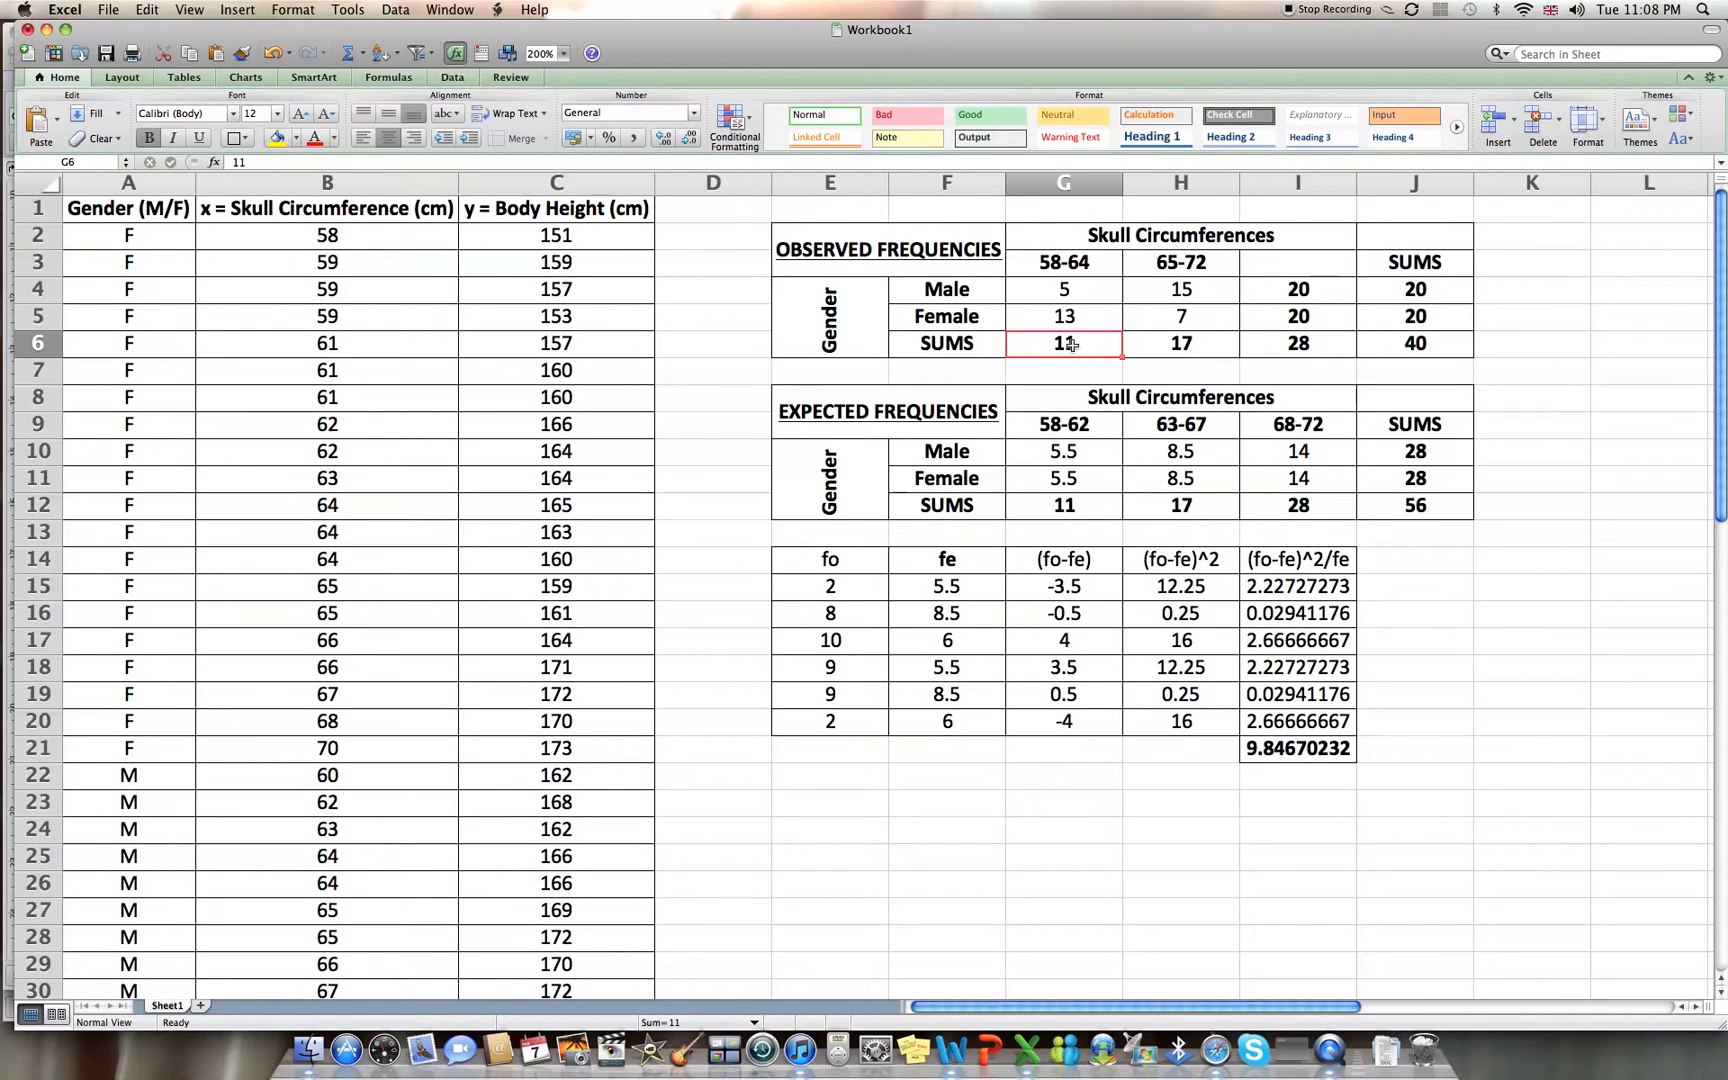
type("=SUM(")
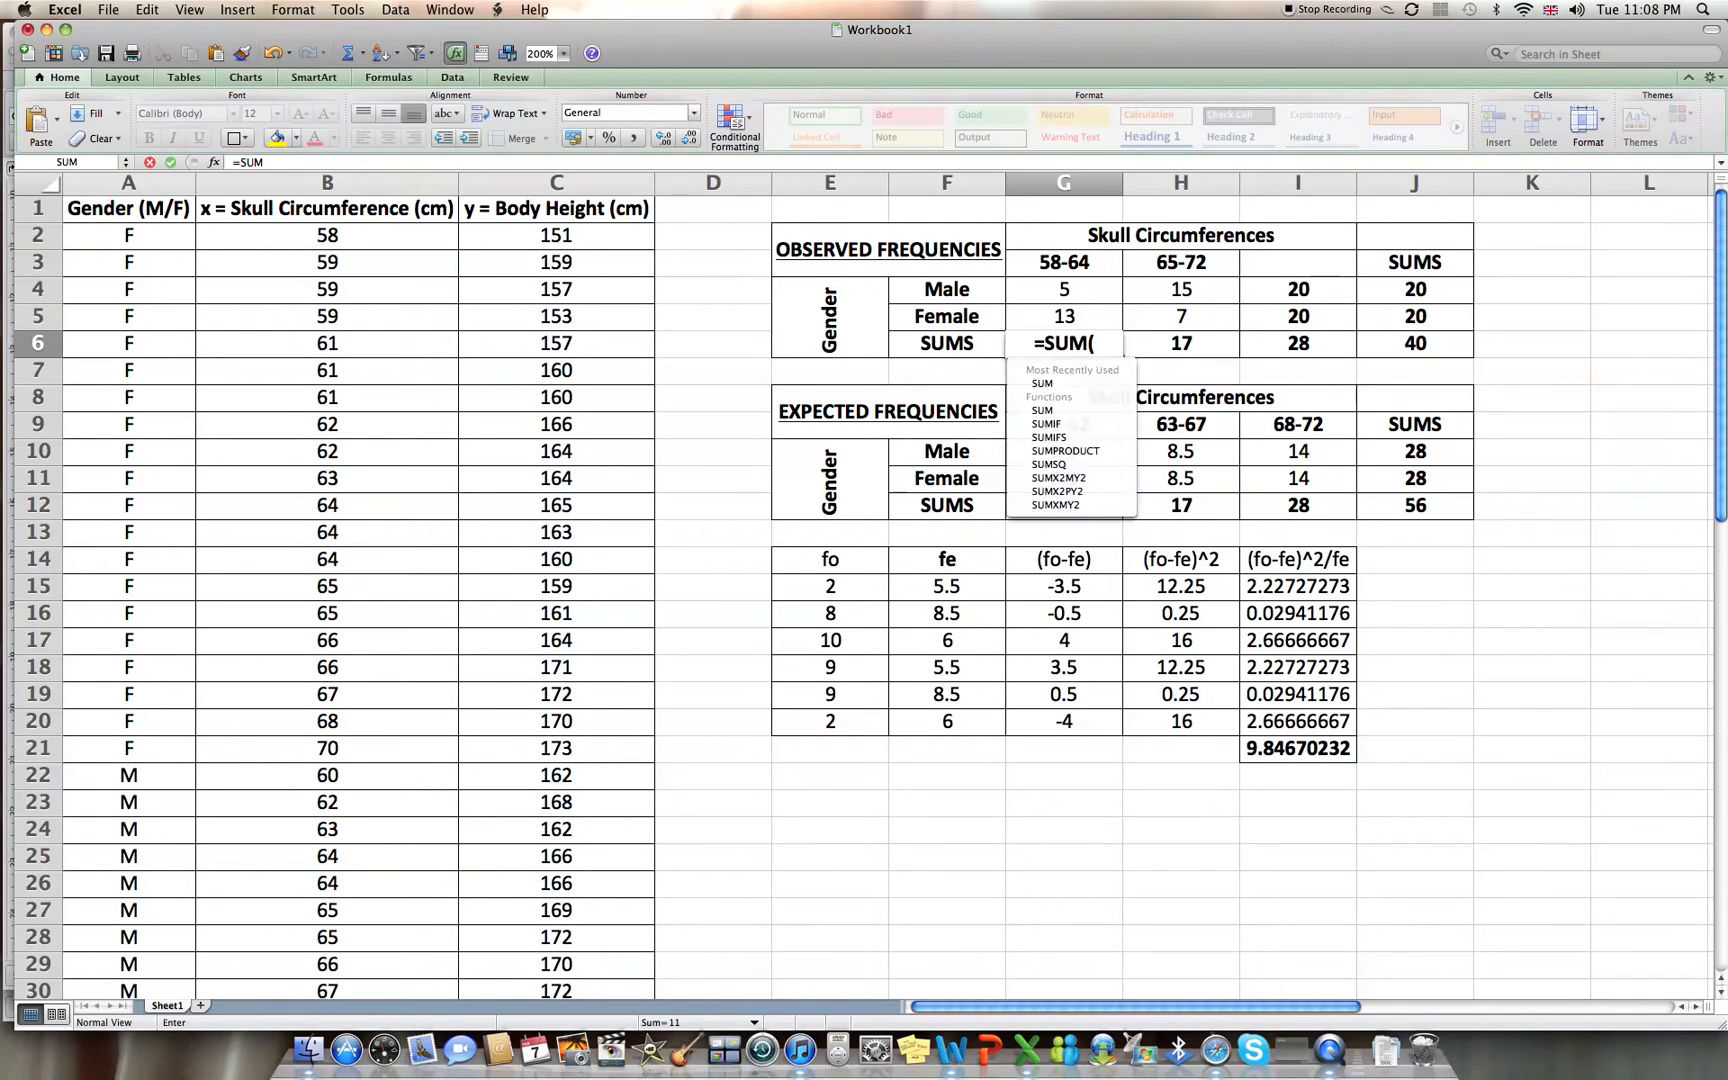
left_click_drag(1062, 288, 1062, 316)
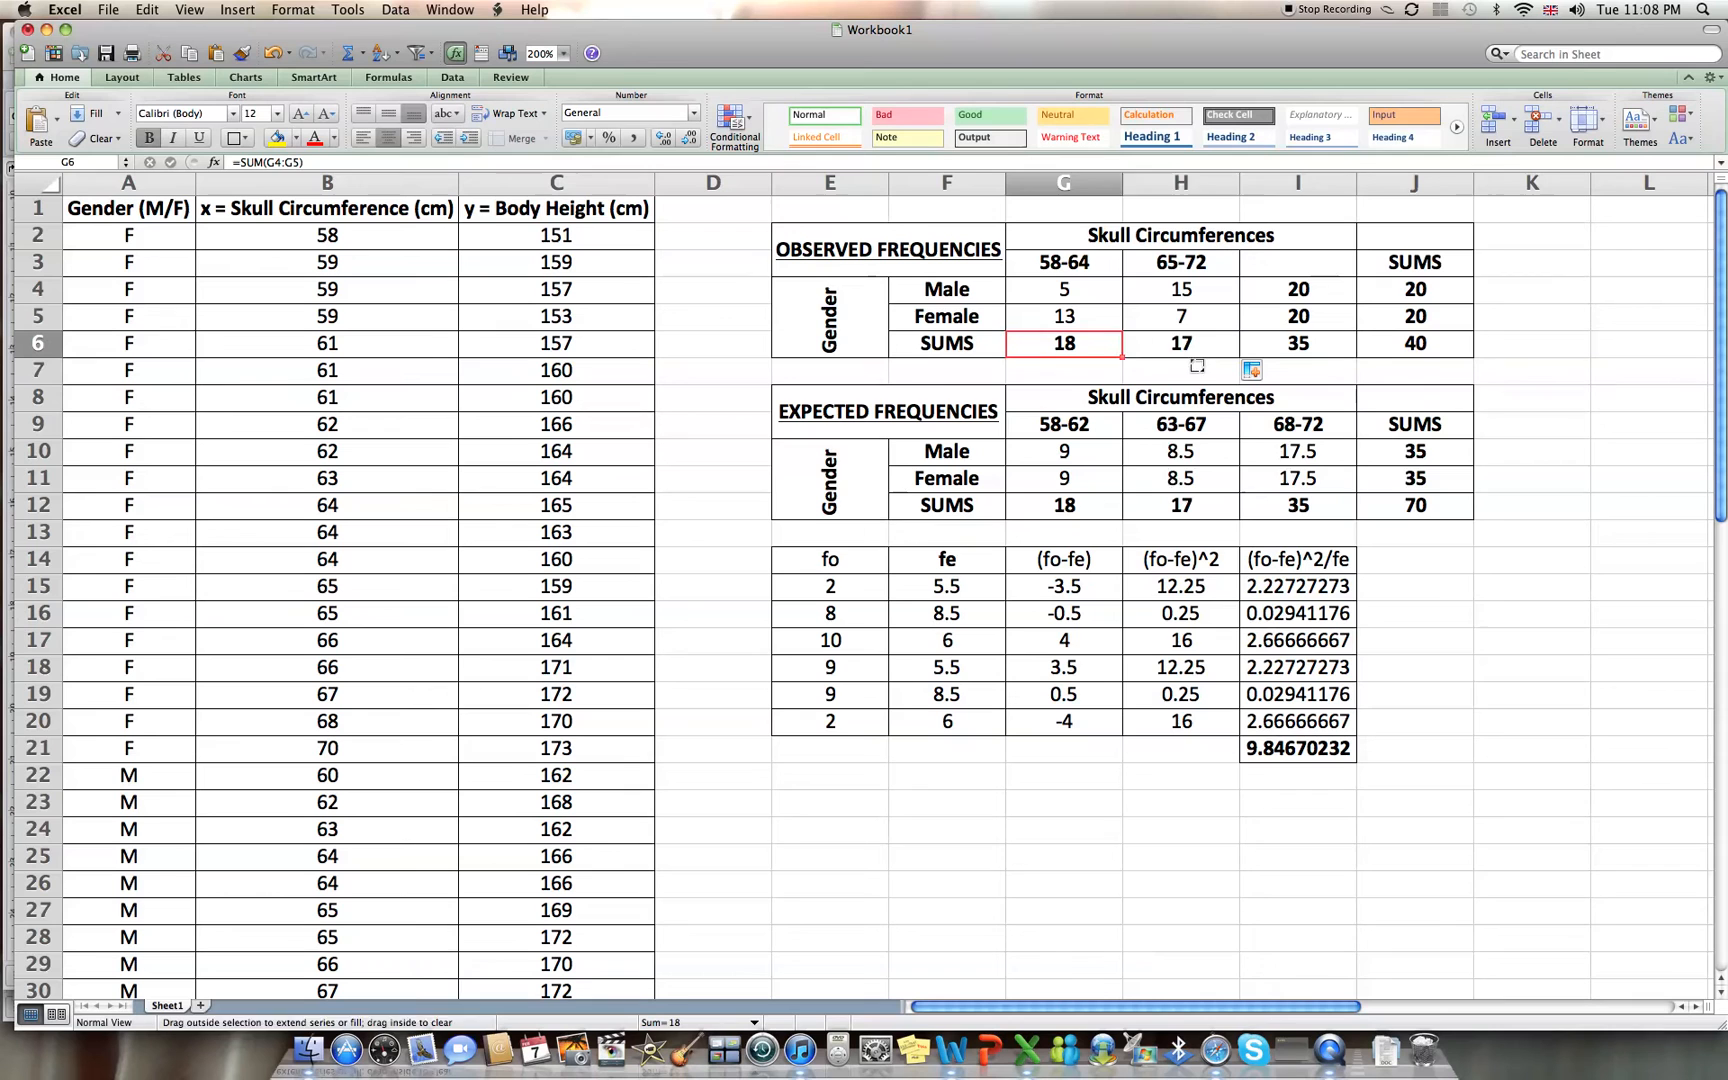
left_click(1414, 182)
type("SUM")
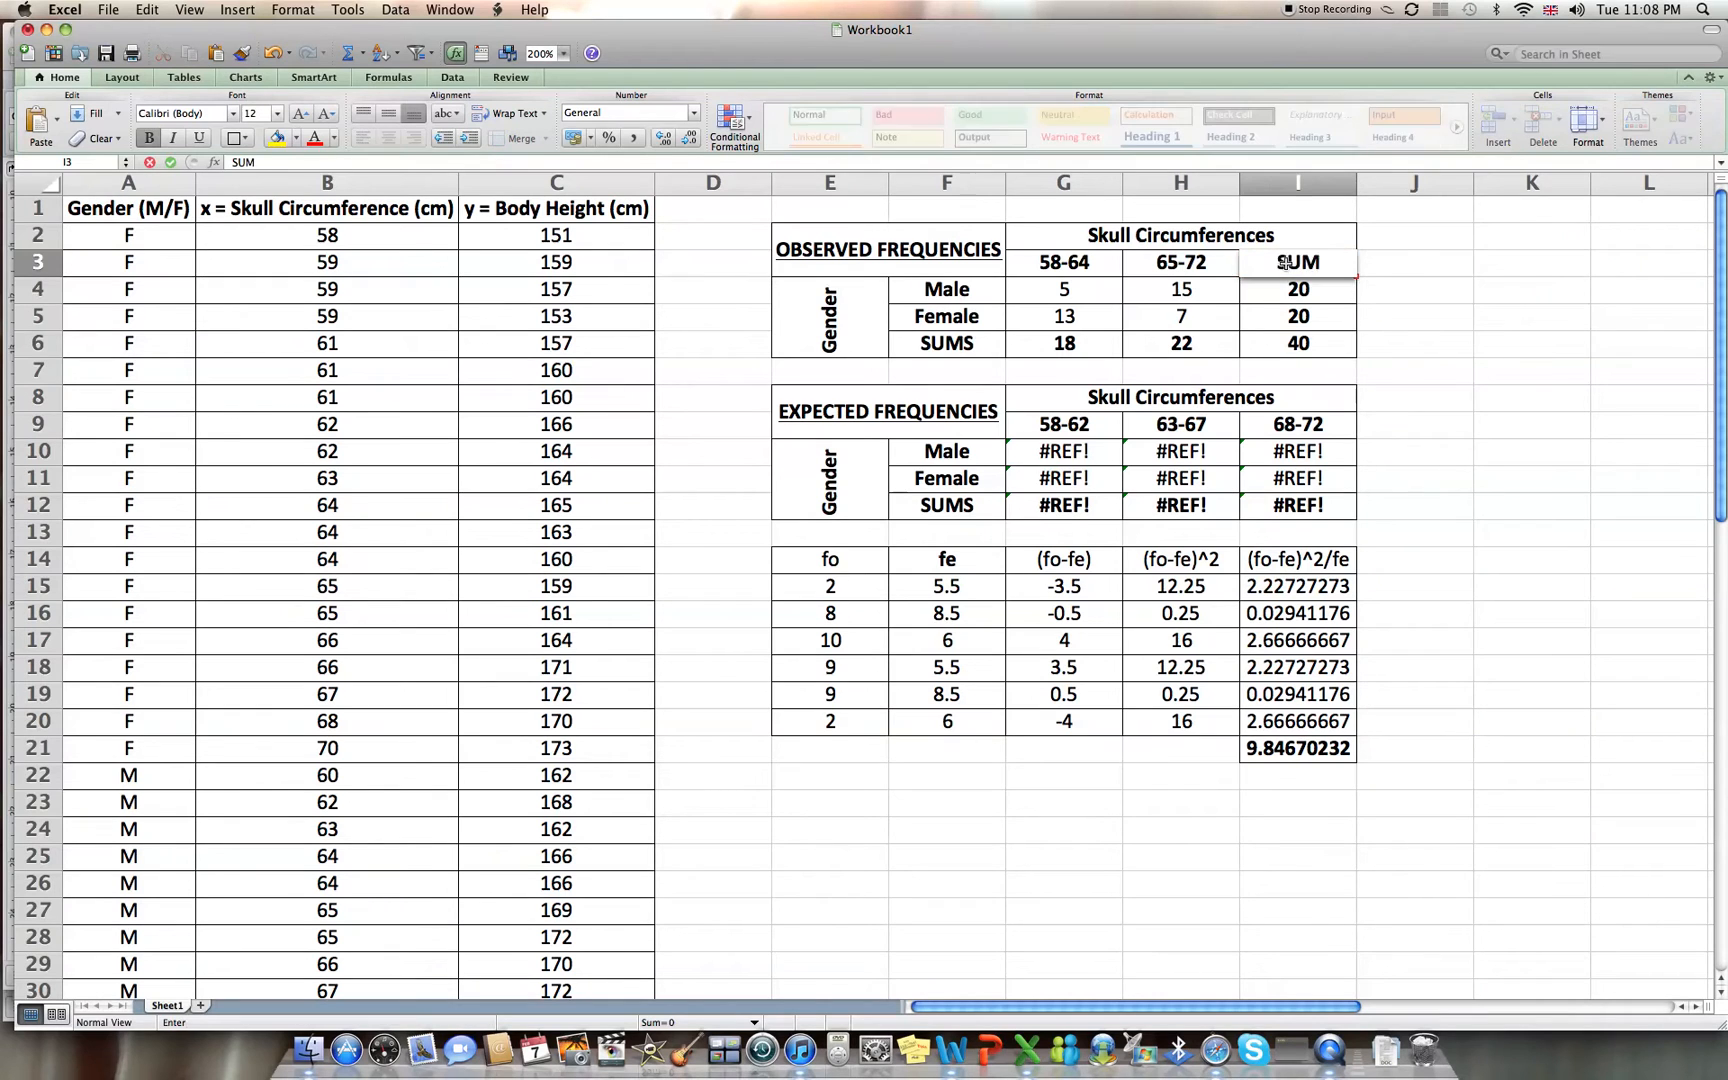
Copy the 58-64, 65-72 and SUMS headings onto the expected table's header row.
key("enter")
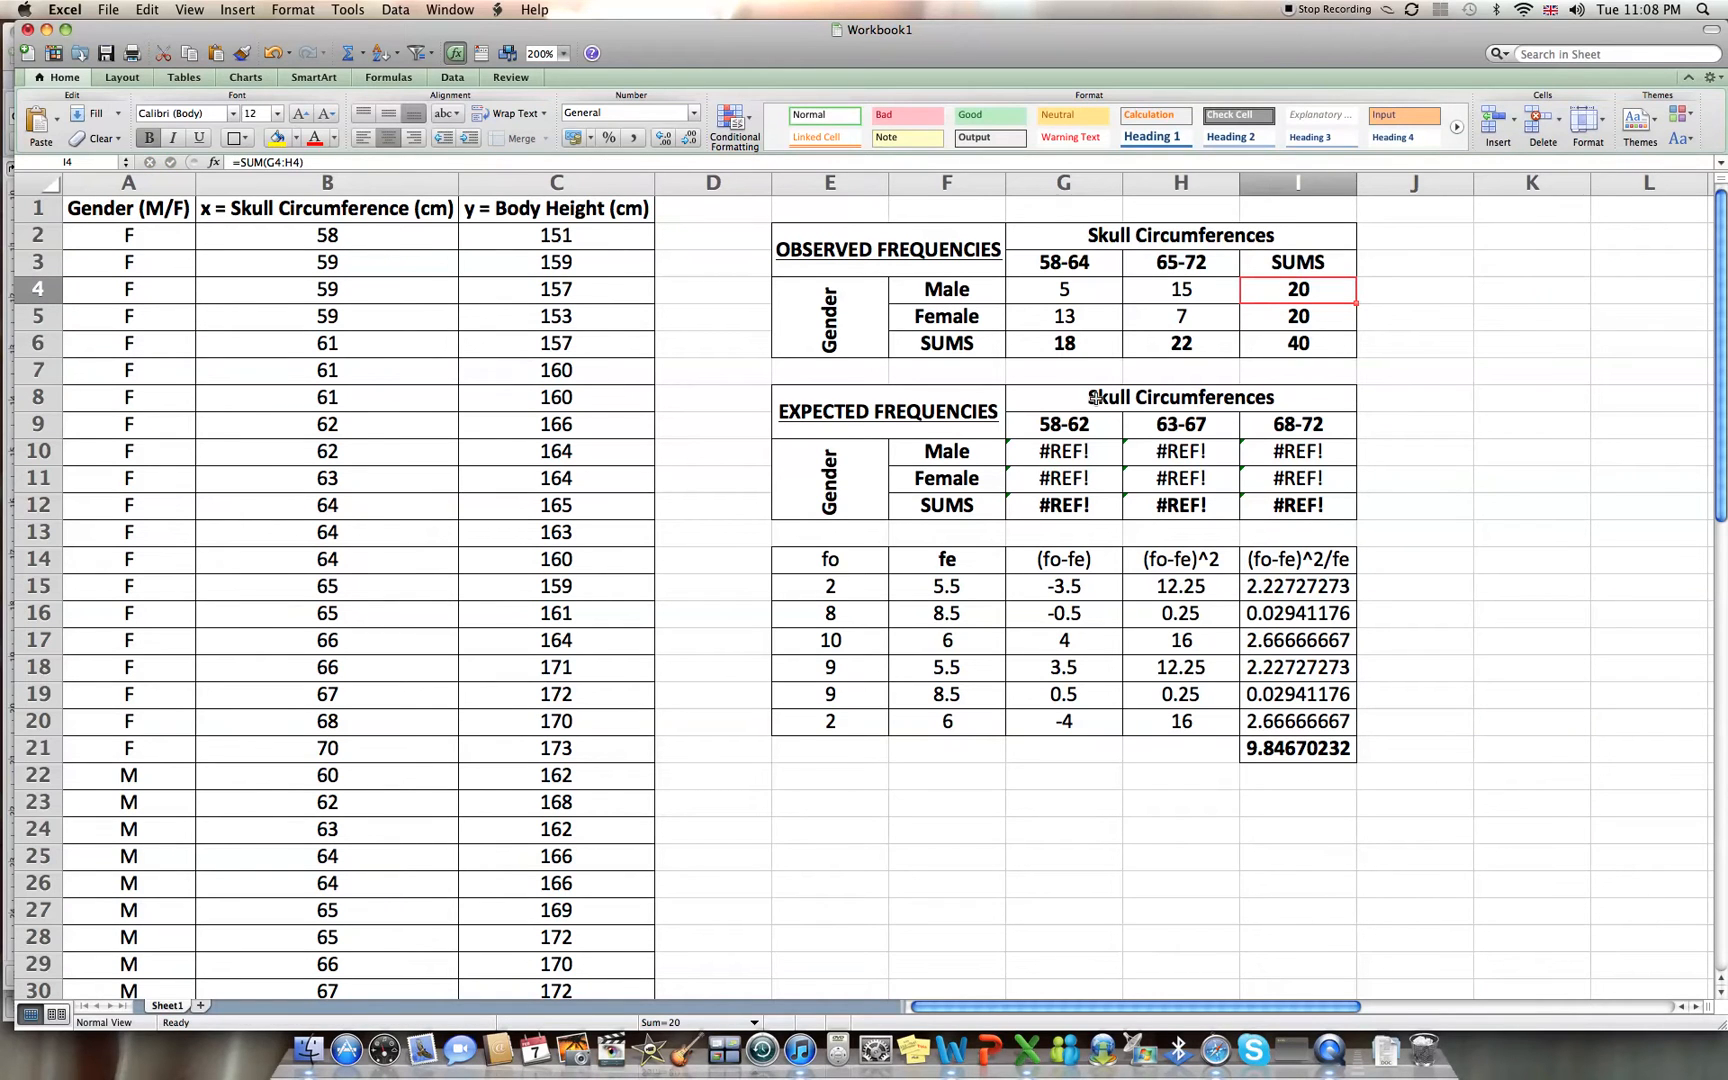
left_click(1064, 262)
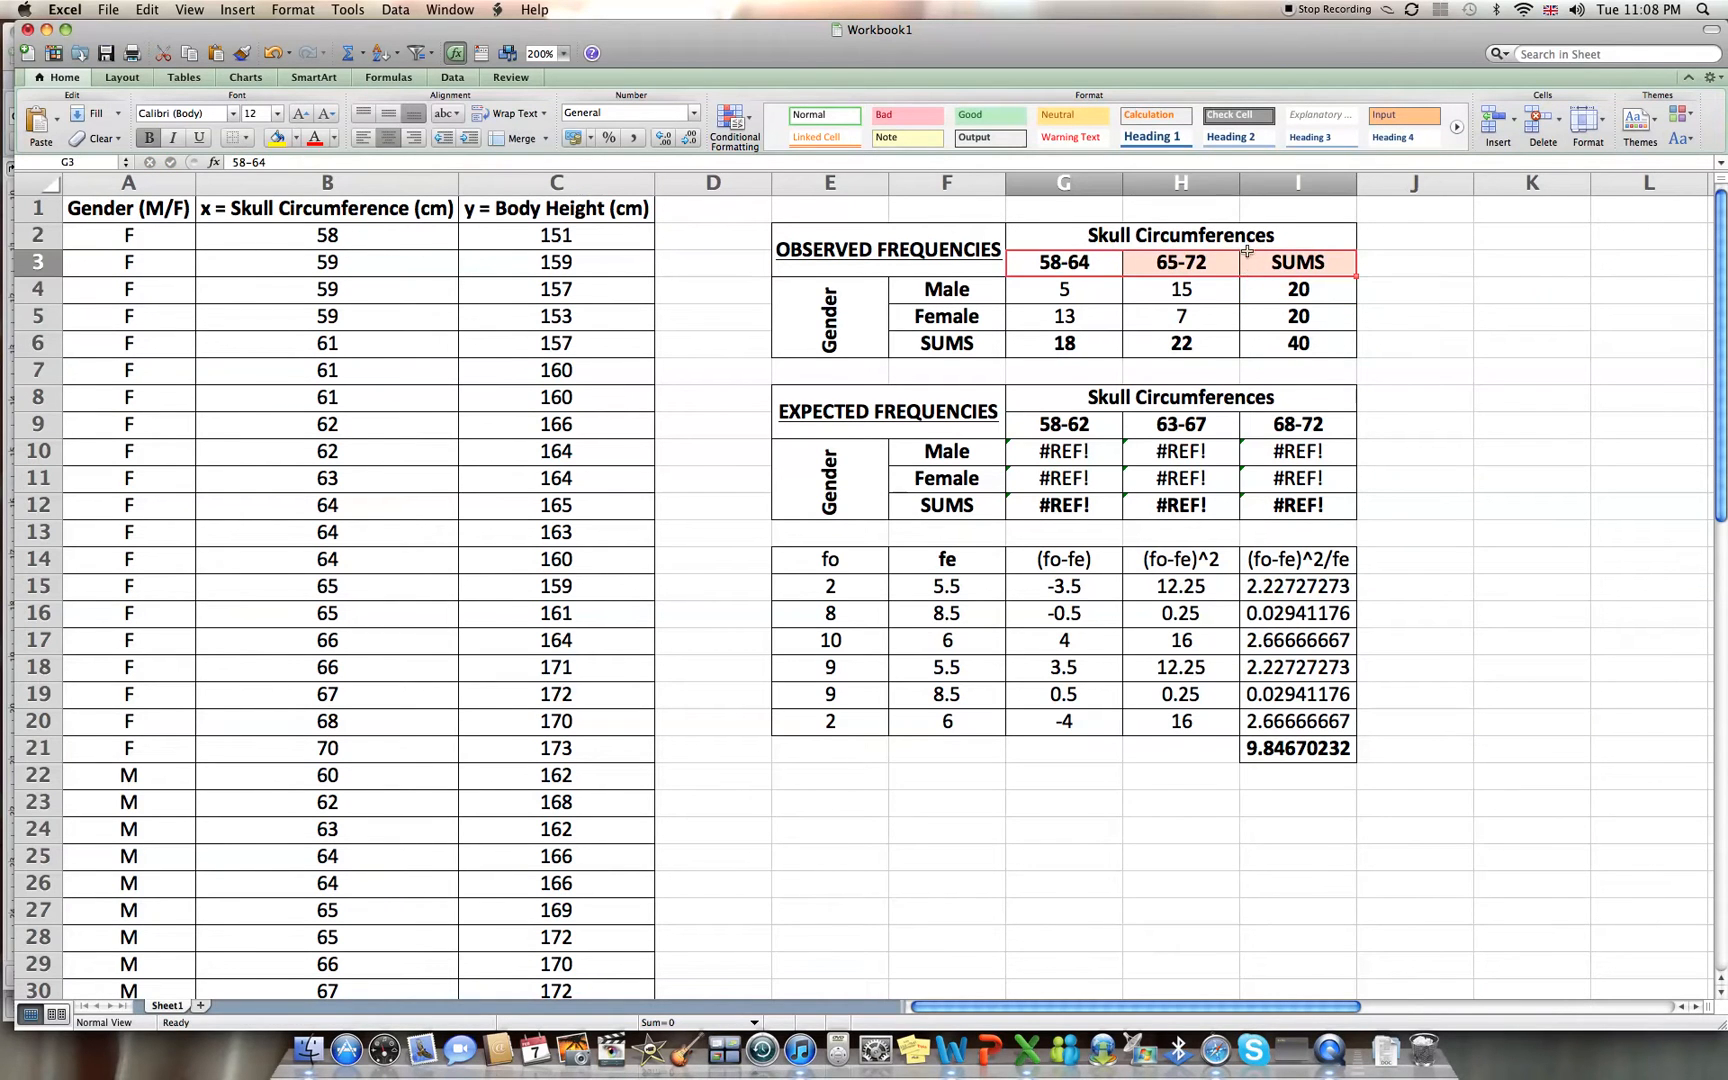
left_click(1180, 424)
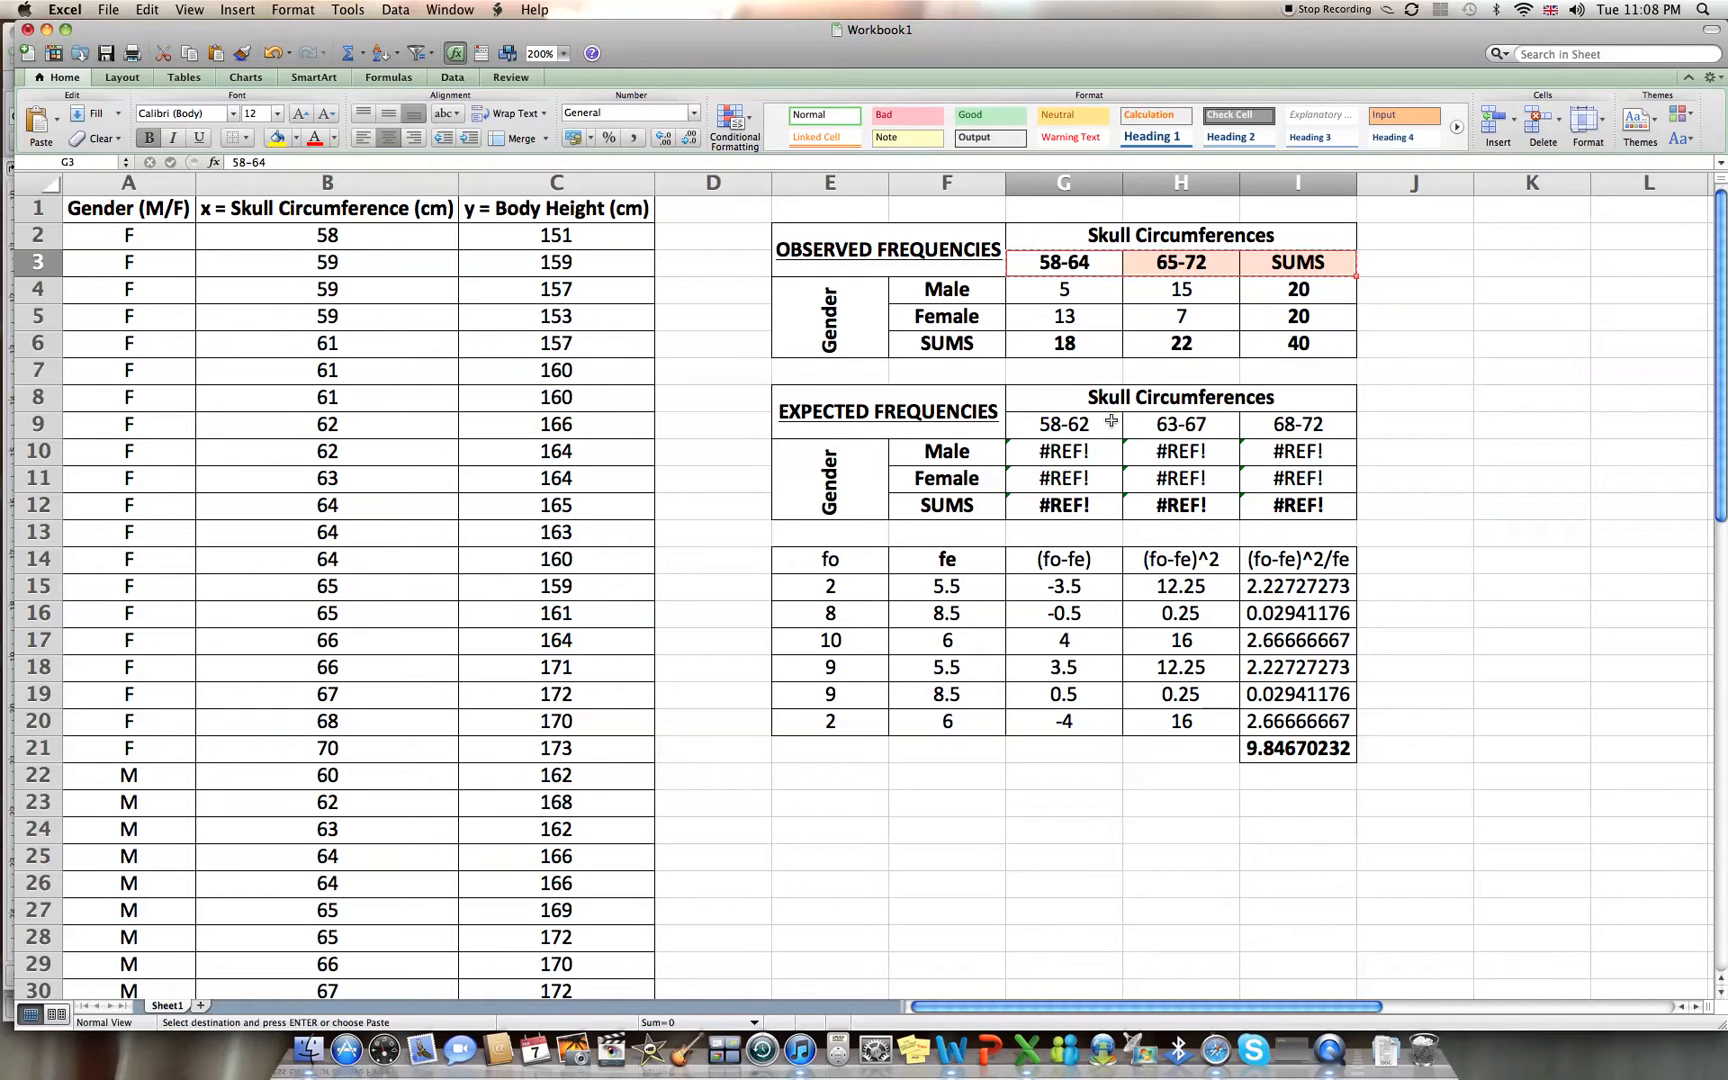
left_click(1062, 424)
type("=")
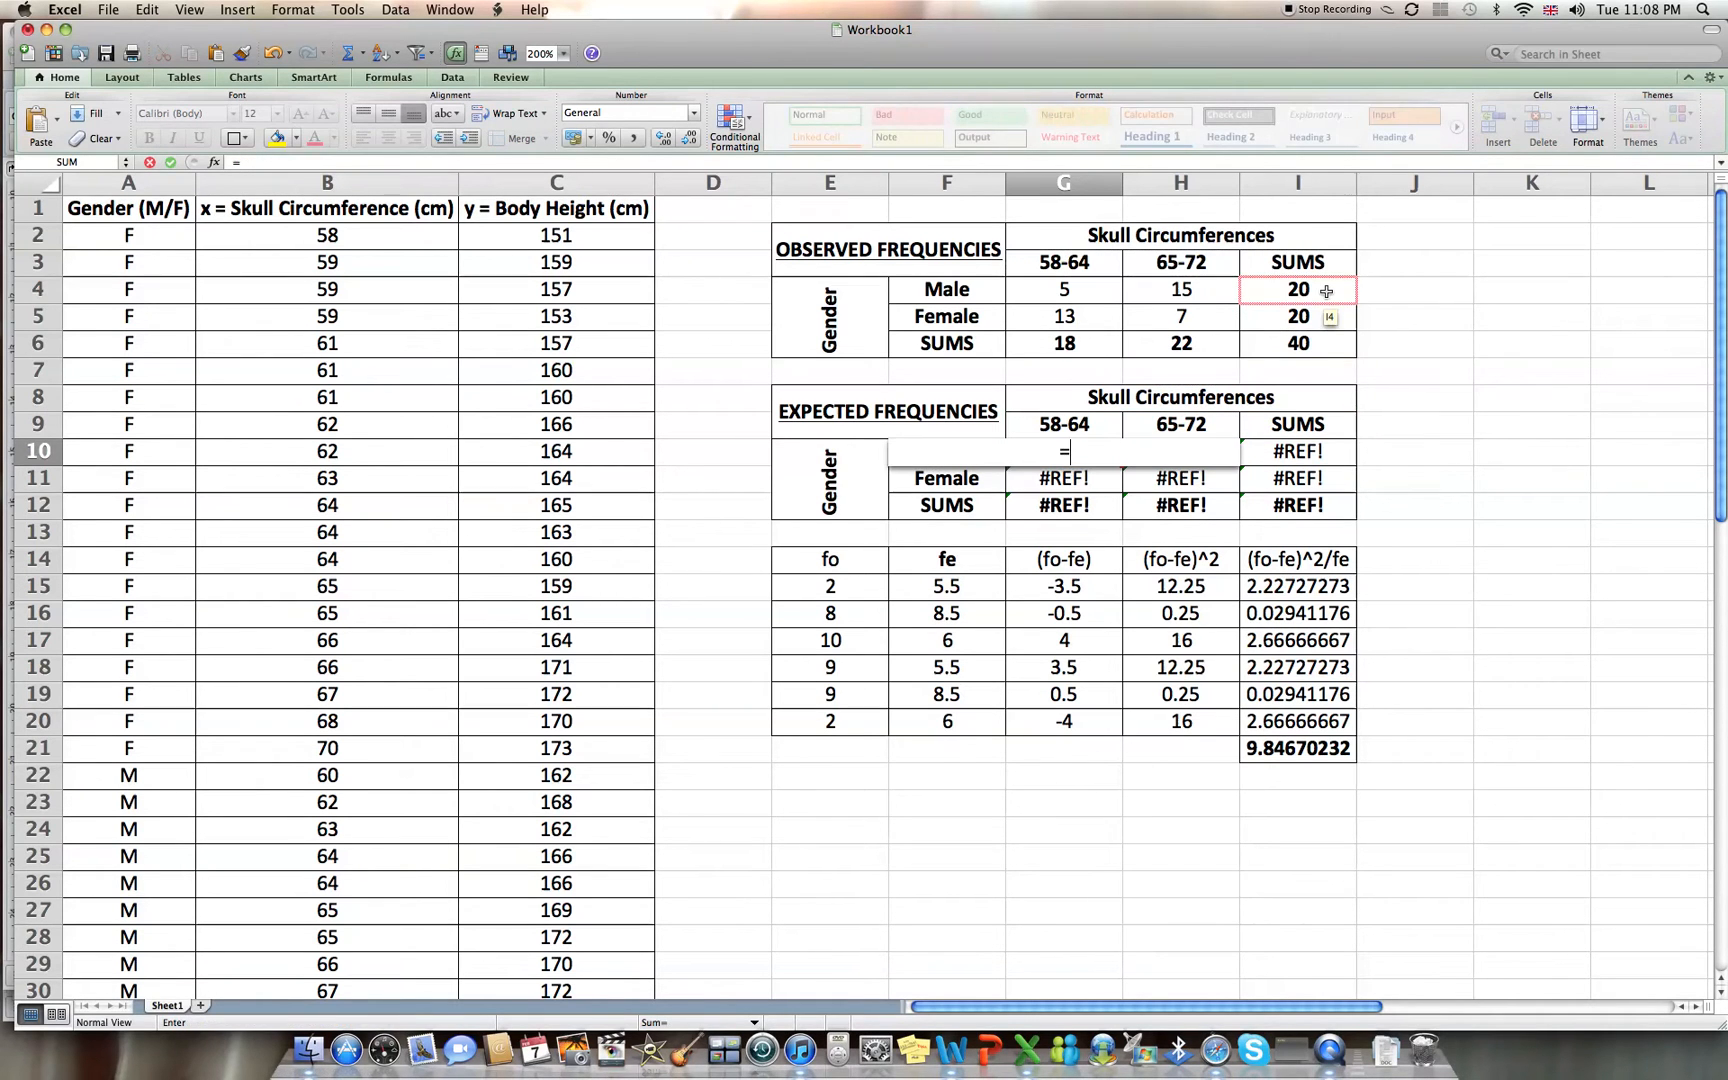
Enter Male expected values as row total × column total ÷ grand total for both ranges.
left_click(1298, 288)
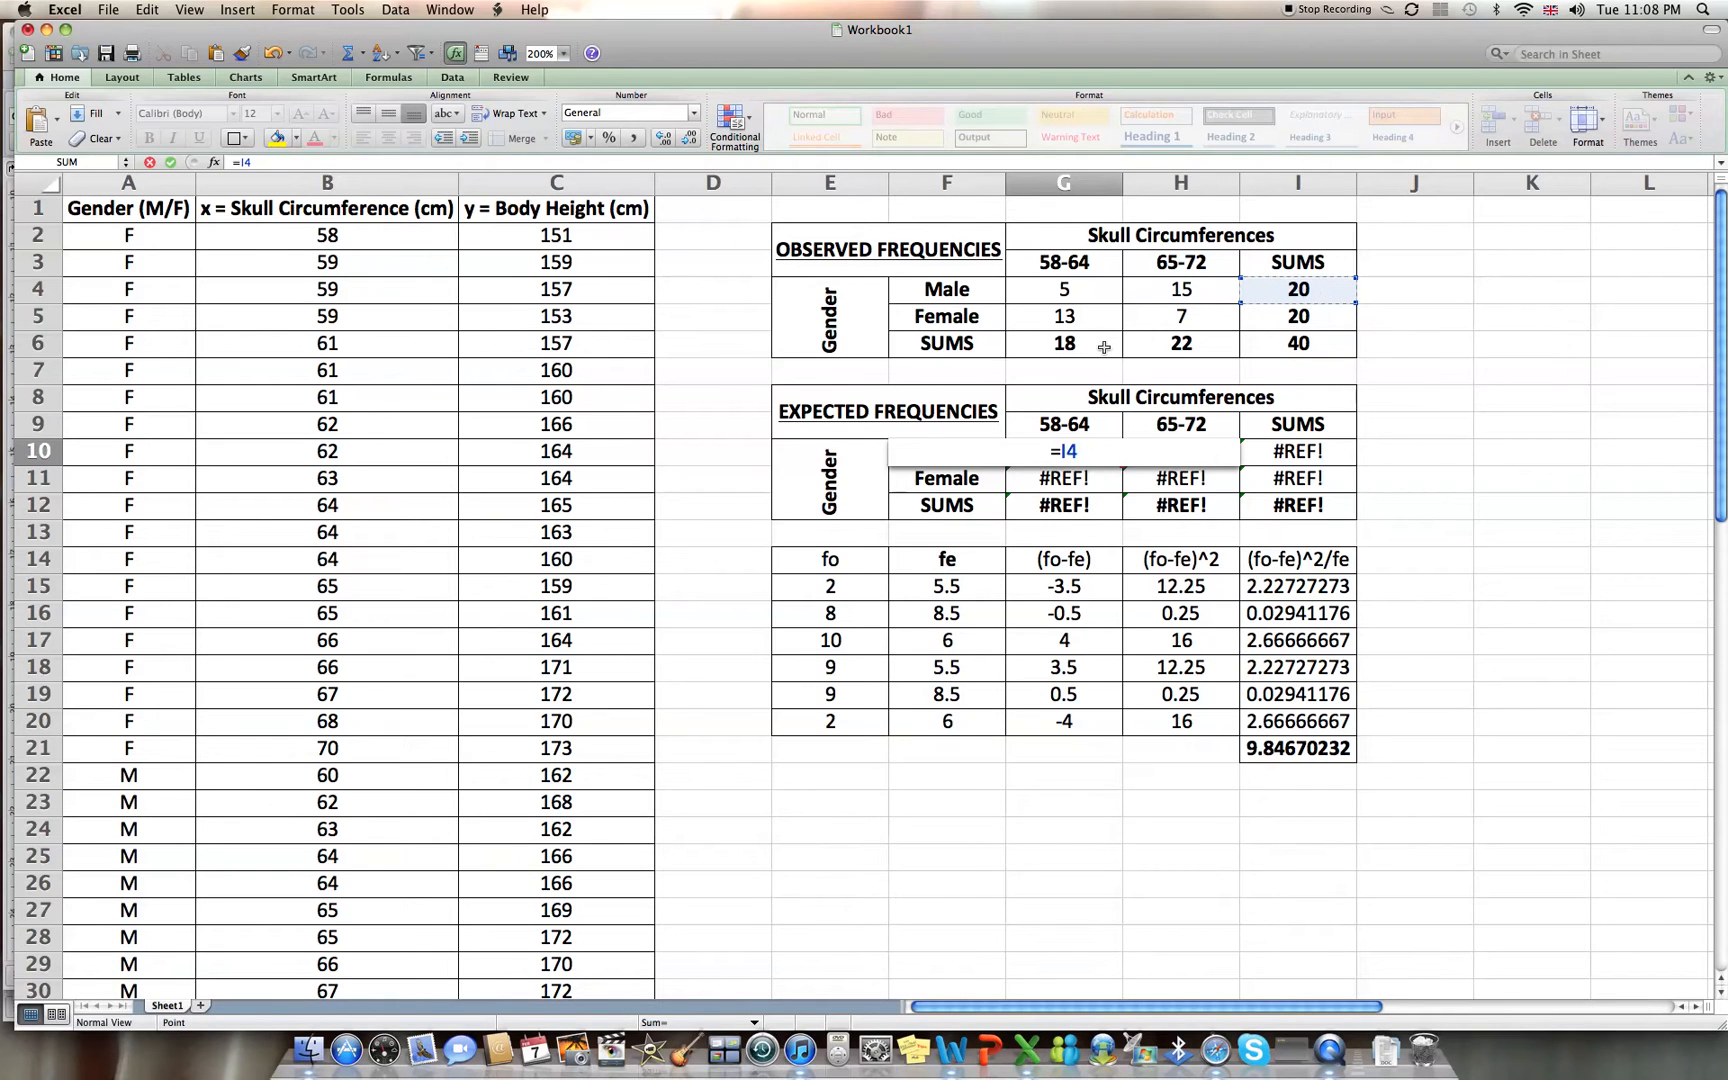
left_click(1062, 342)
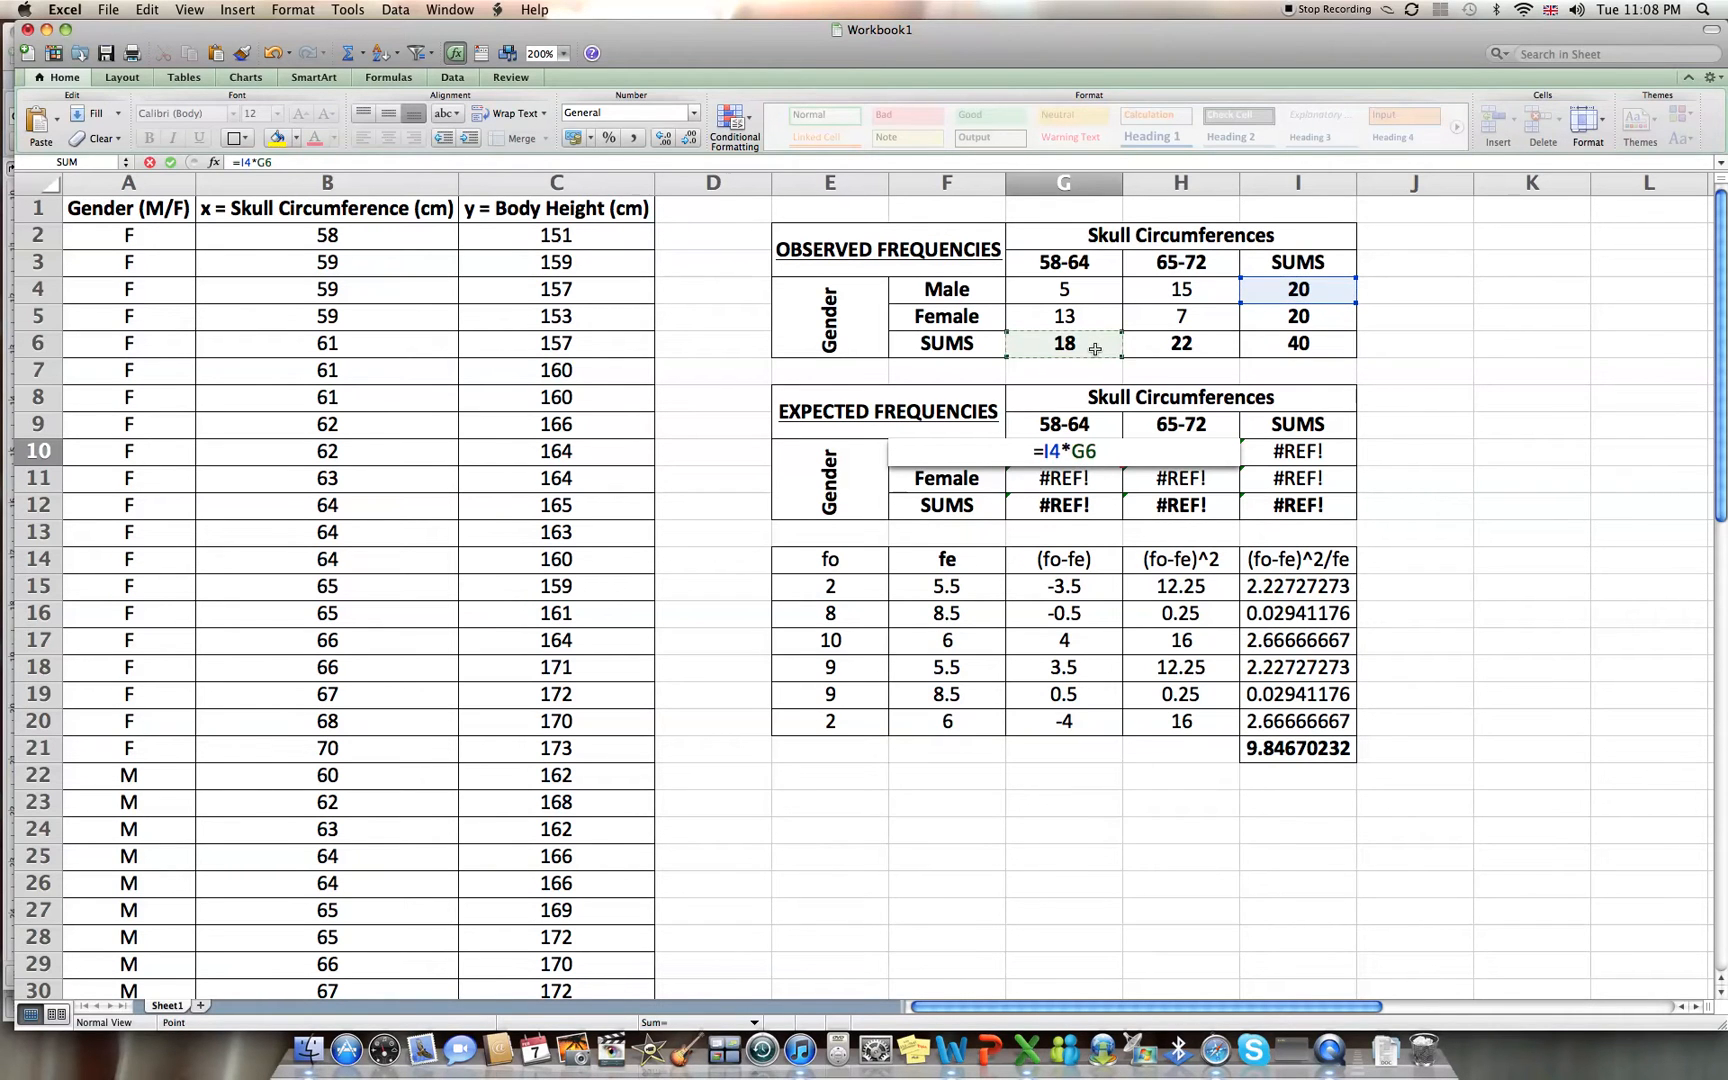
left_click(1298, 342)
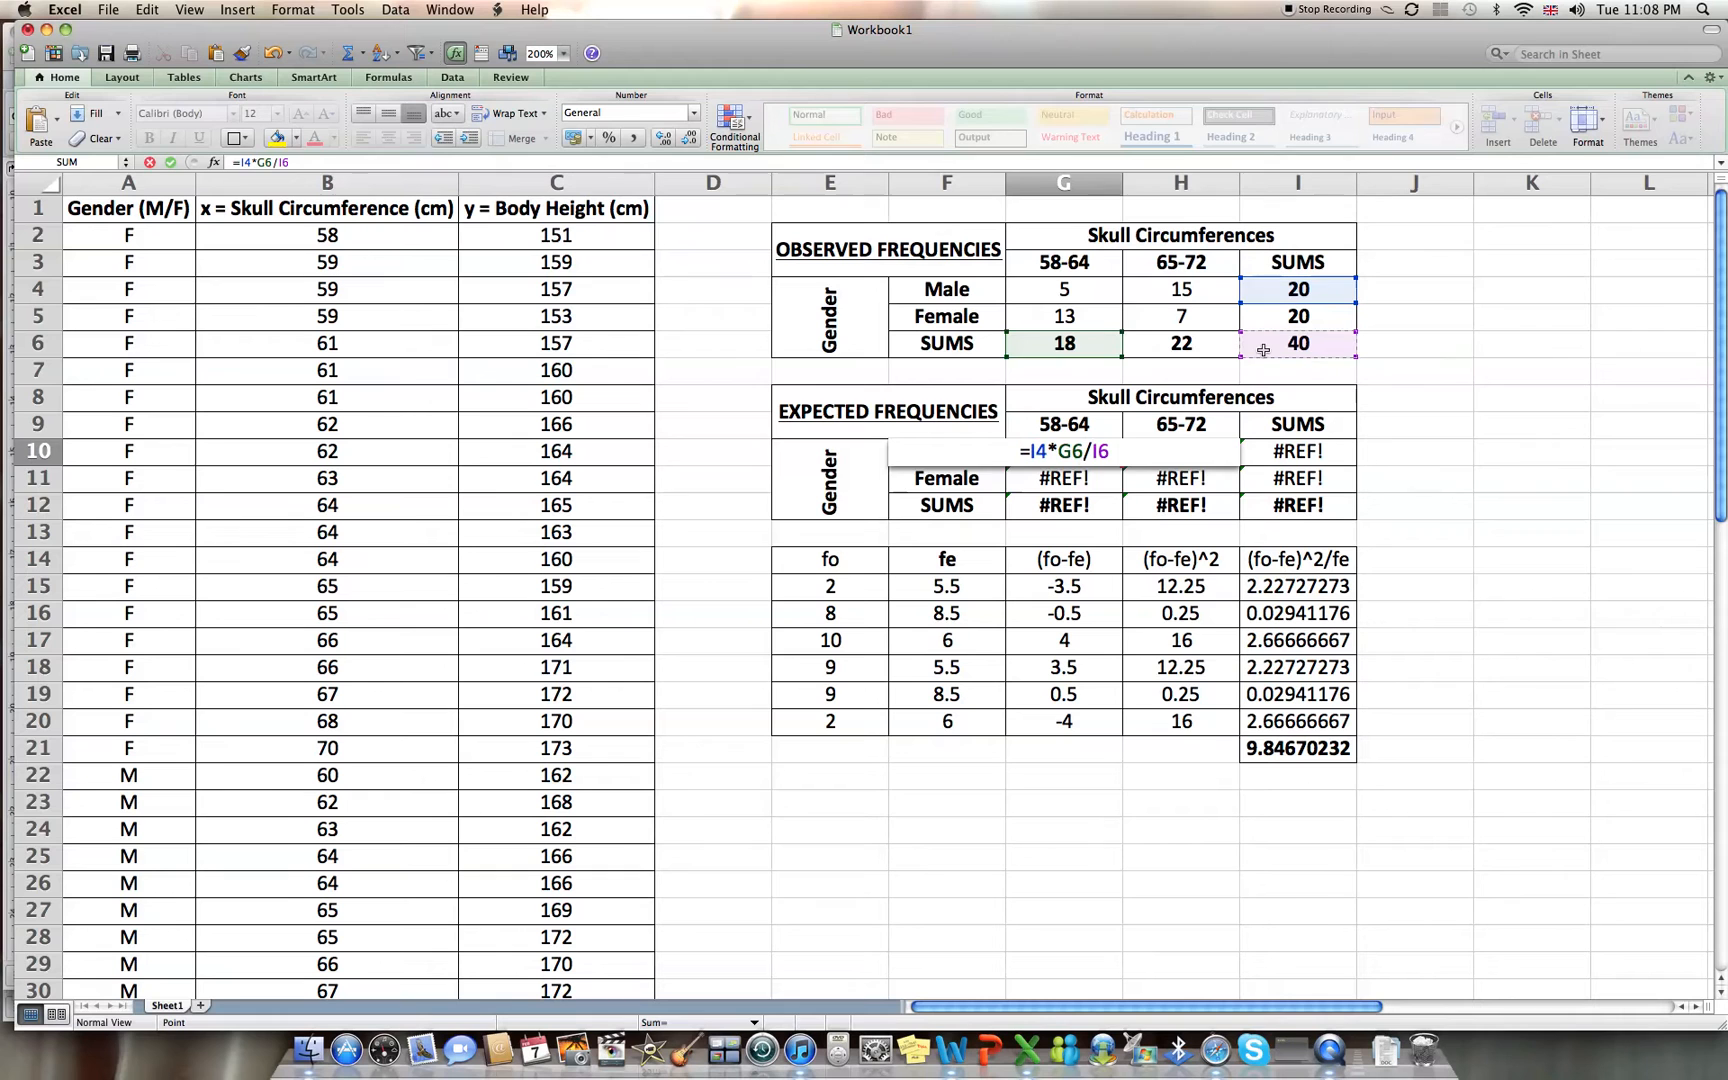
key("Enter")
type("=")
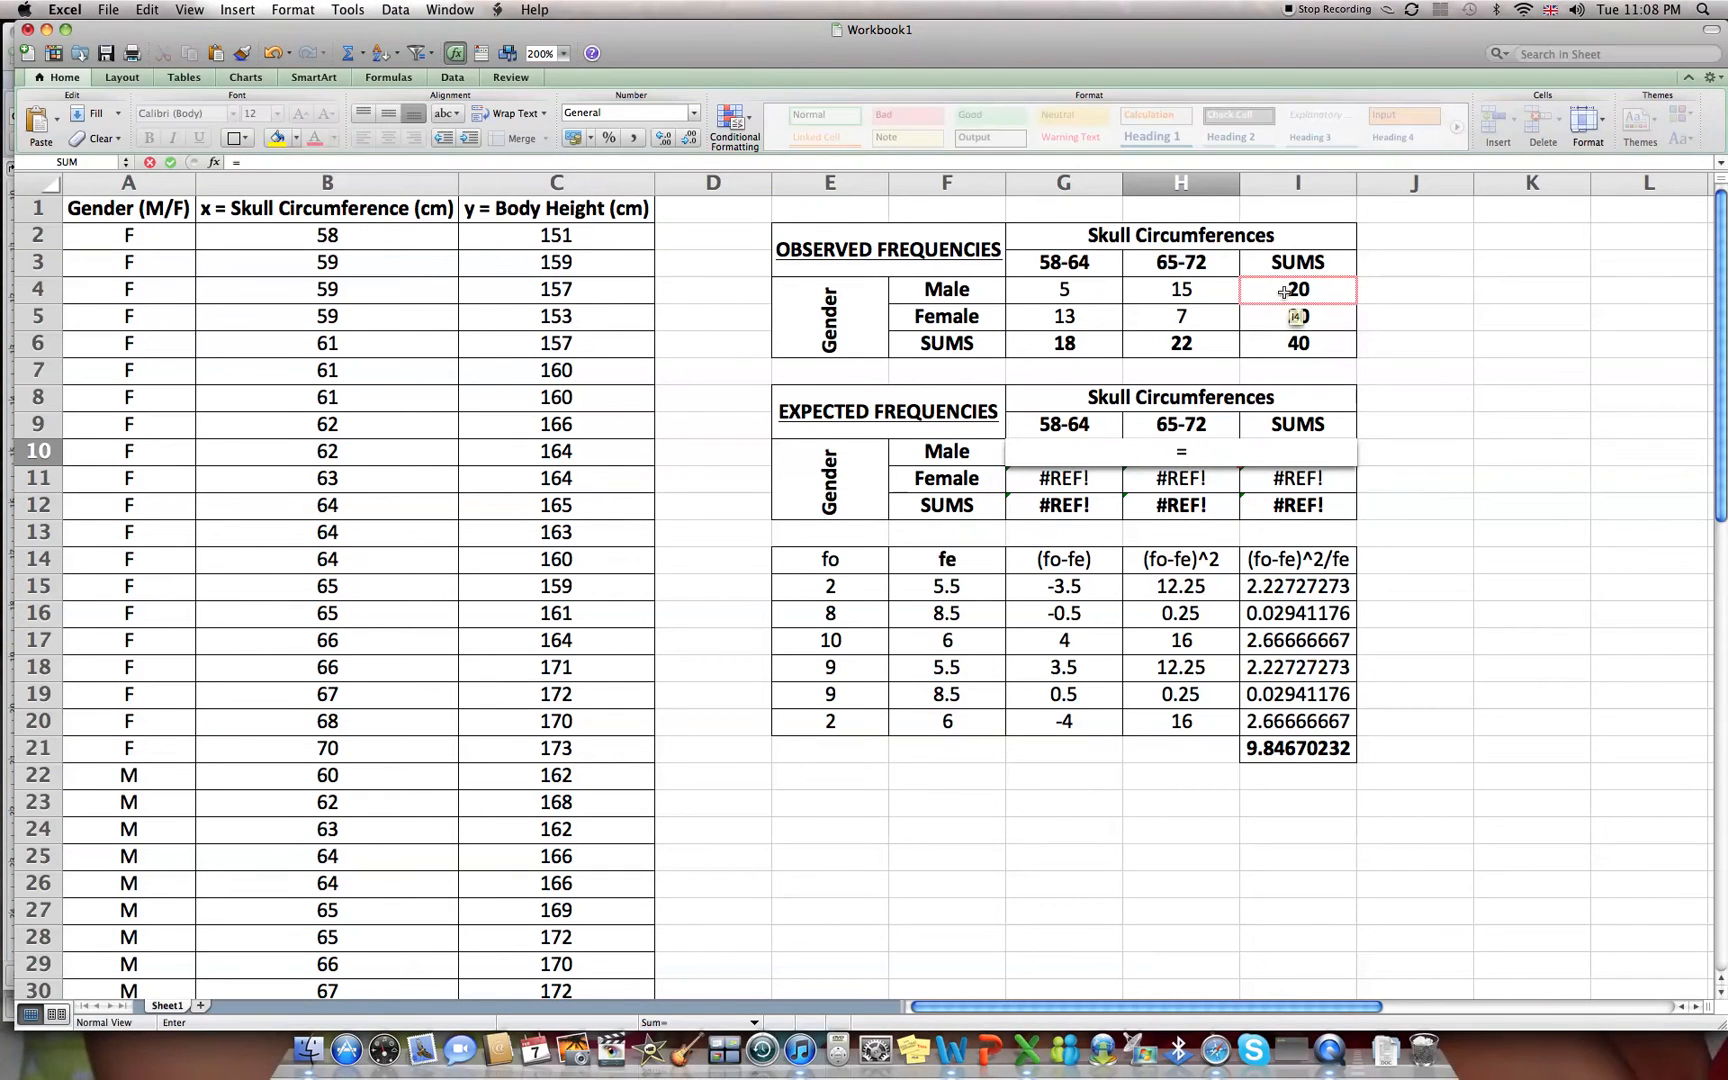
left_click(1298, 288)
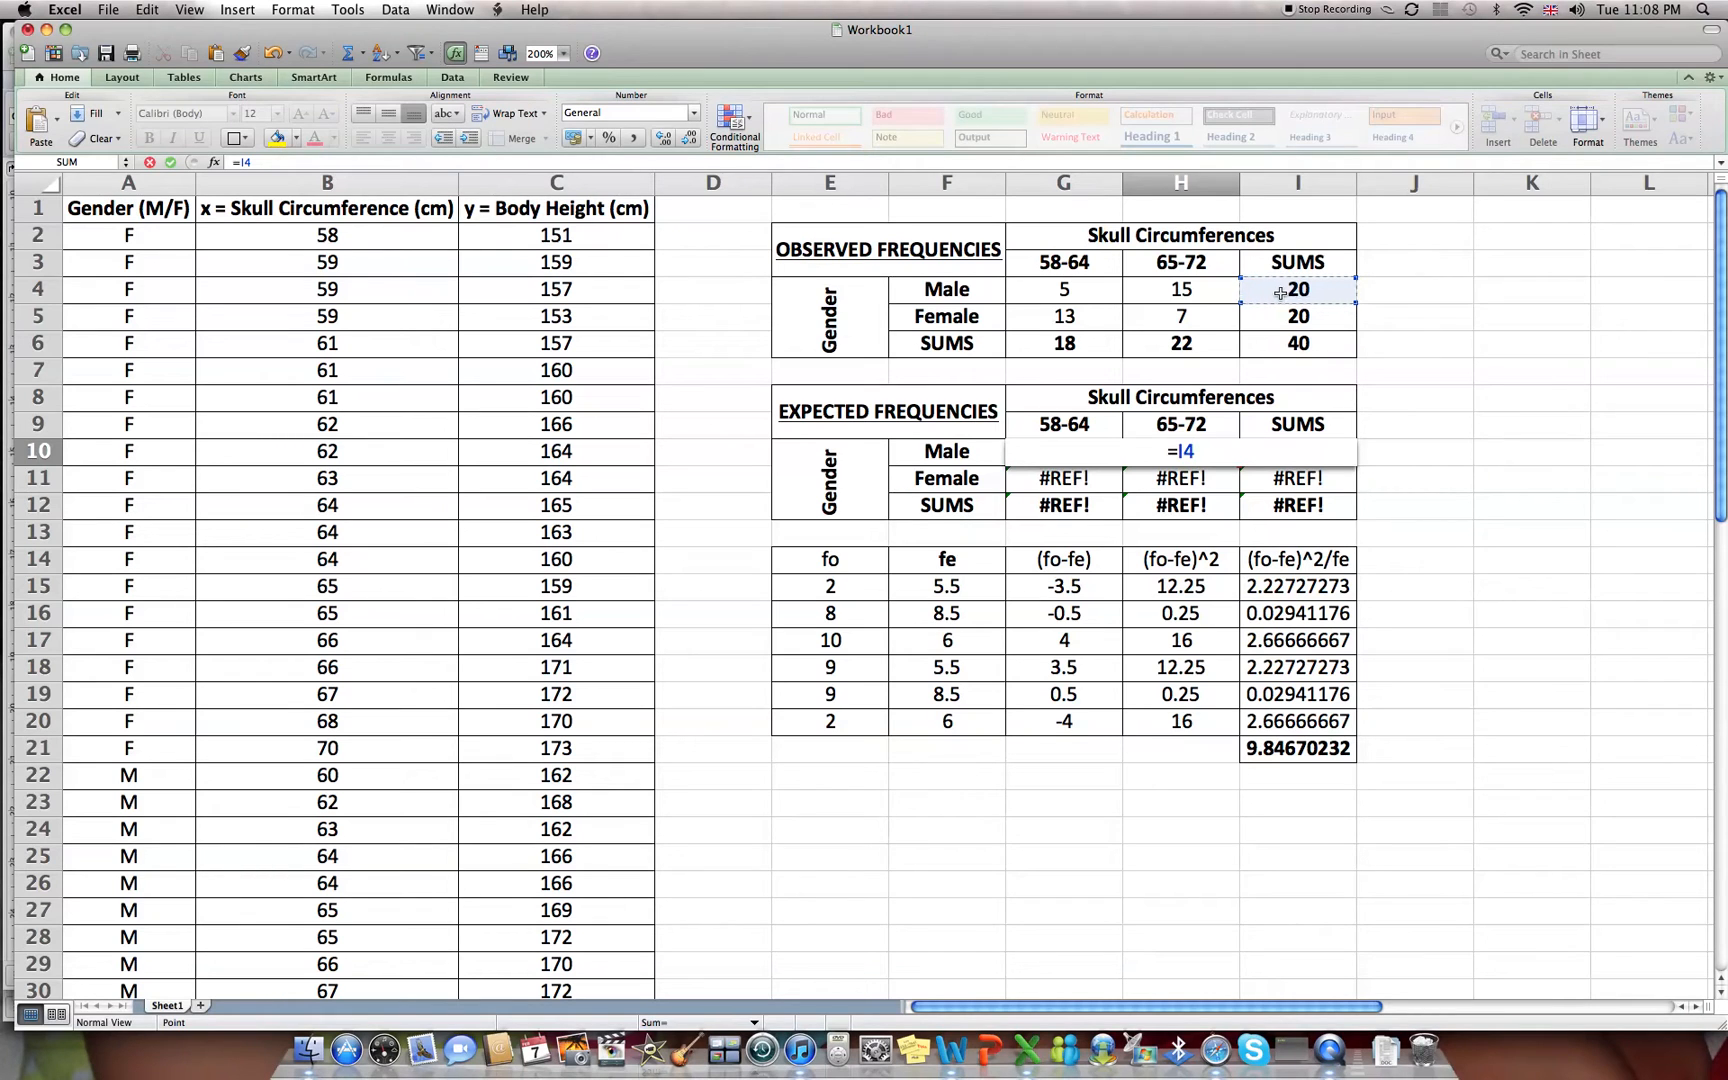
type("*")
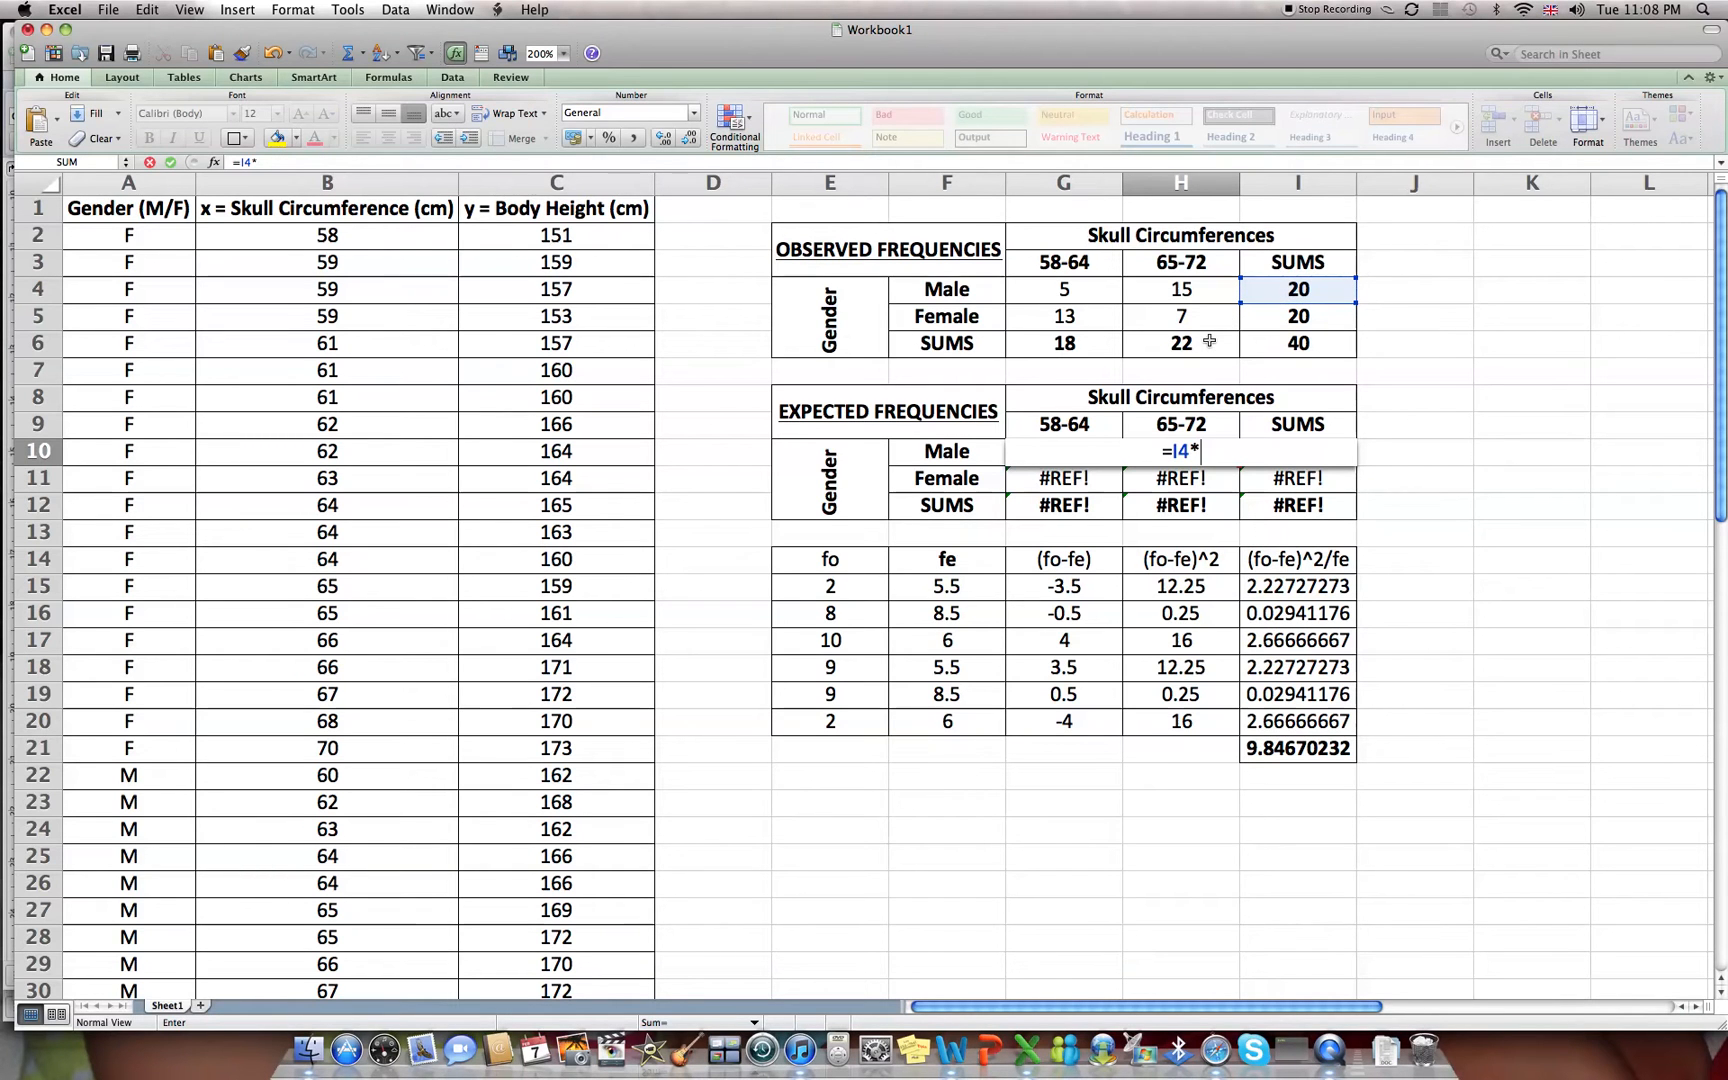
left_click(1180, 342)
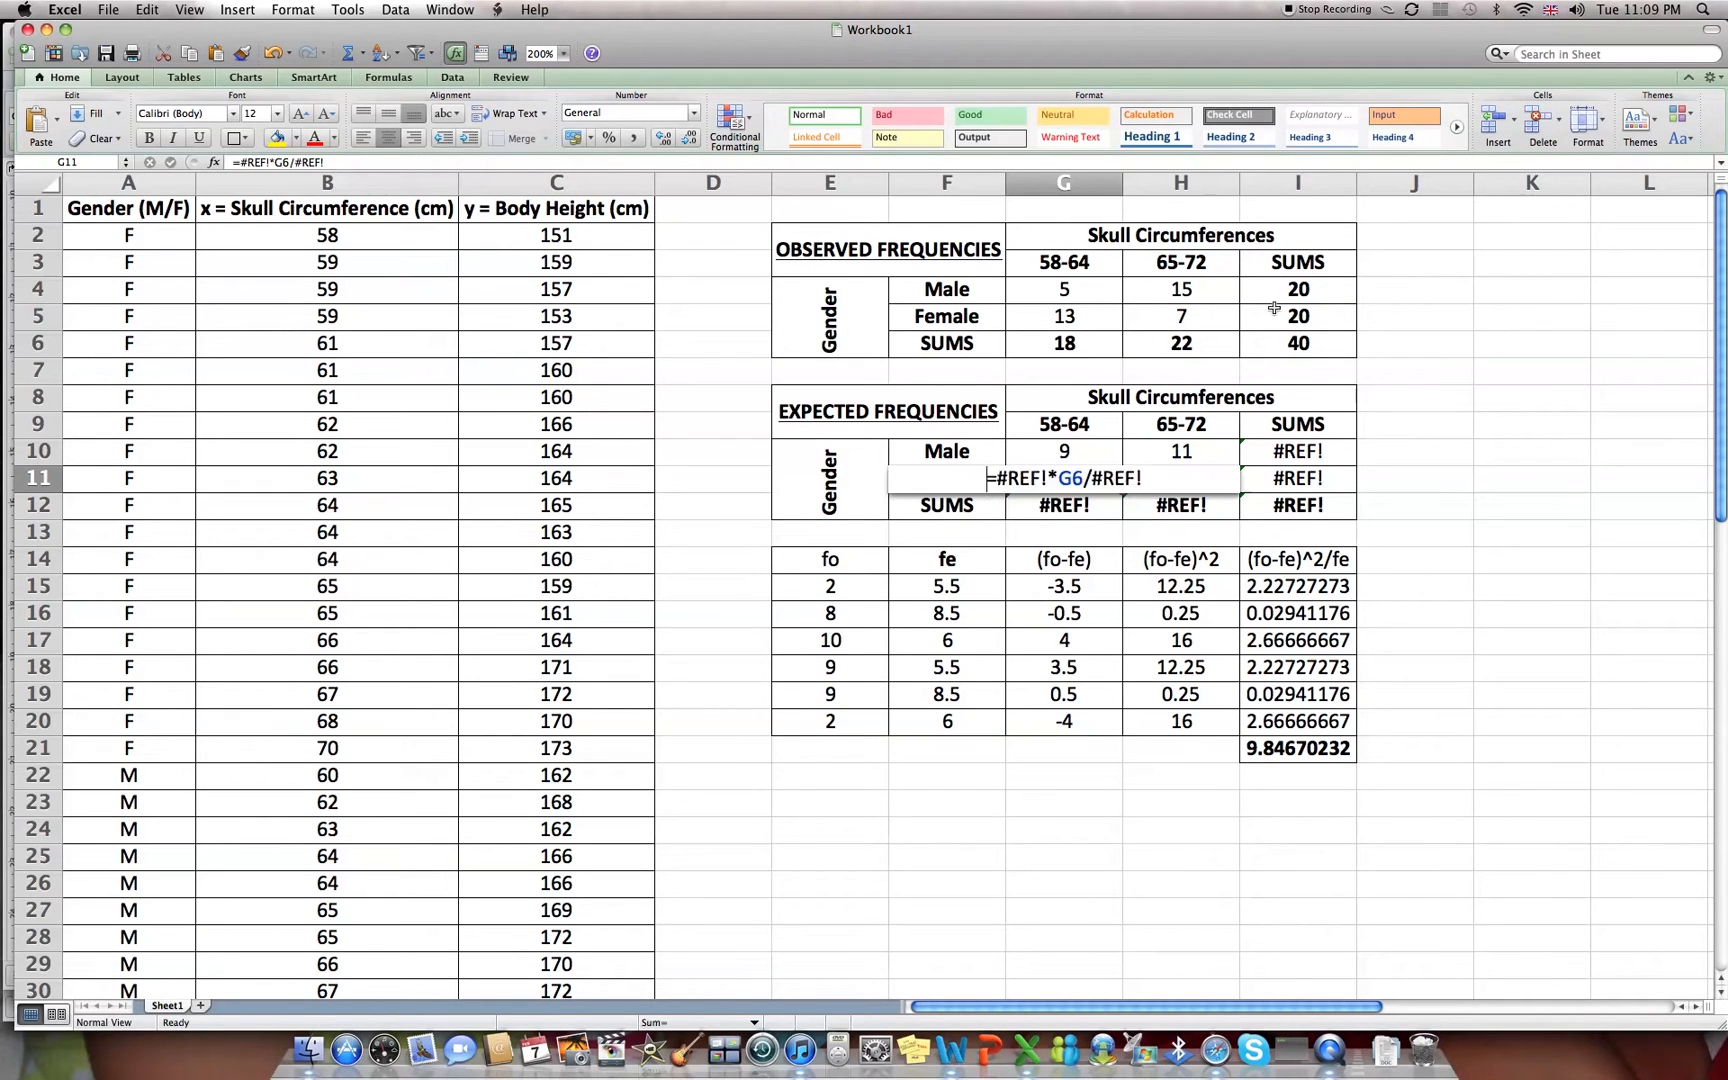
Enter Female expected values the same way, fixing the broken 65-72 formula.
left_click(1298, 316)
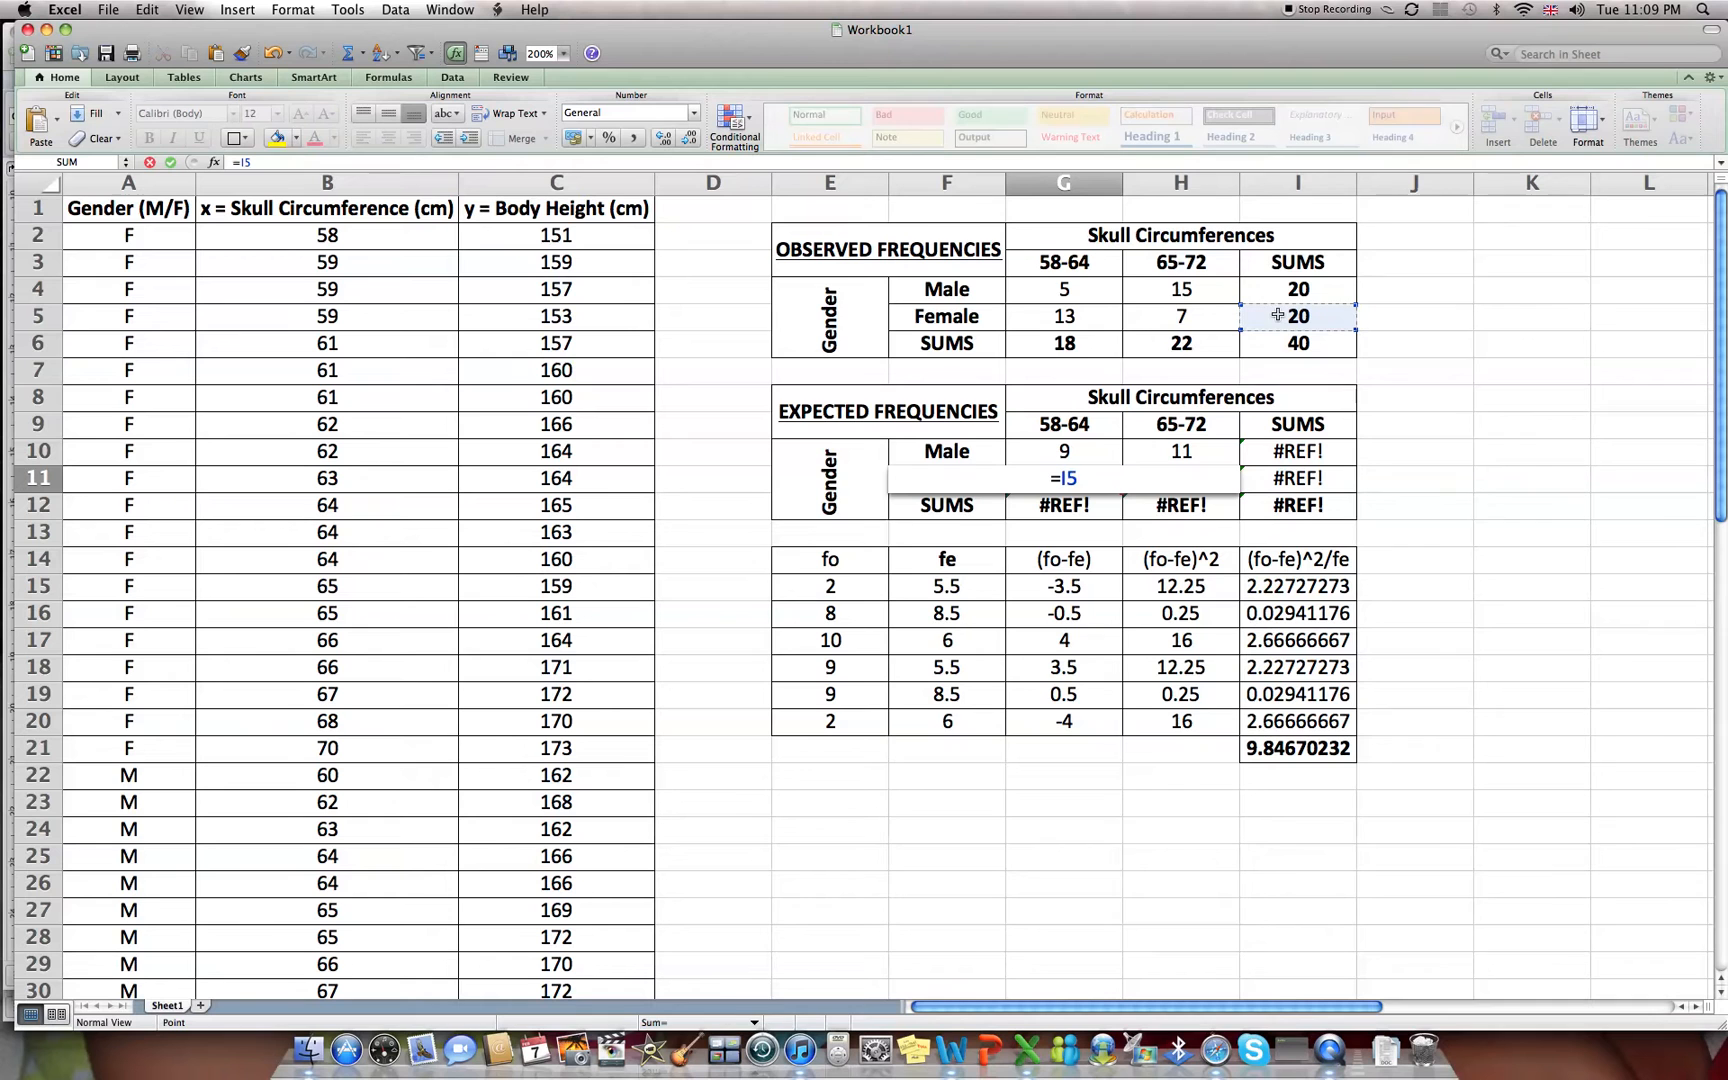
left_click(1062, 342)
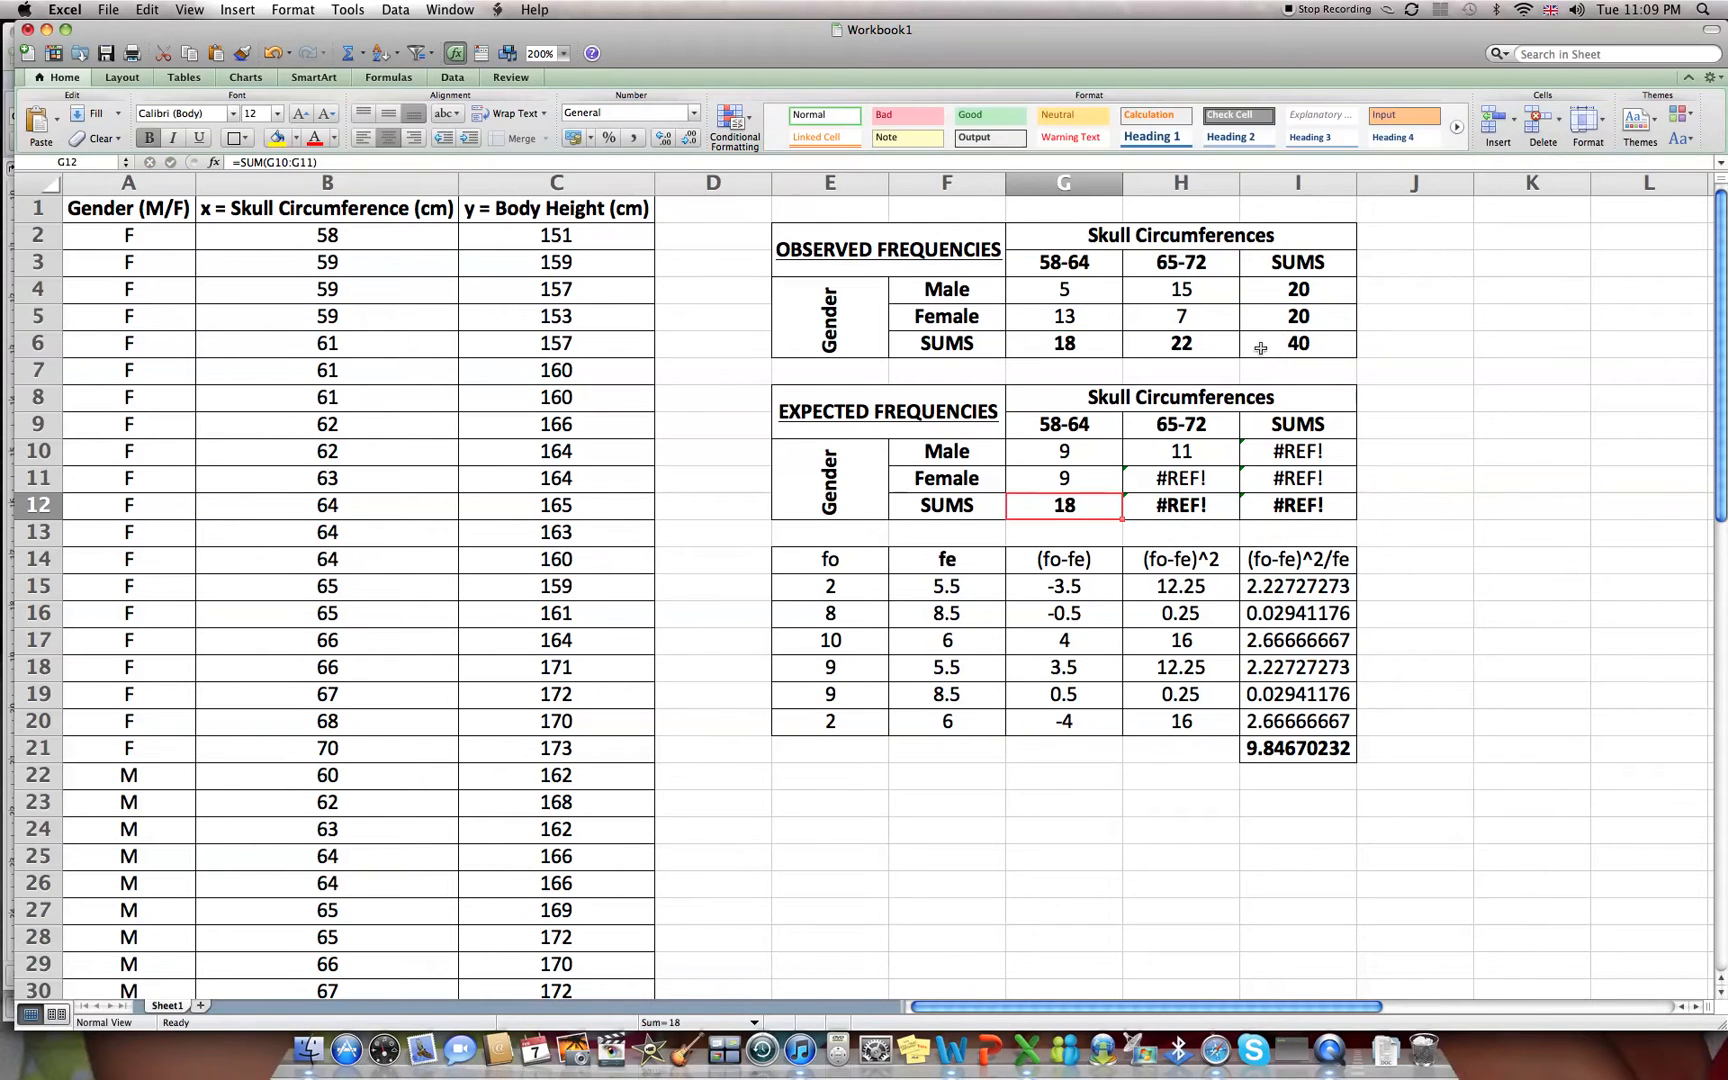
left_click(1180, 504)
type("=")
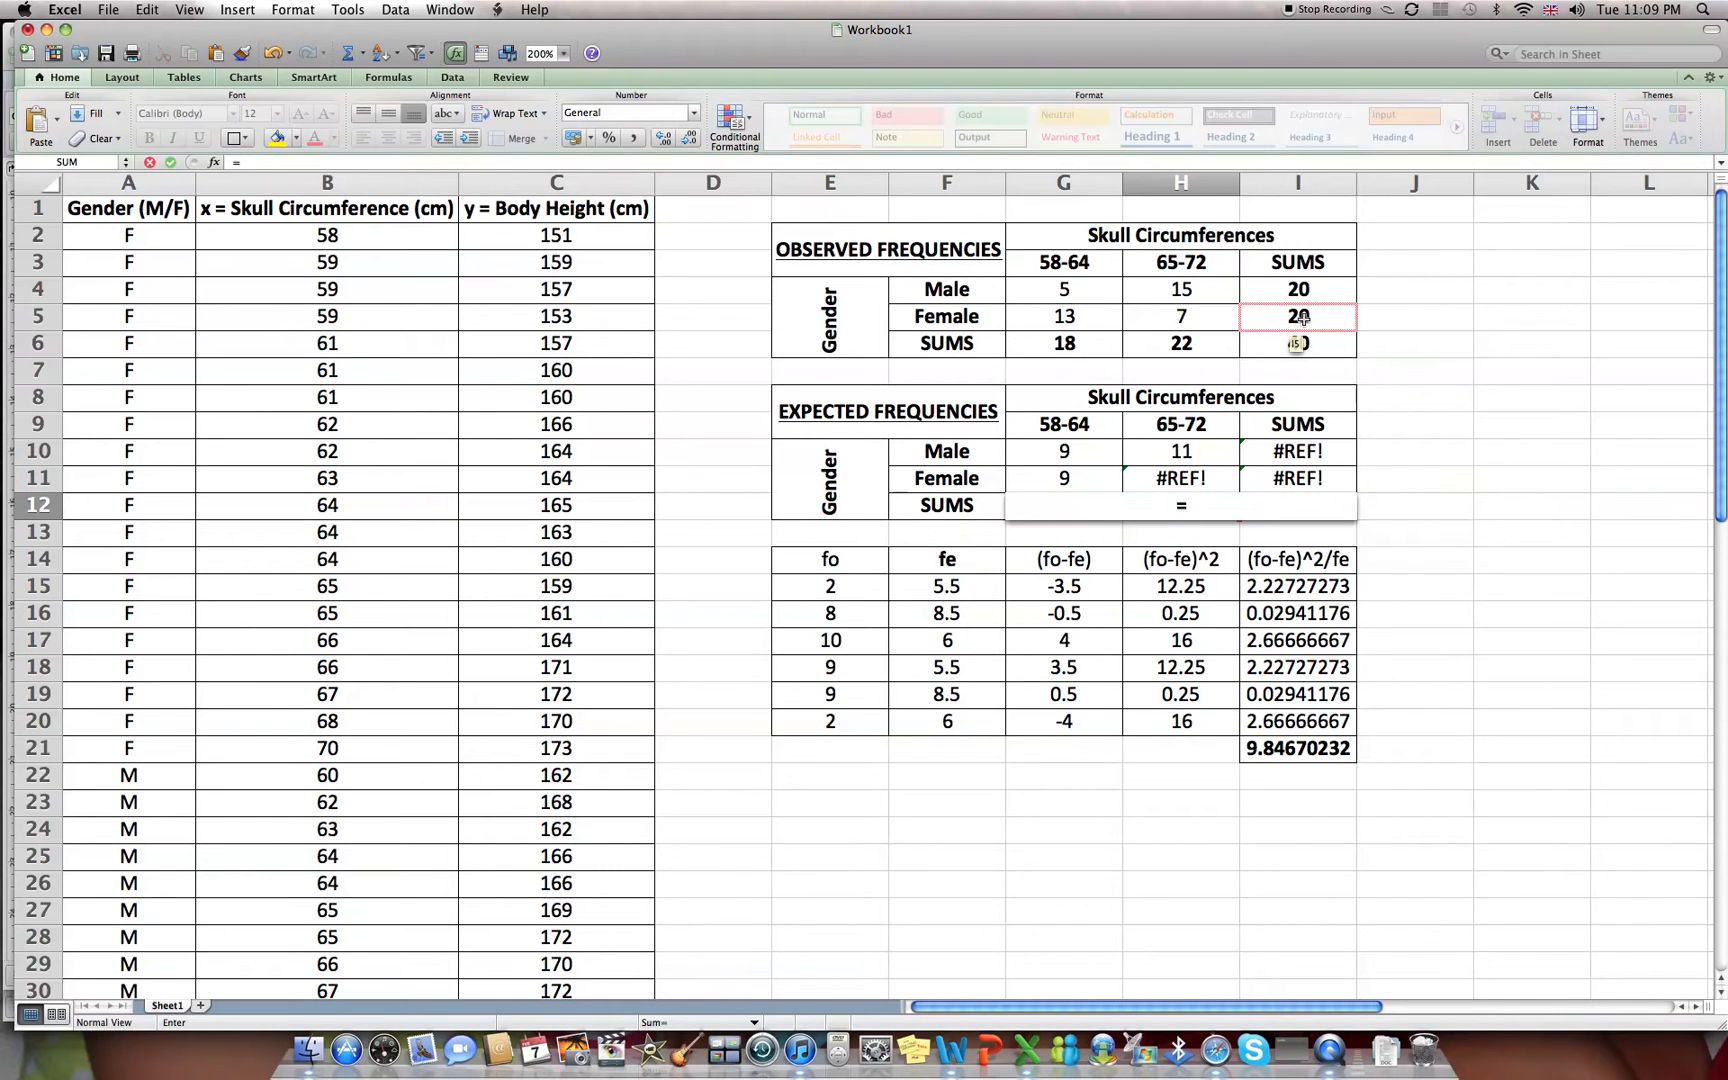
left_click(1298, 316)
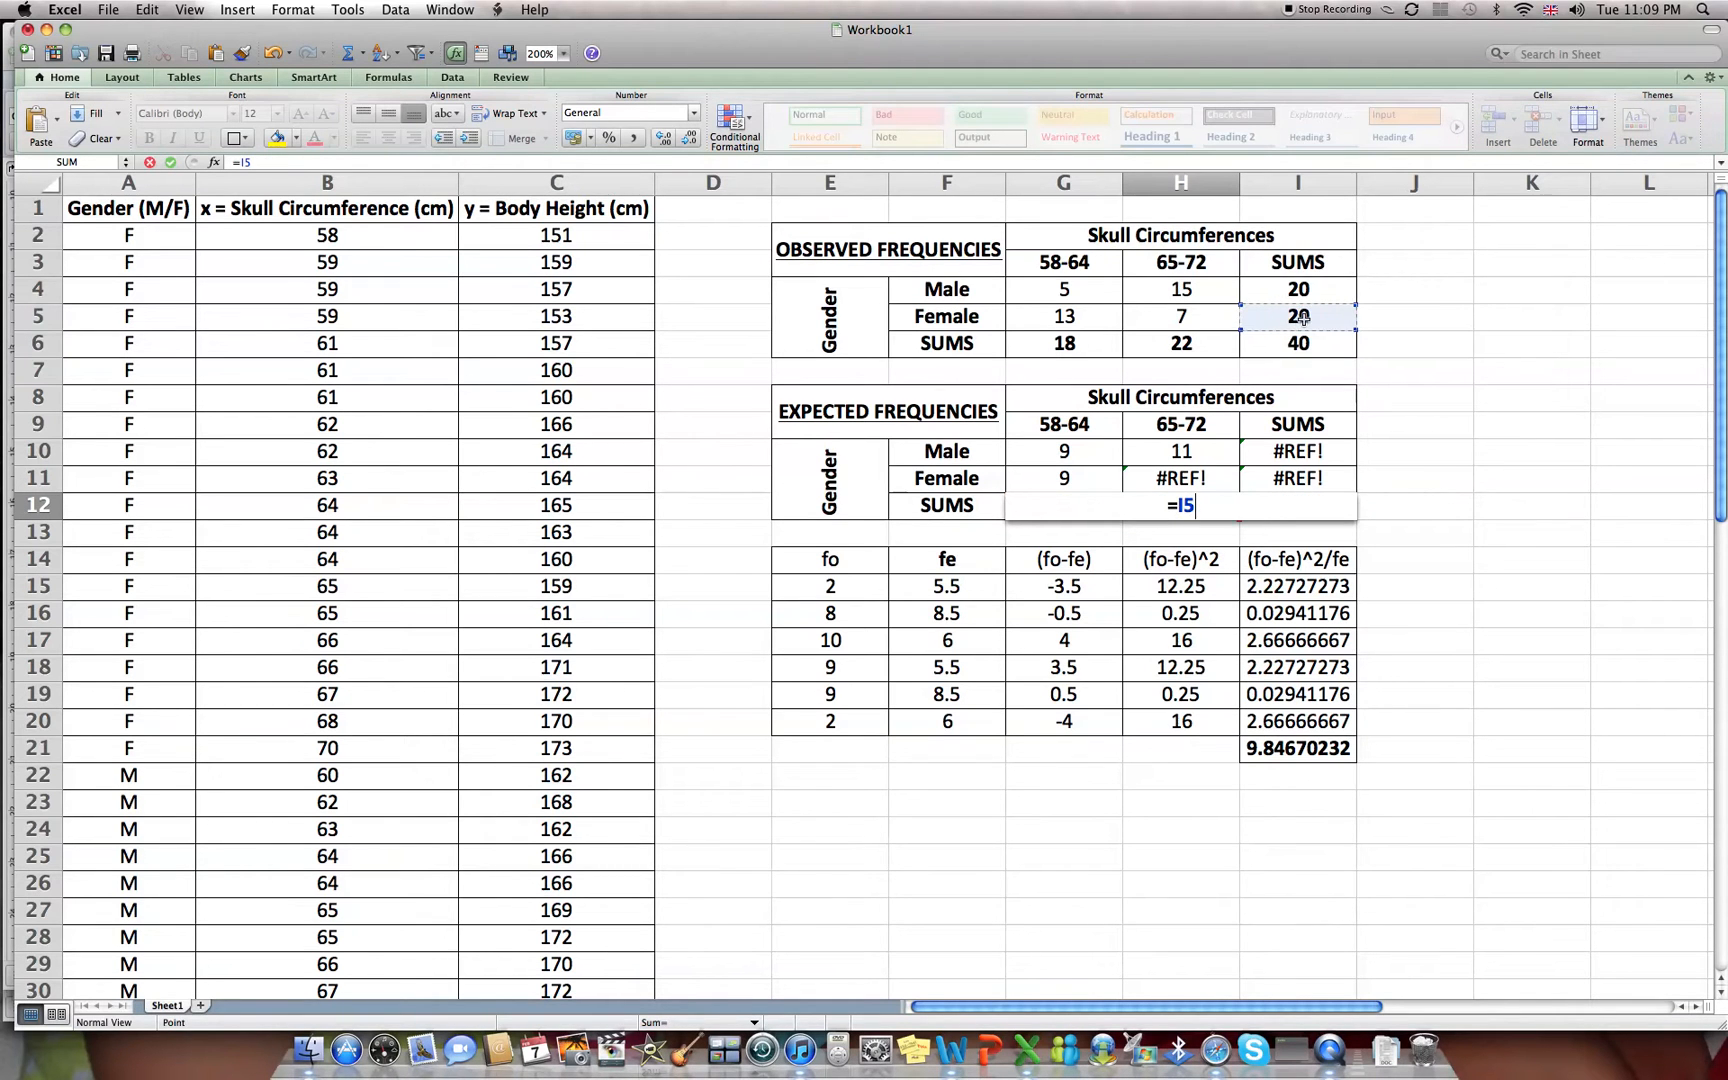
left_click(1180, 342)
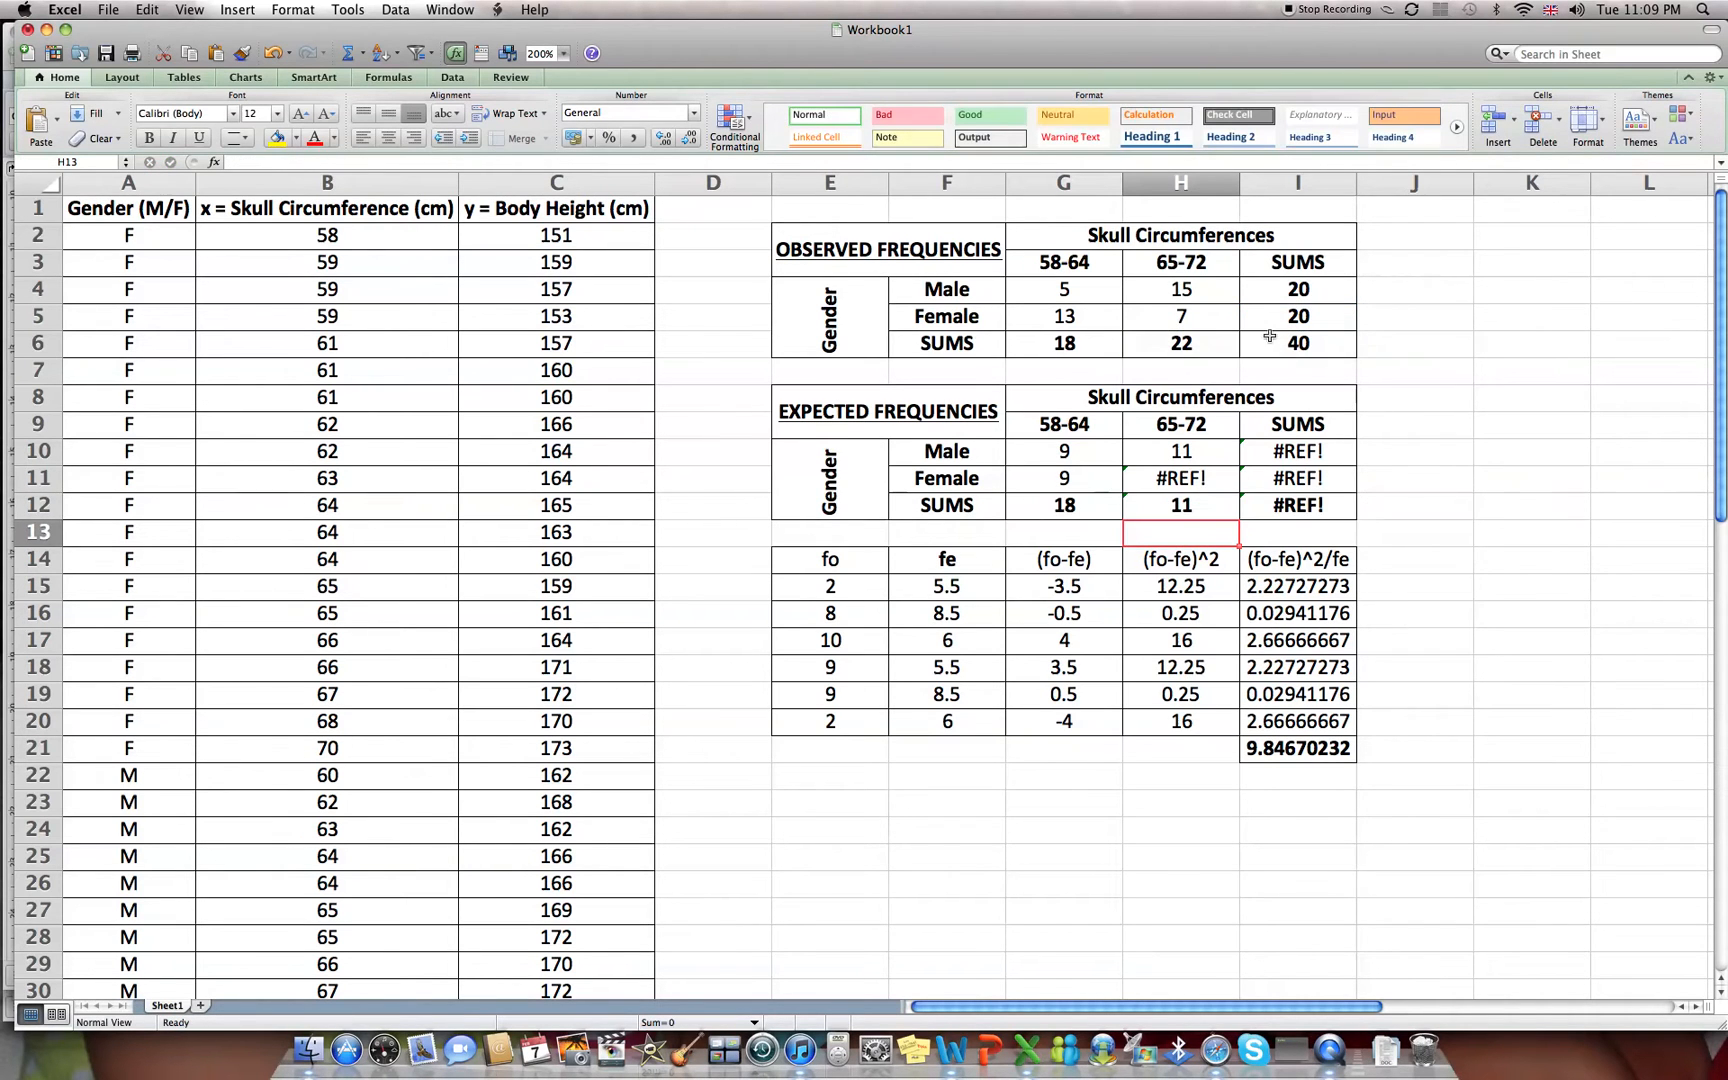
left_click(1180, 478)
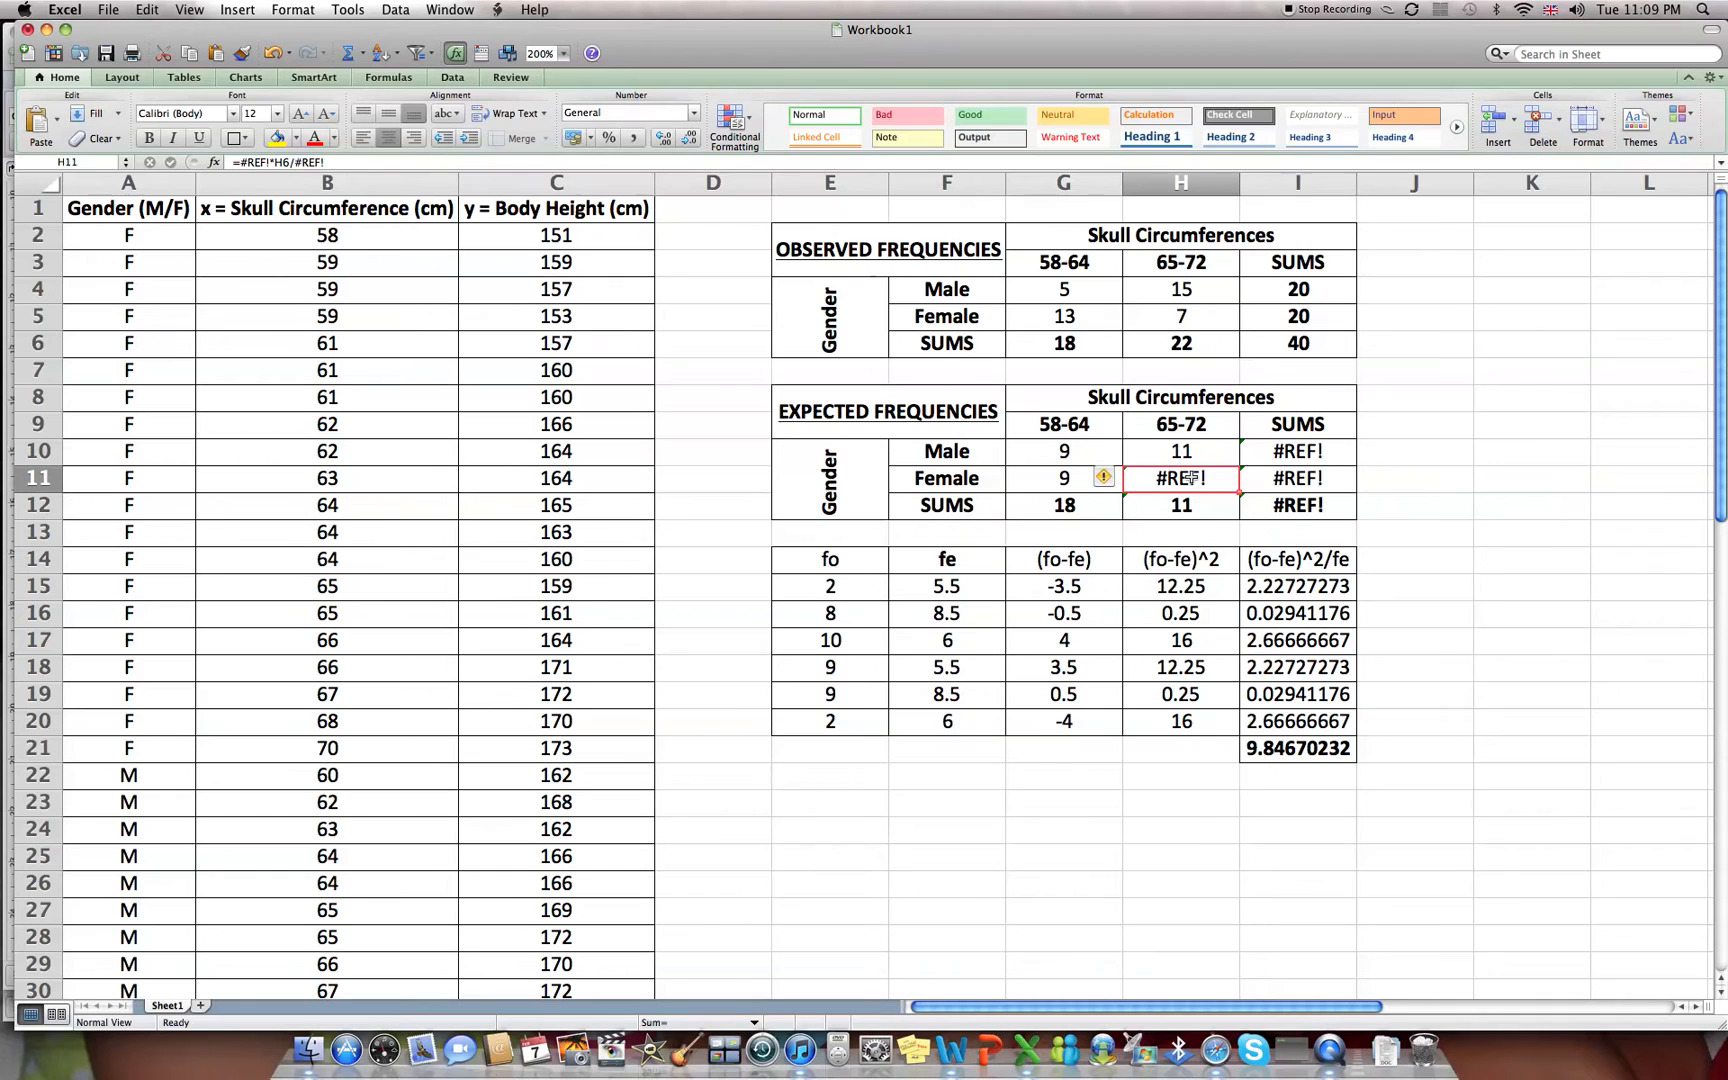
mouse_move(1290, 316)
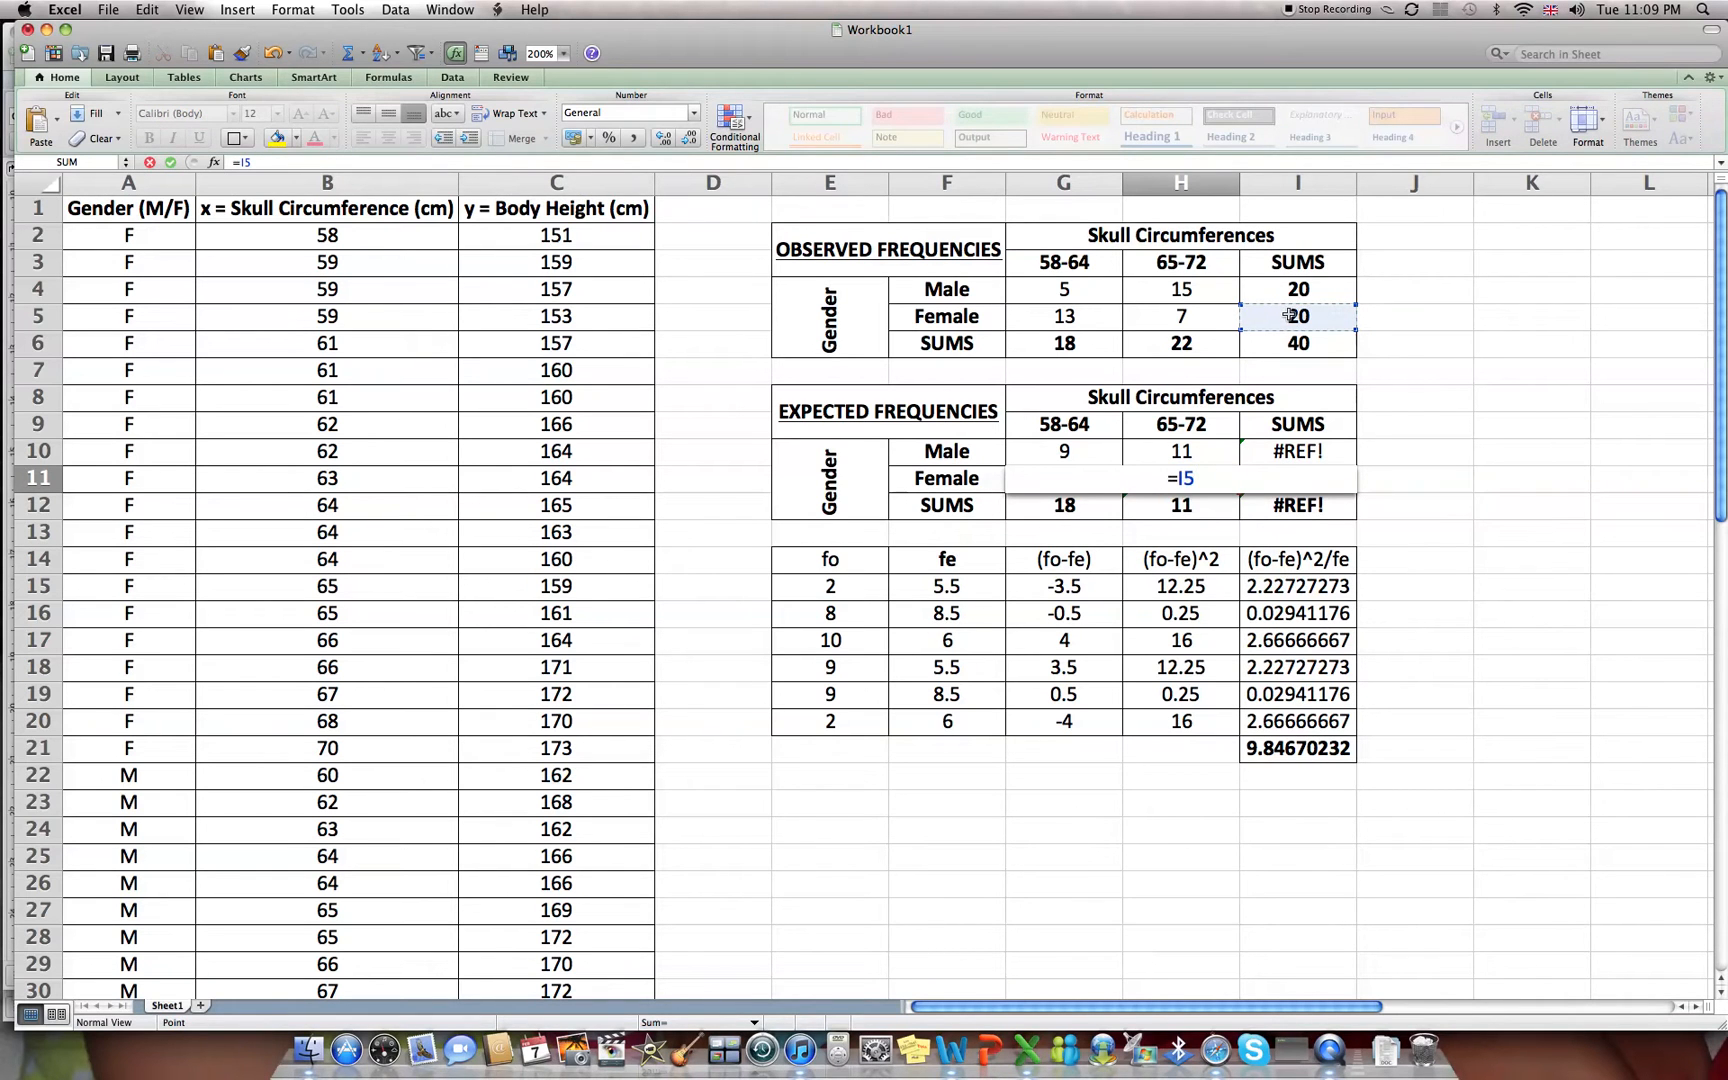
left_click(1180, 342)
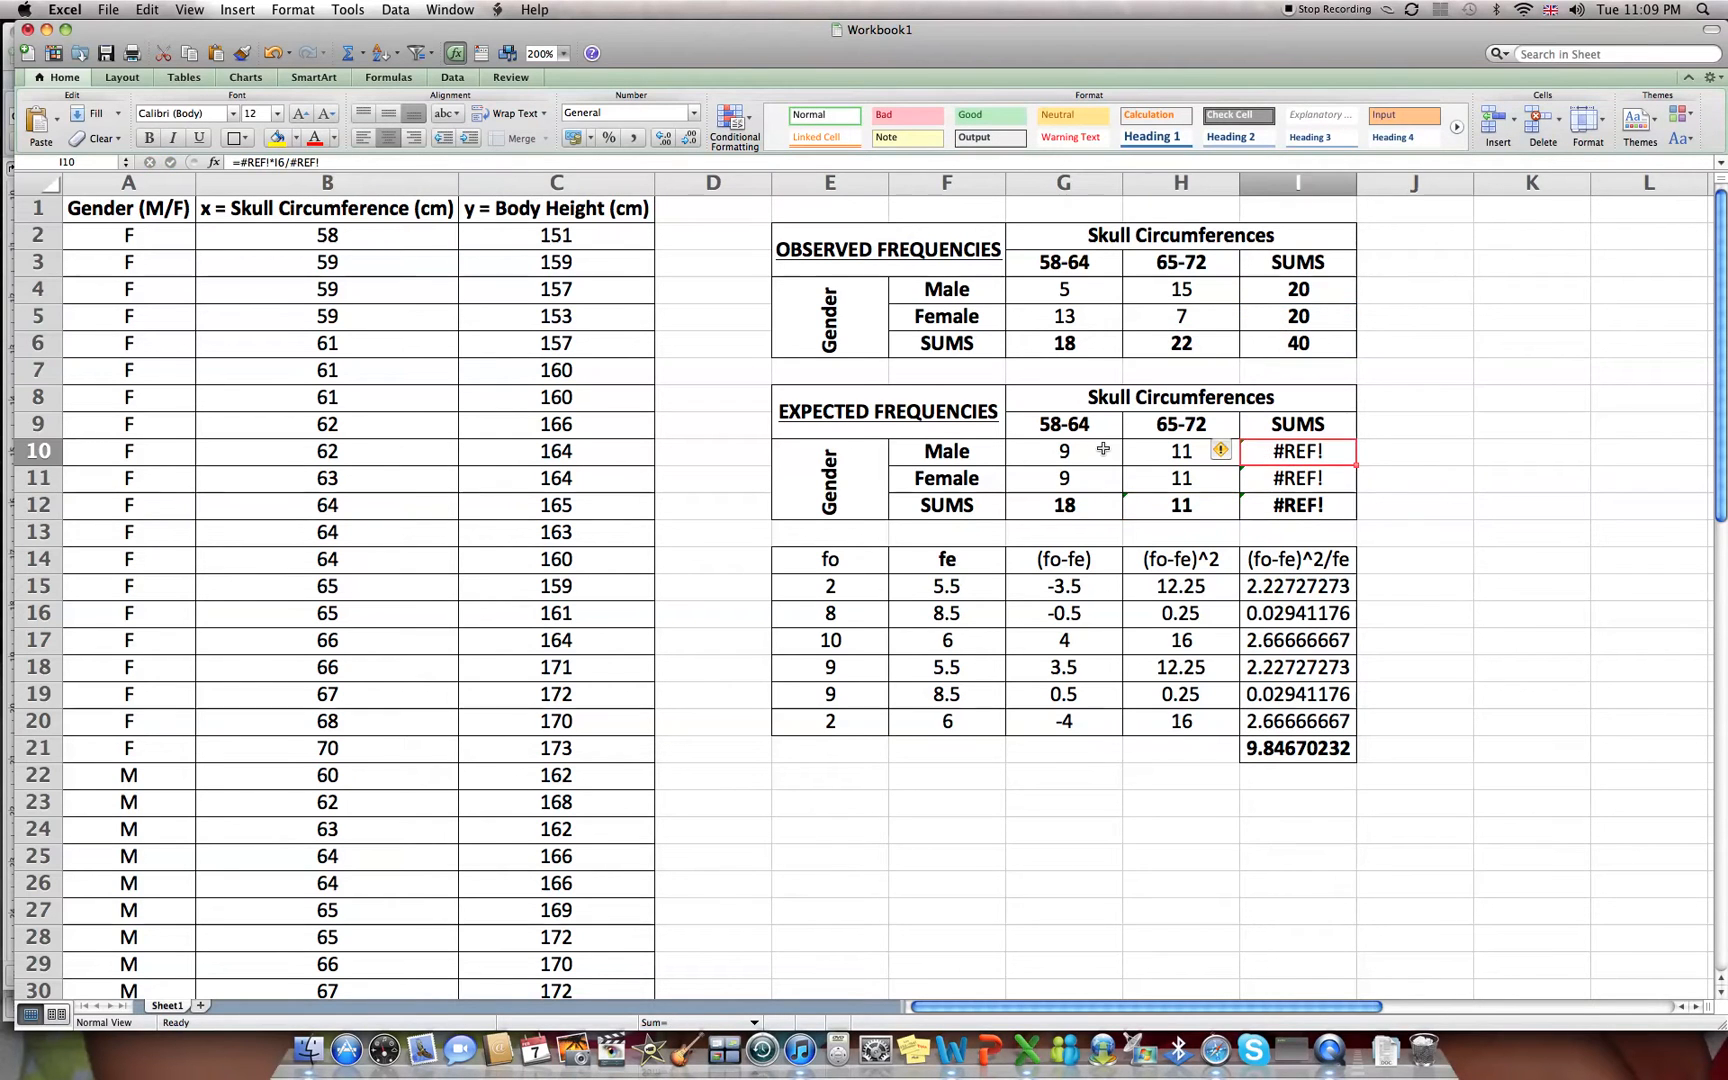
Add =SUM totals to the expected table and select both tables for the report.
type("=SUM(")
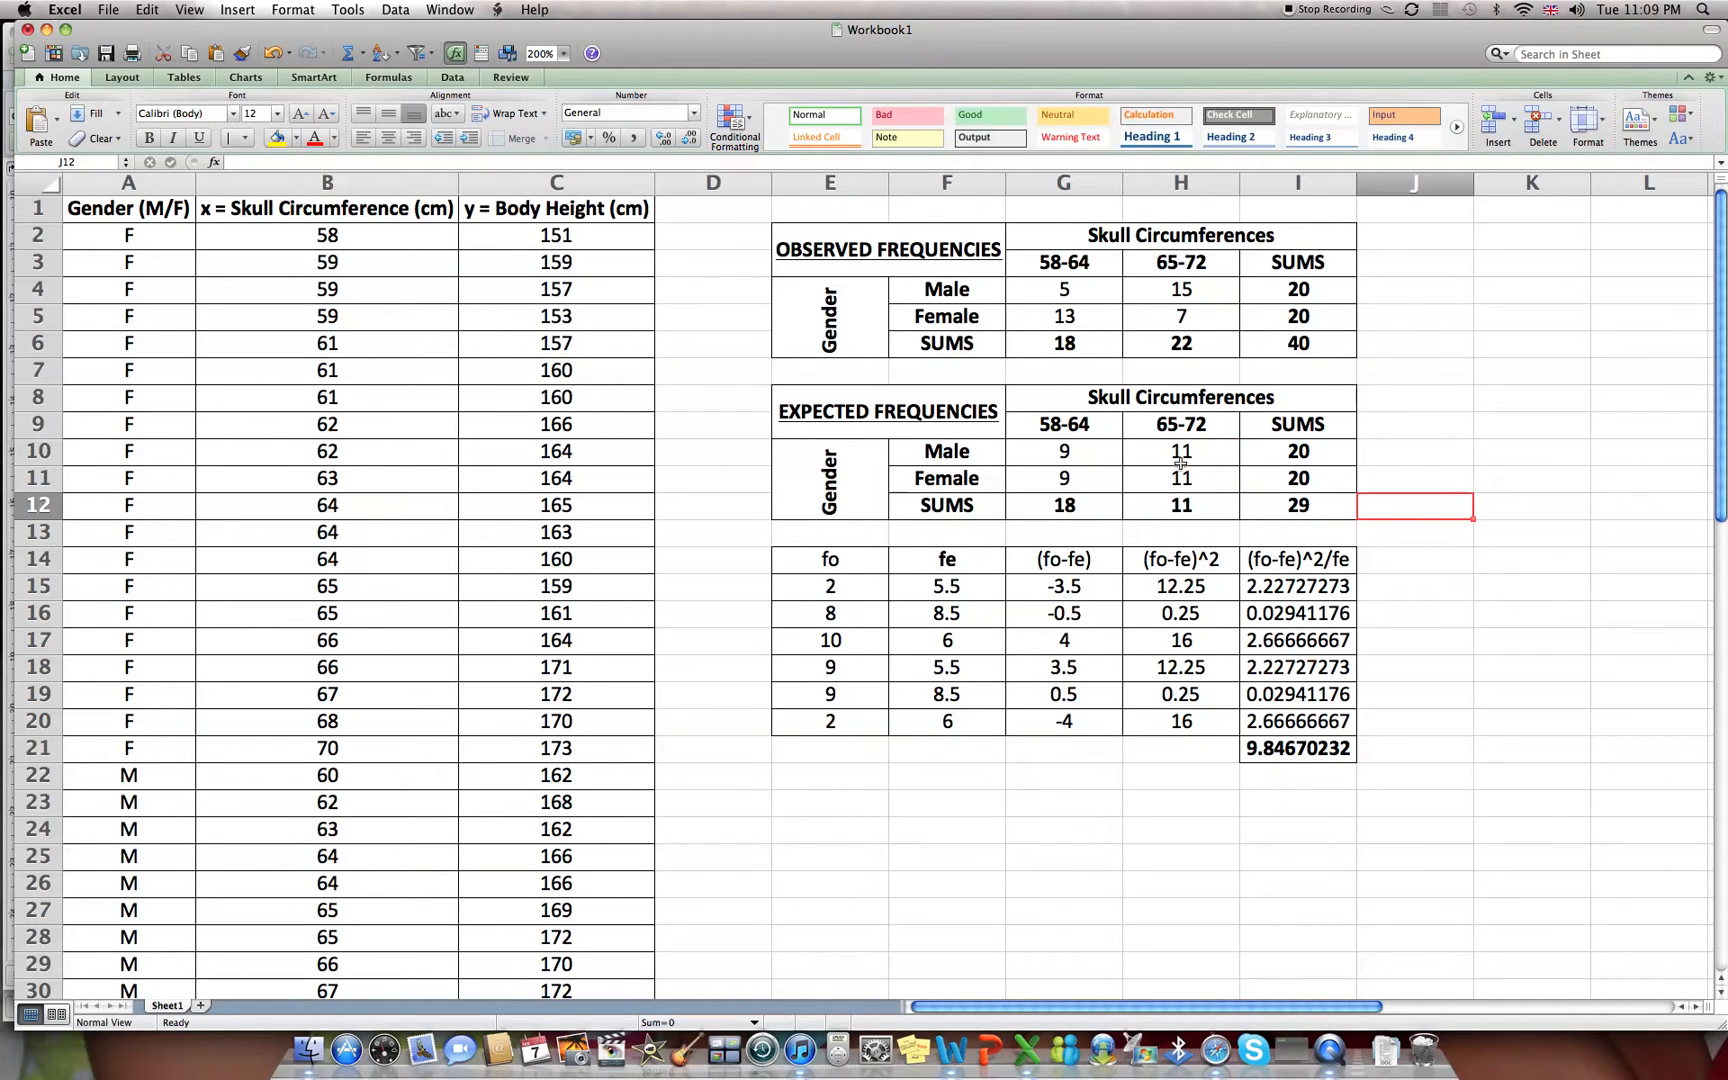
mouse_move(818, 592)
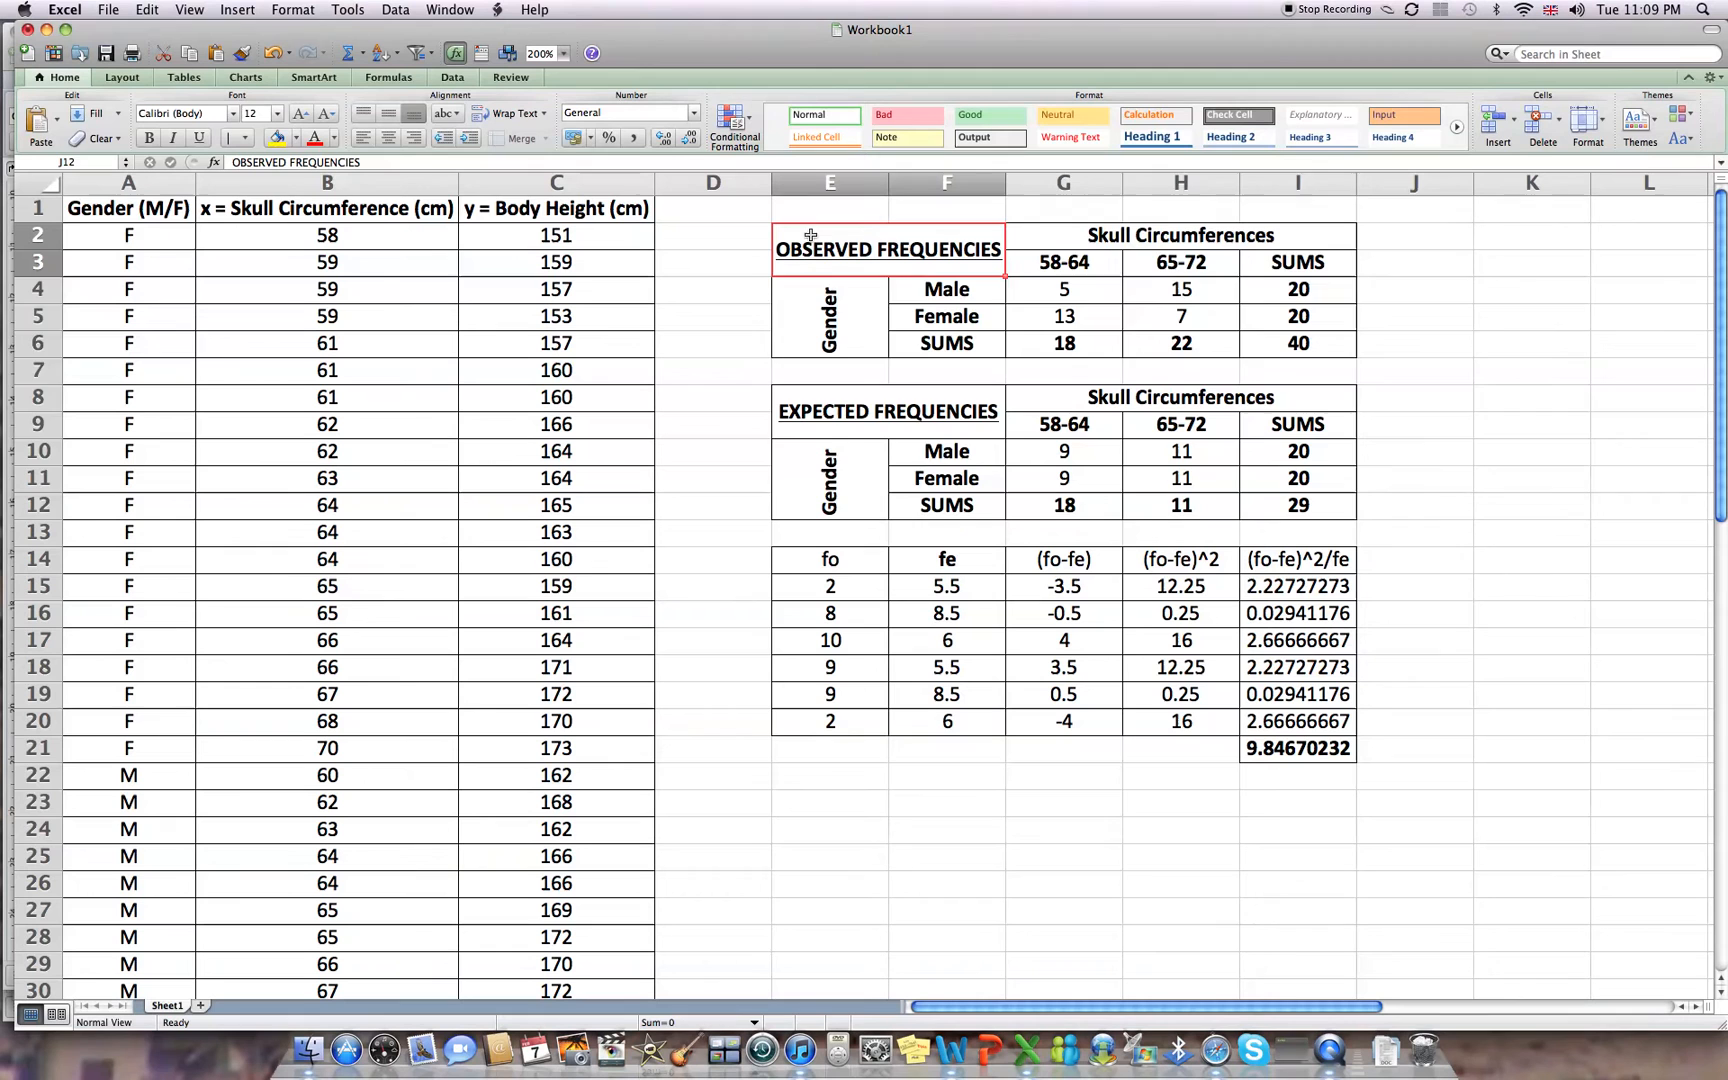
left_click_drag(830, 250, 1298, 504)
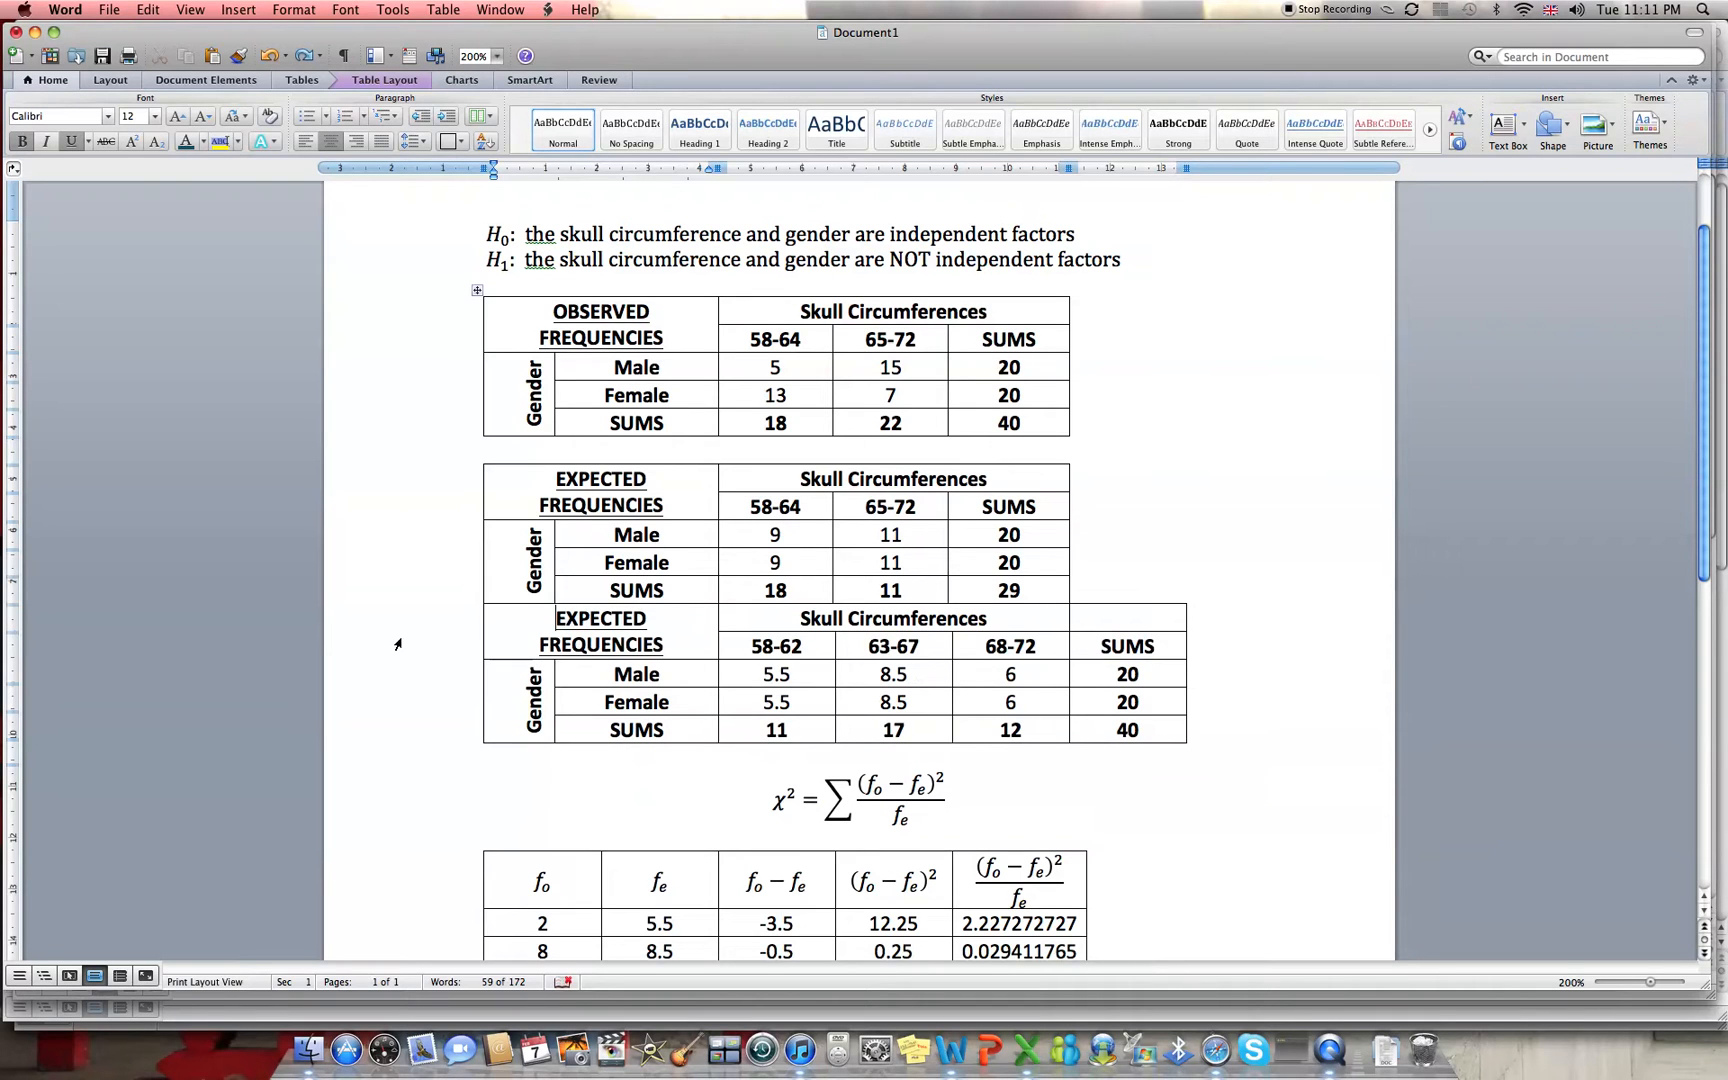
mouse_move(416, 488)
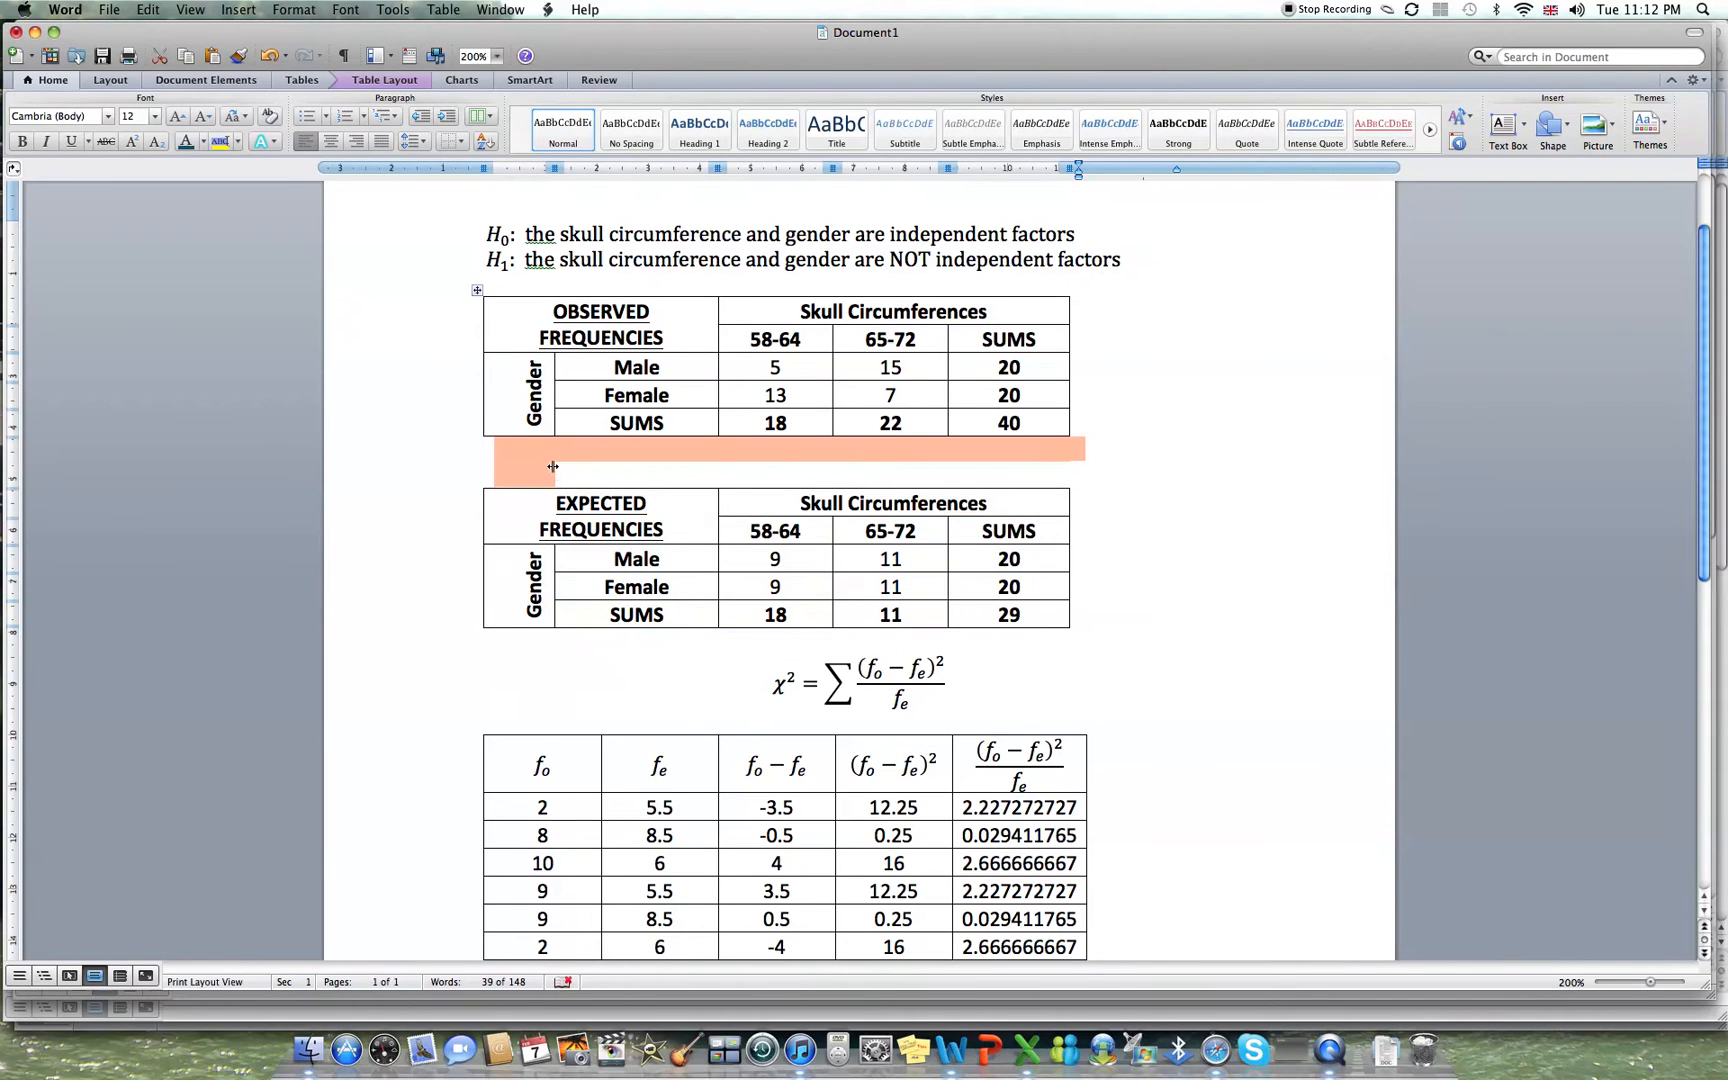
mouse_move(426, 460)
type("22")
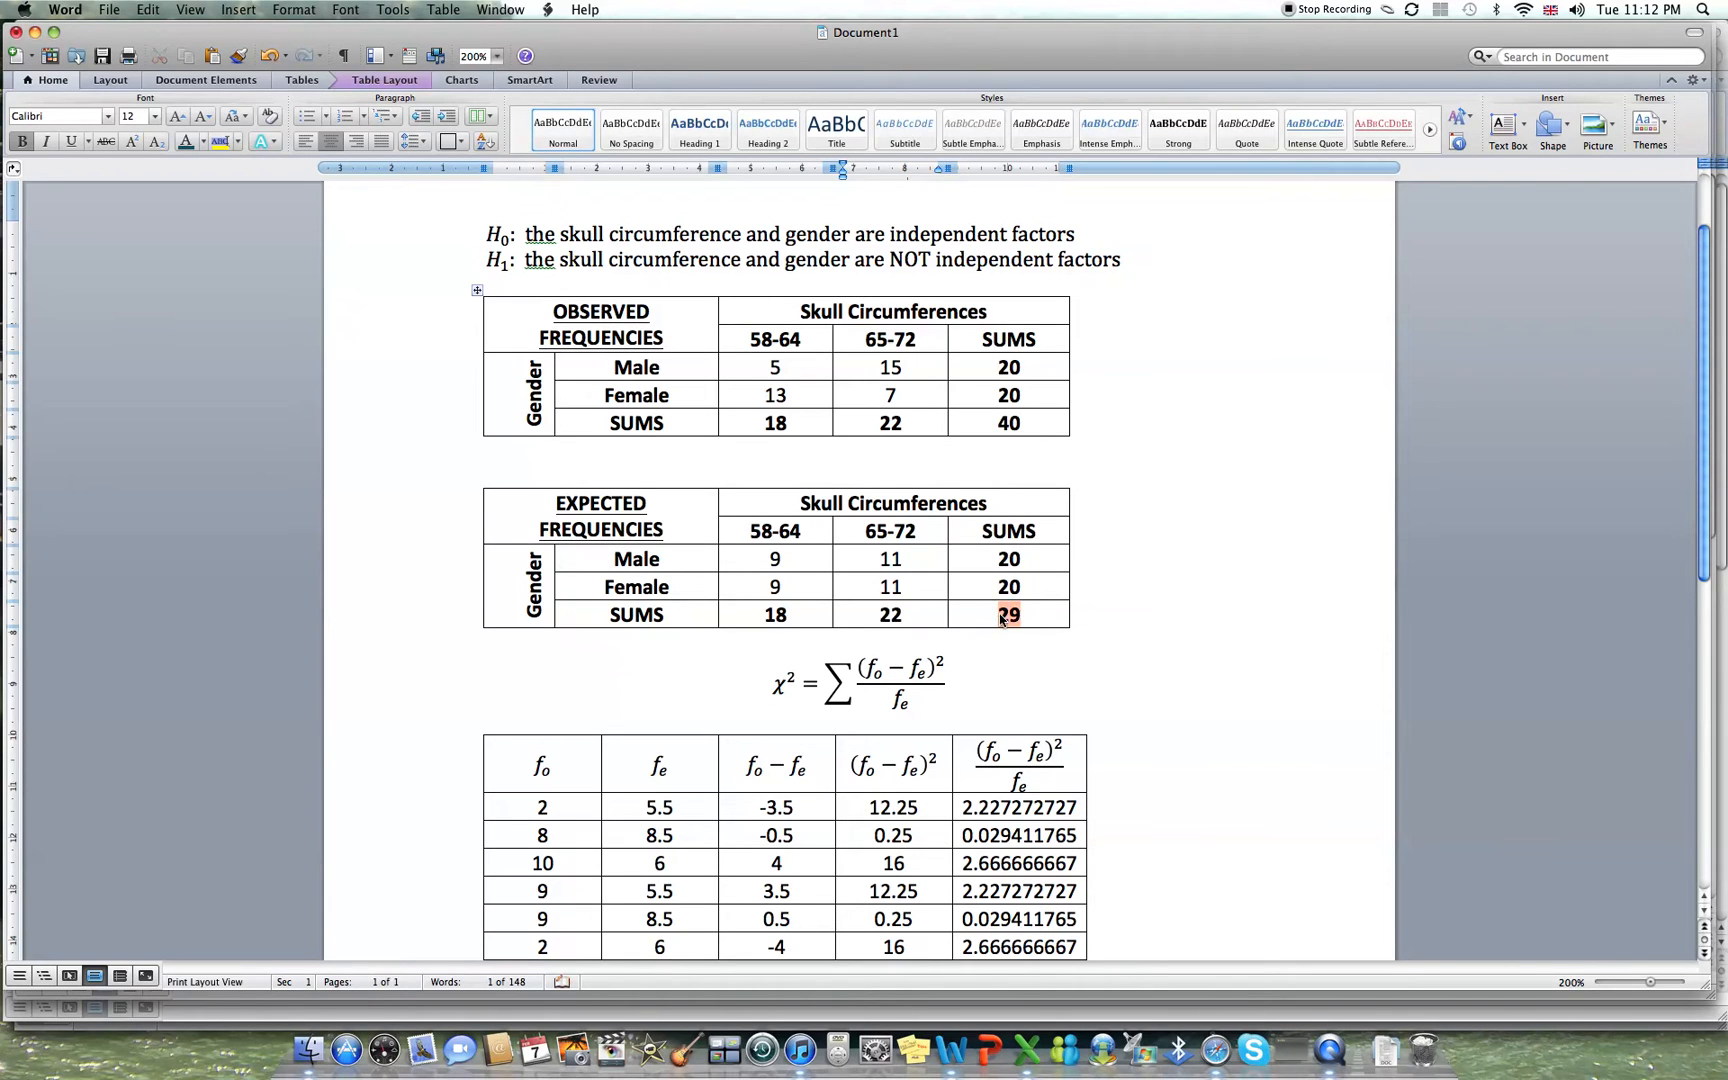
Trim the Word calculation table to four rows and update the observed counts.
type("40")
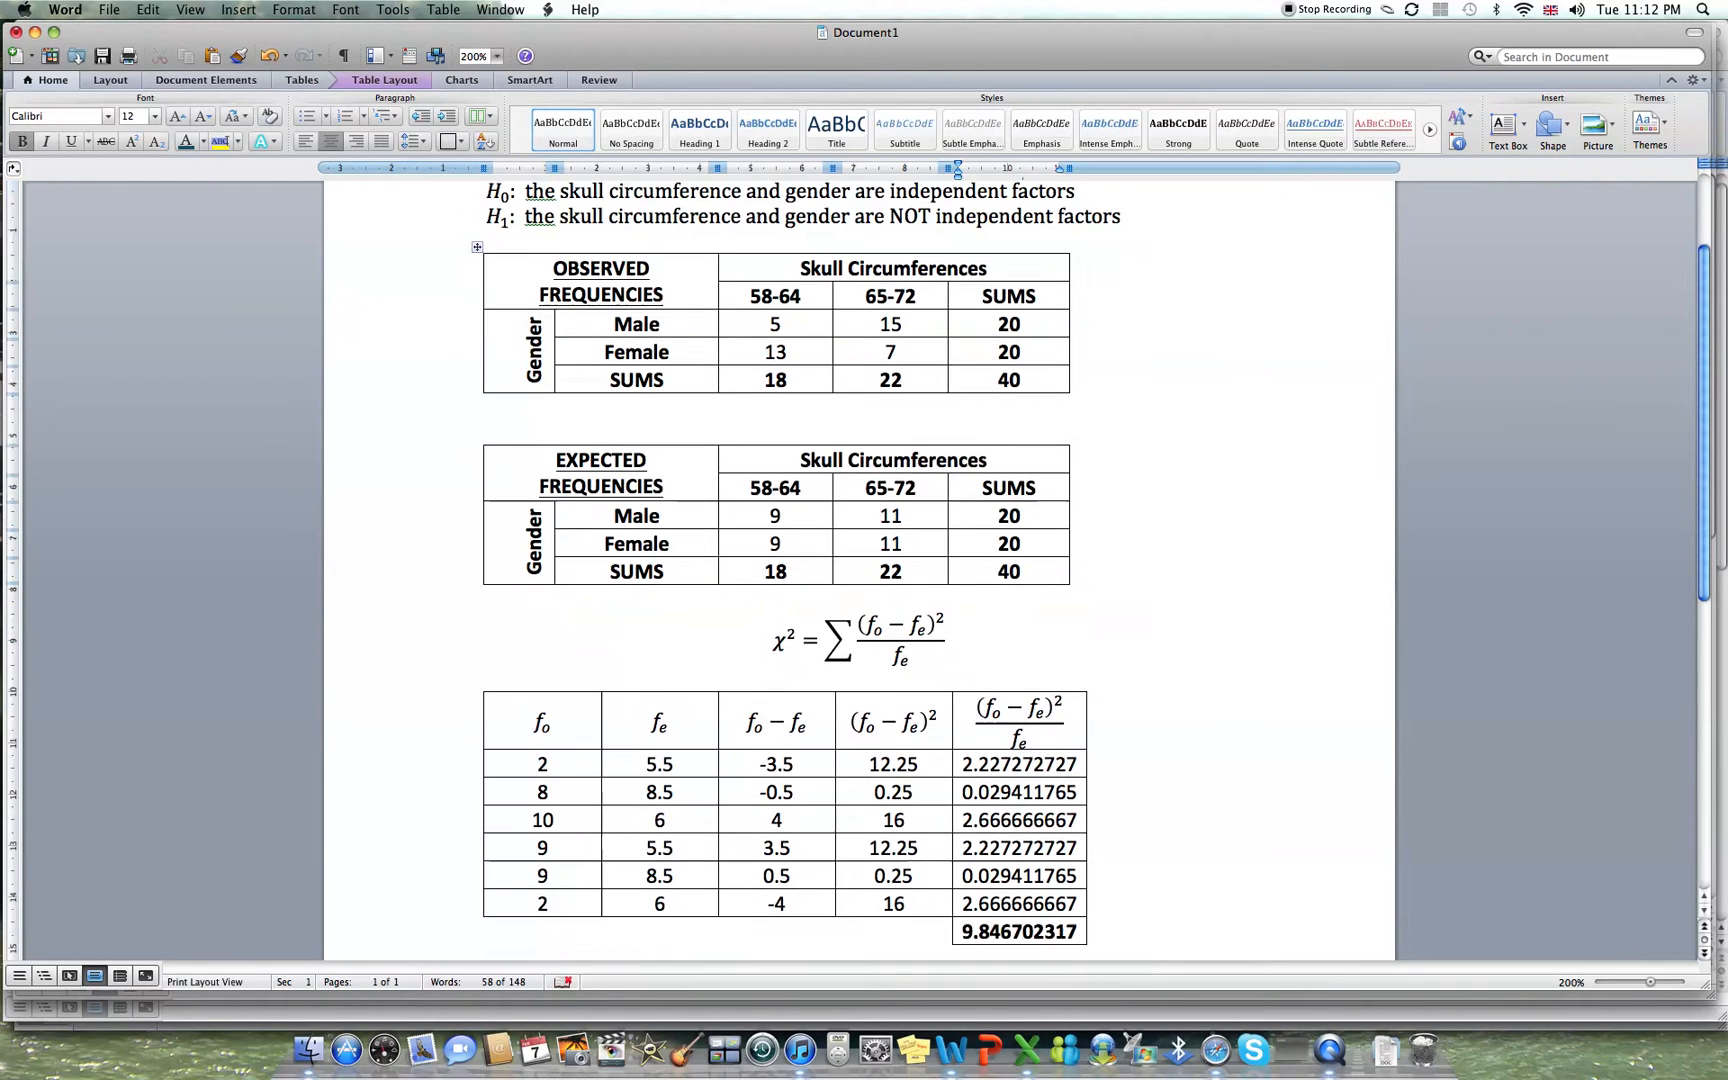
scroll("down", 3)
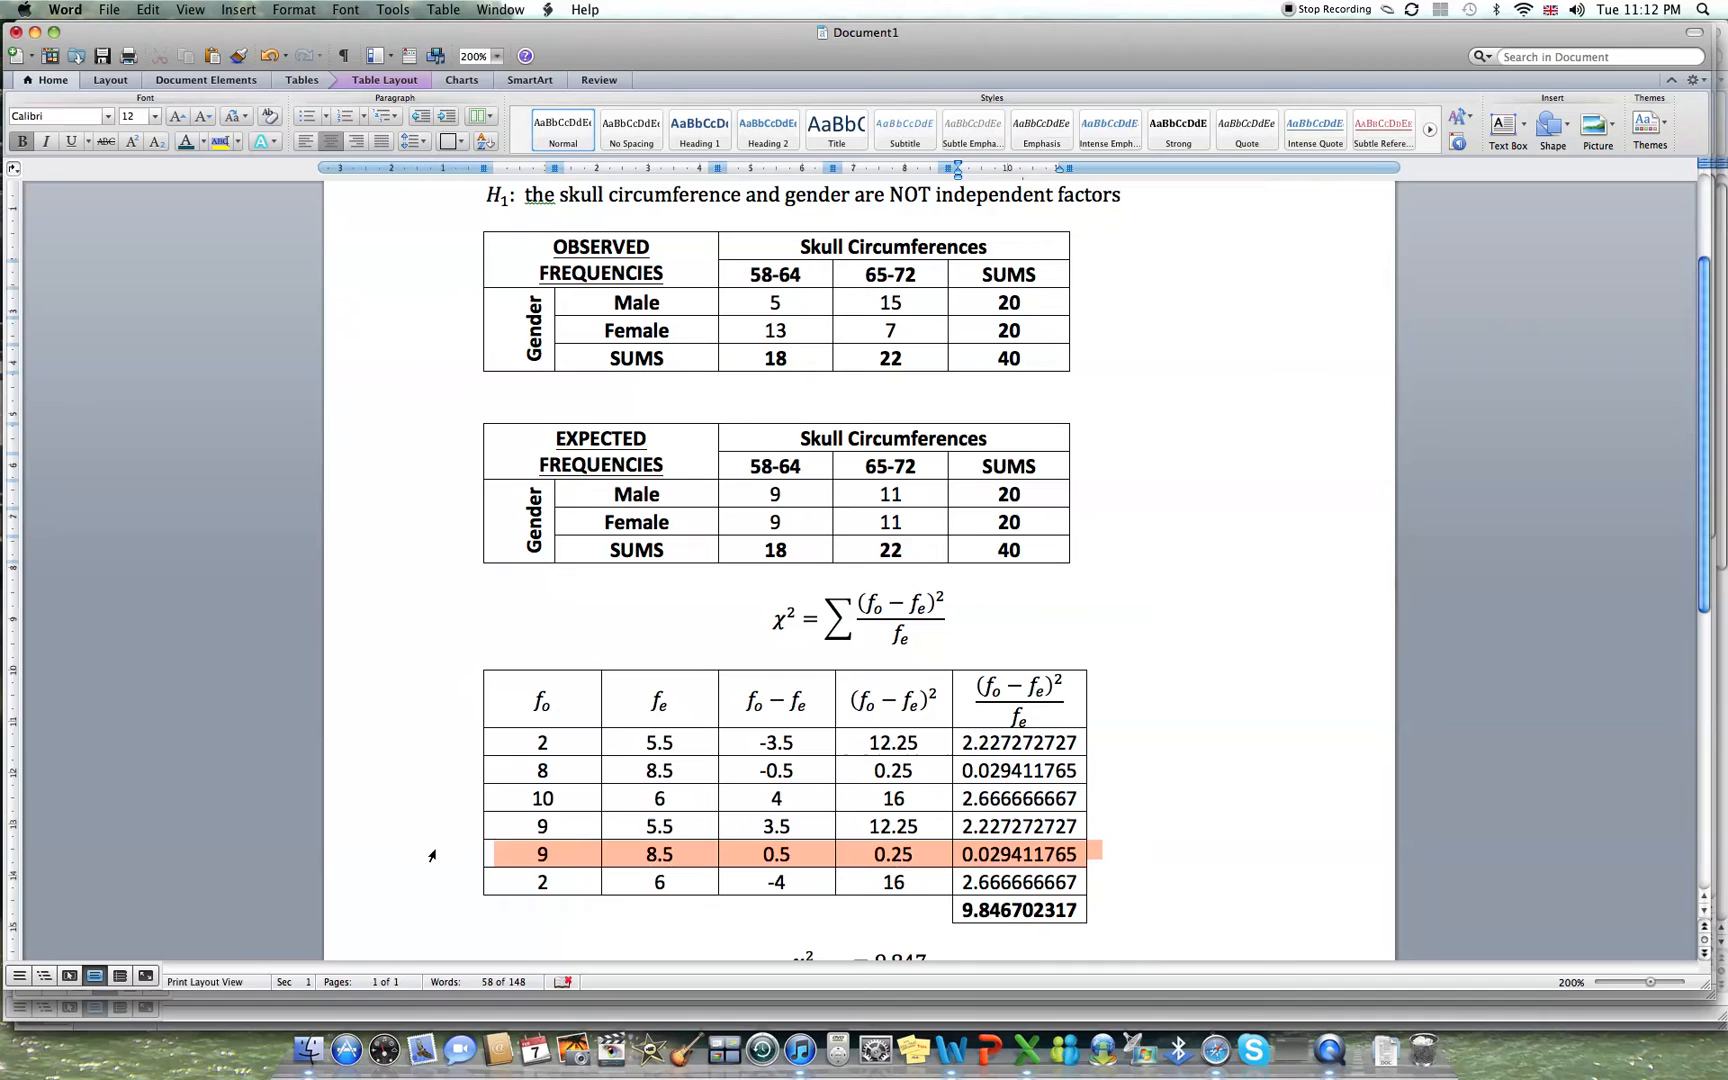
right_click(542, 826)
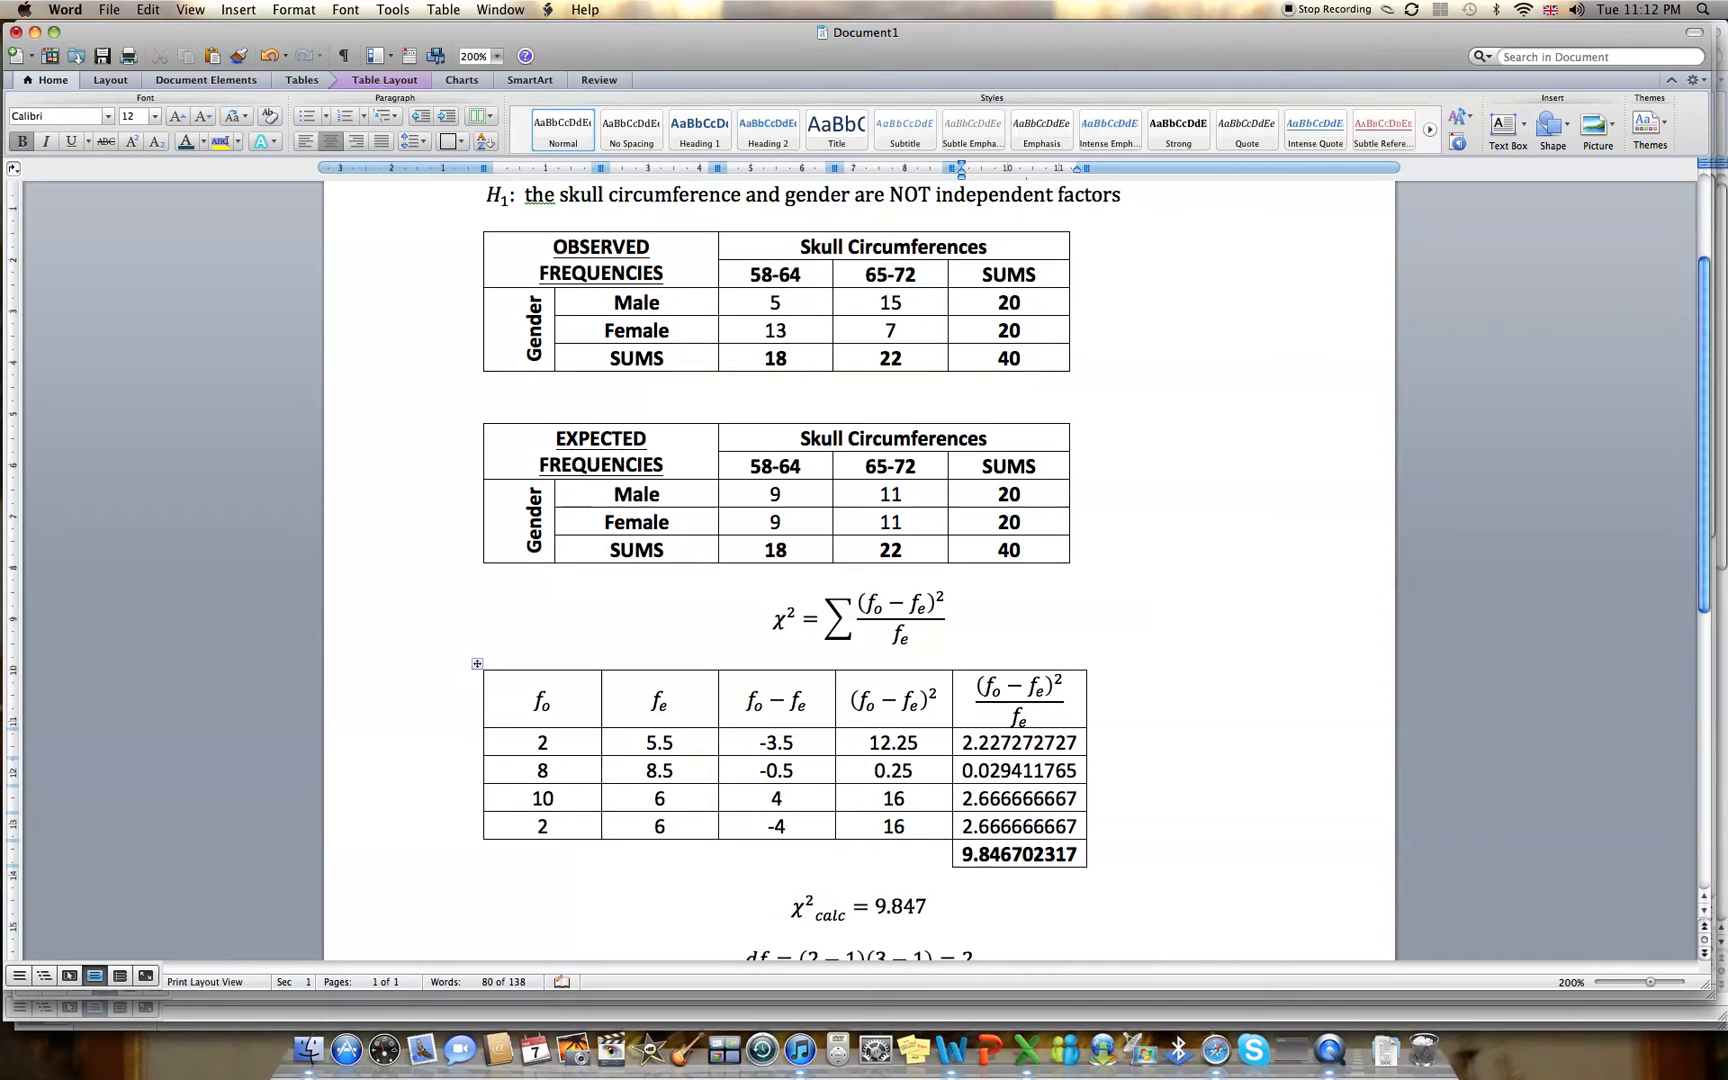
double_click(542, 742)
type("5")
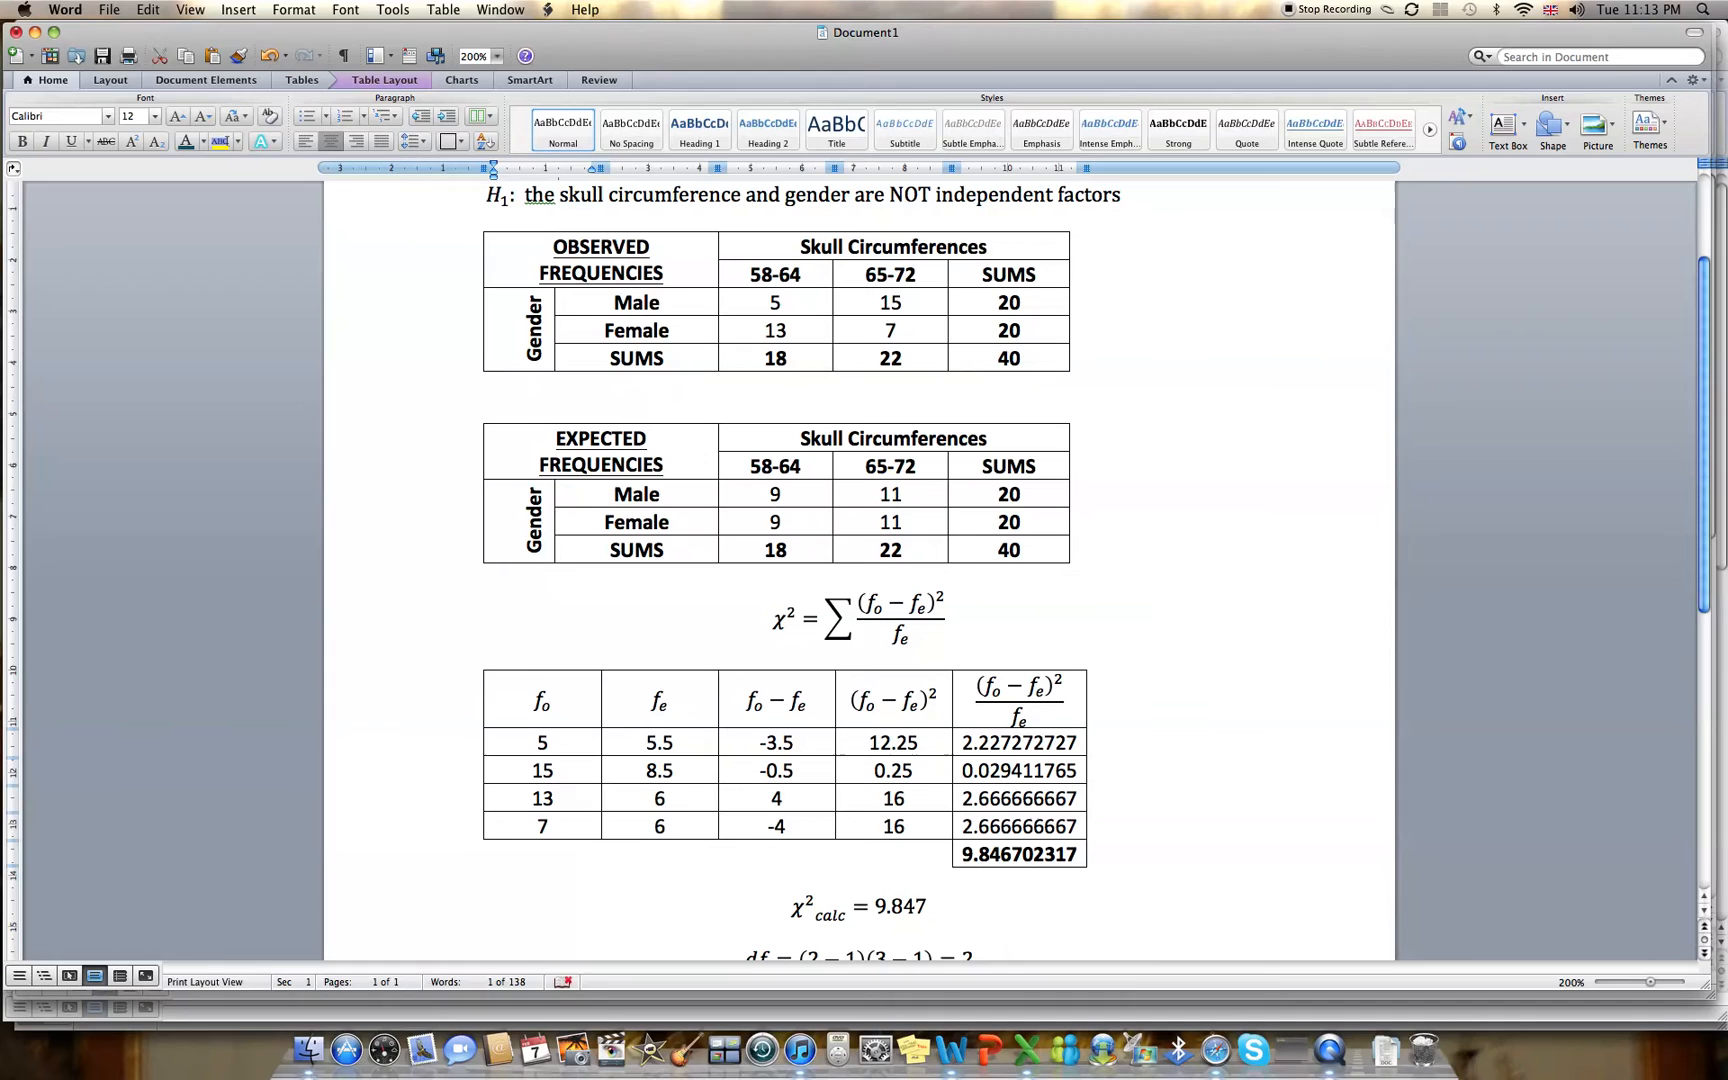
left_click(542, 826)
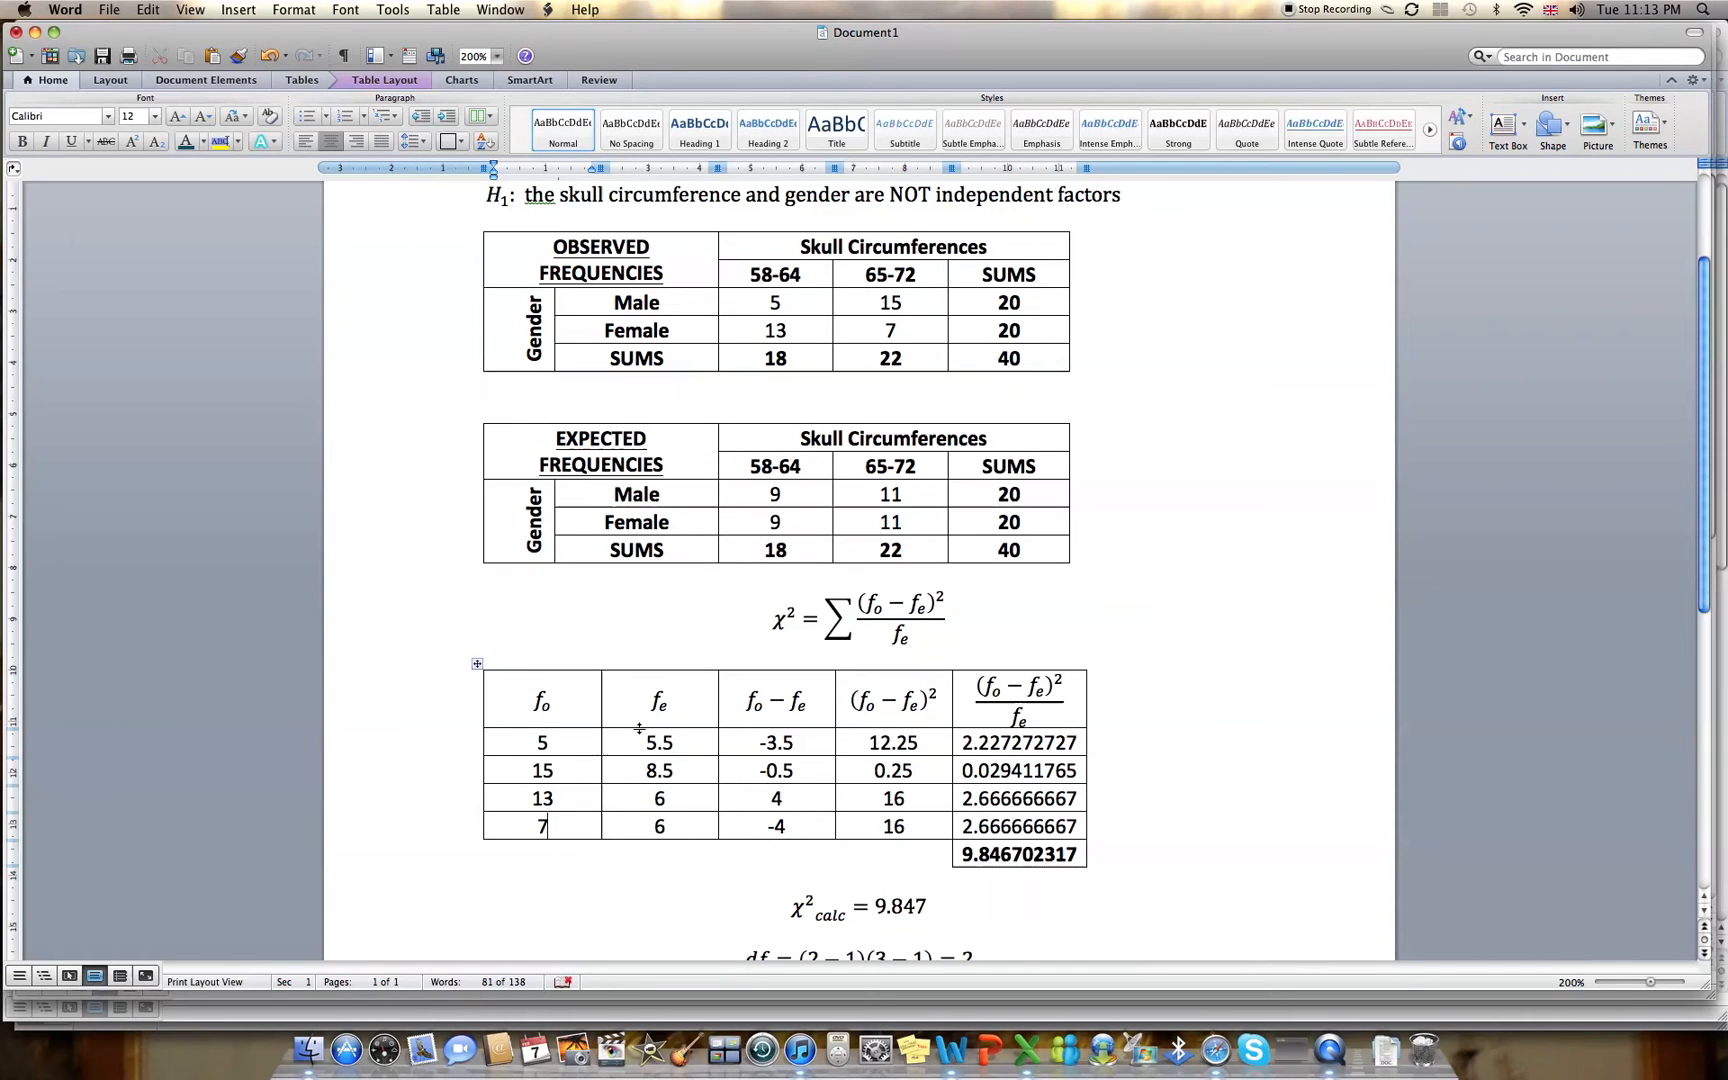
Replace the expected frequencies with 9, 11, 9, 11 and select the -3.5 difference.
double_click(658, 742)
type("9")
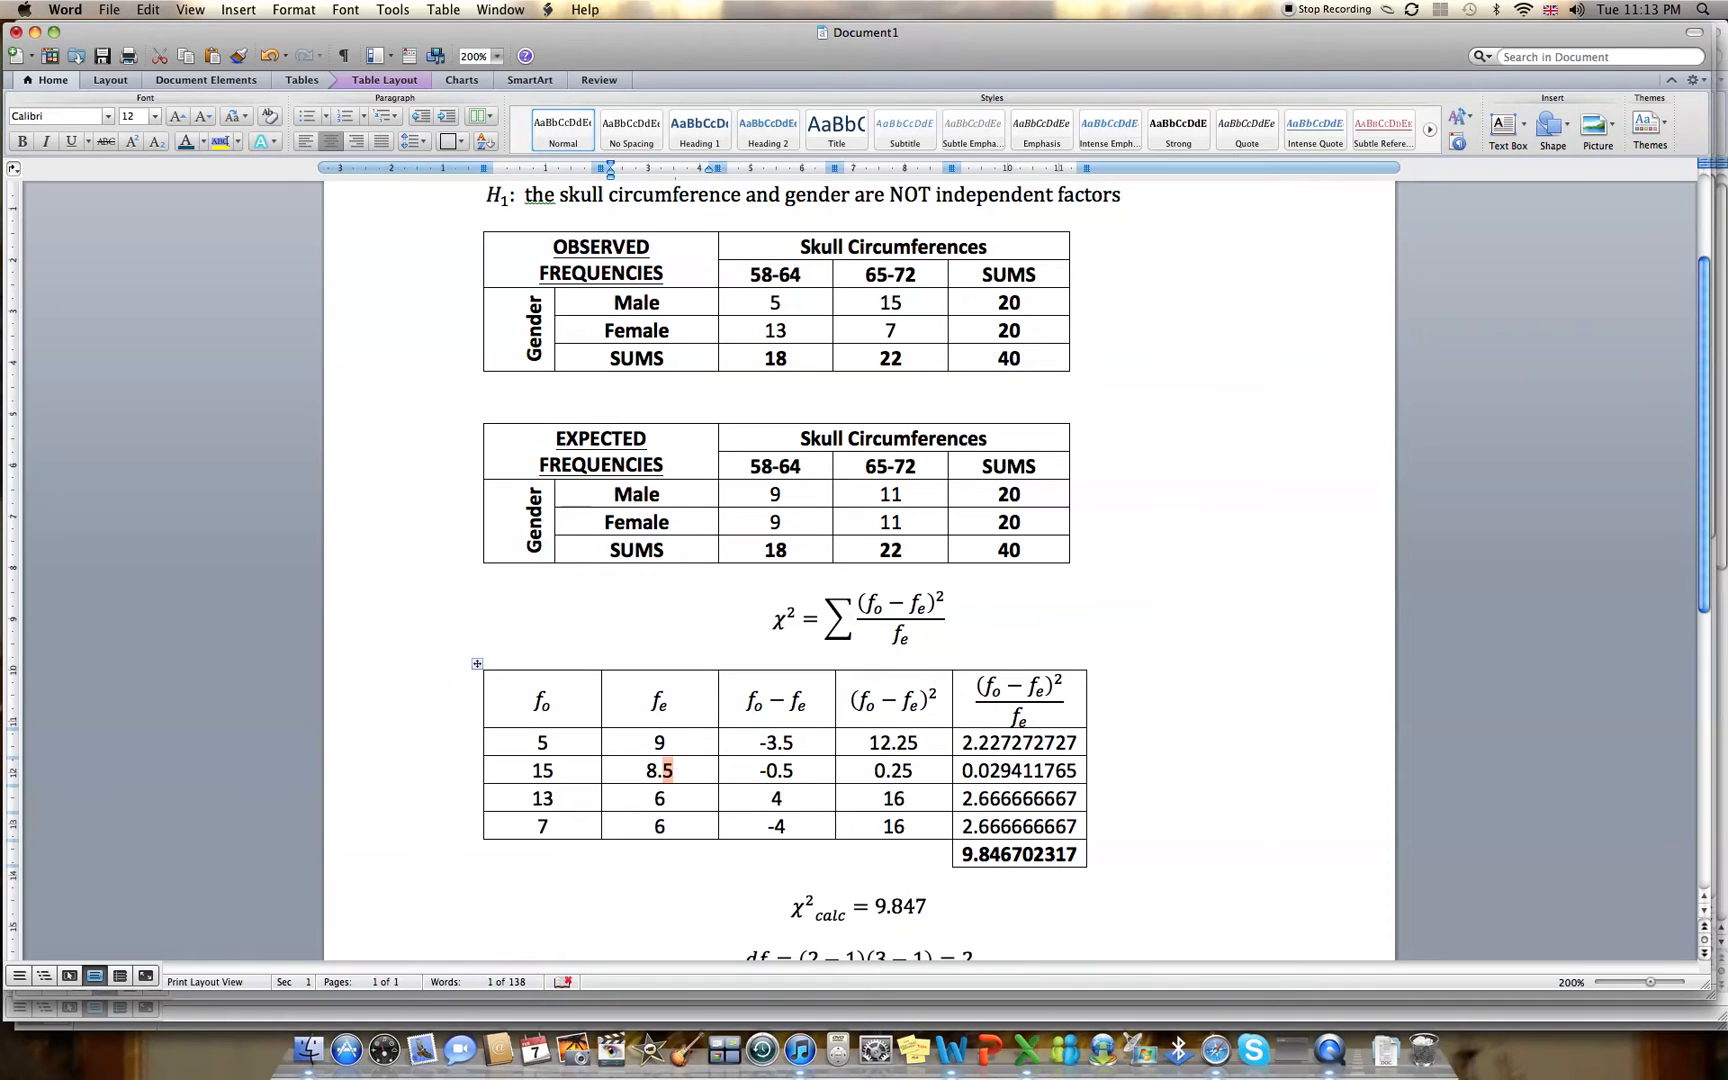
type("11")
left_click(660, 798)
type("9")
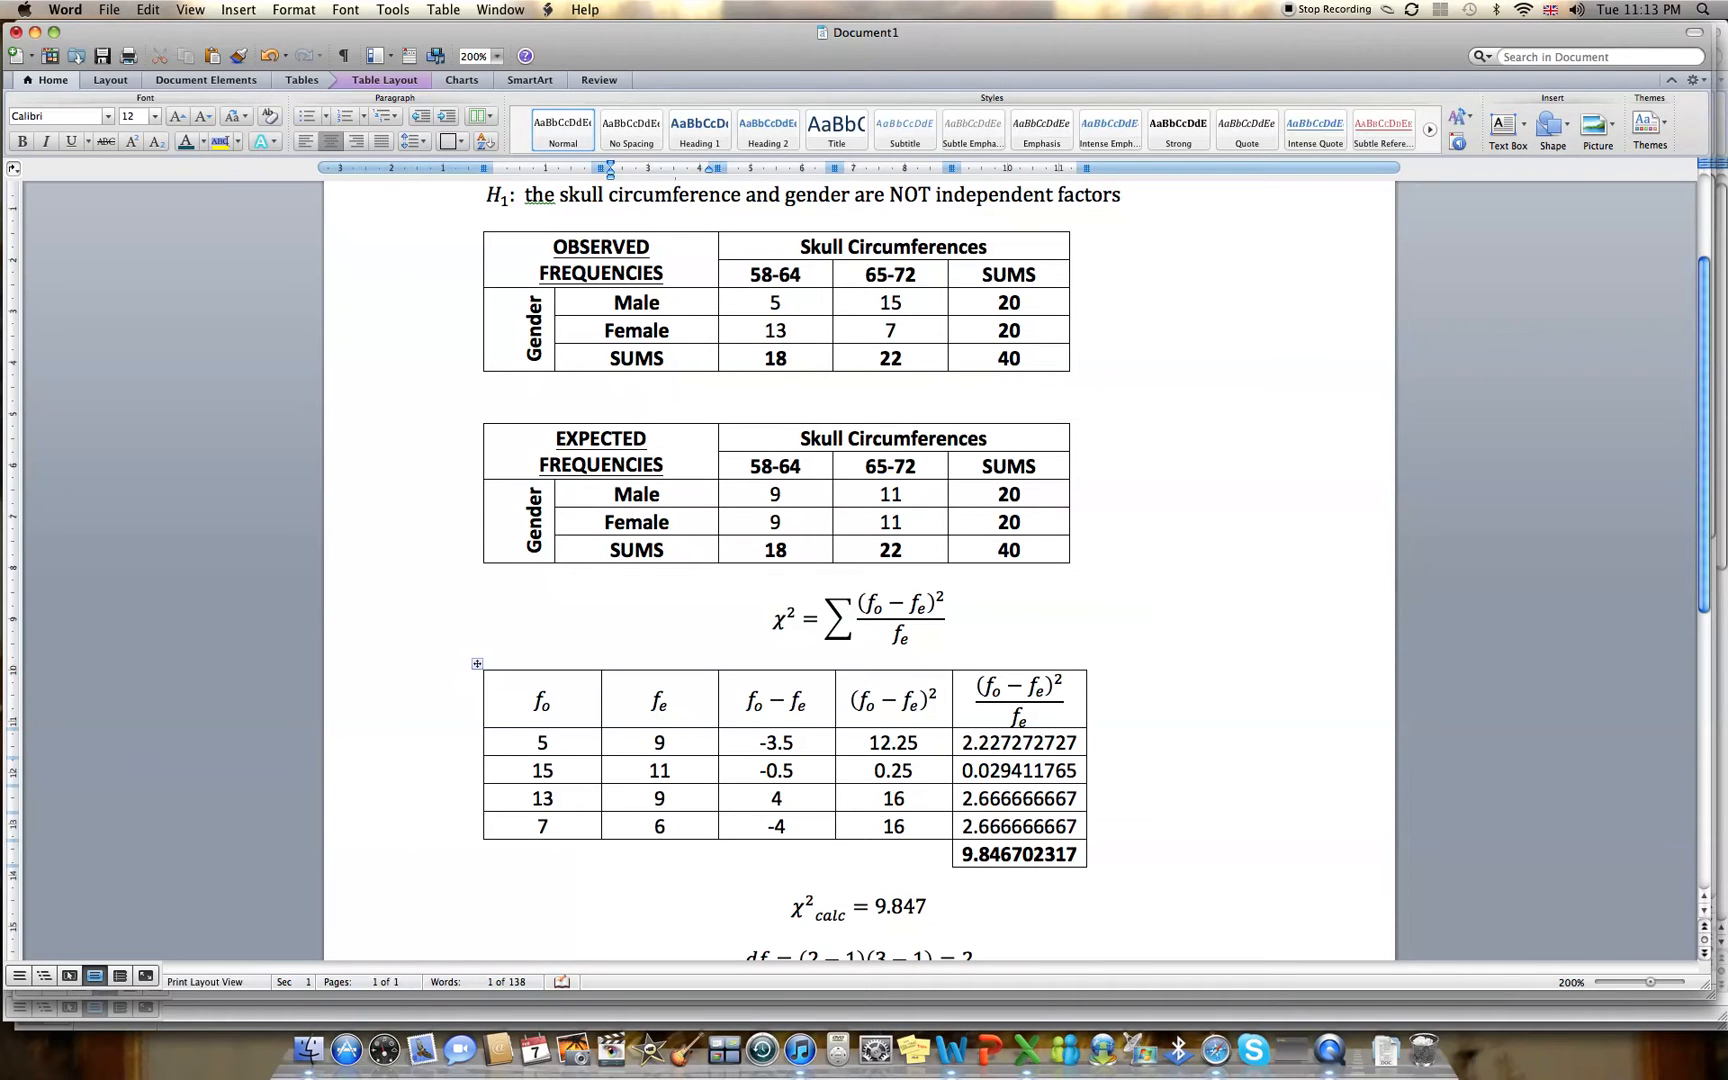
type("11")
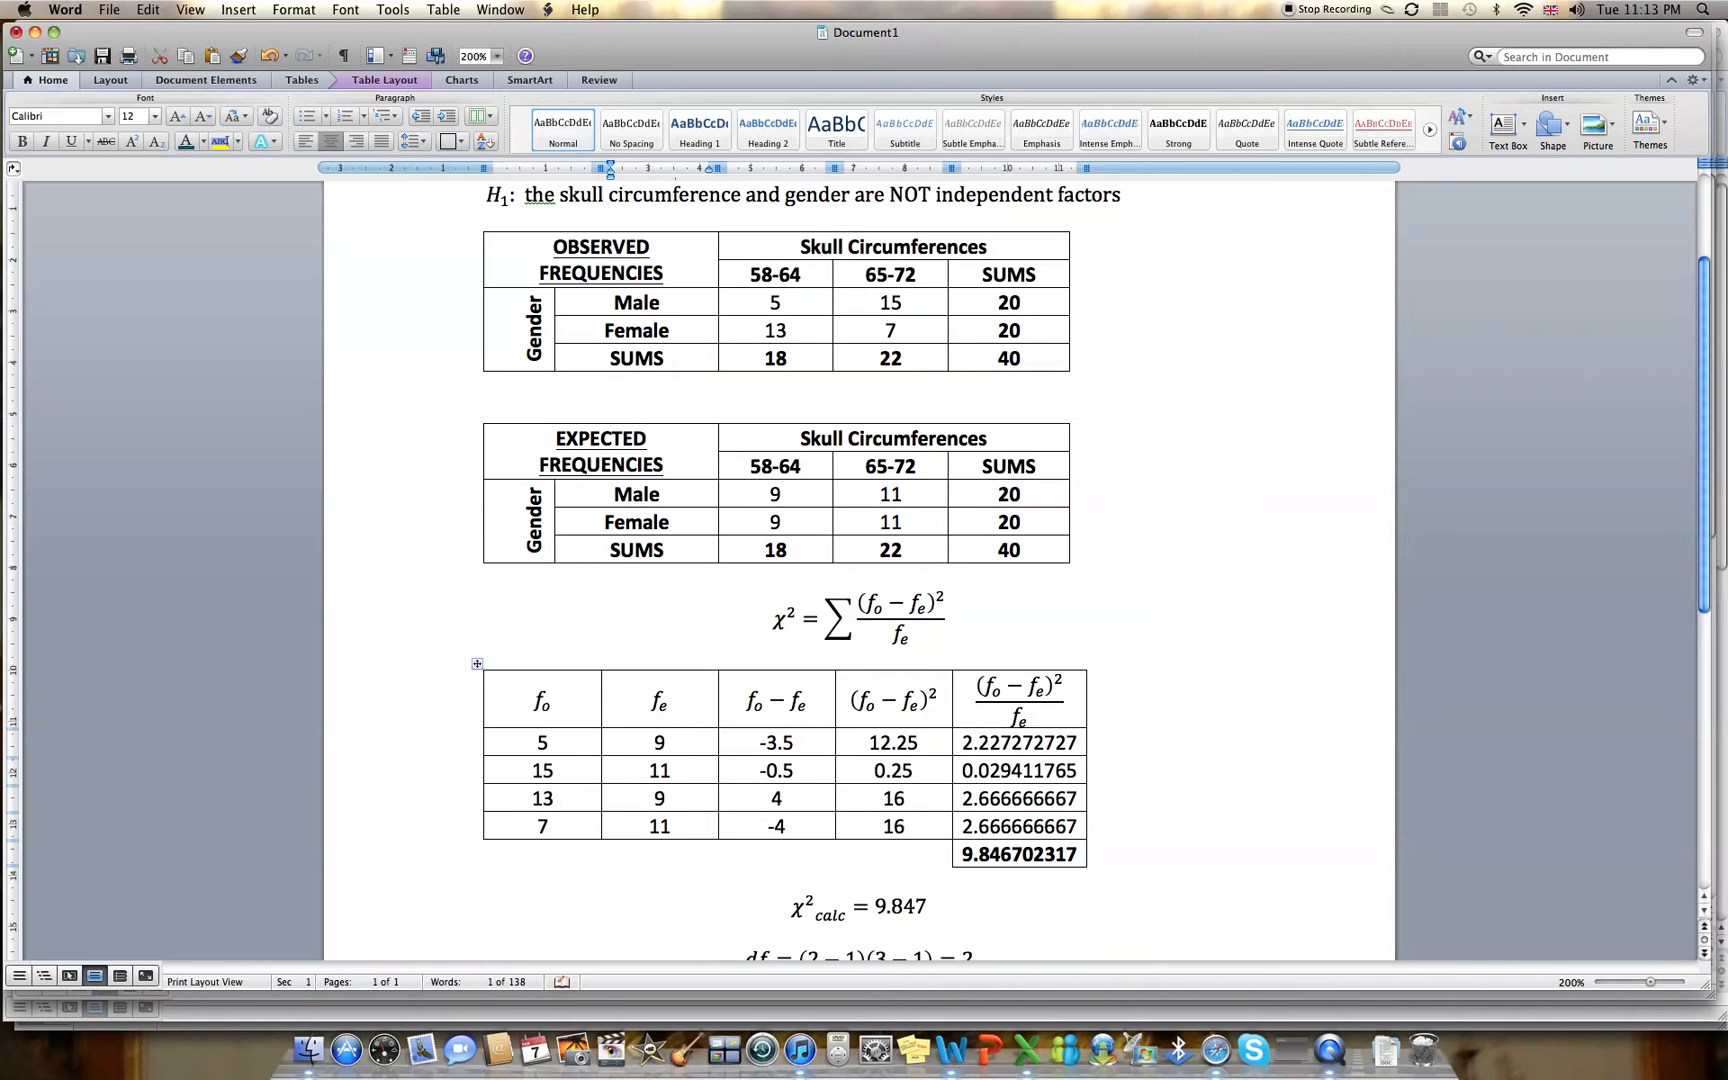
double_click(776, 742)
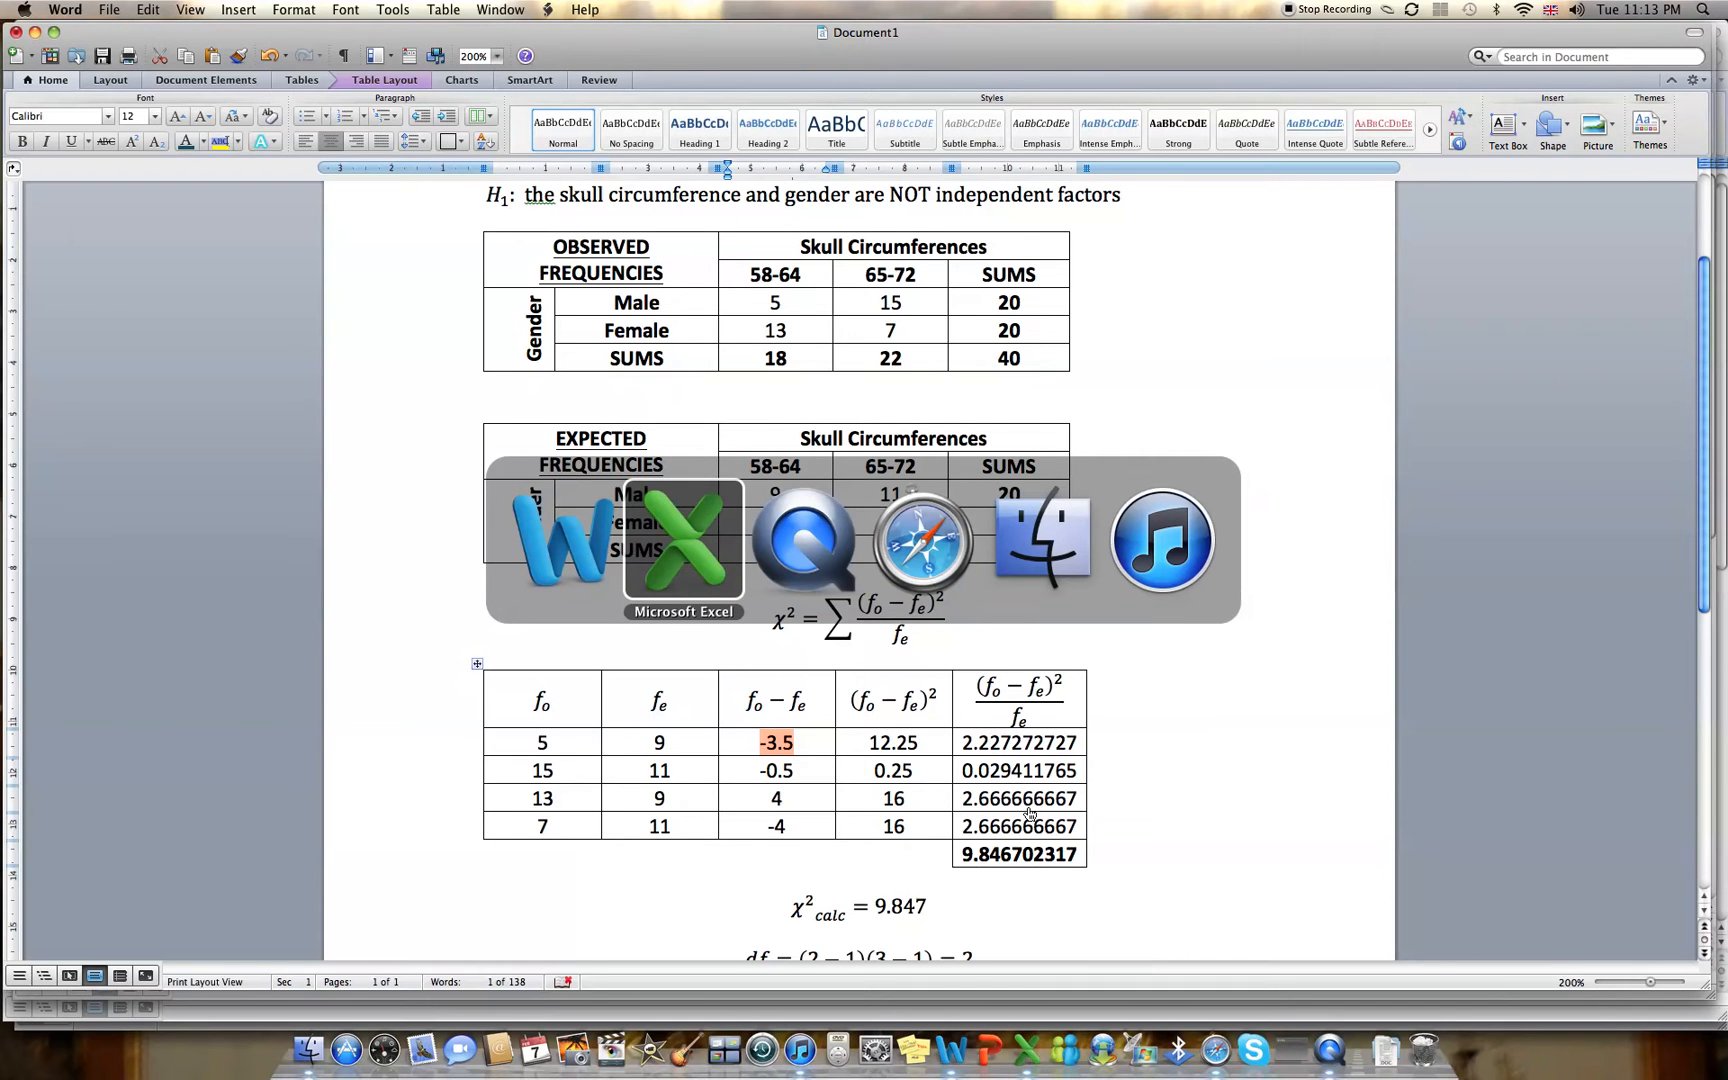
Delete the two extra working-table rows in Excel, shifting cells up, leaving four rows.
left_click(680, 542)
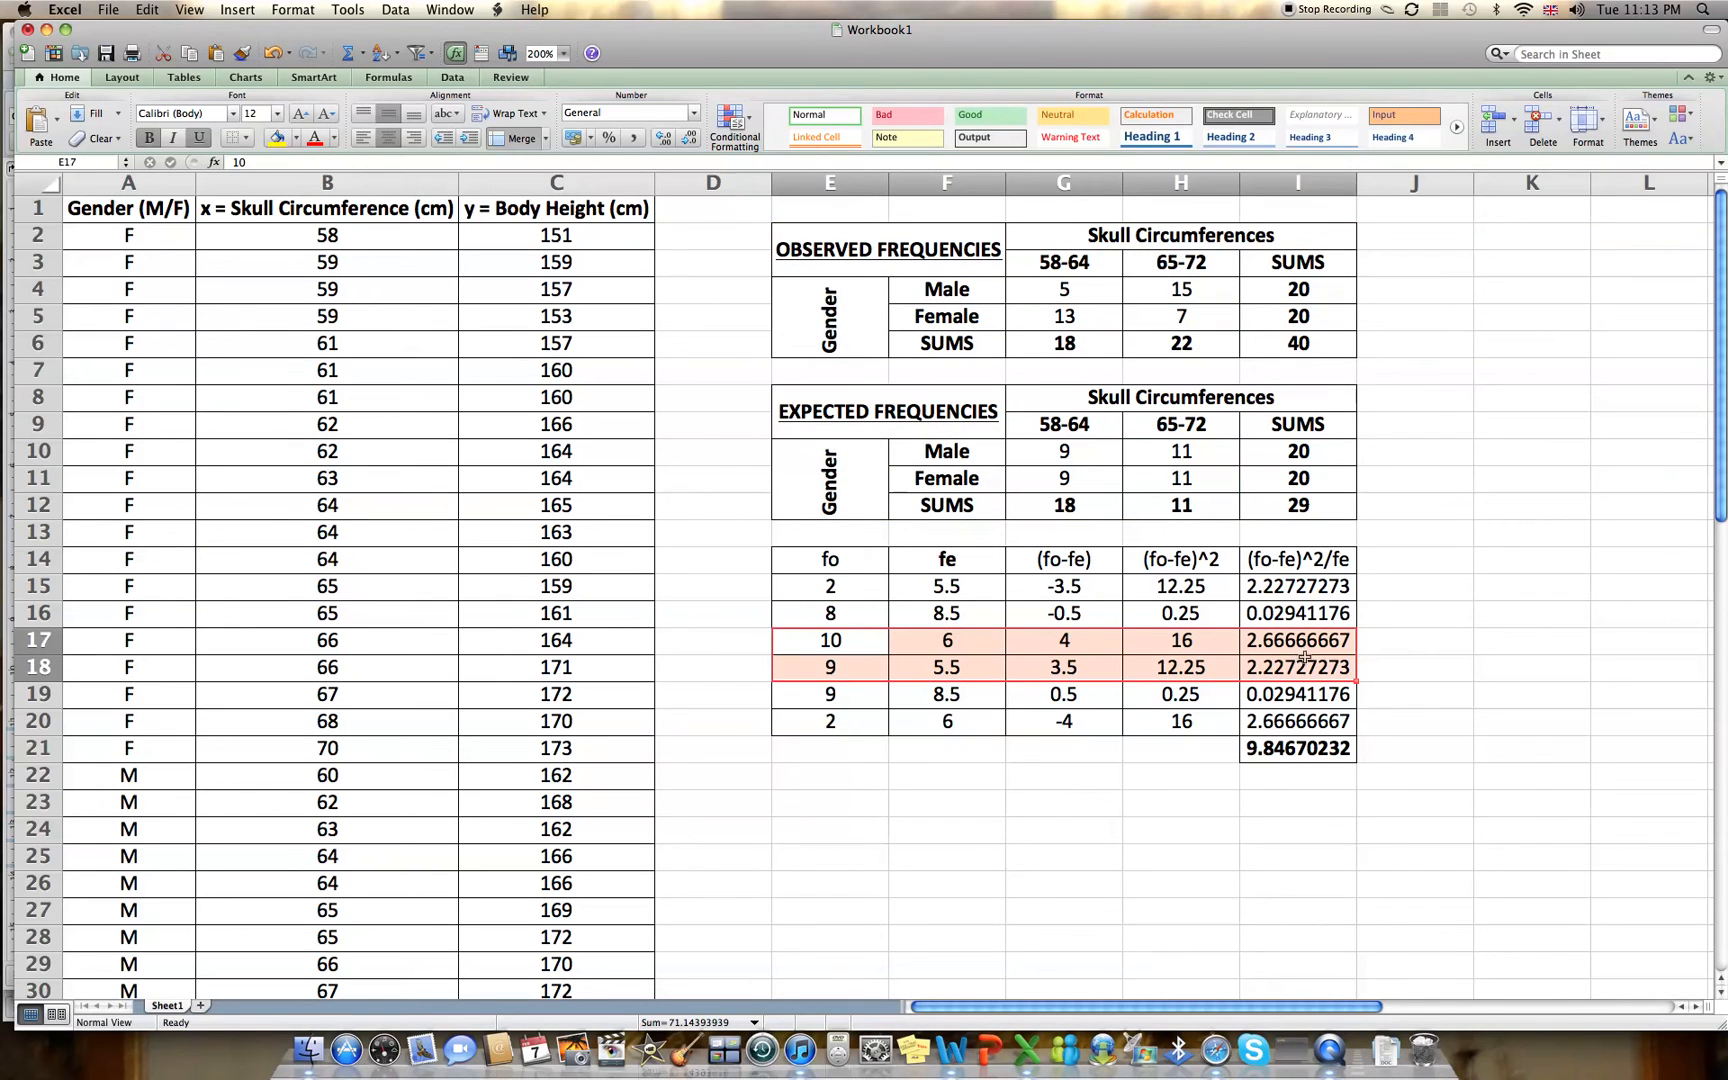
right_click(1300, 656)
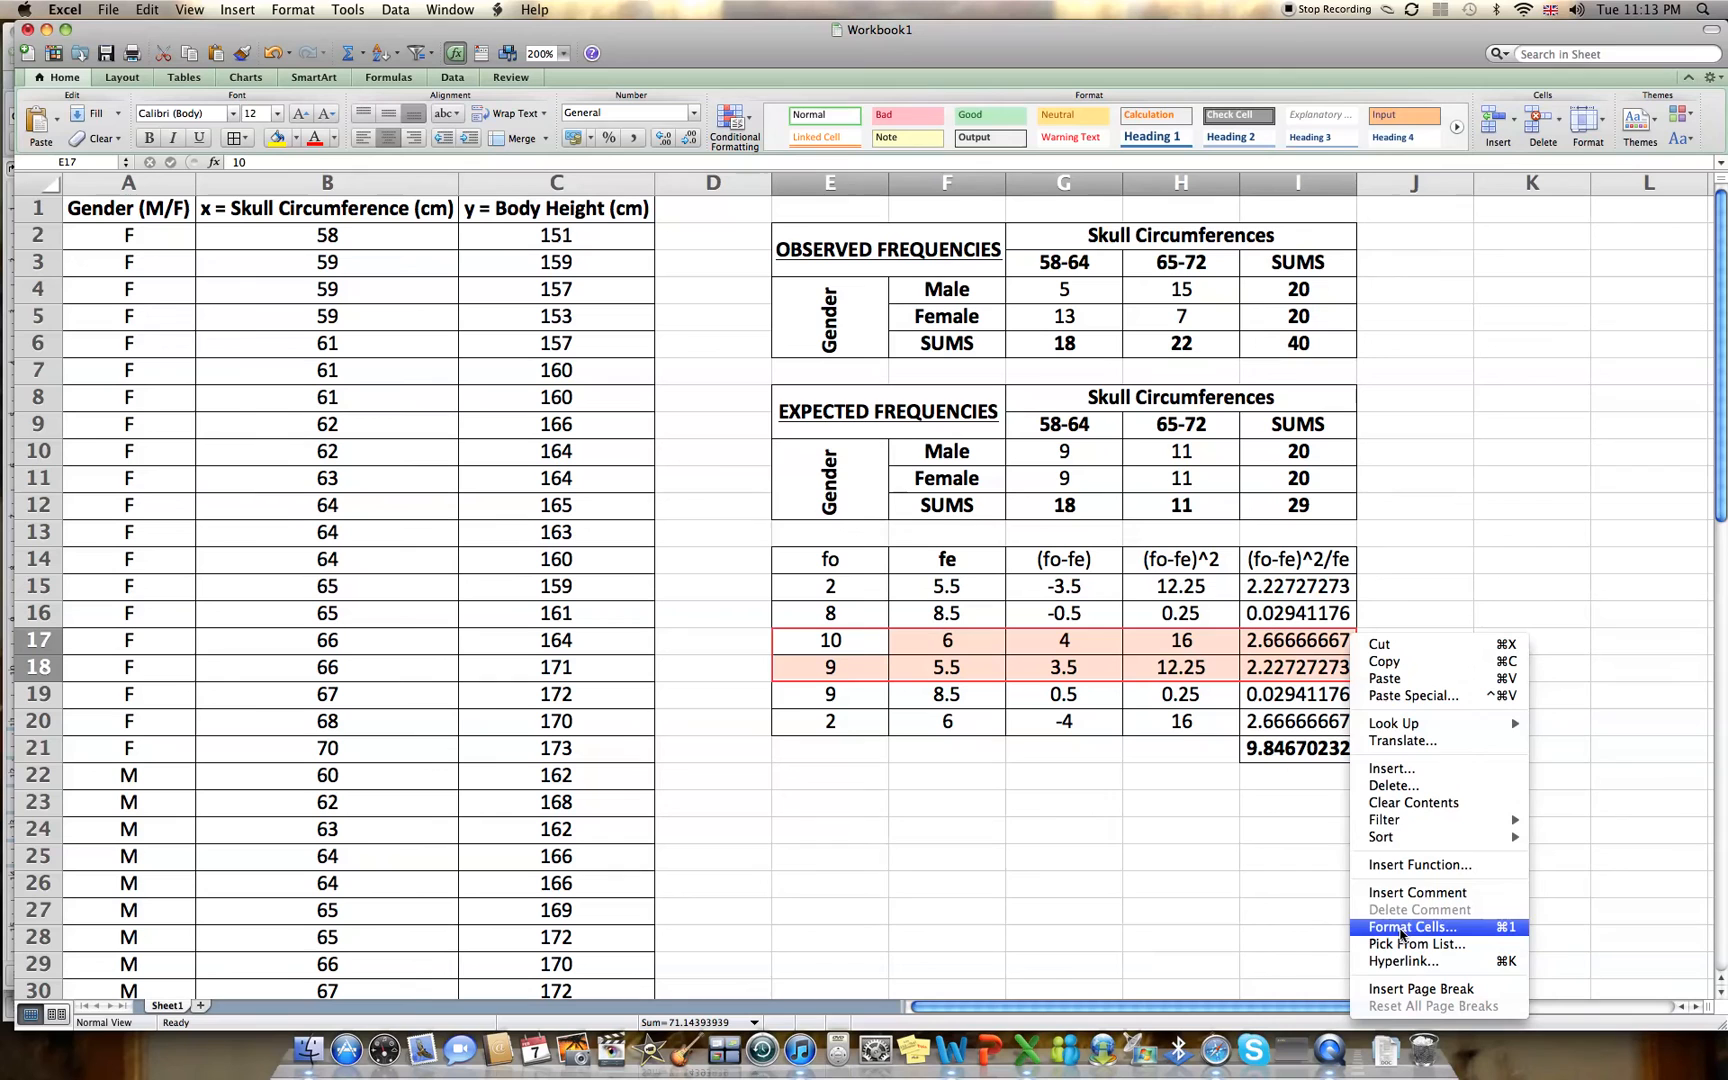
mouse_move(808, 642)
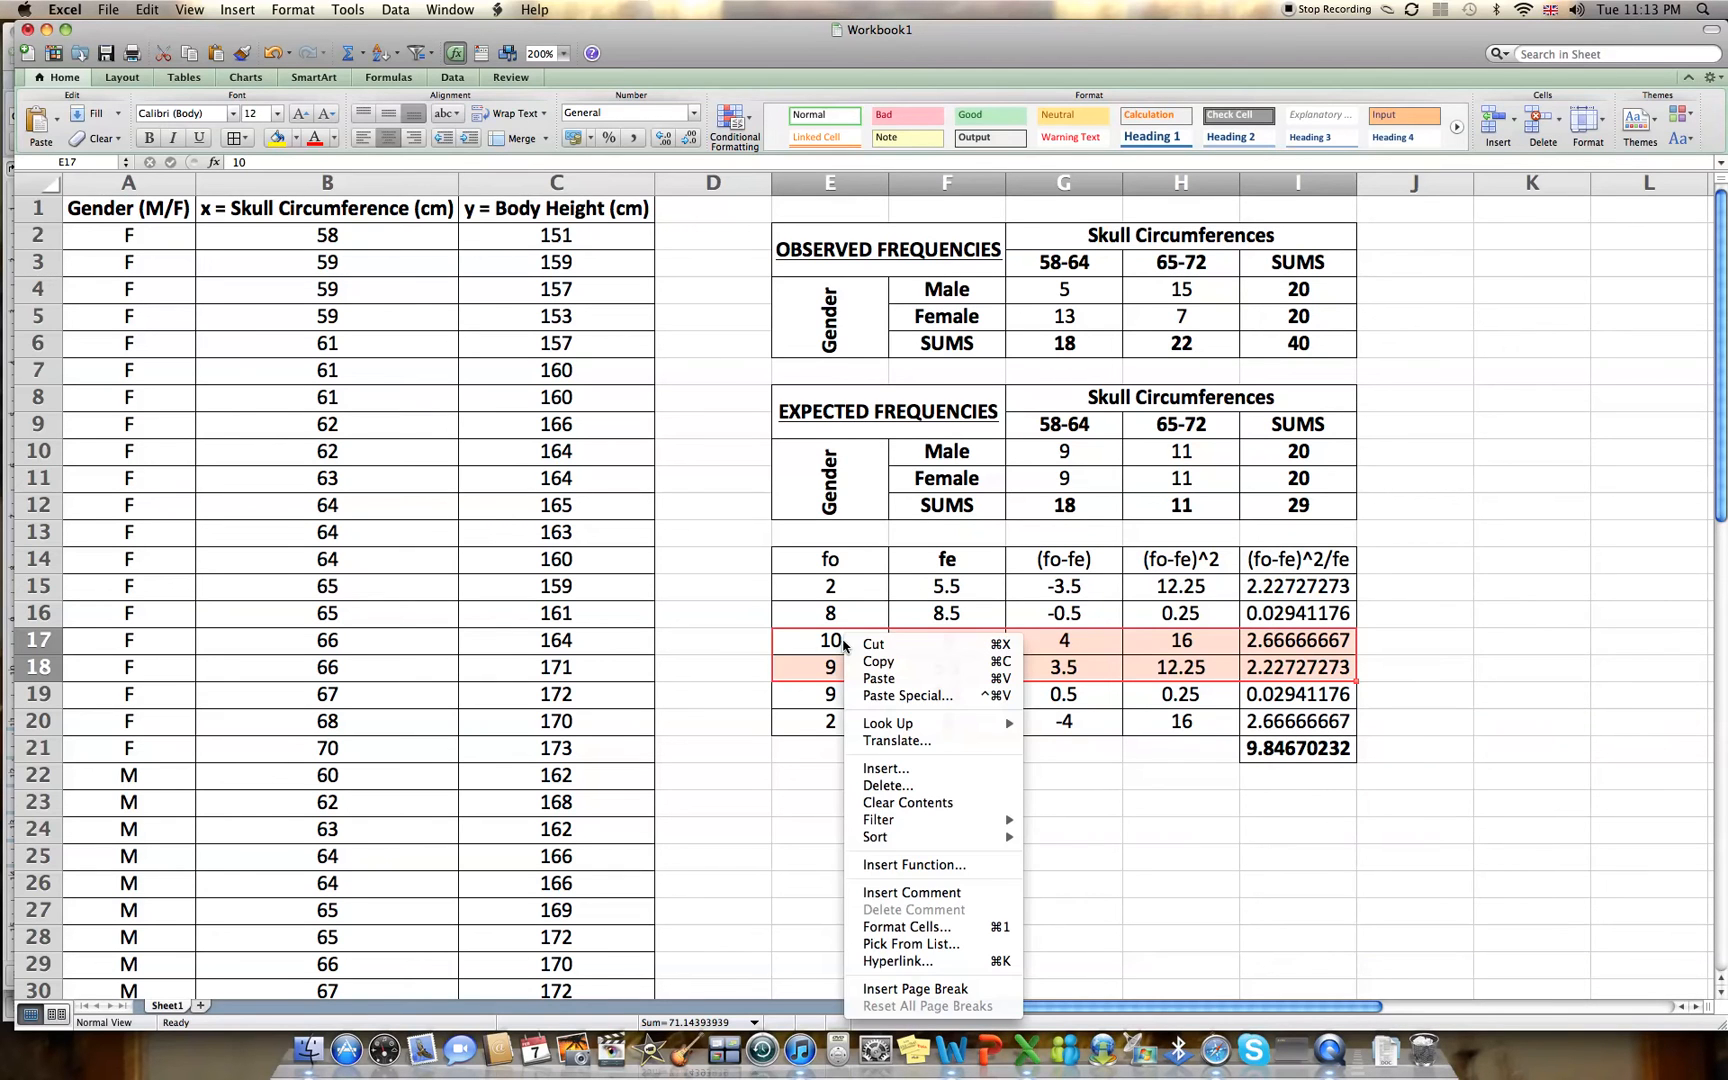
mouse_move(902, 916)
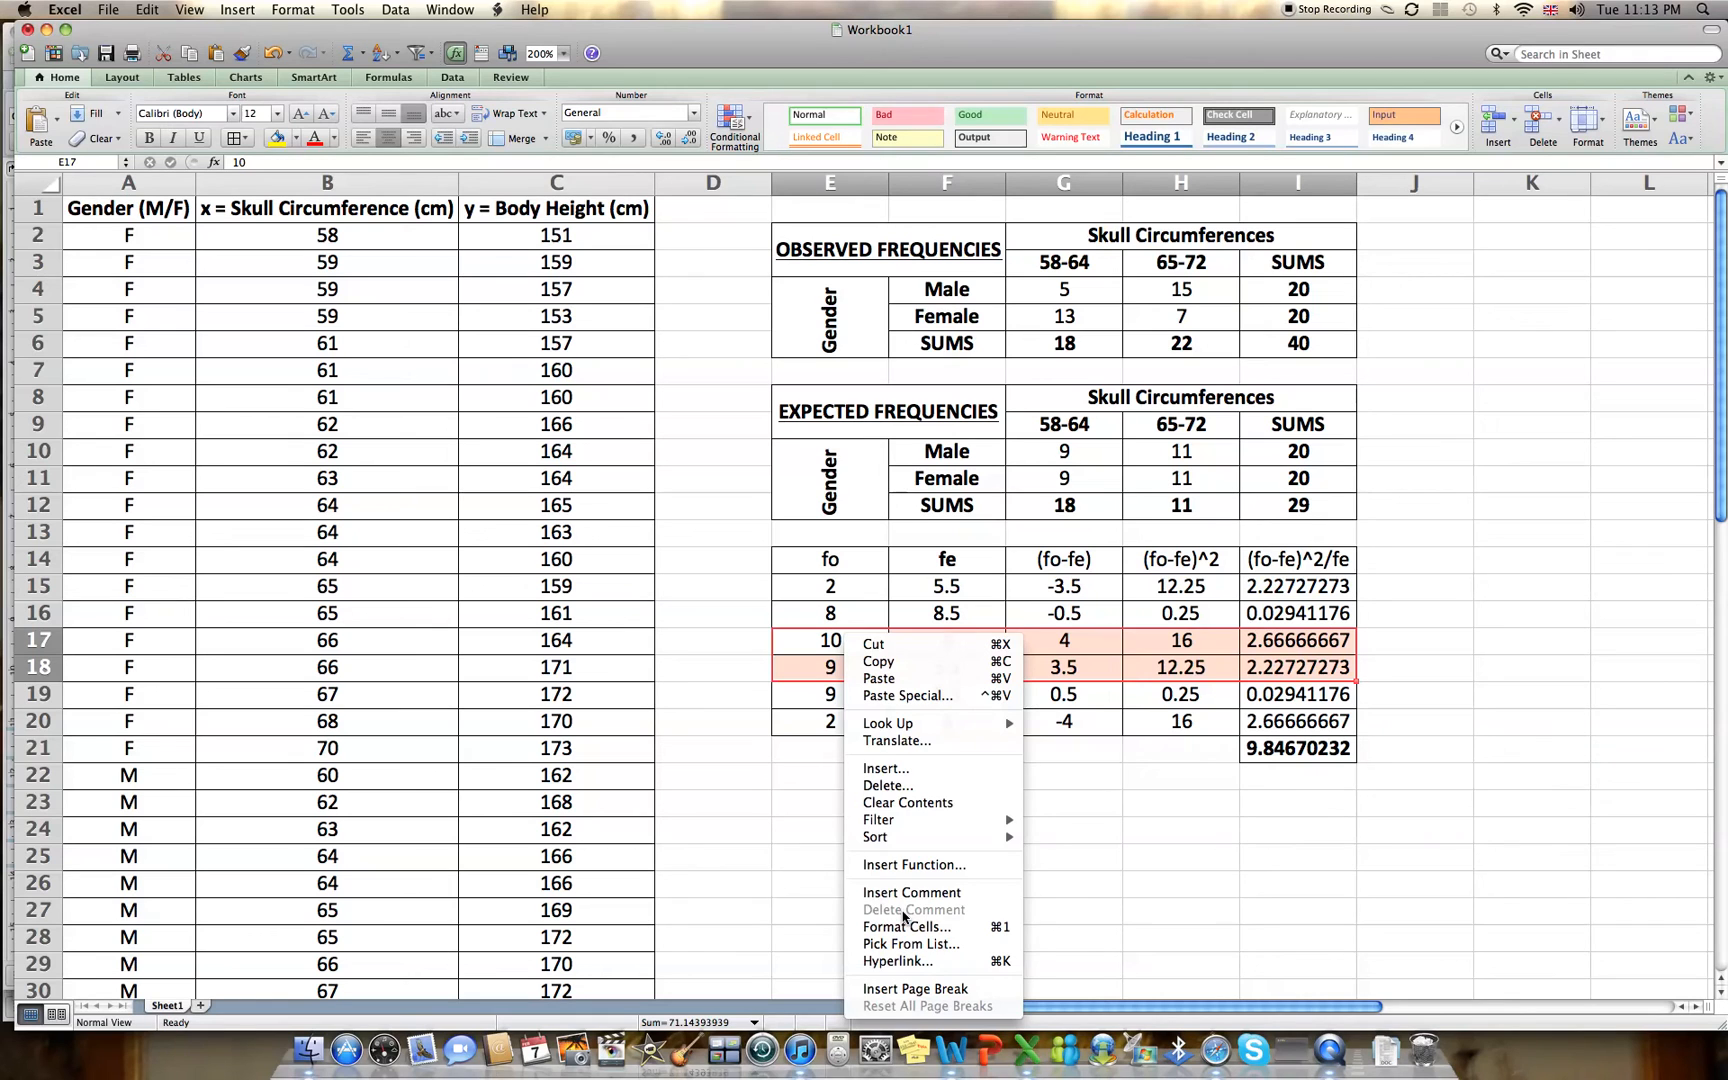
left_click(888, 784)
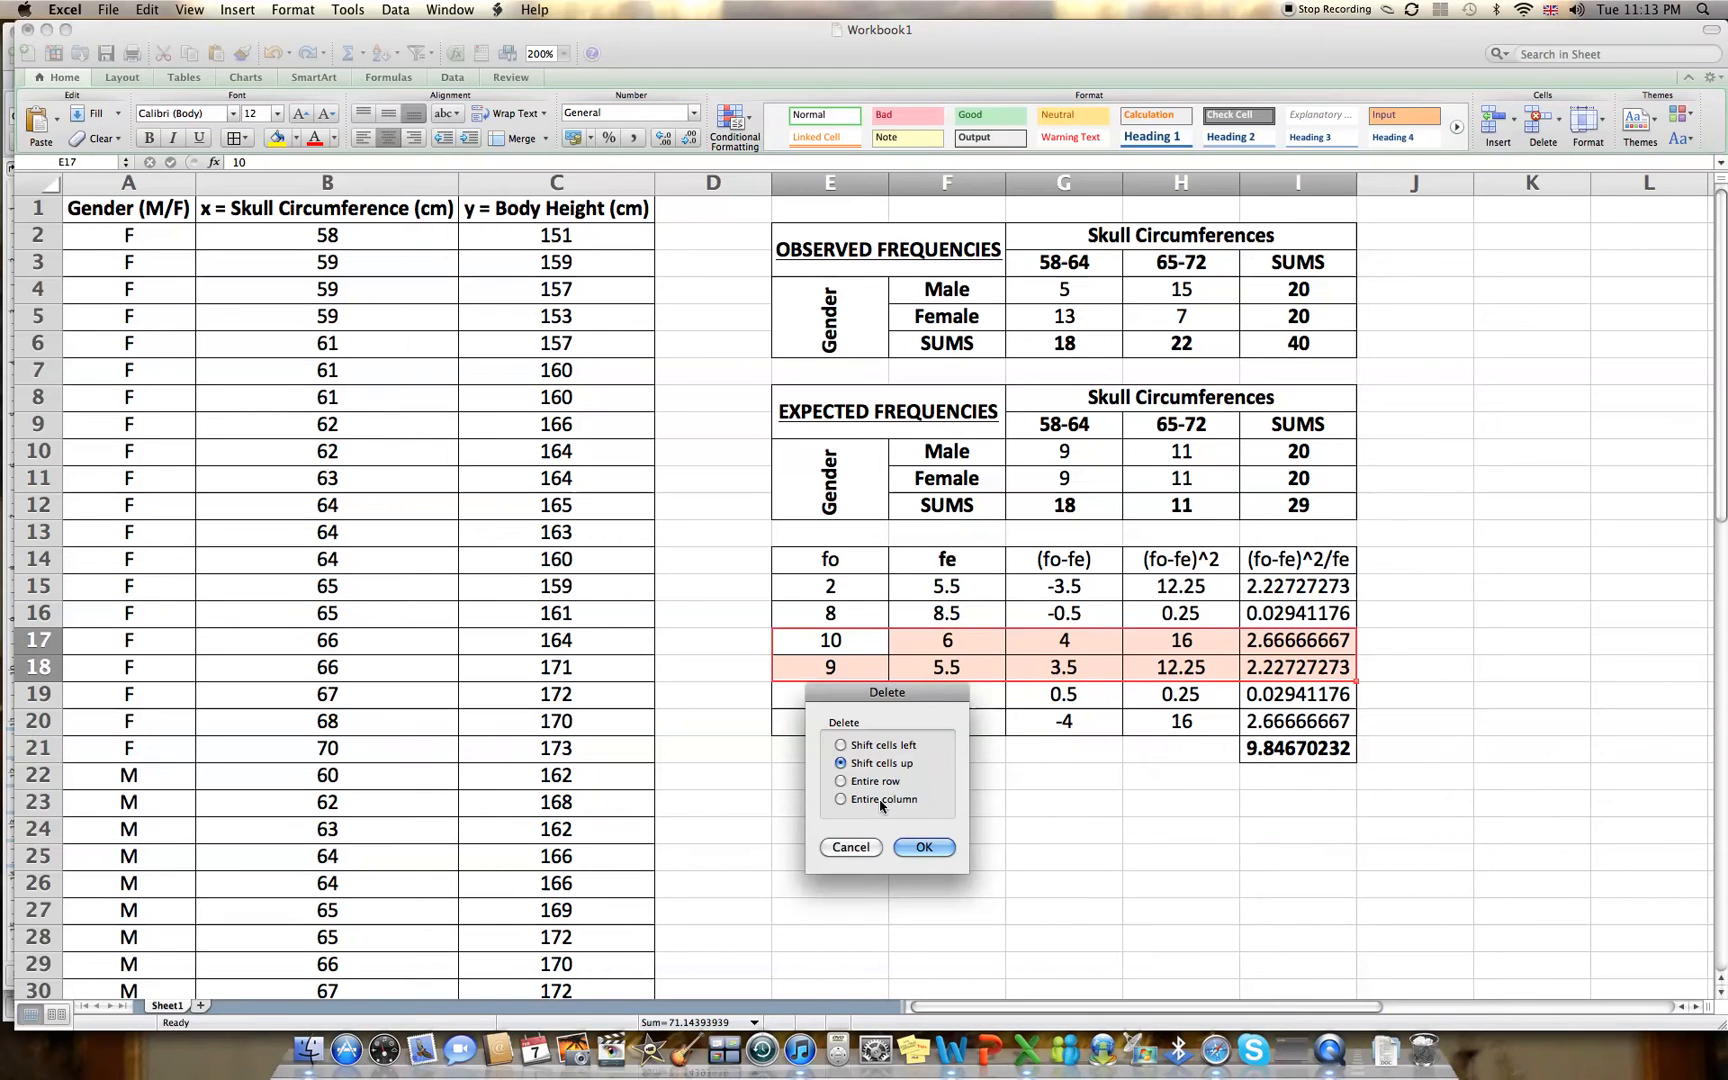
left_click(924, 848)
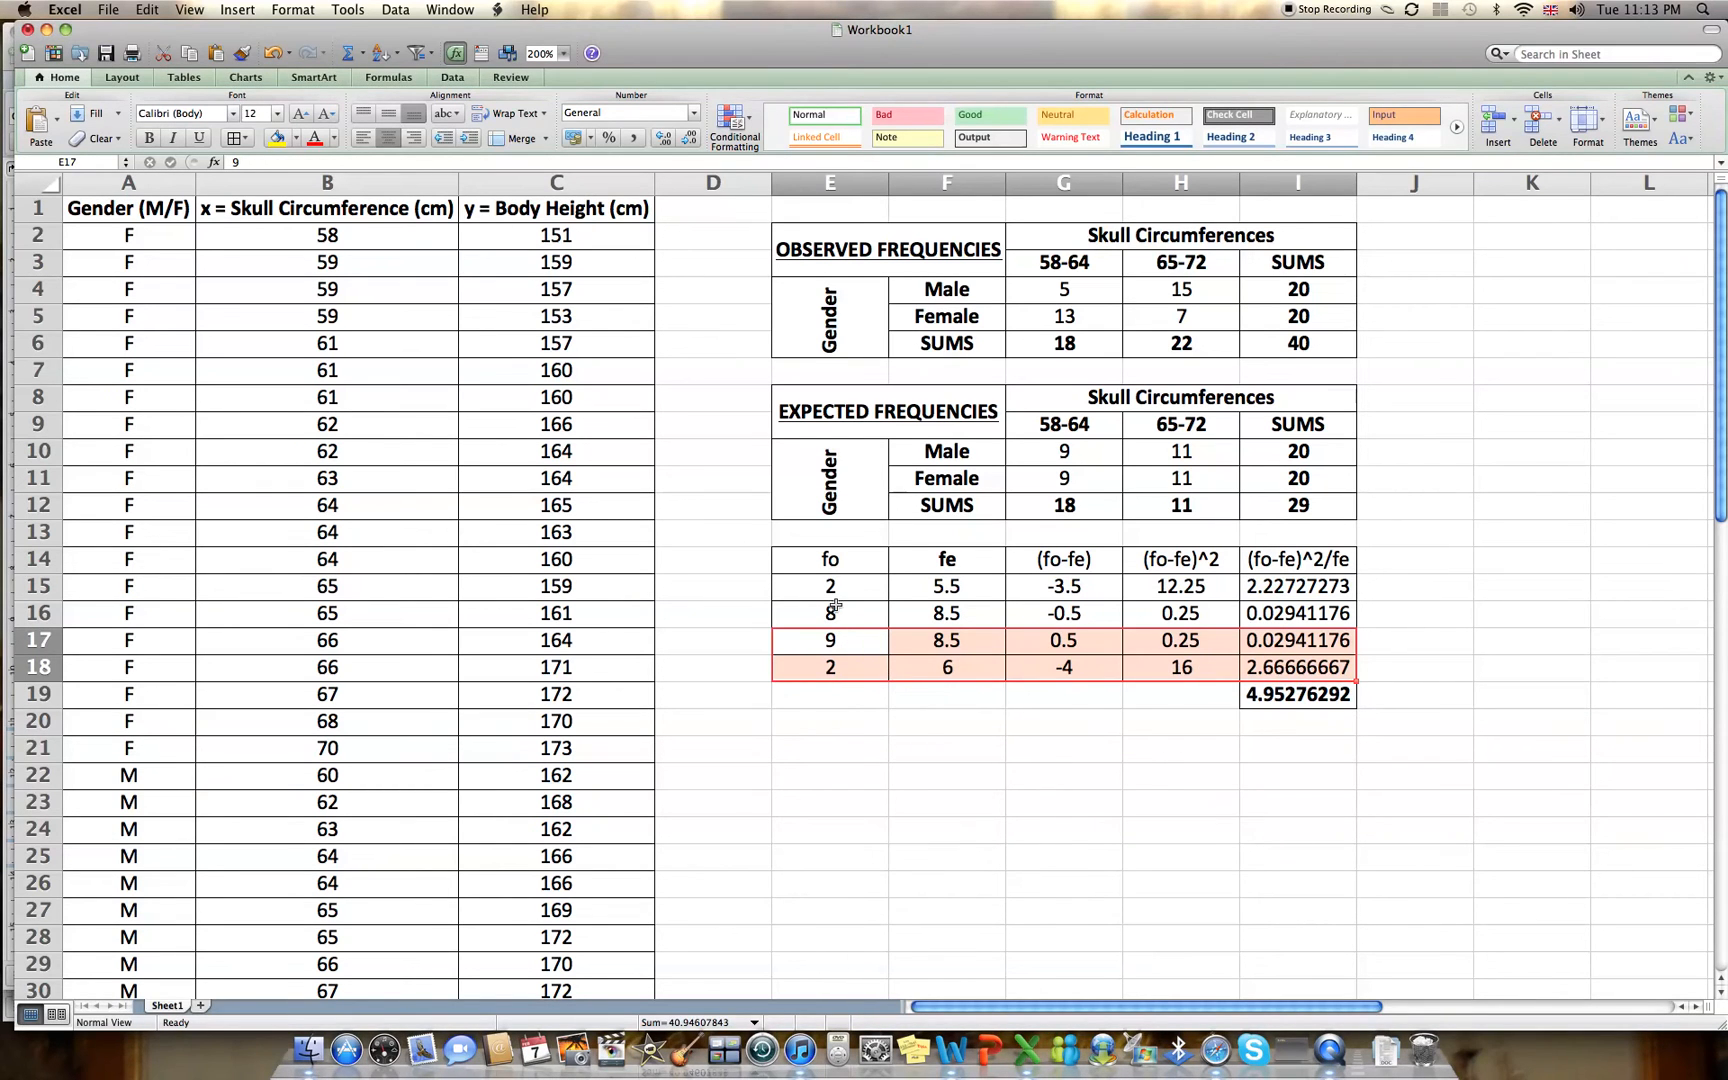
left_click(828, 586)
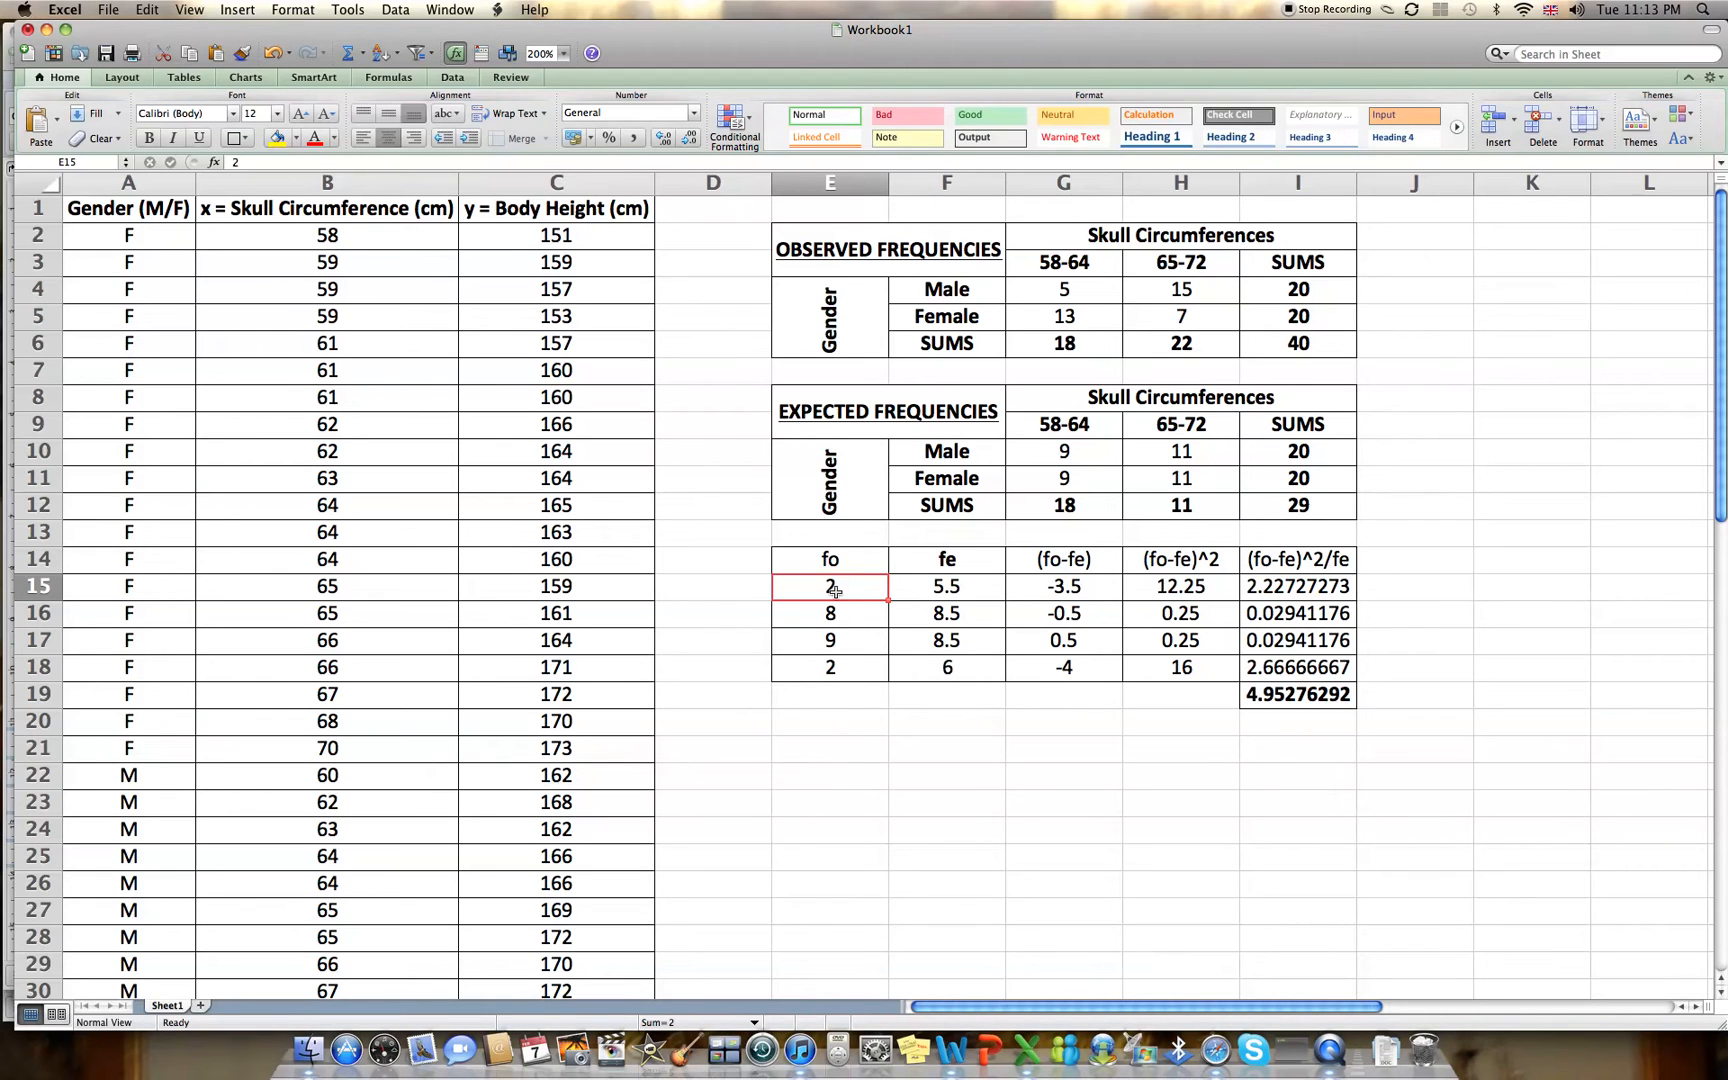
Enter observed 5, 13 and expected values, then check the term formulas and the 6.46464646 total.
type("5")
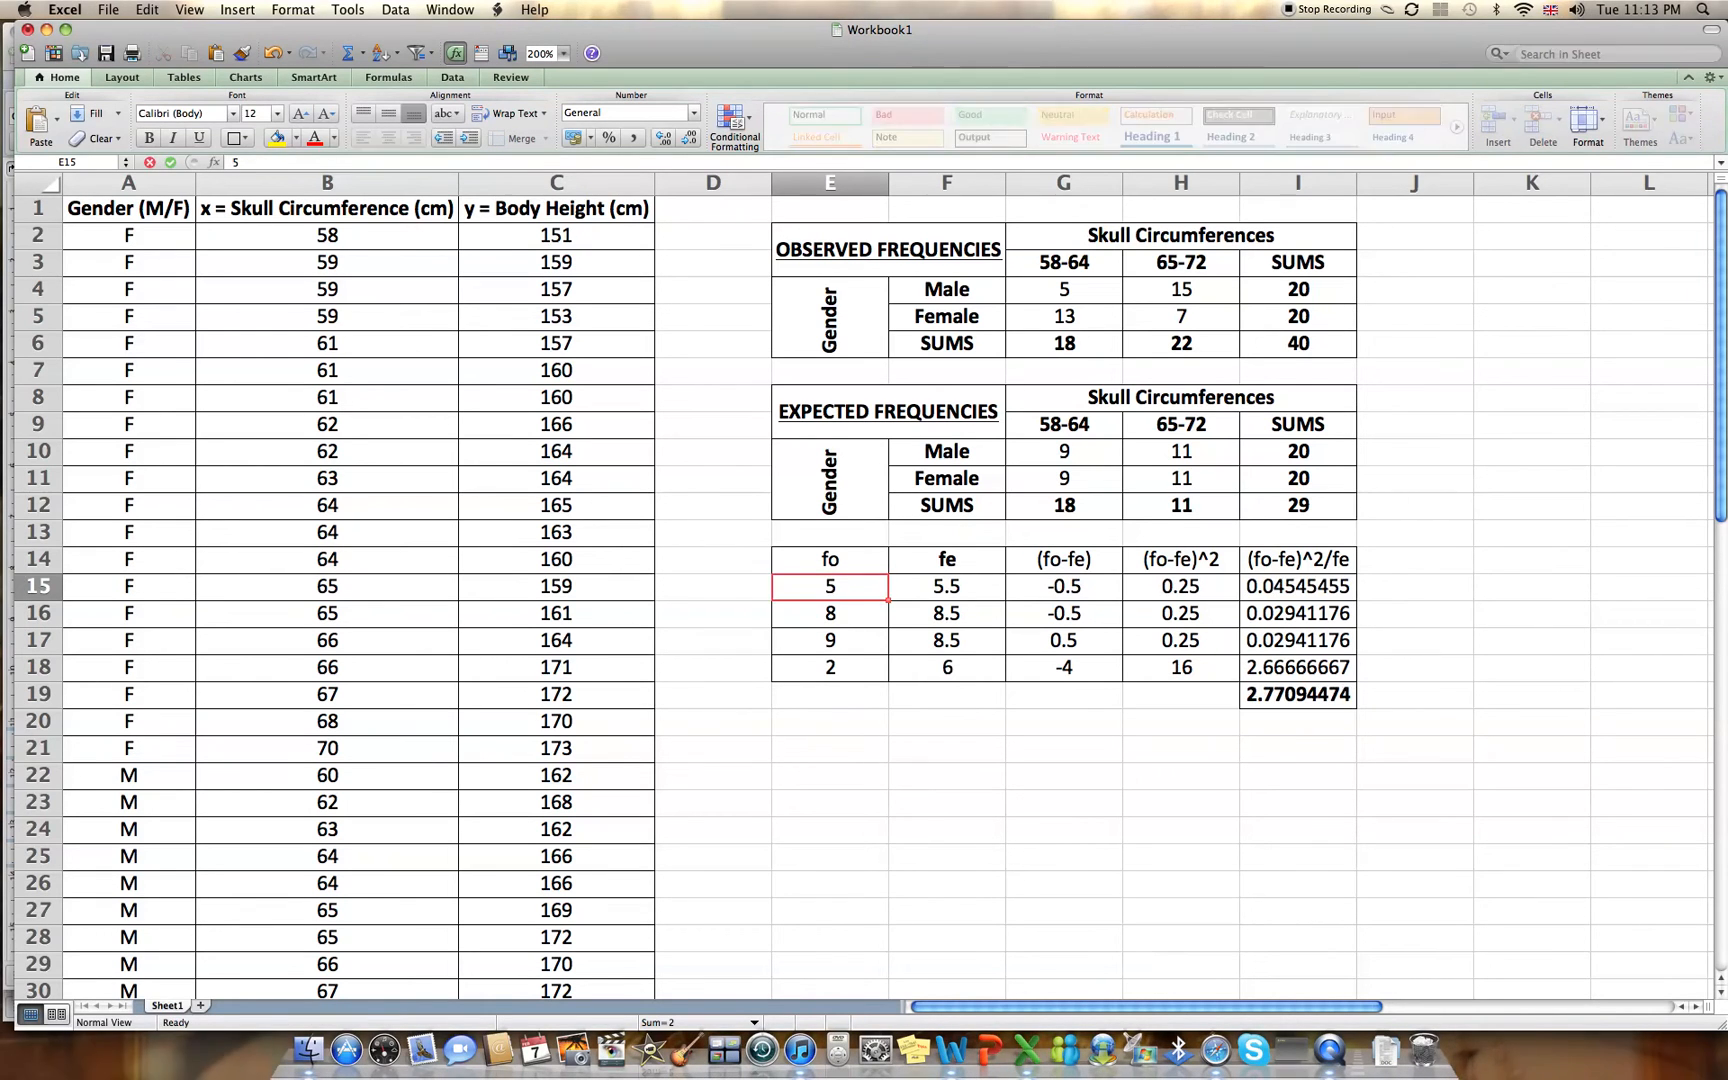
type("13")
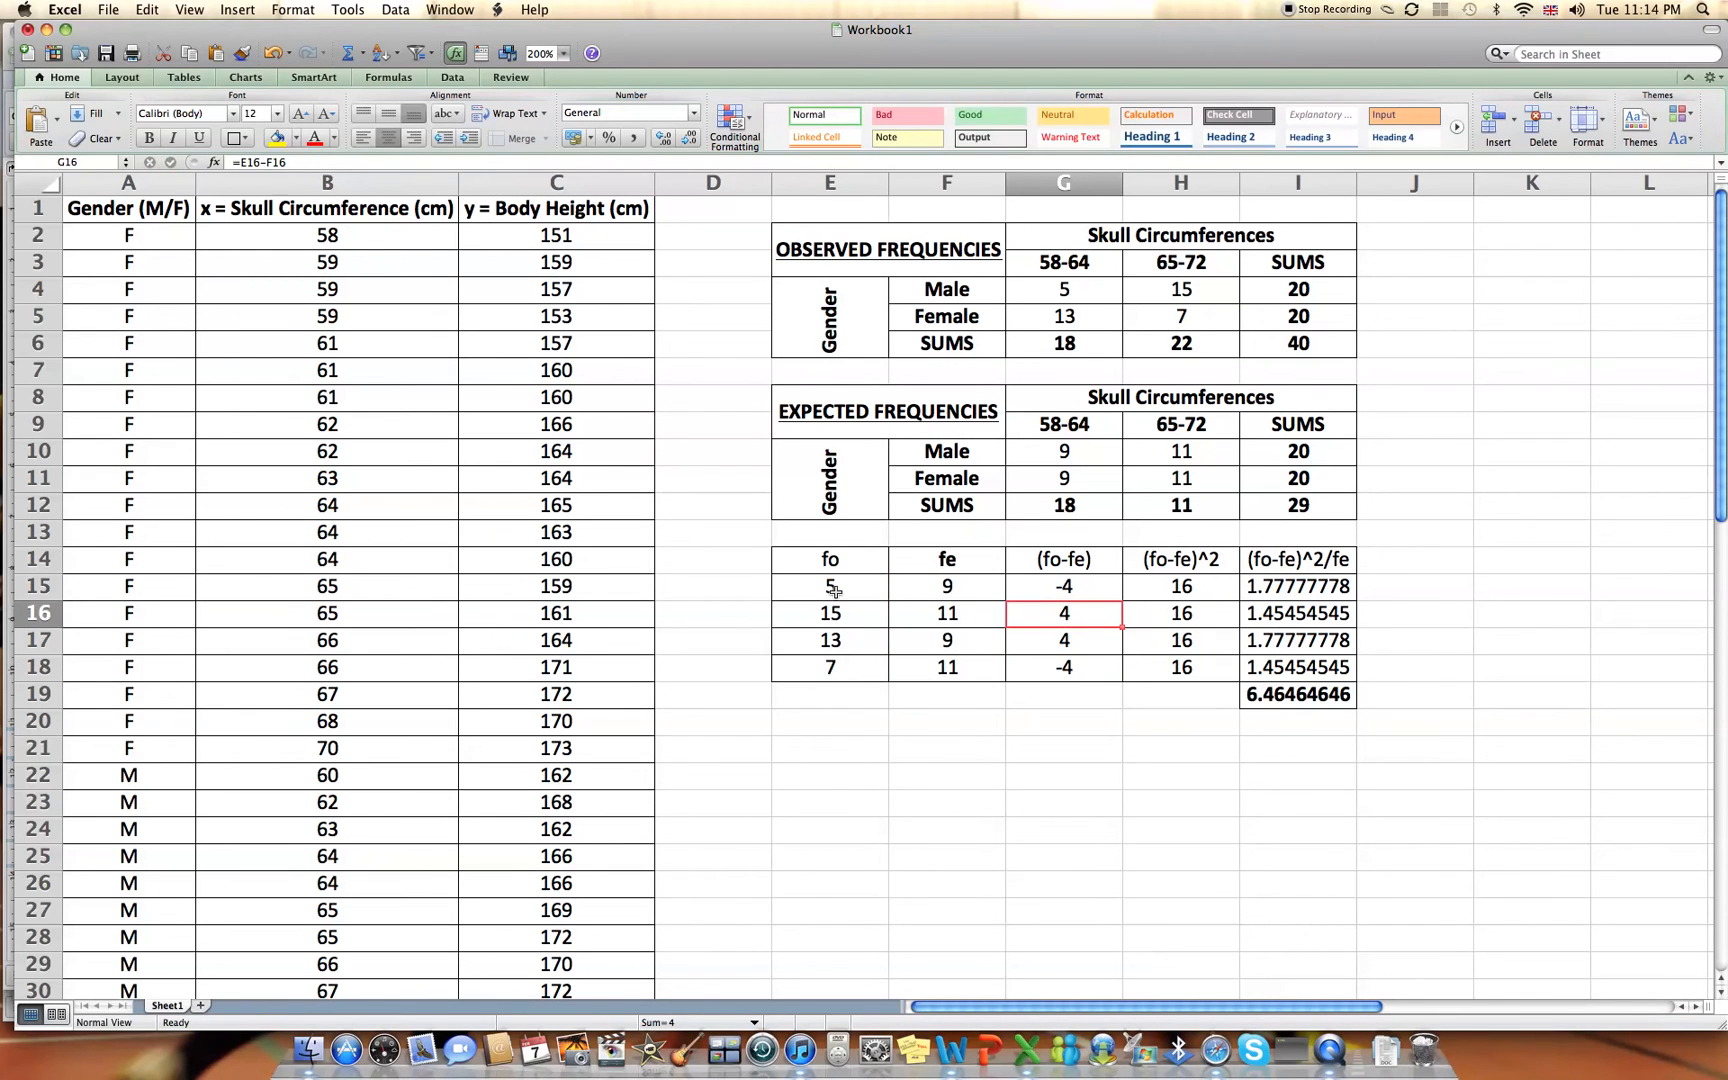
left_click(1180, 586)
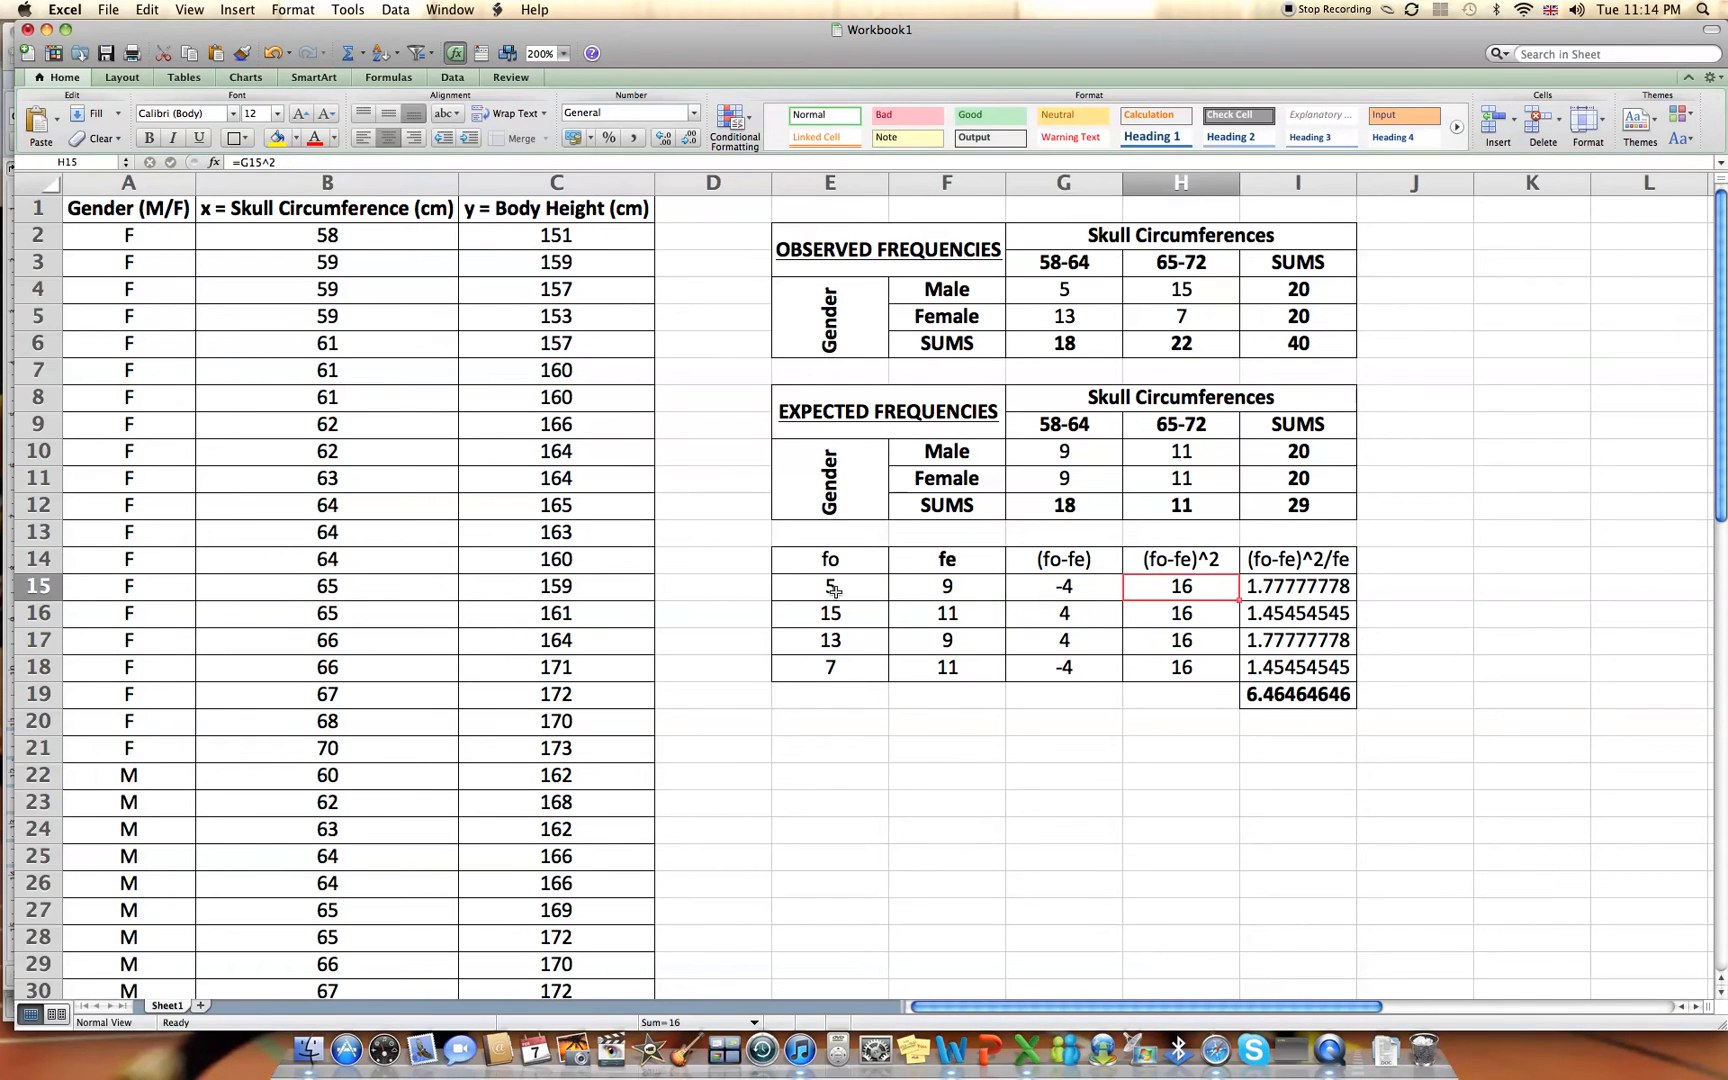
left_click(1298, 694)
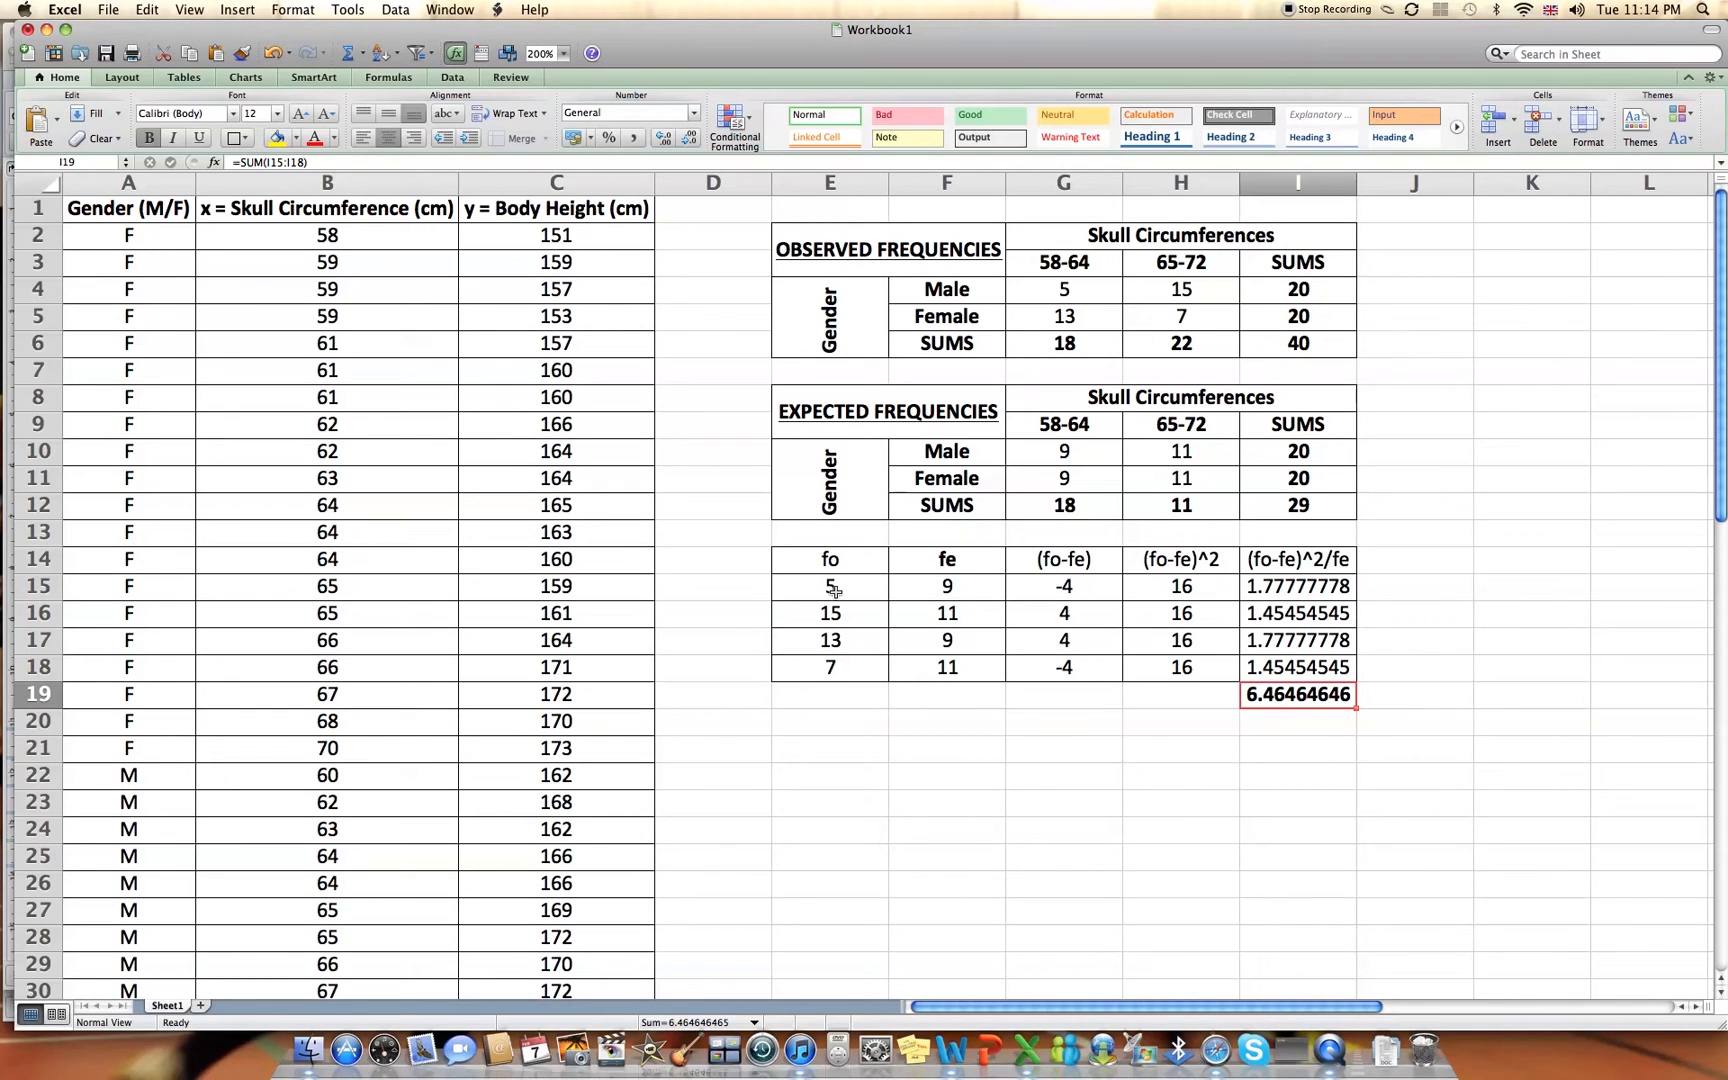
mouse_move(1188, 310)
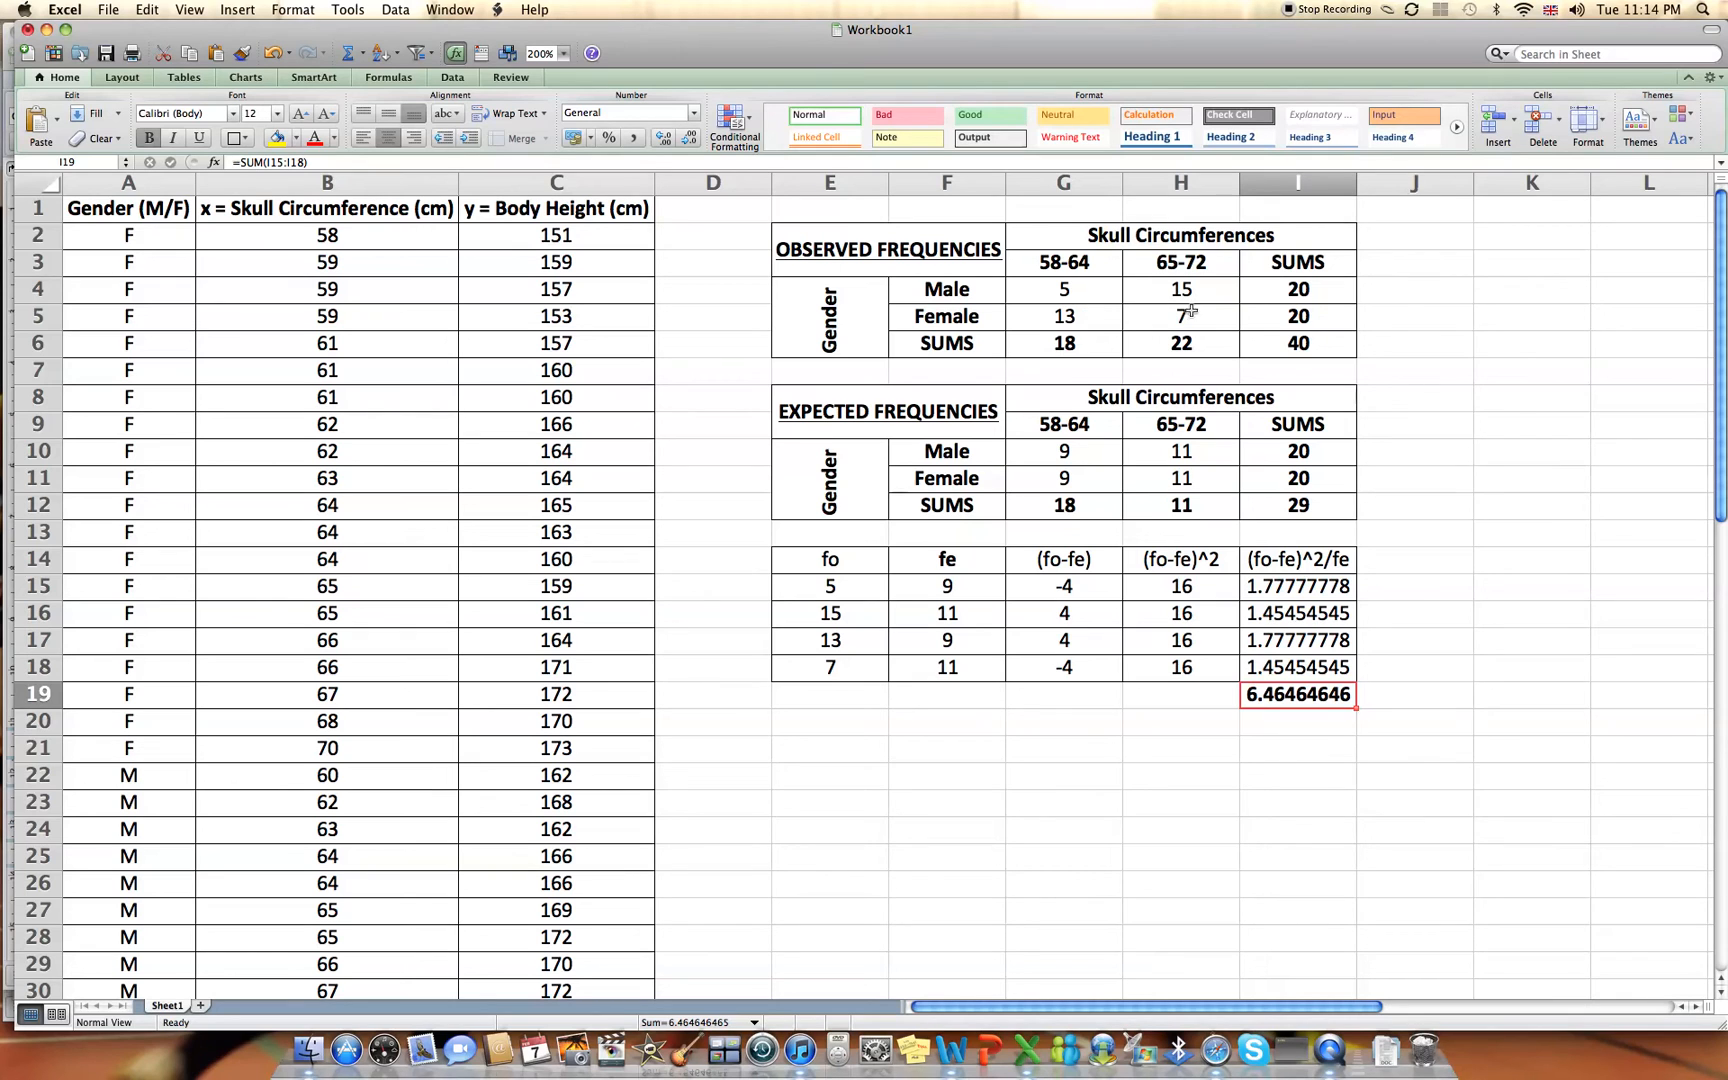
mouse_move(1210, 314)
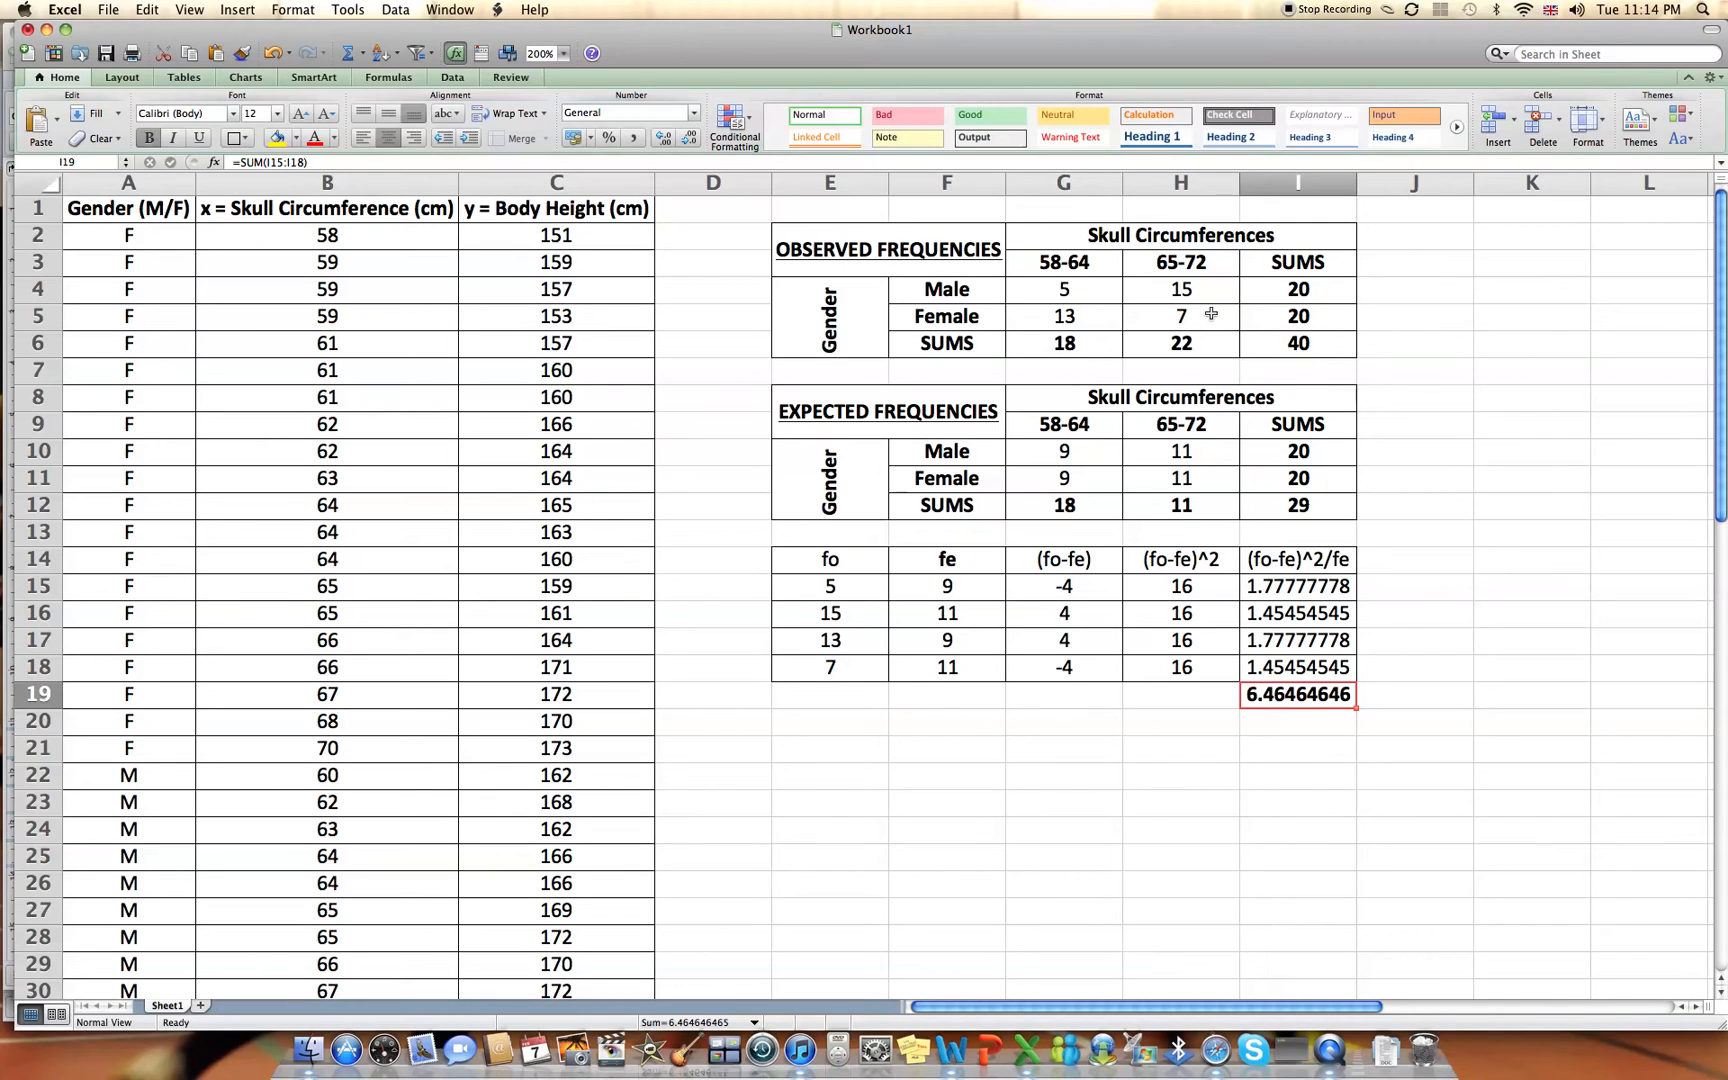
mouse_move(1254, 558)
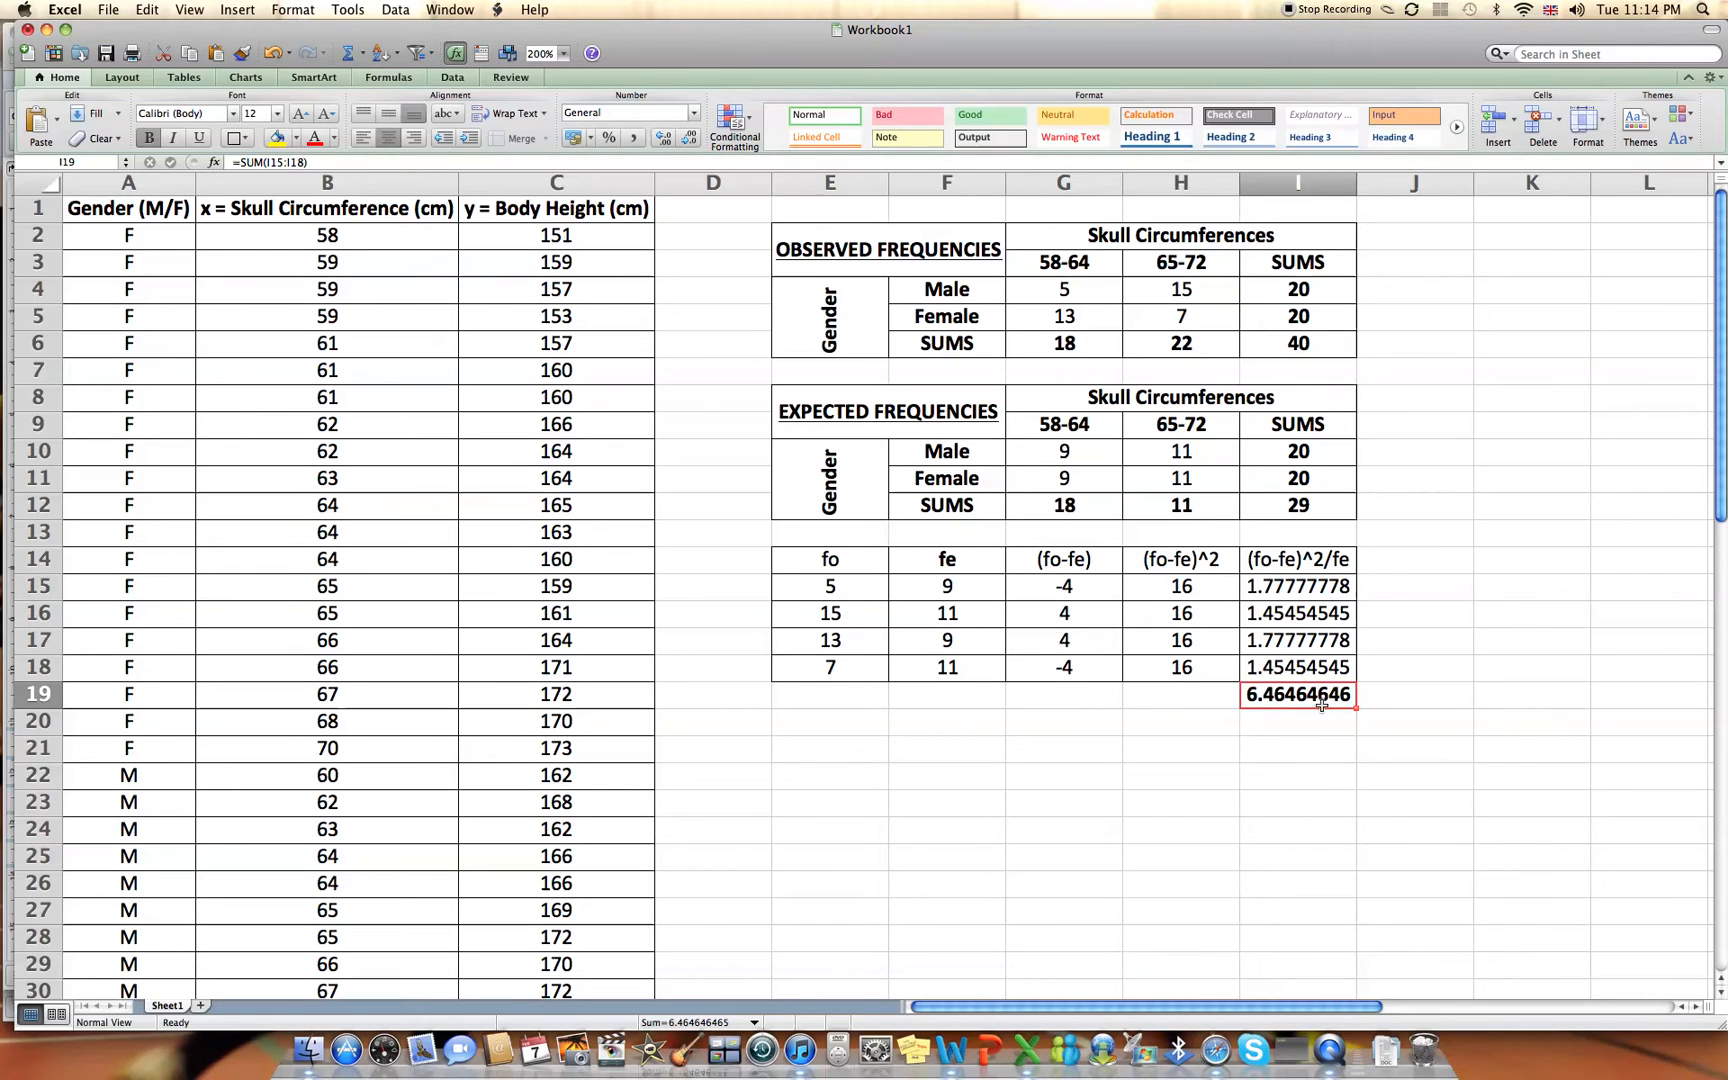
Clear the old total and head a new column (|fo-fe|-0.5)^2/fe beside the table.
key("Delete")
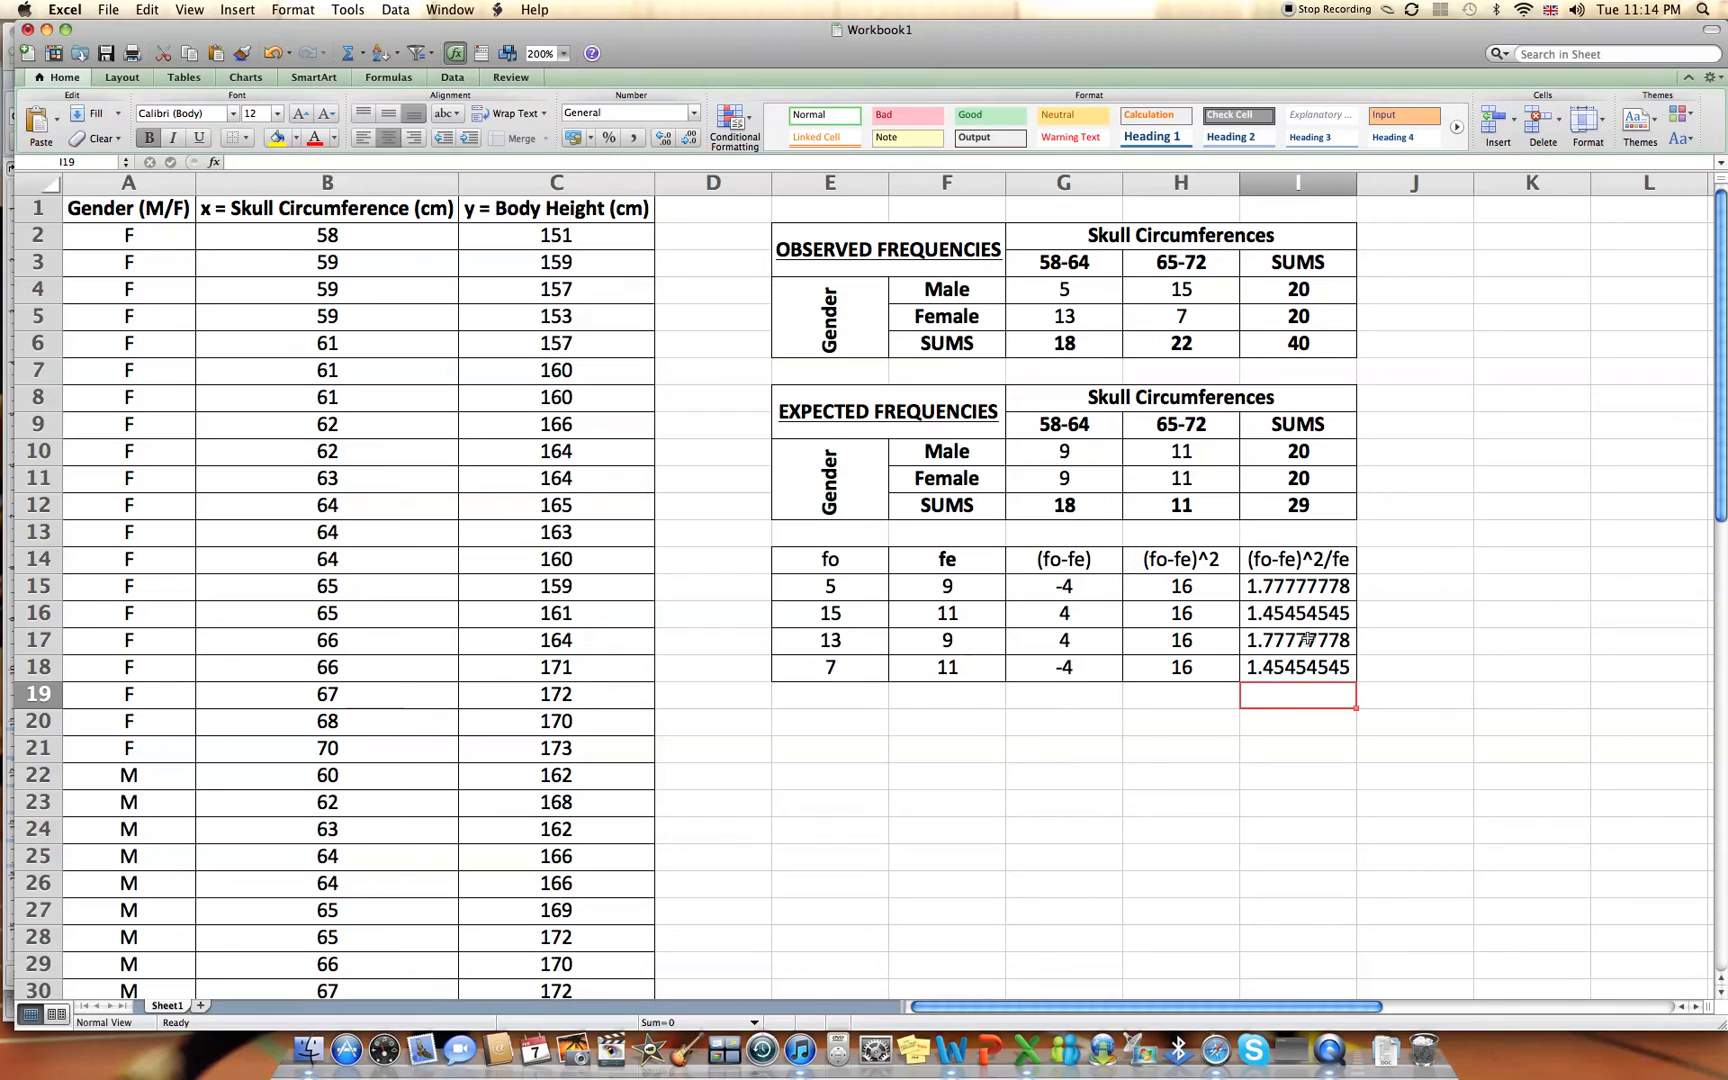
left_click(1414, 560)
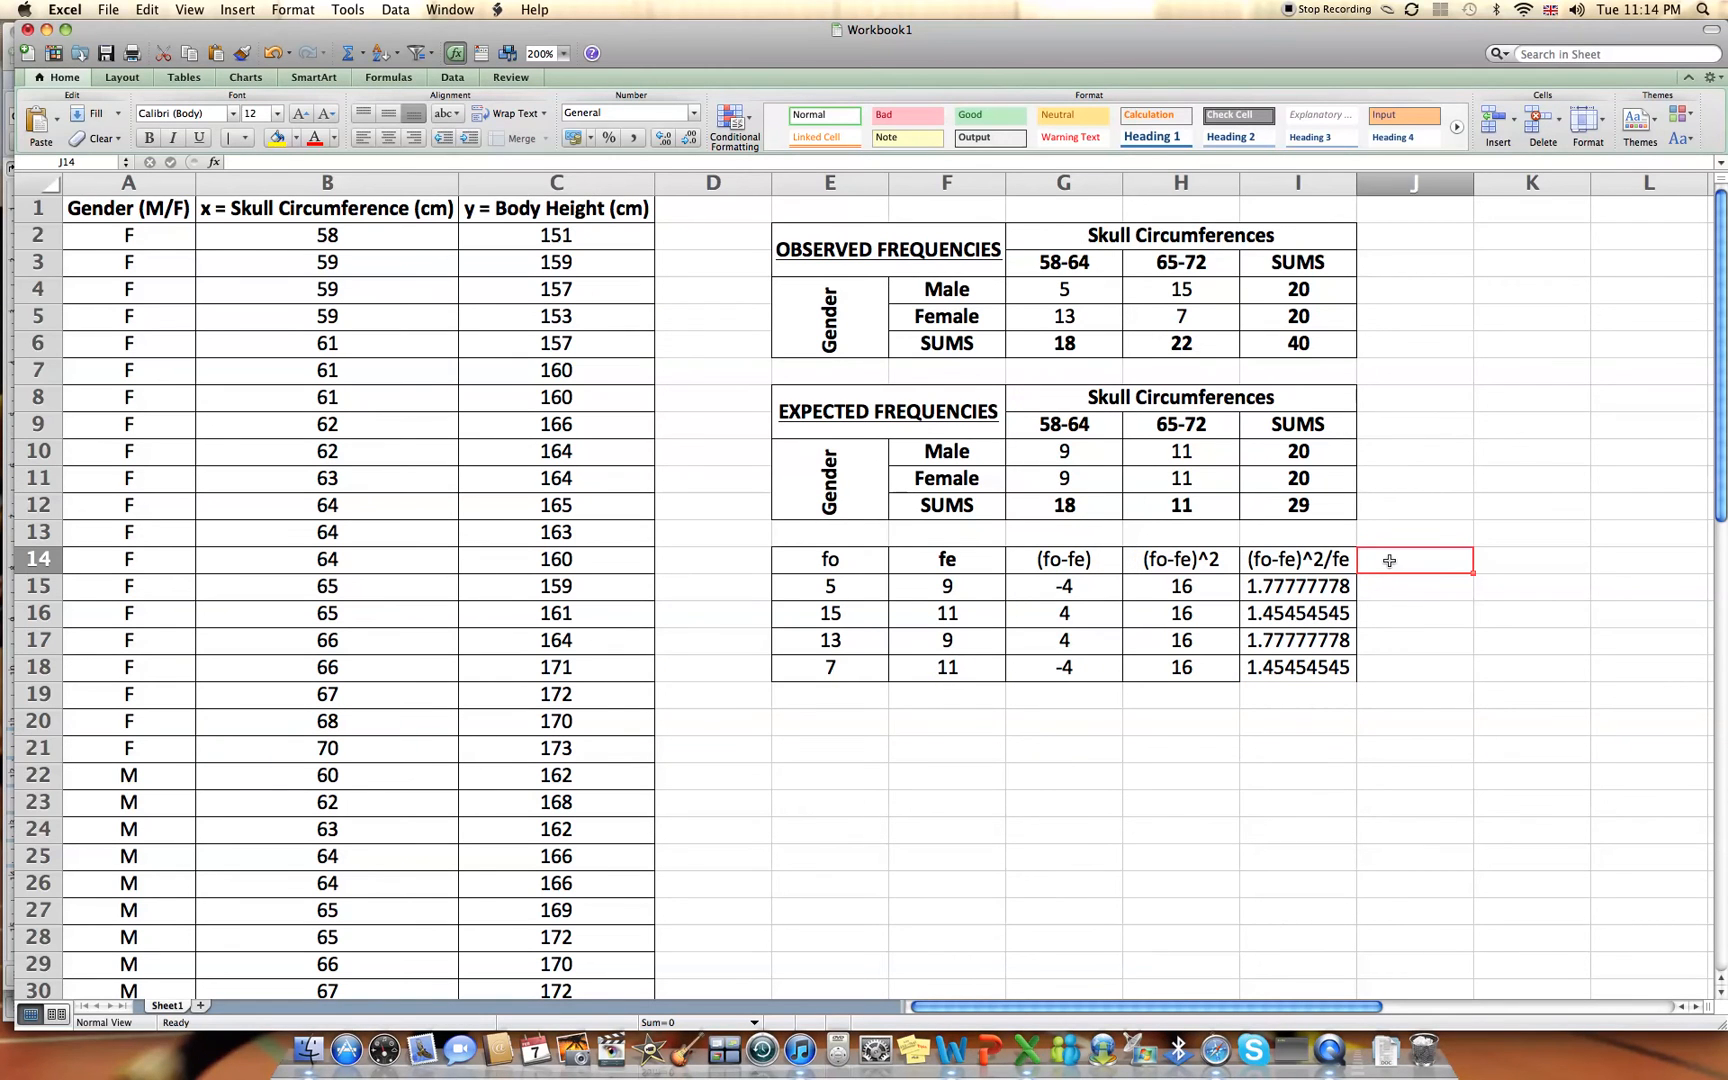
left_click(1298, 558)
type("(|fo-fe|)^2/fe")
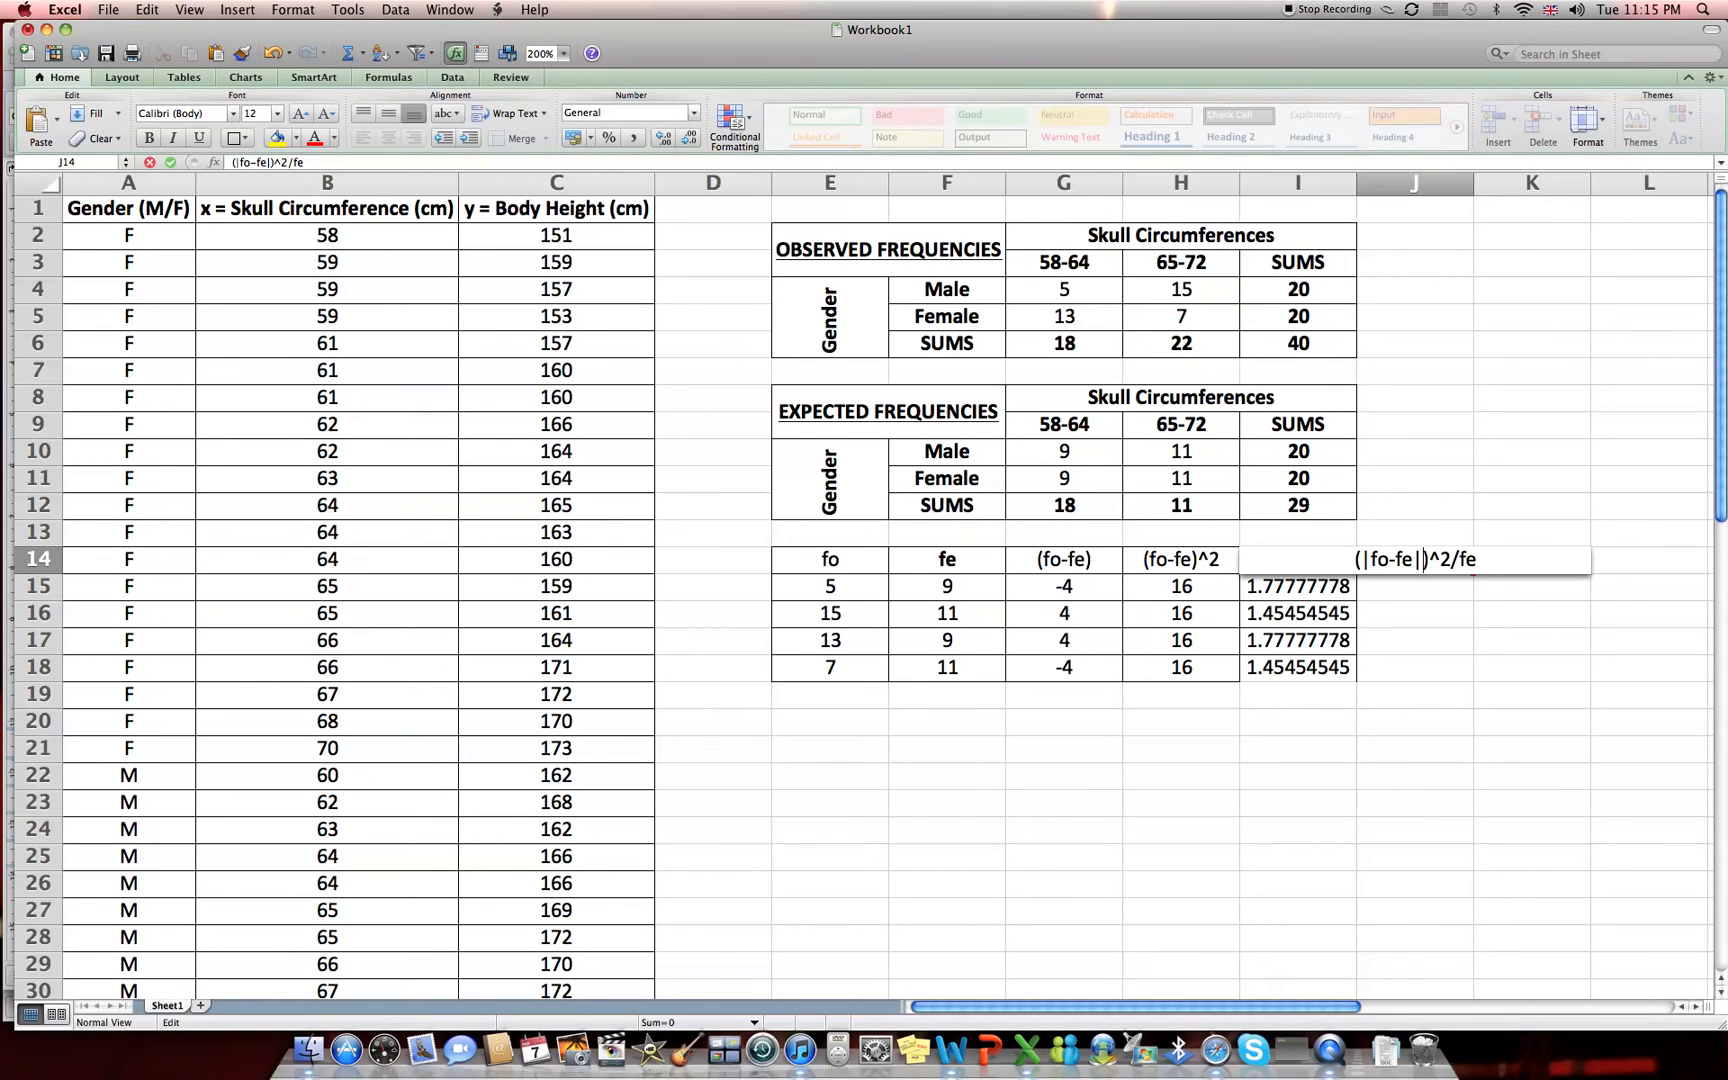
type("-0.")
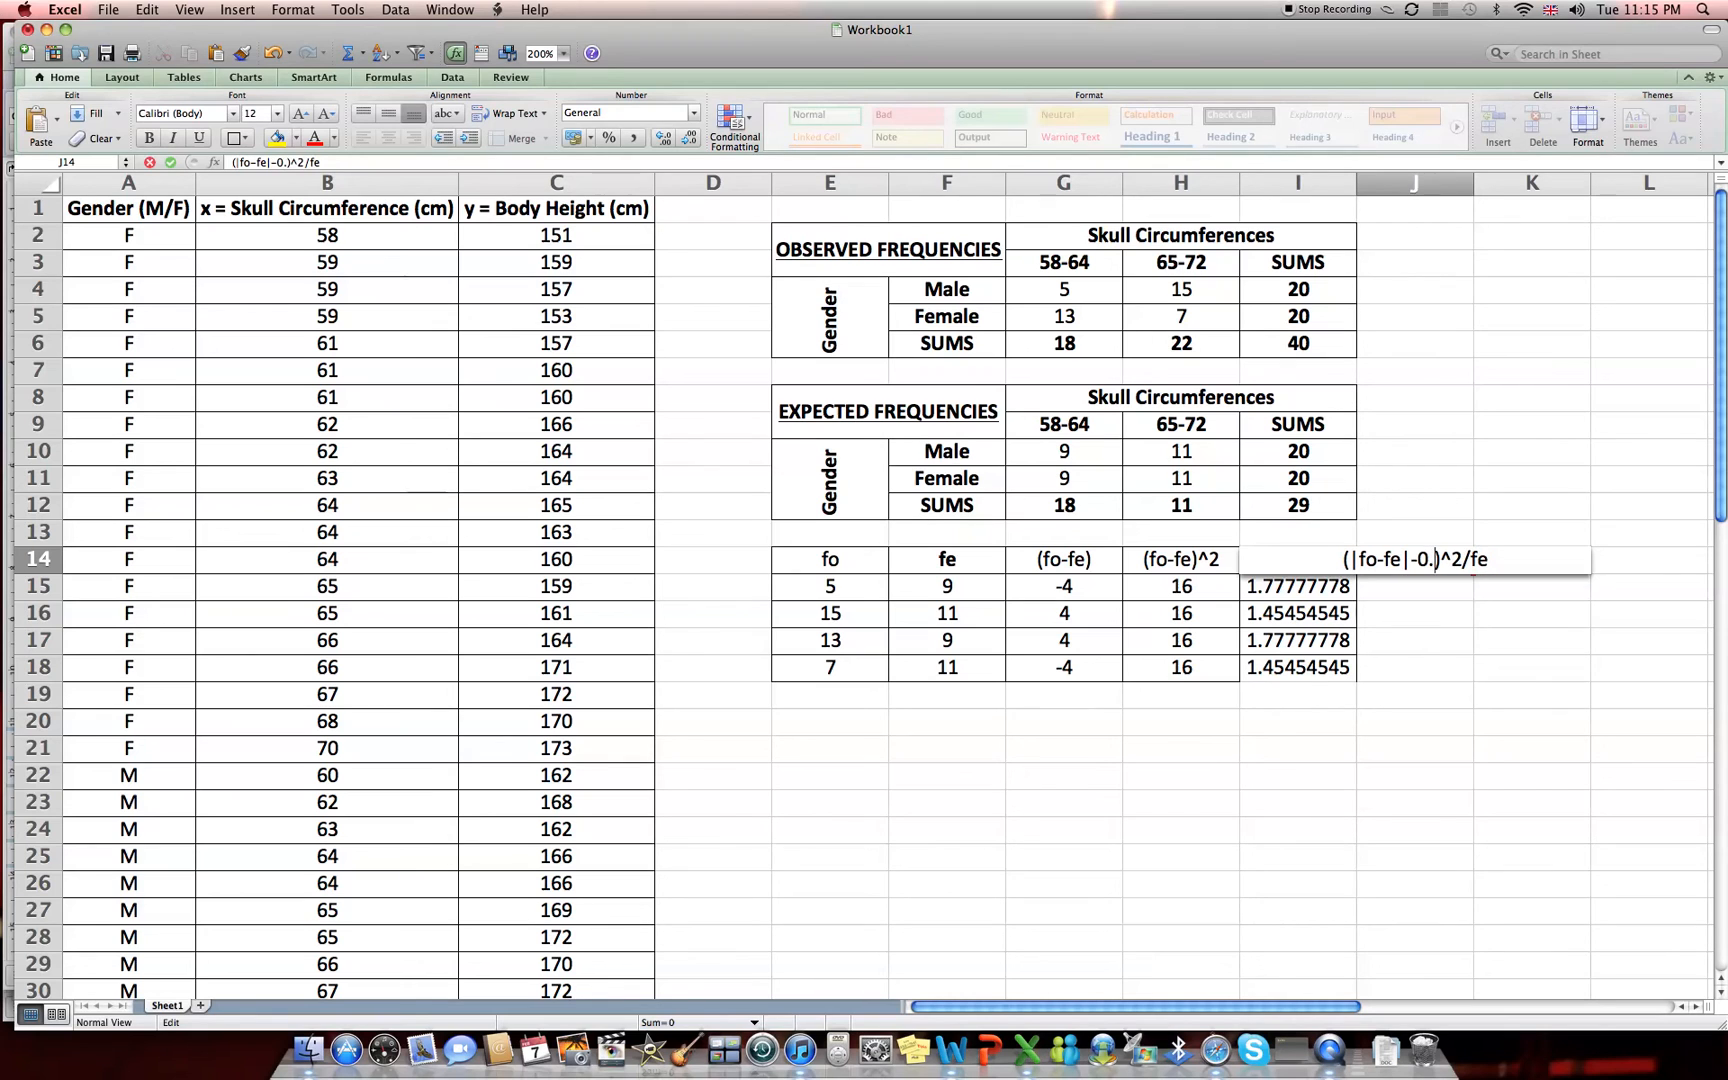
type("5")
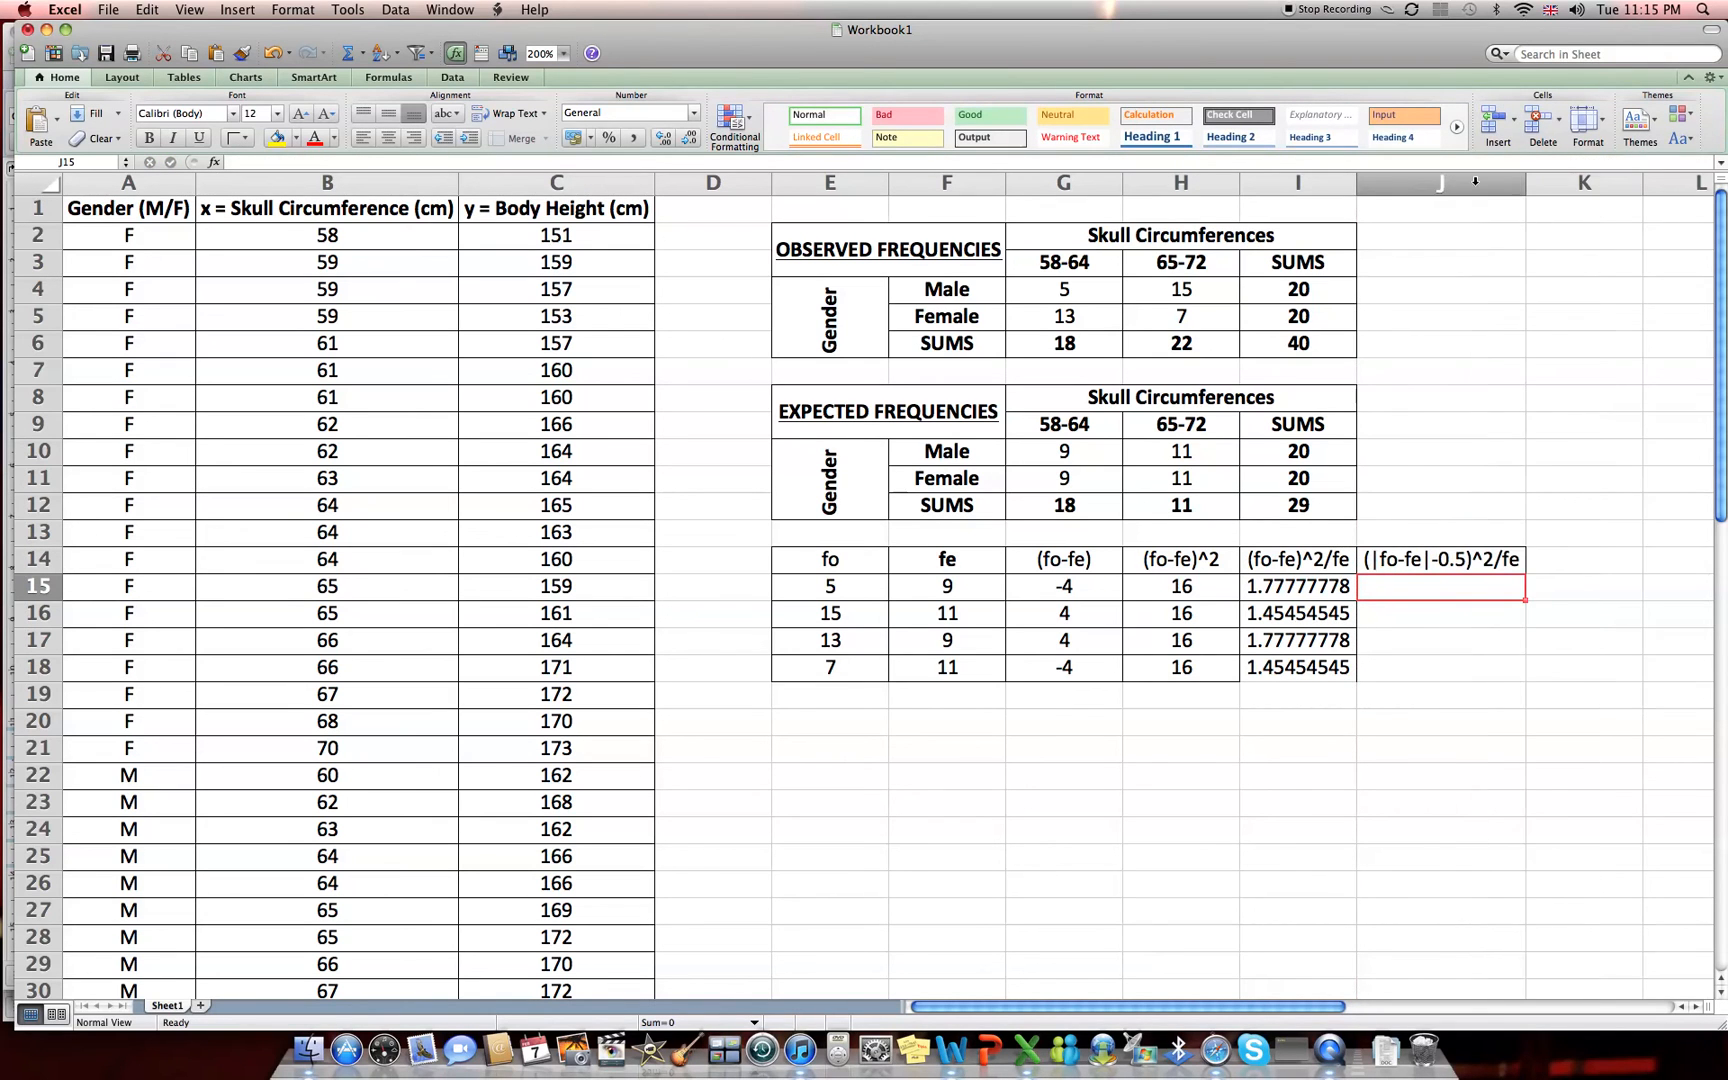
left_click(1298, 666)
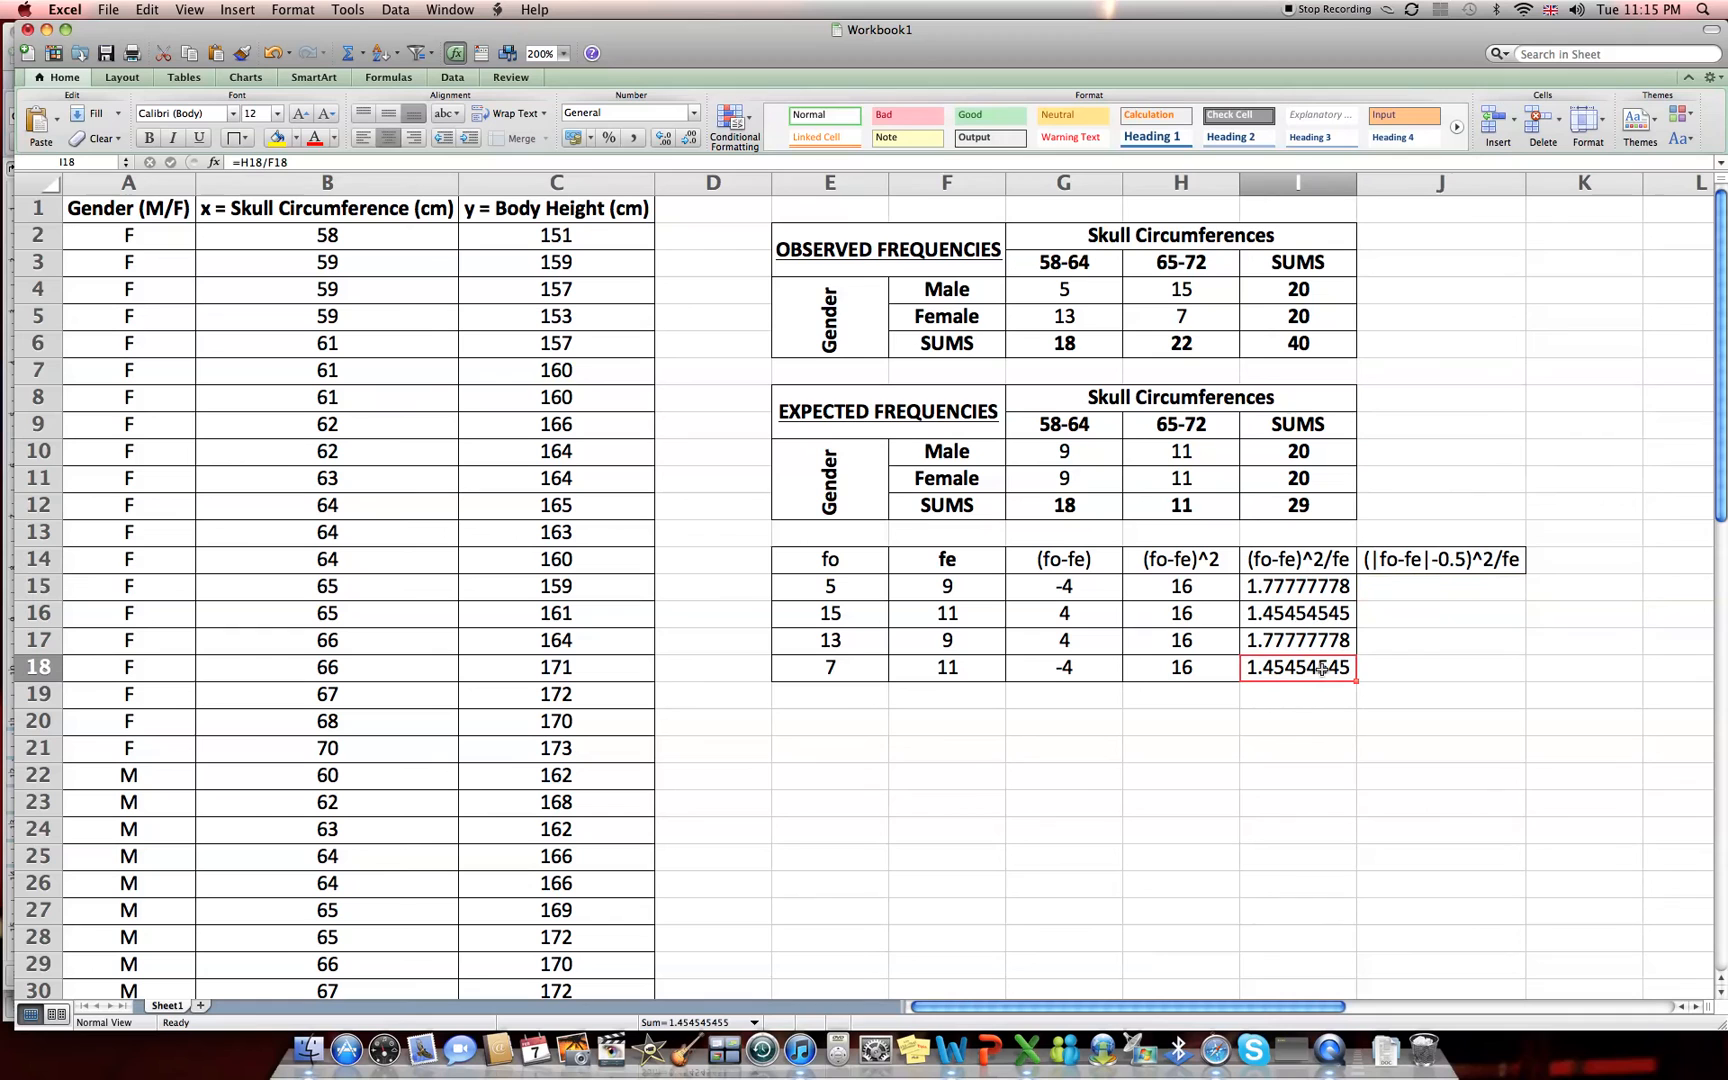
mouse_move(1398, 686)
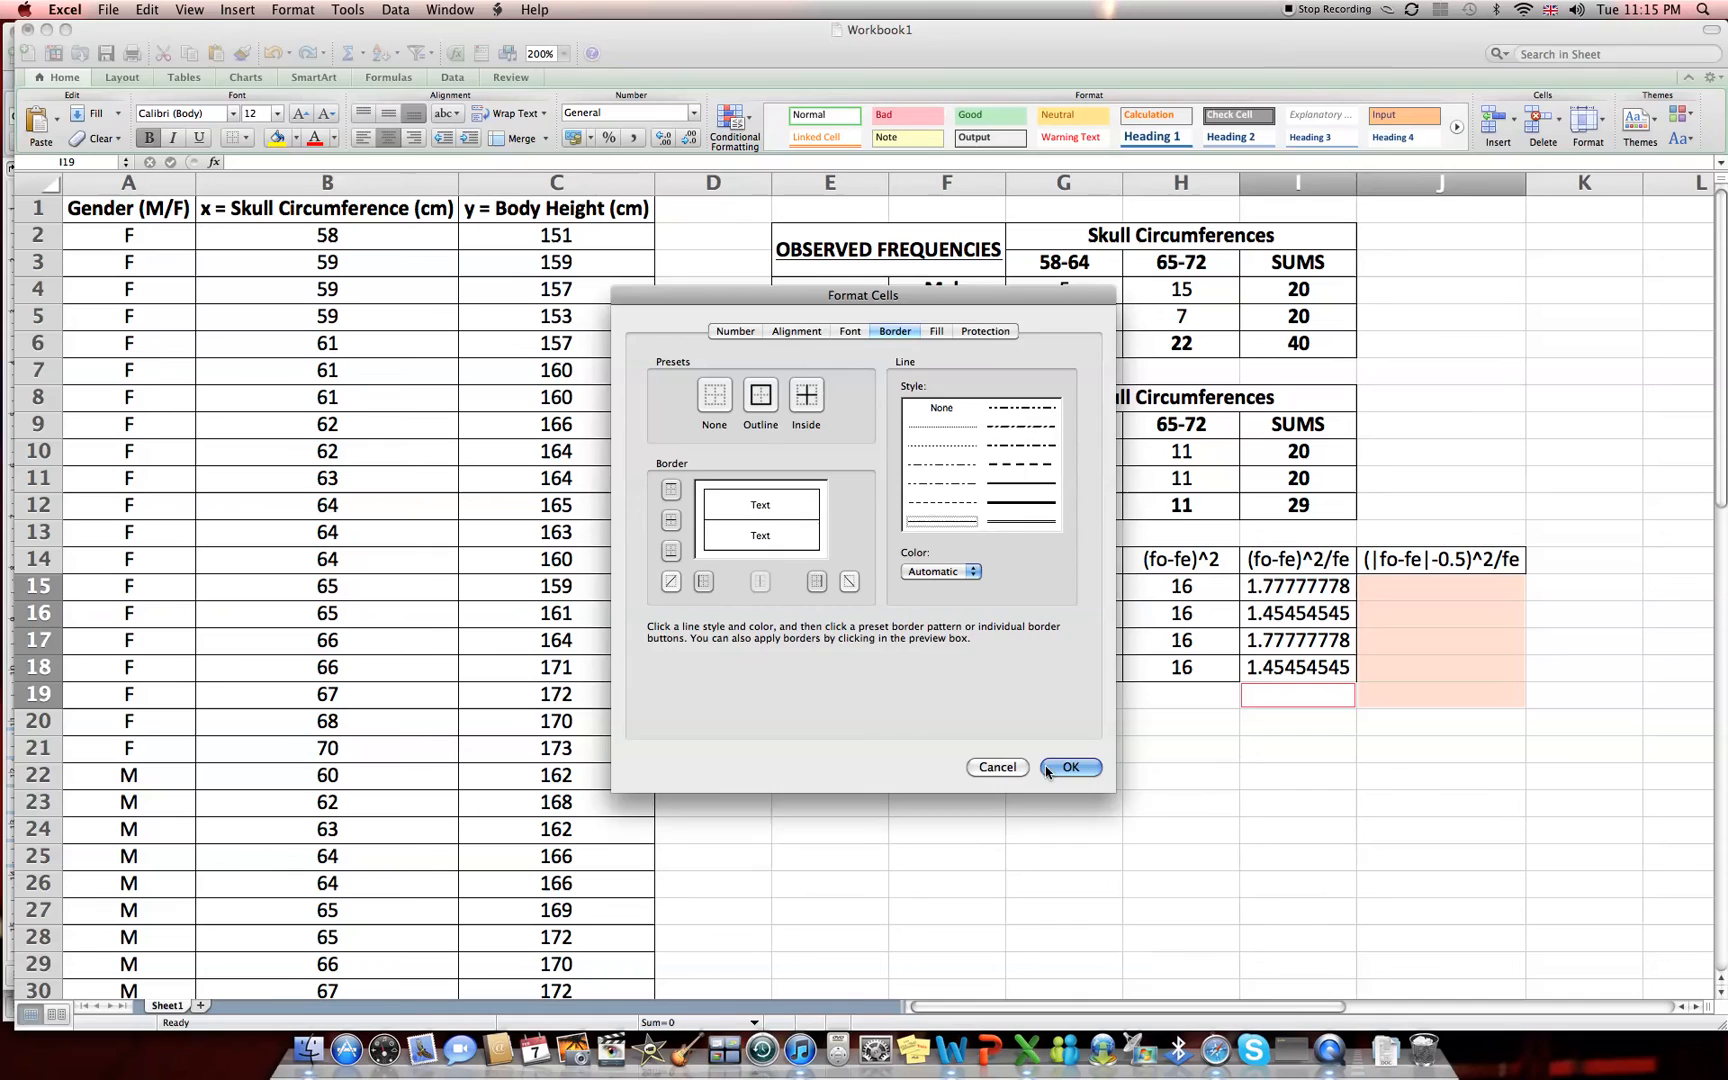
Apply Outline borders to the cells J15:J19 beneath the new corrected-term heading.
left_click(1066, 766)
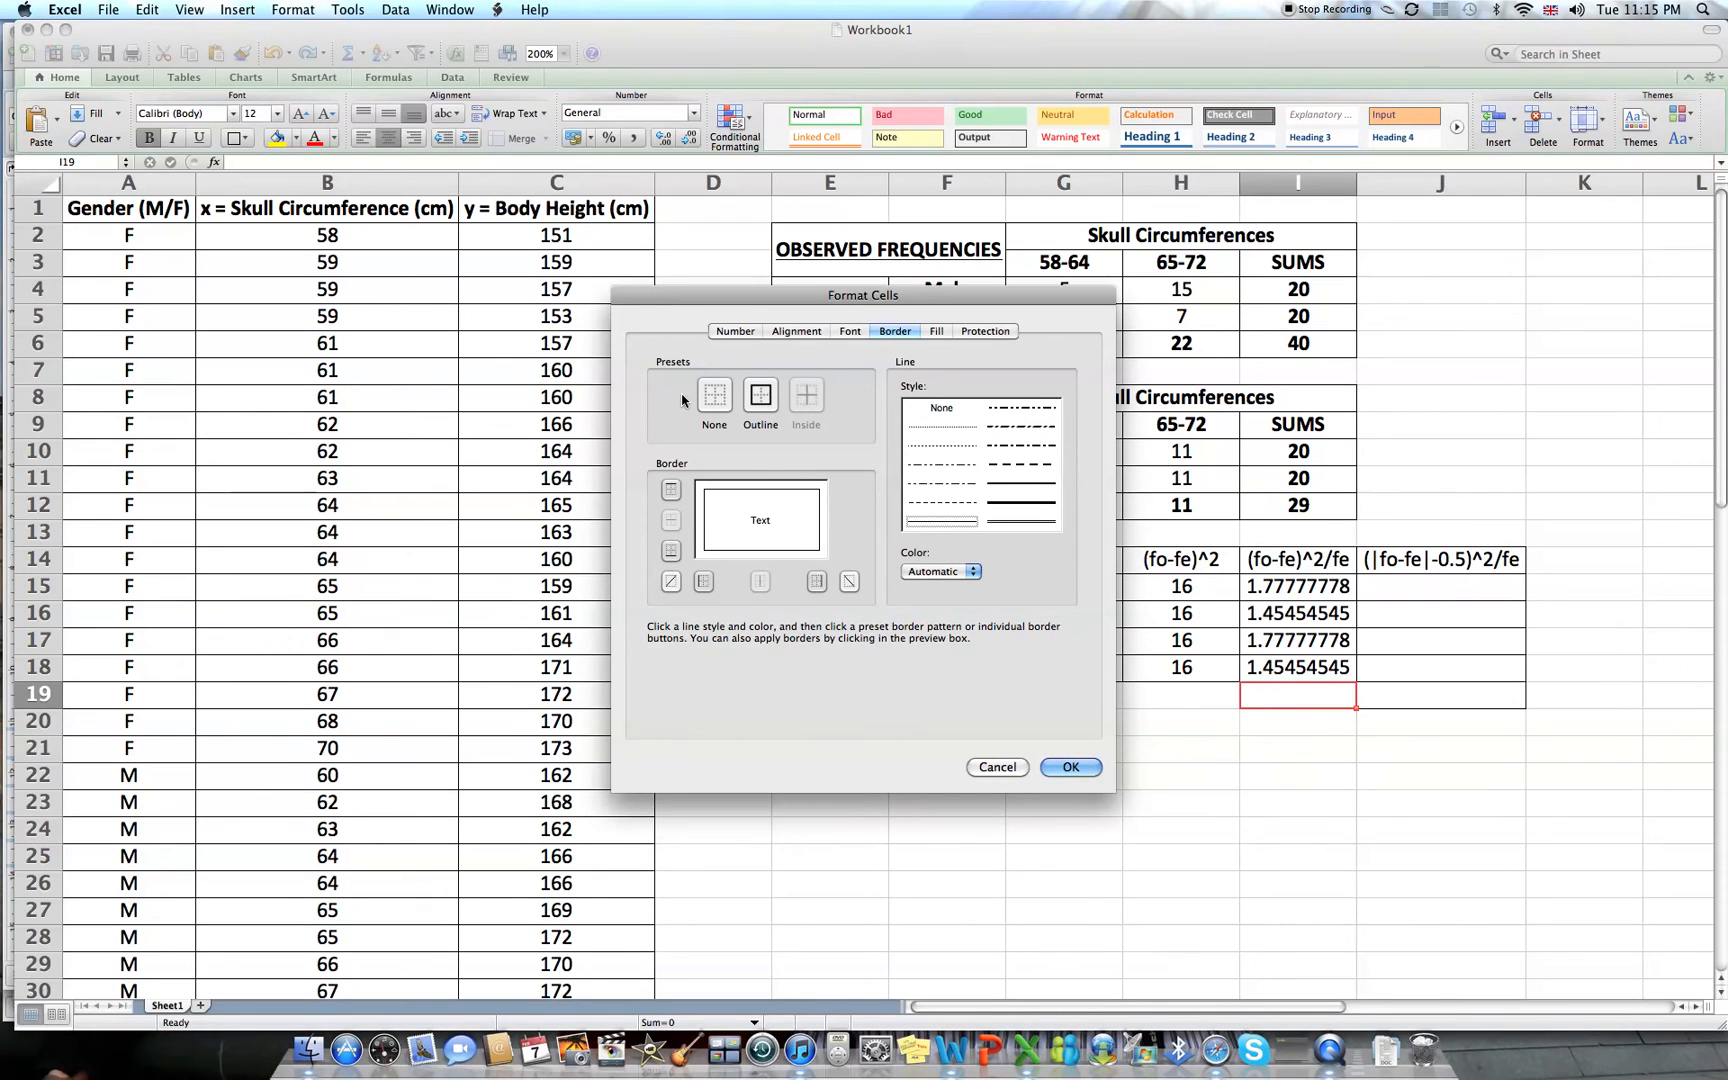
left_click(714, 394)
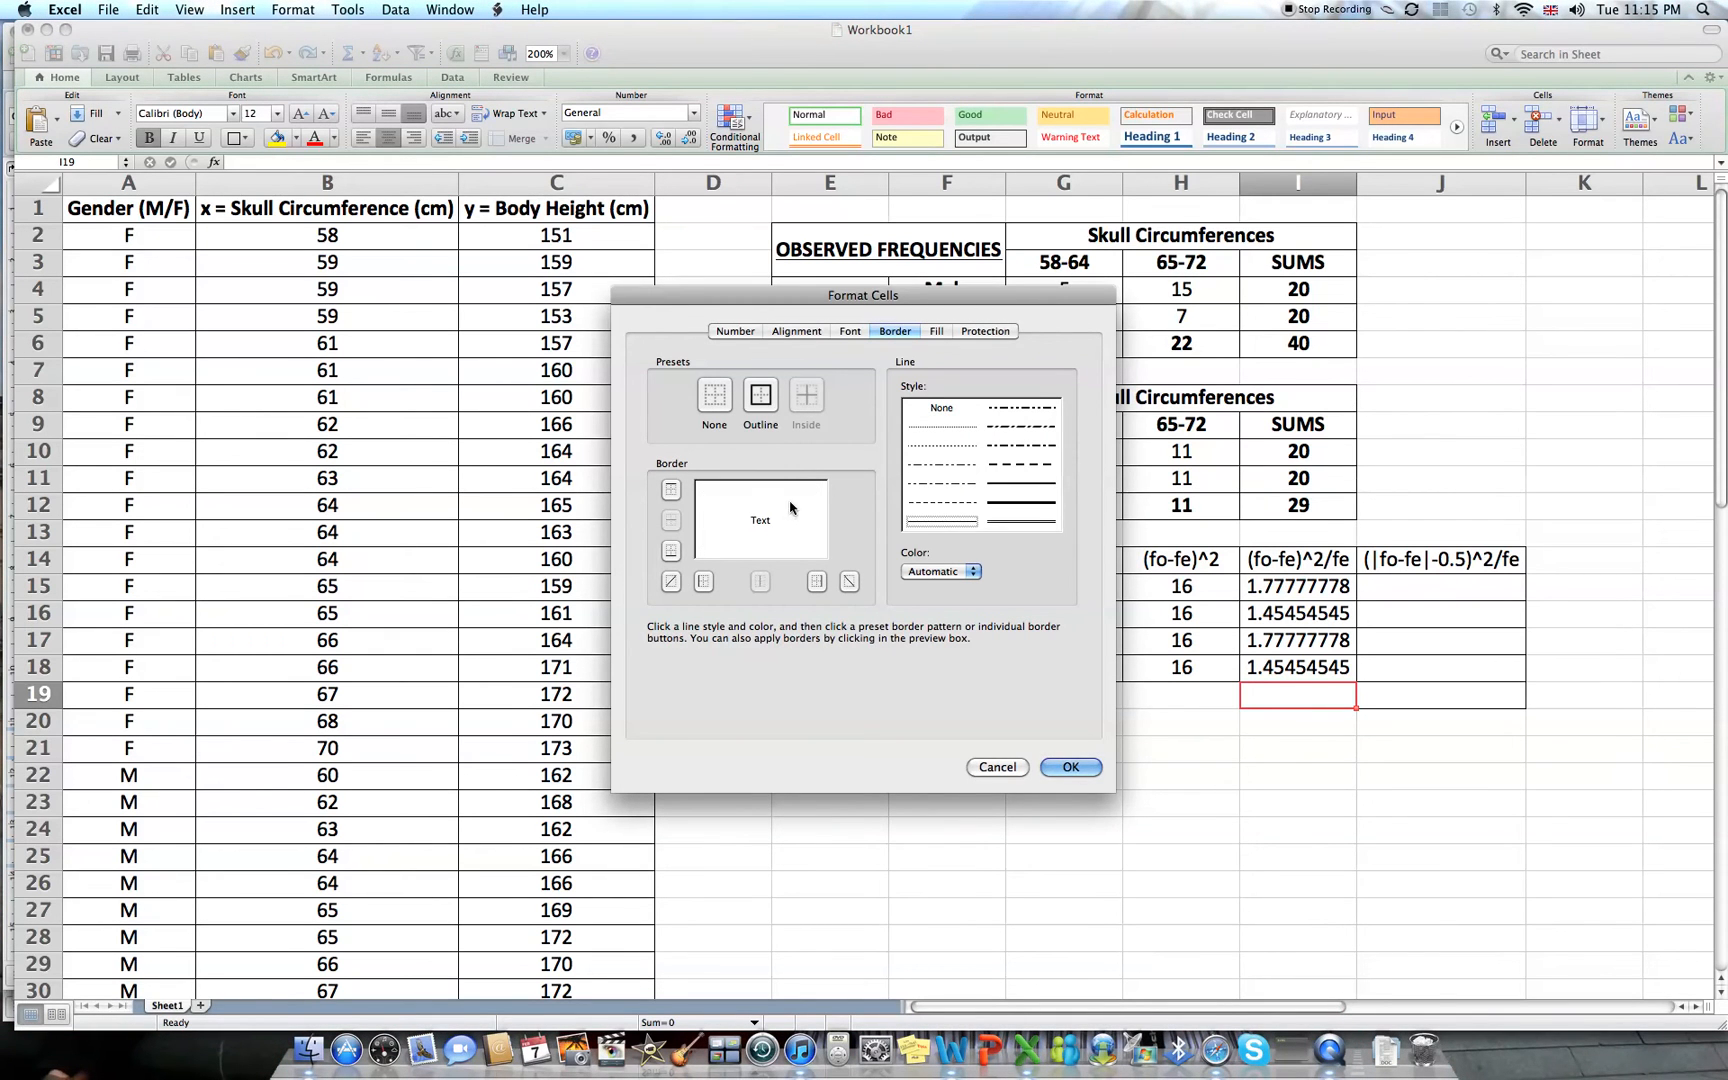
left_click(668, 580)
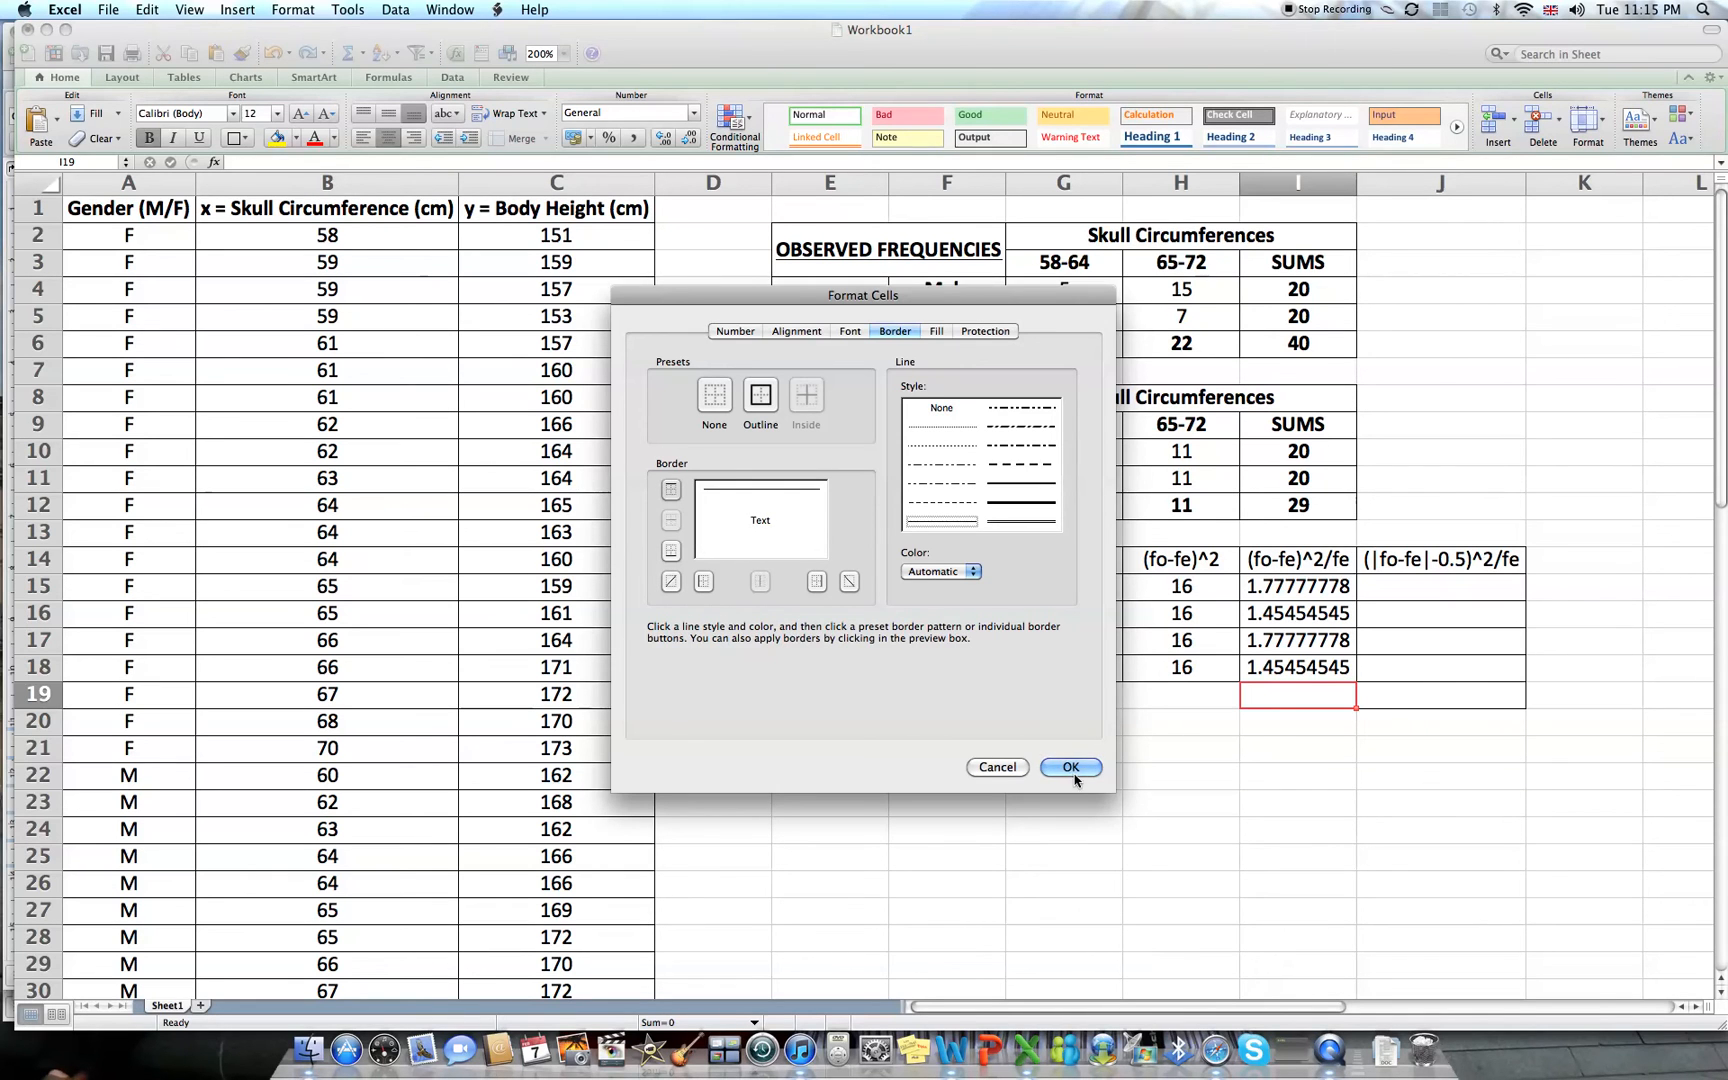
left_click(1066, 768)
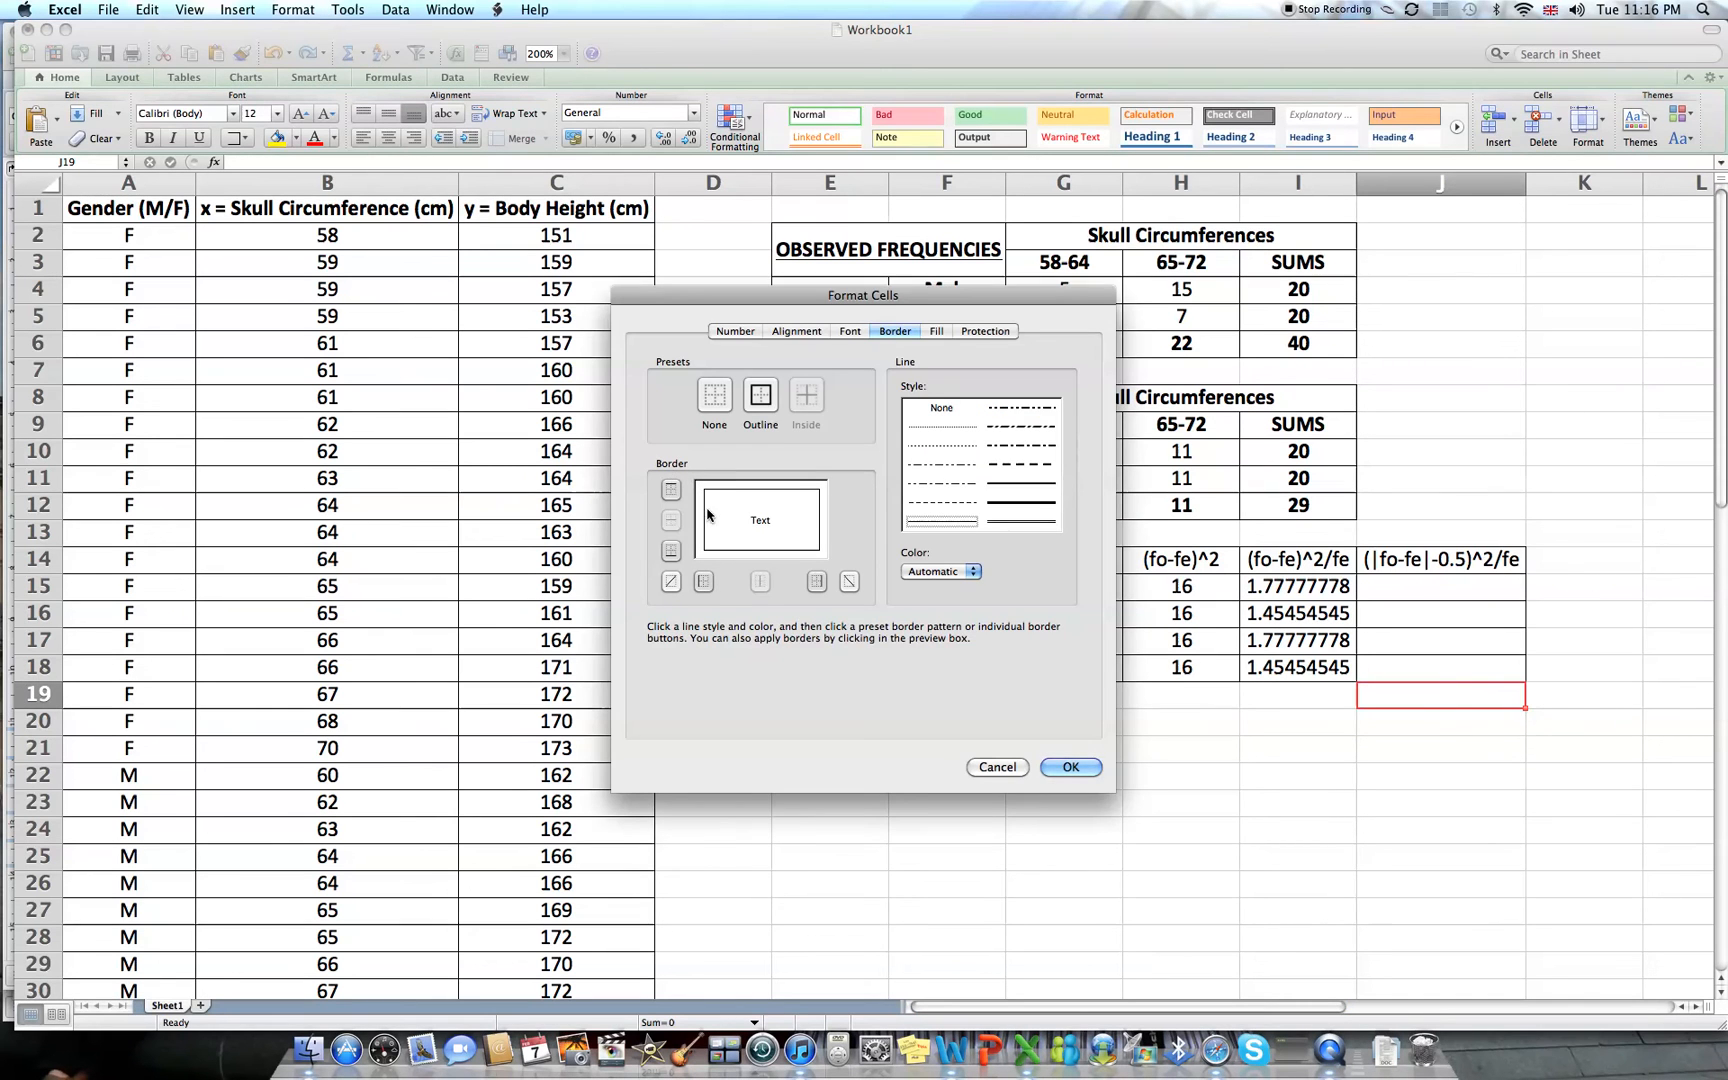
left_click(1068, 768)
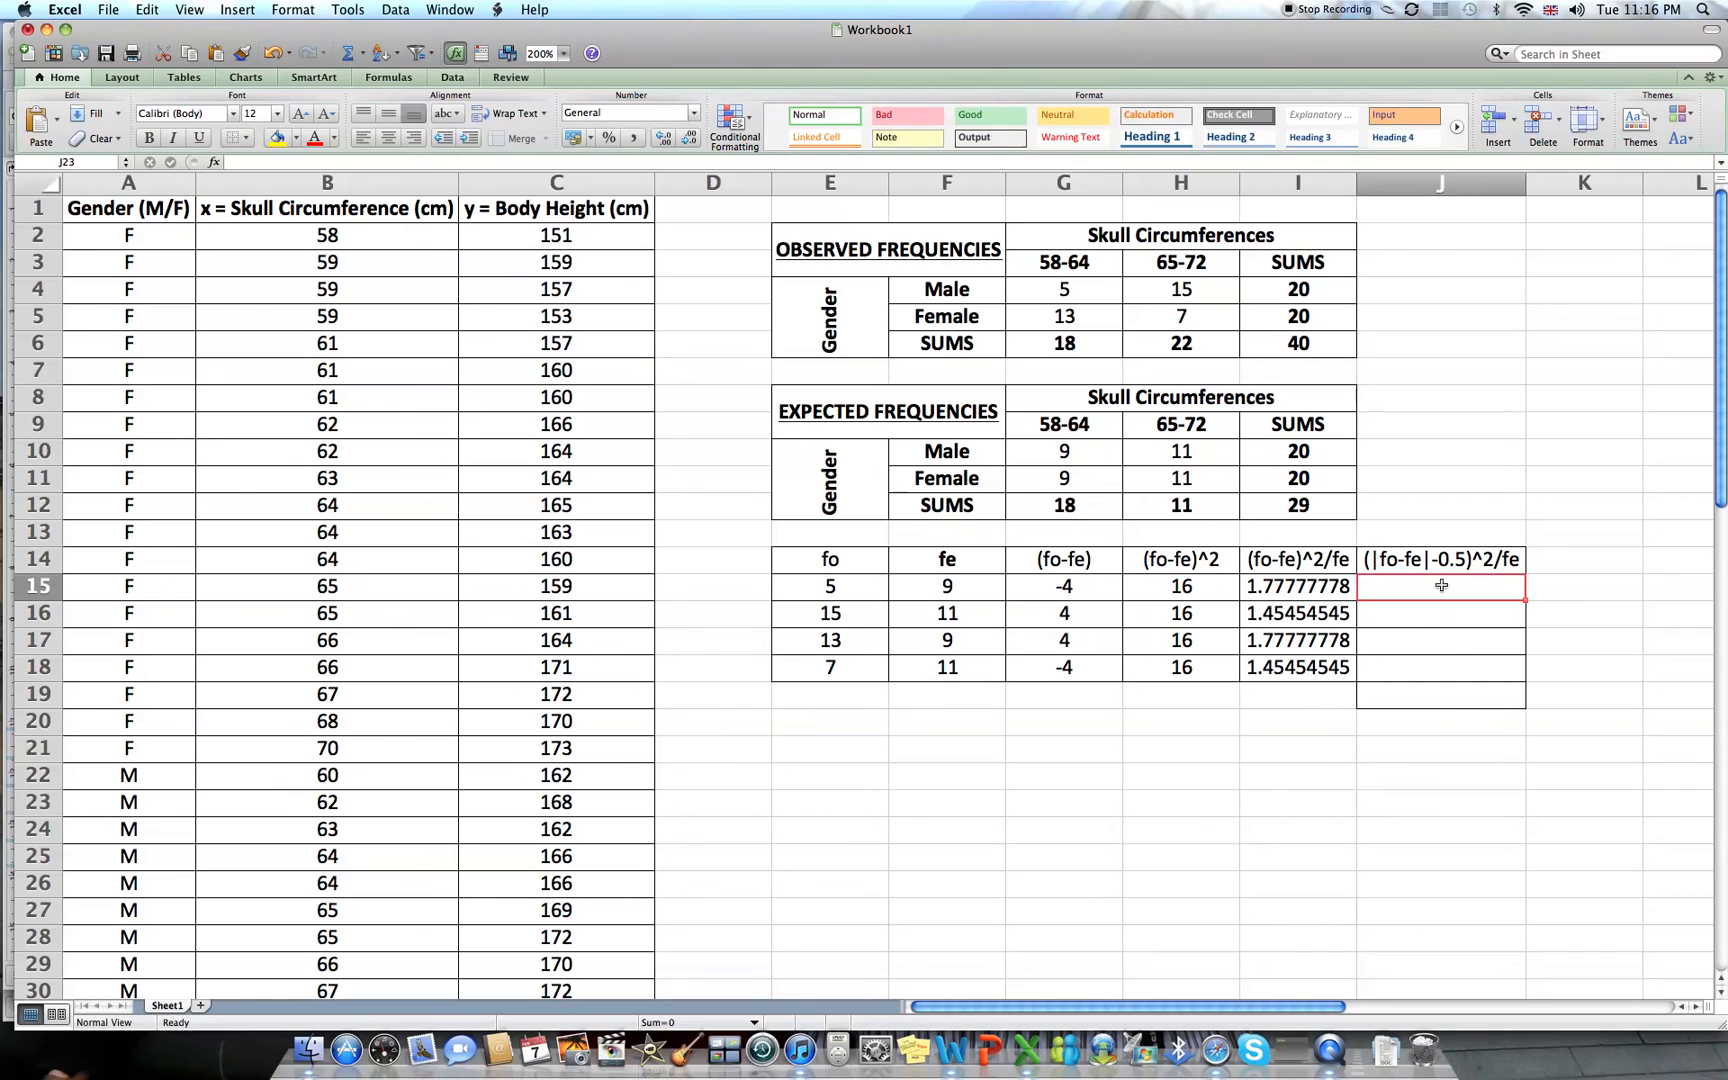
Enter =(ABS(G15)-0.5)^2/F15 in J15 and fill it down through J18.
type("=")
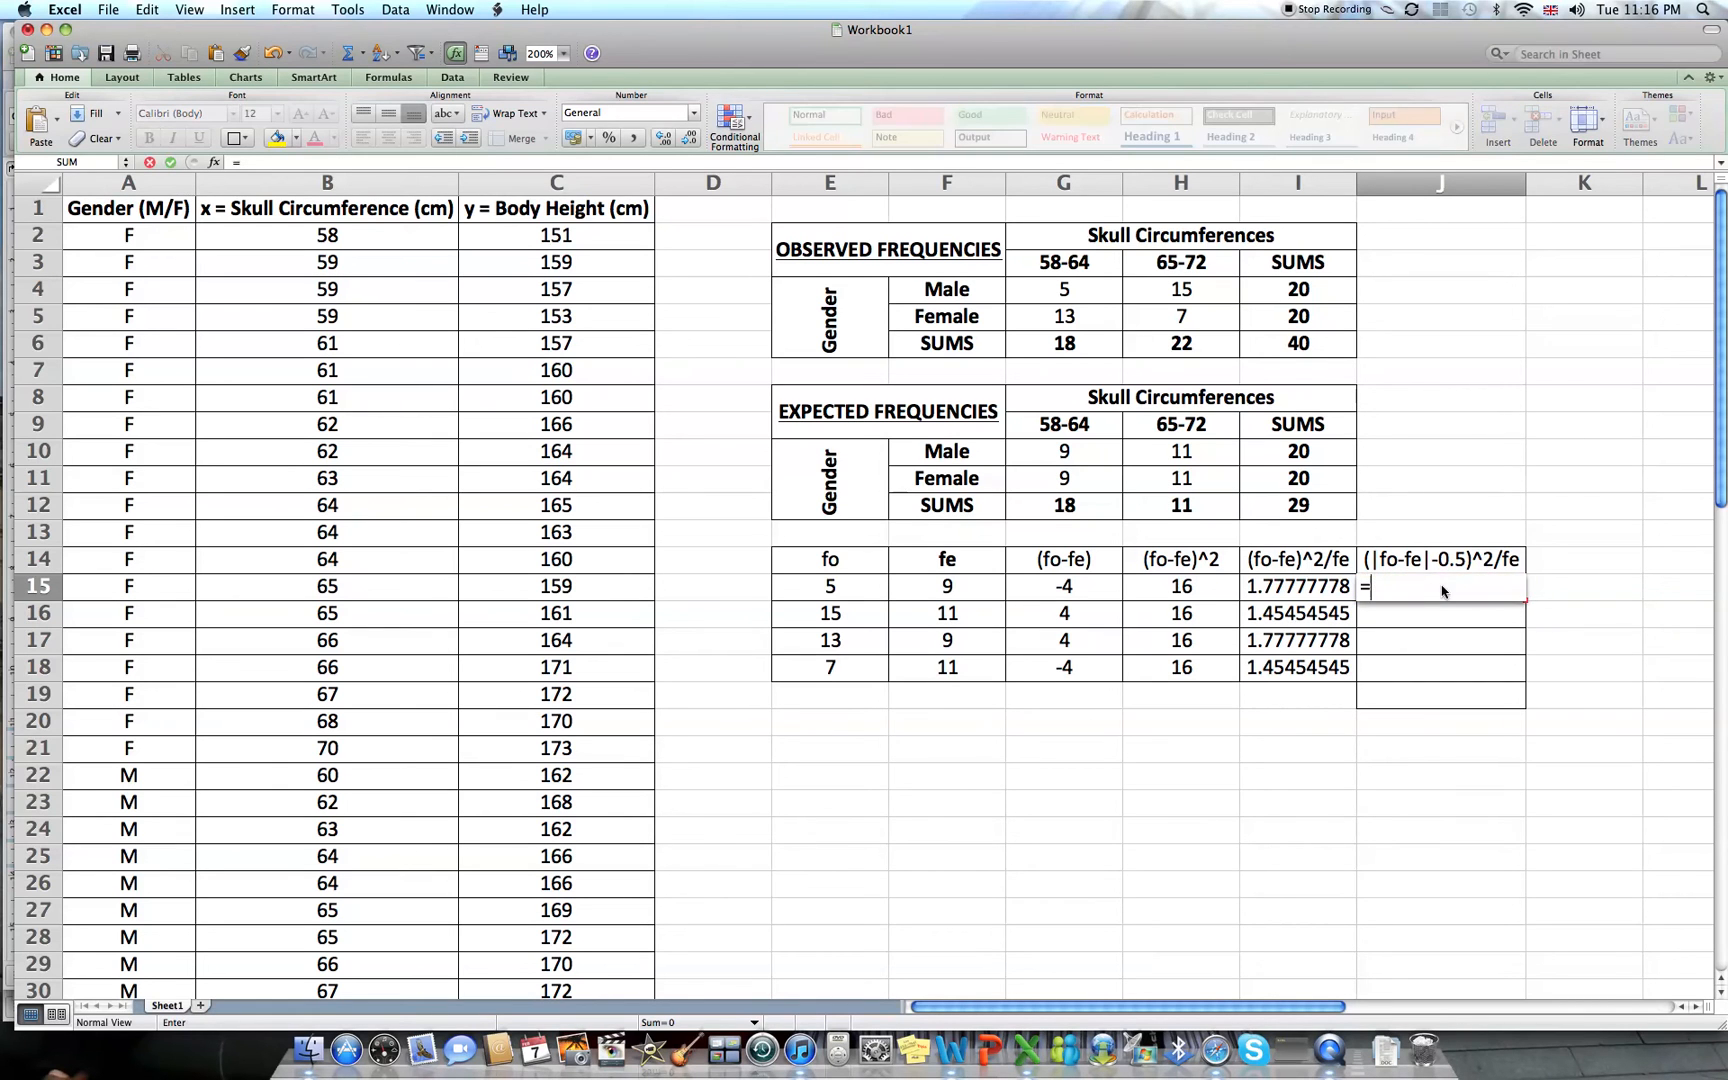
left_click(1298, 586)
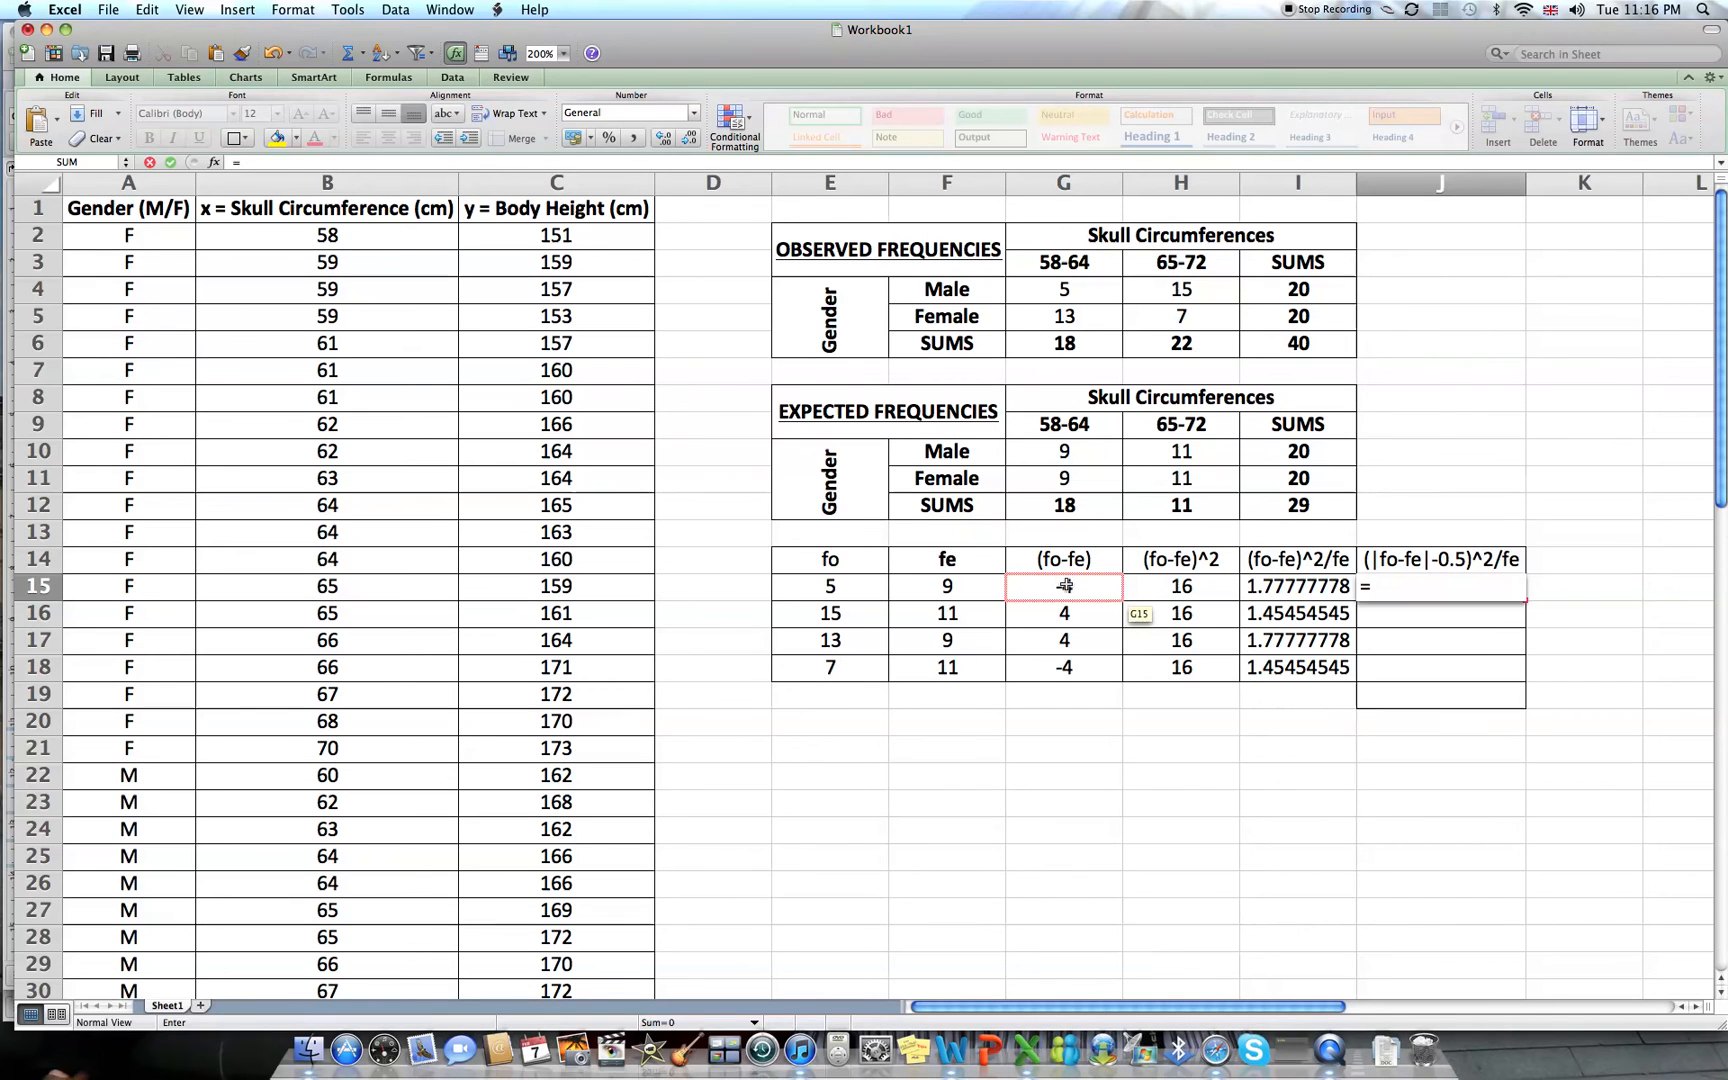
type("abs(")
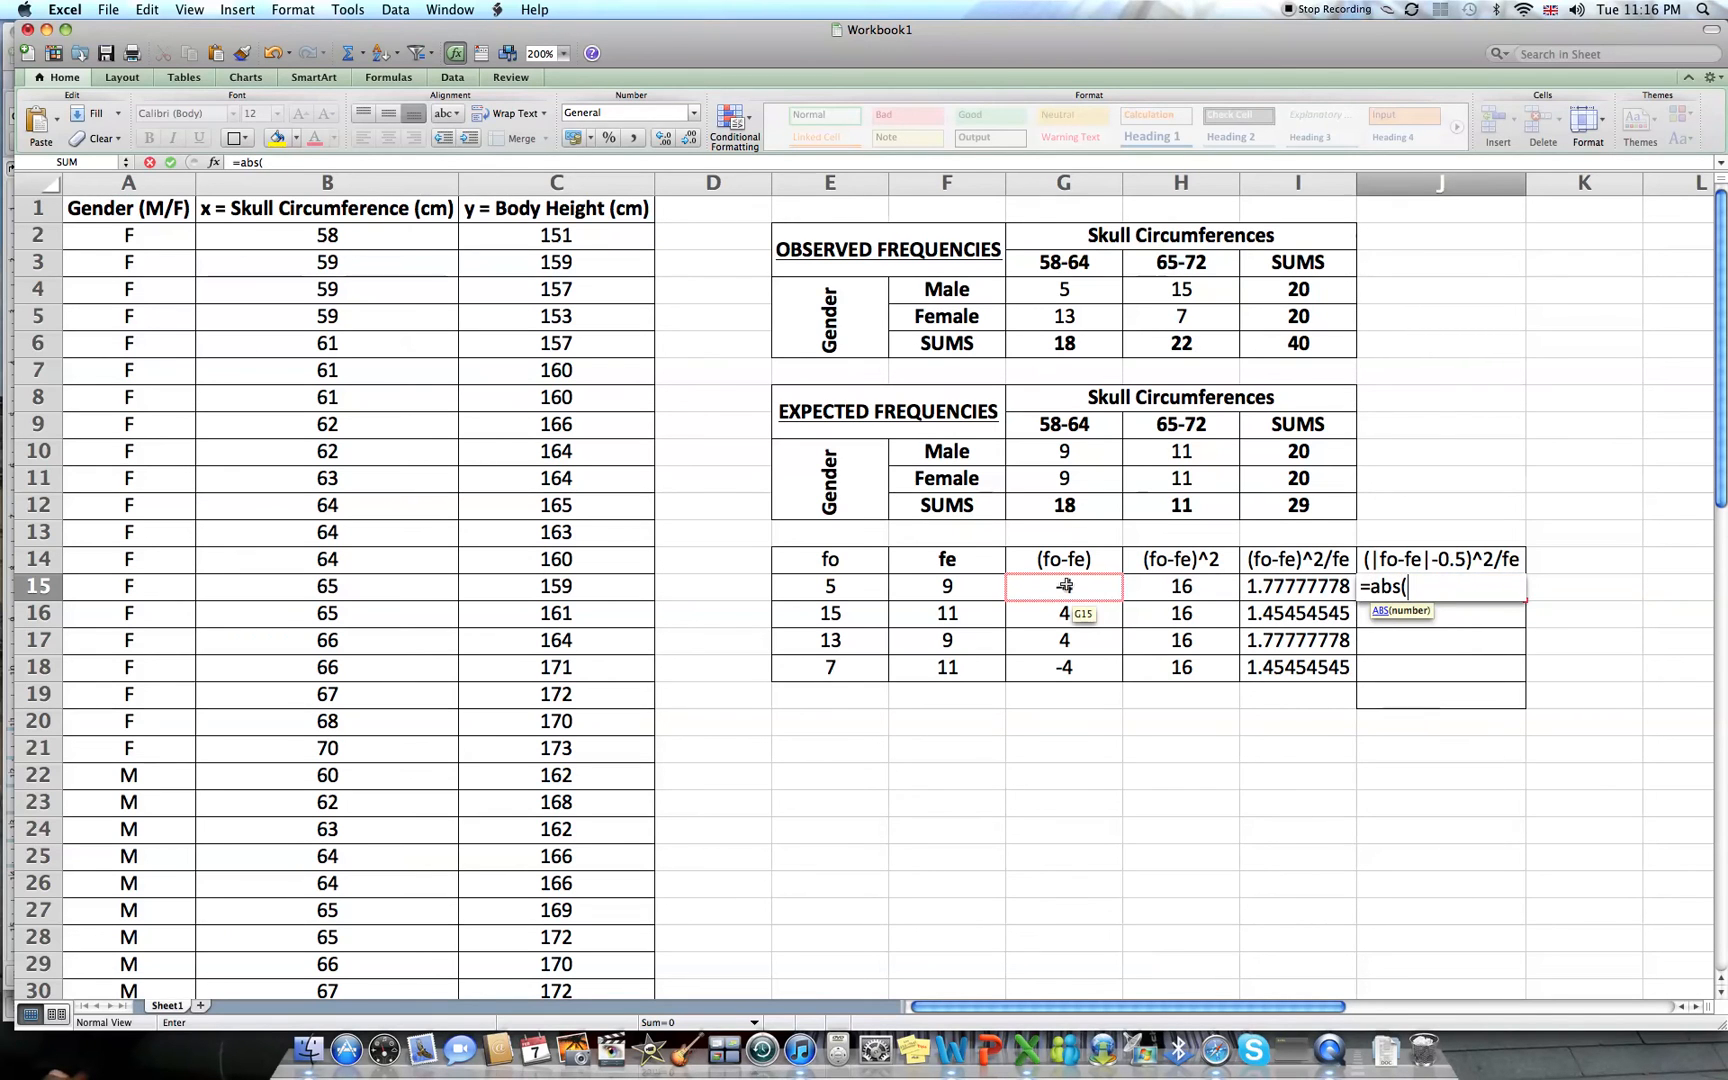
left_click(1062, 586)
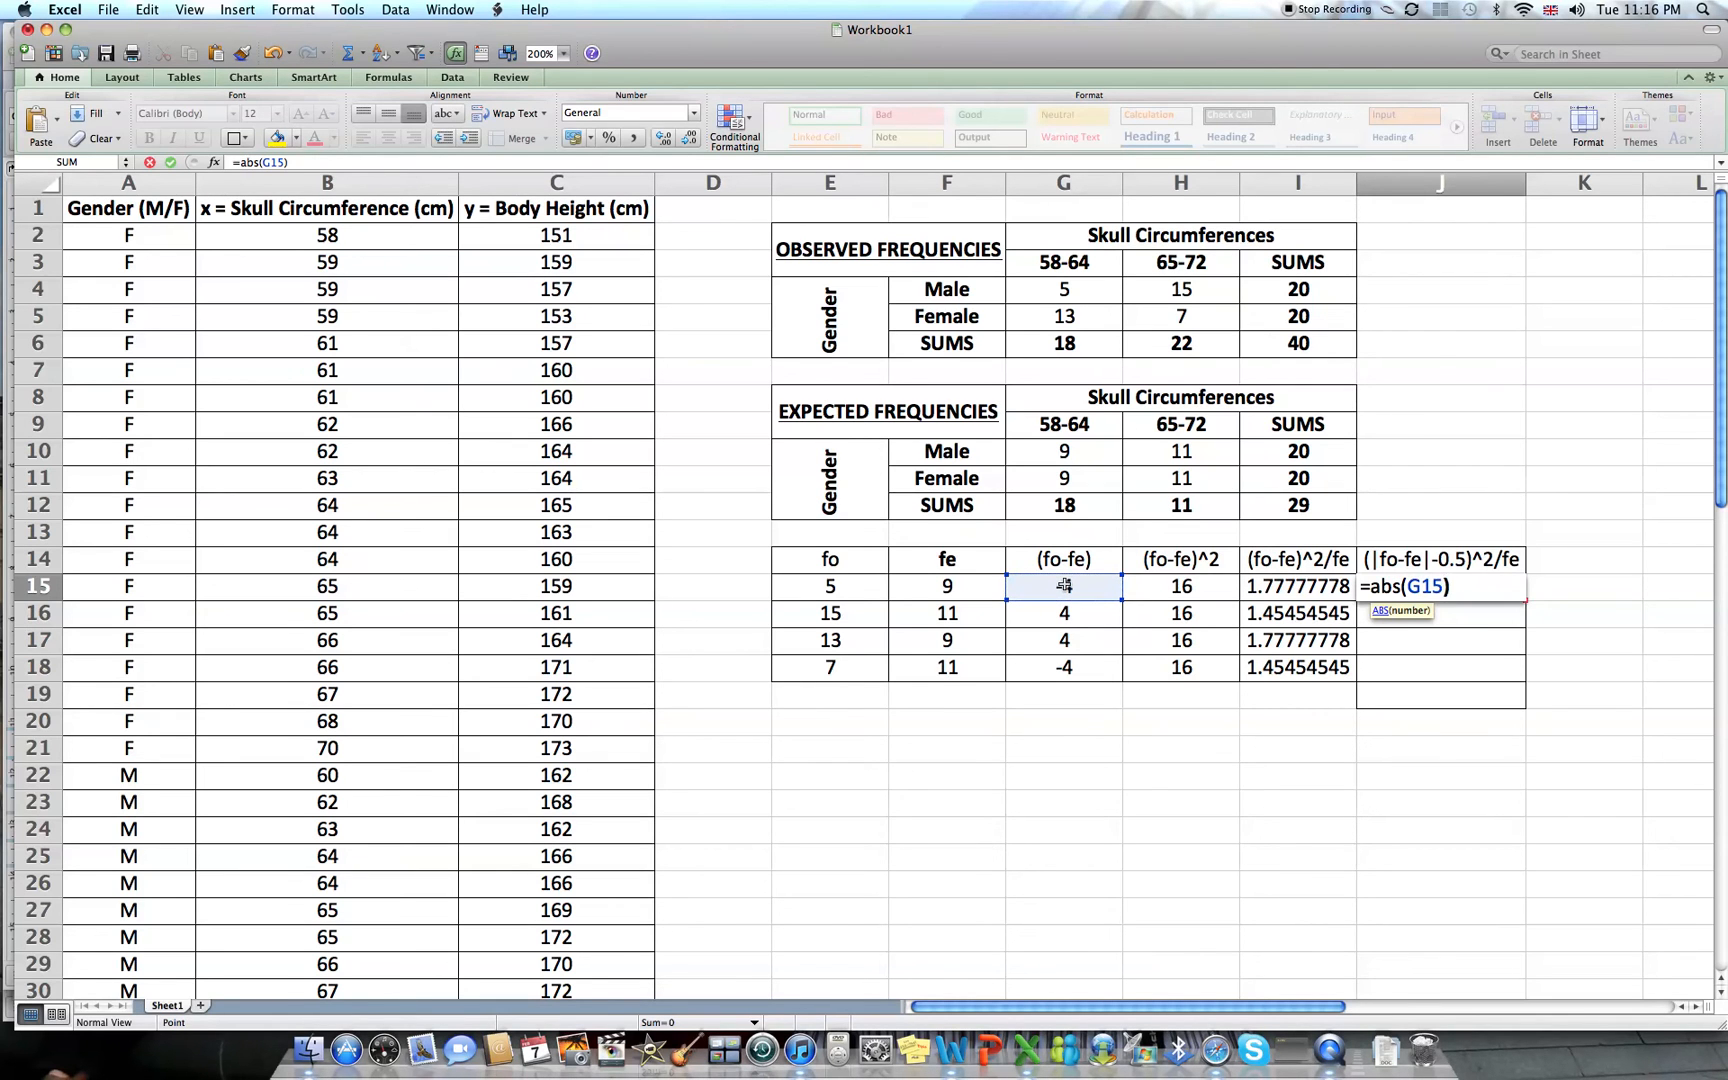
type("-0.5)")
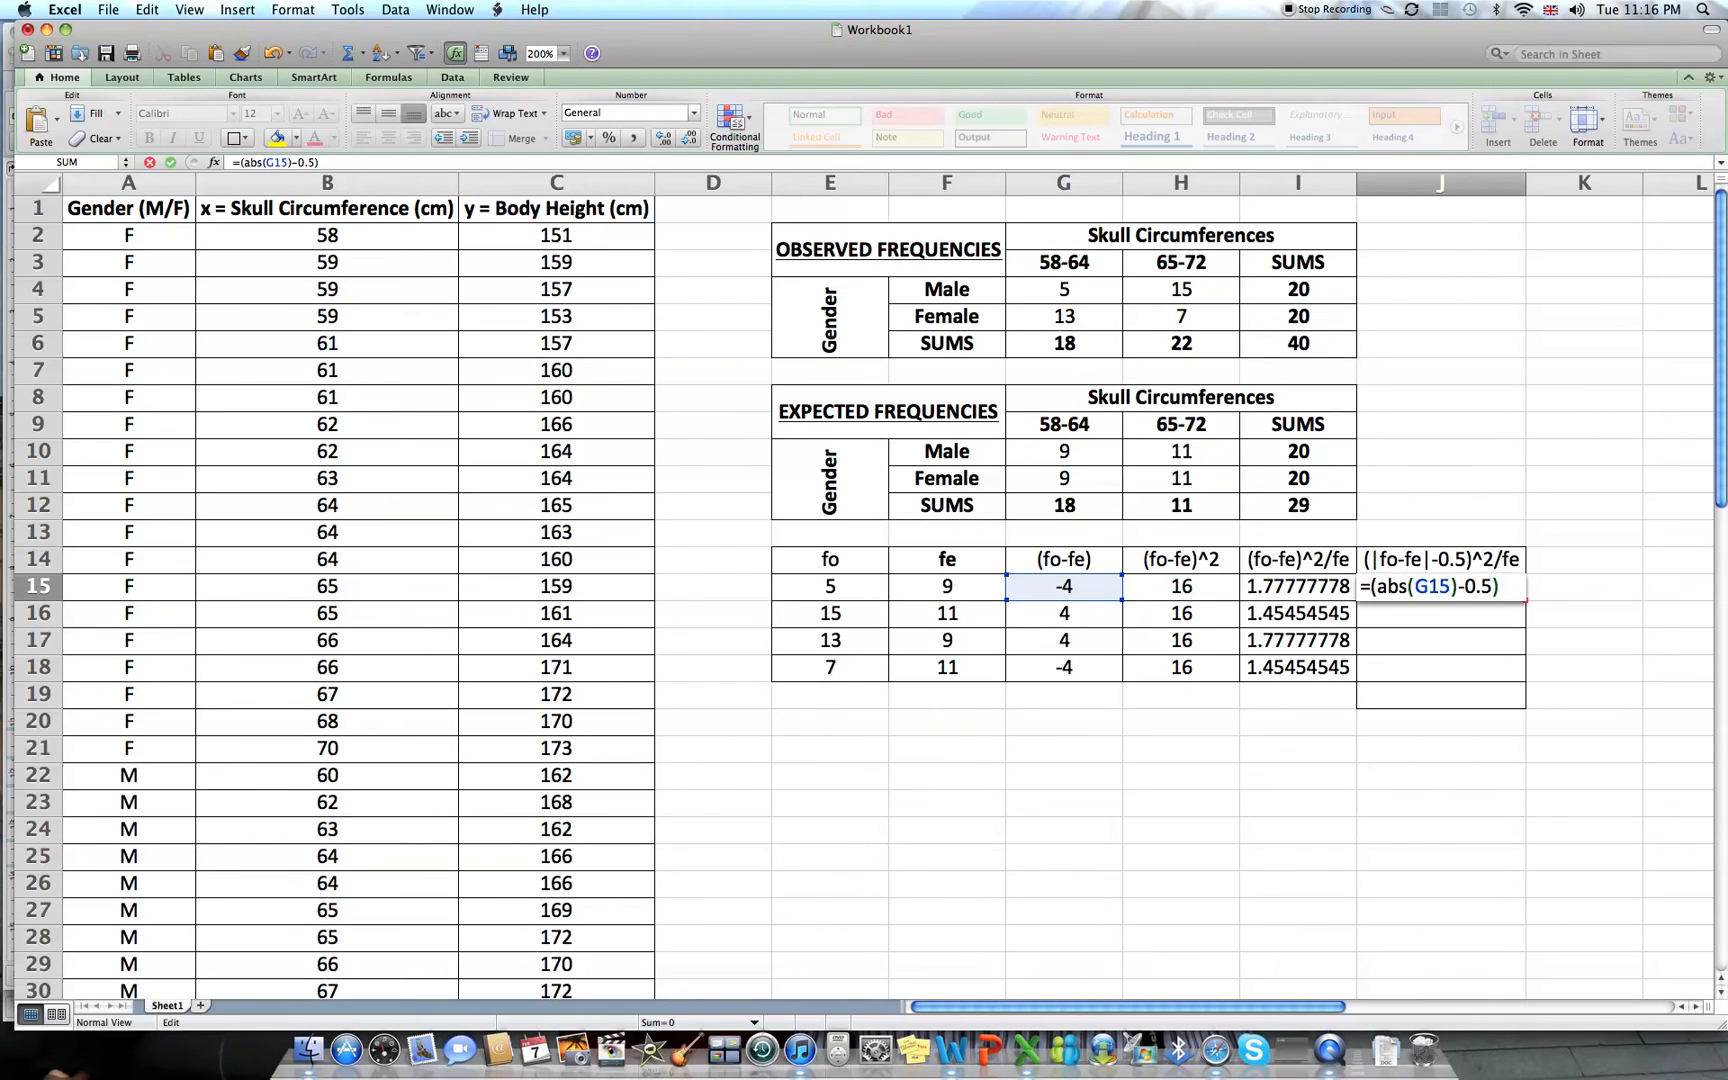
type("^2")
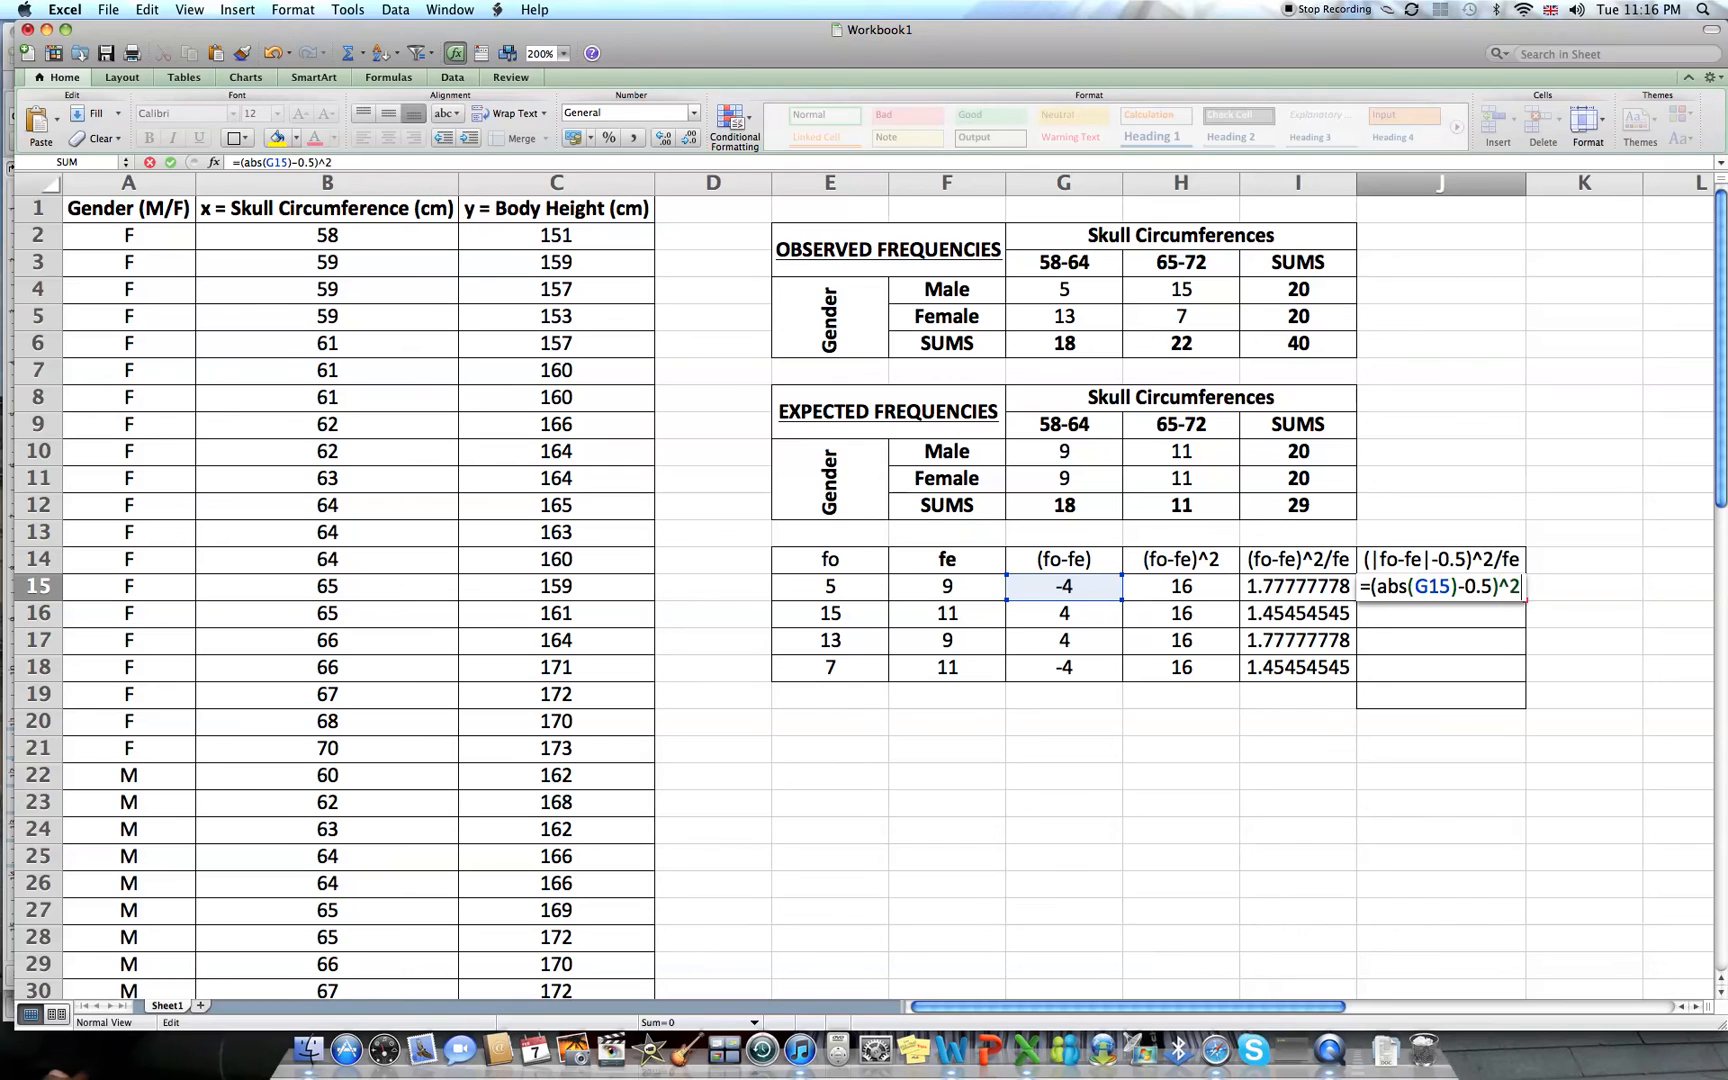
type("/")
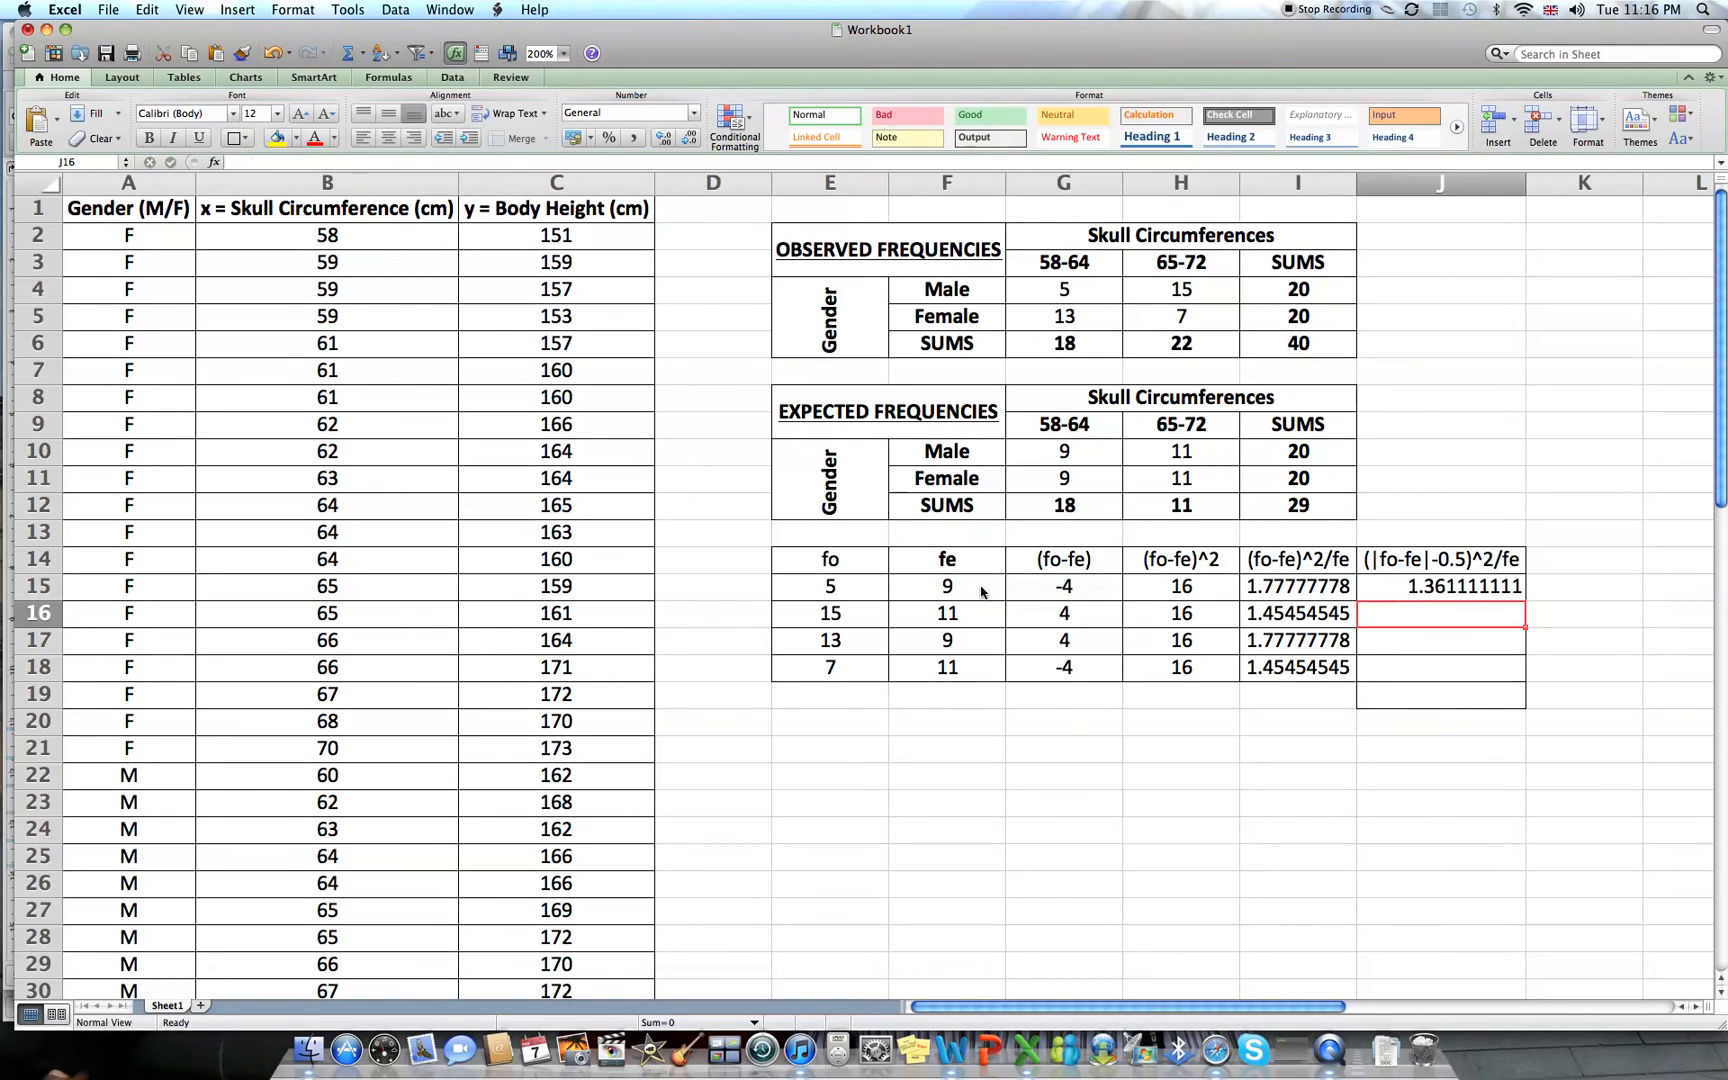
left_click(1440, 586)
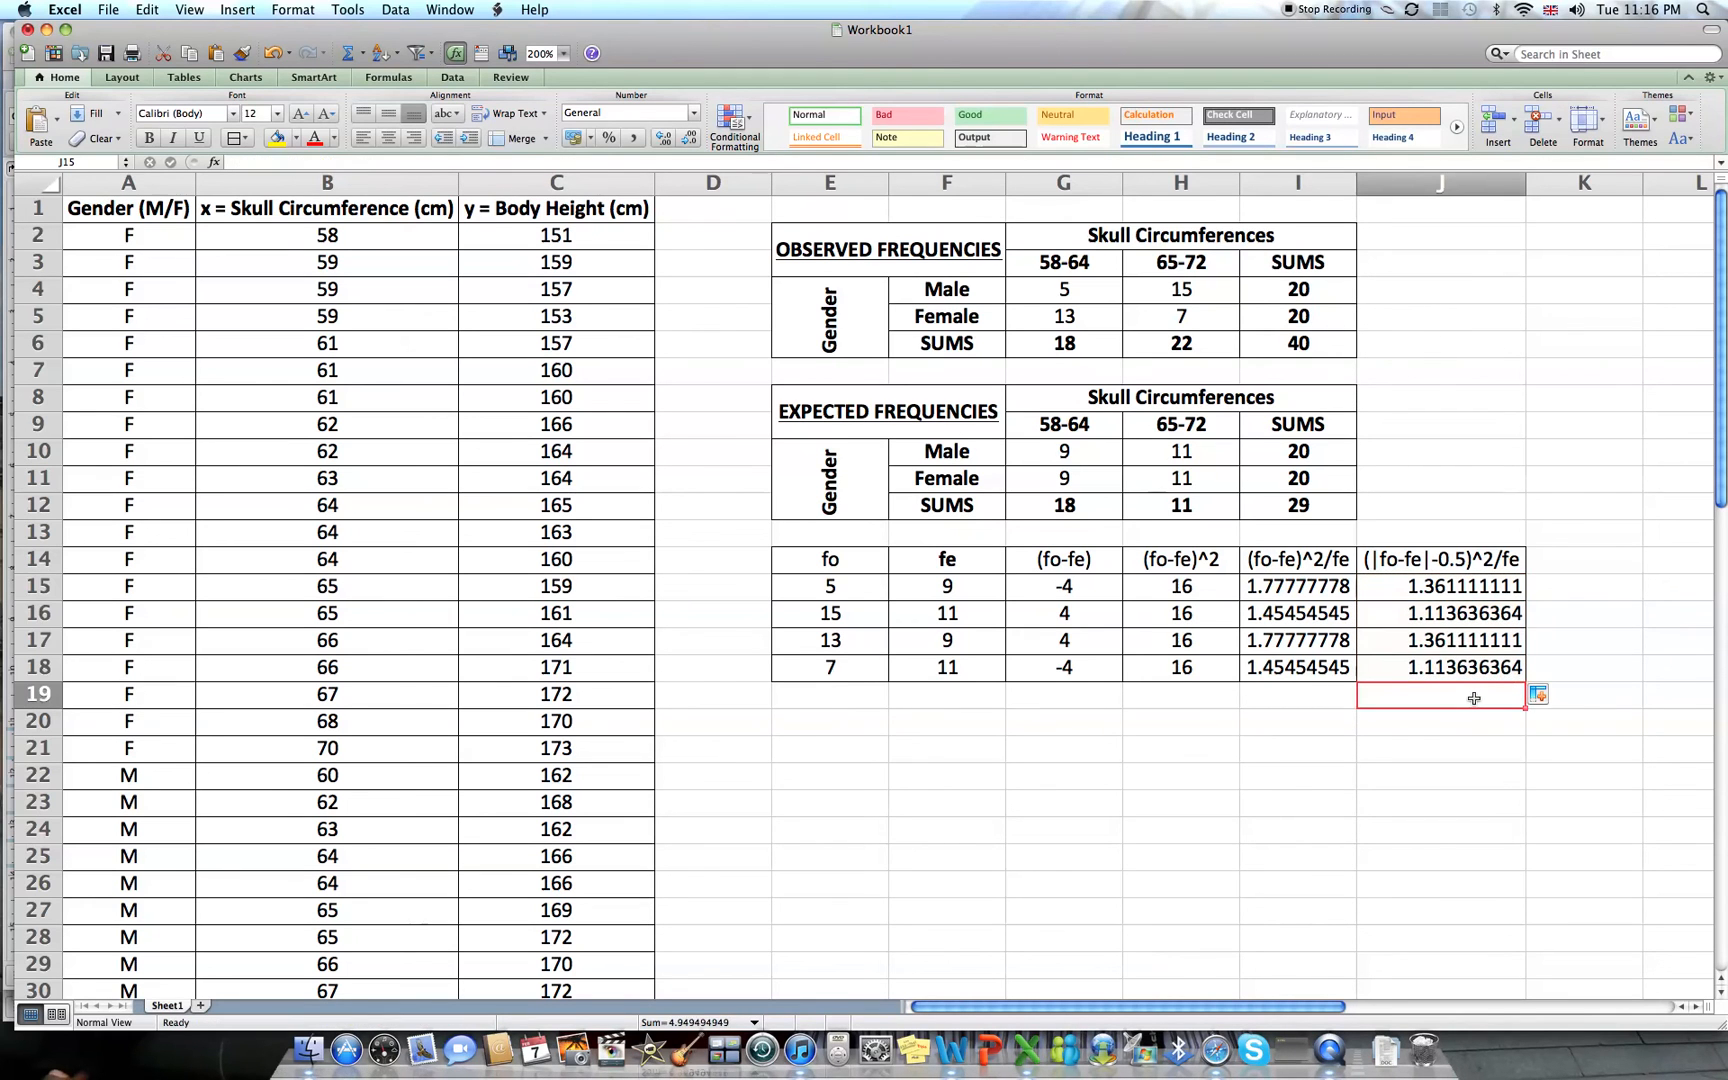
Total the Yates column with =SUM(J15:J18) in J19, giving 4.949494949.
type("=SUM")
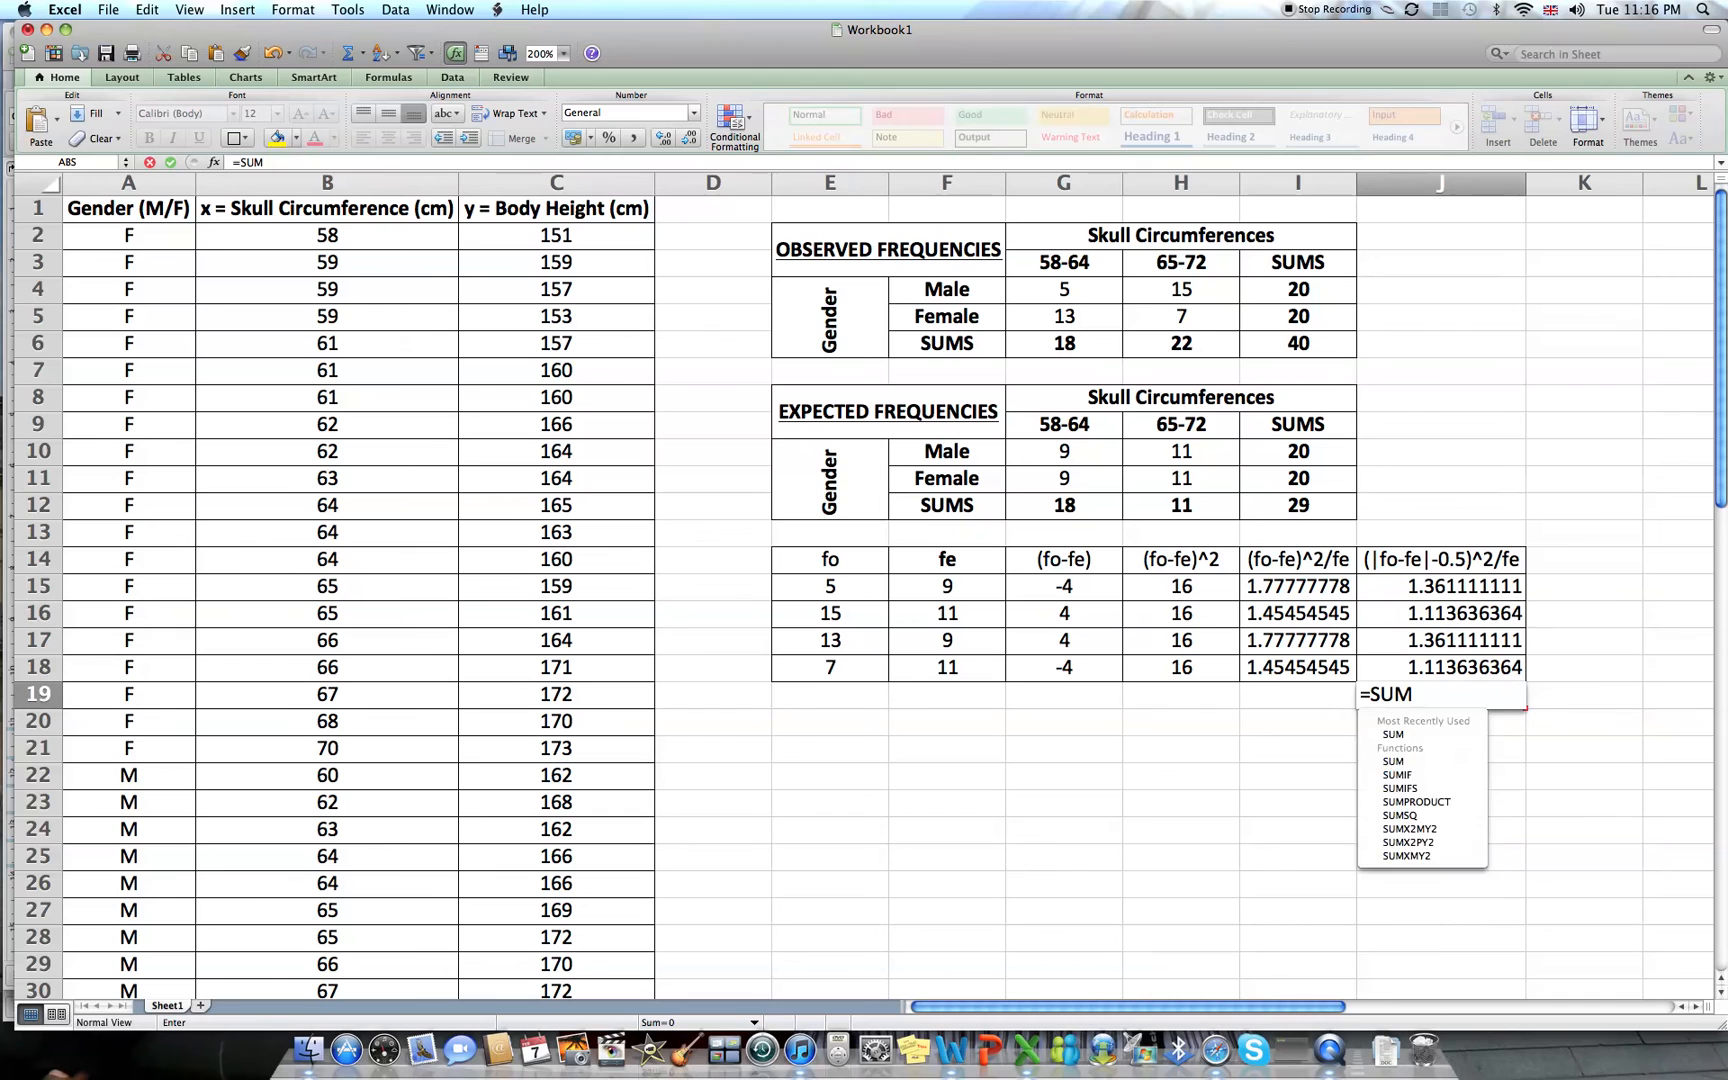
left_click(1440, 586)
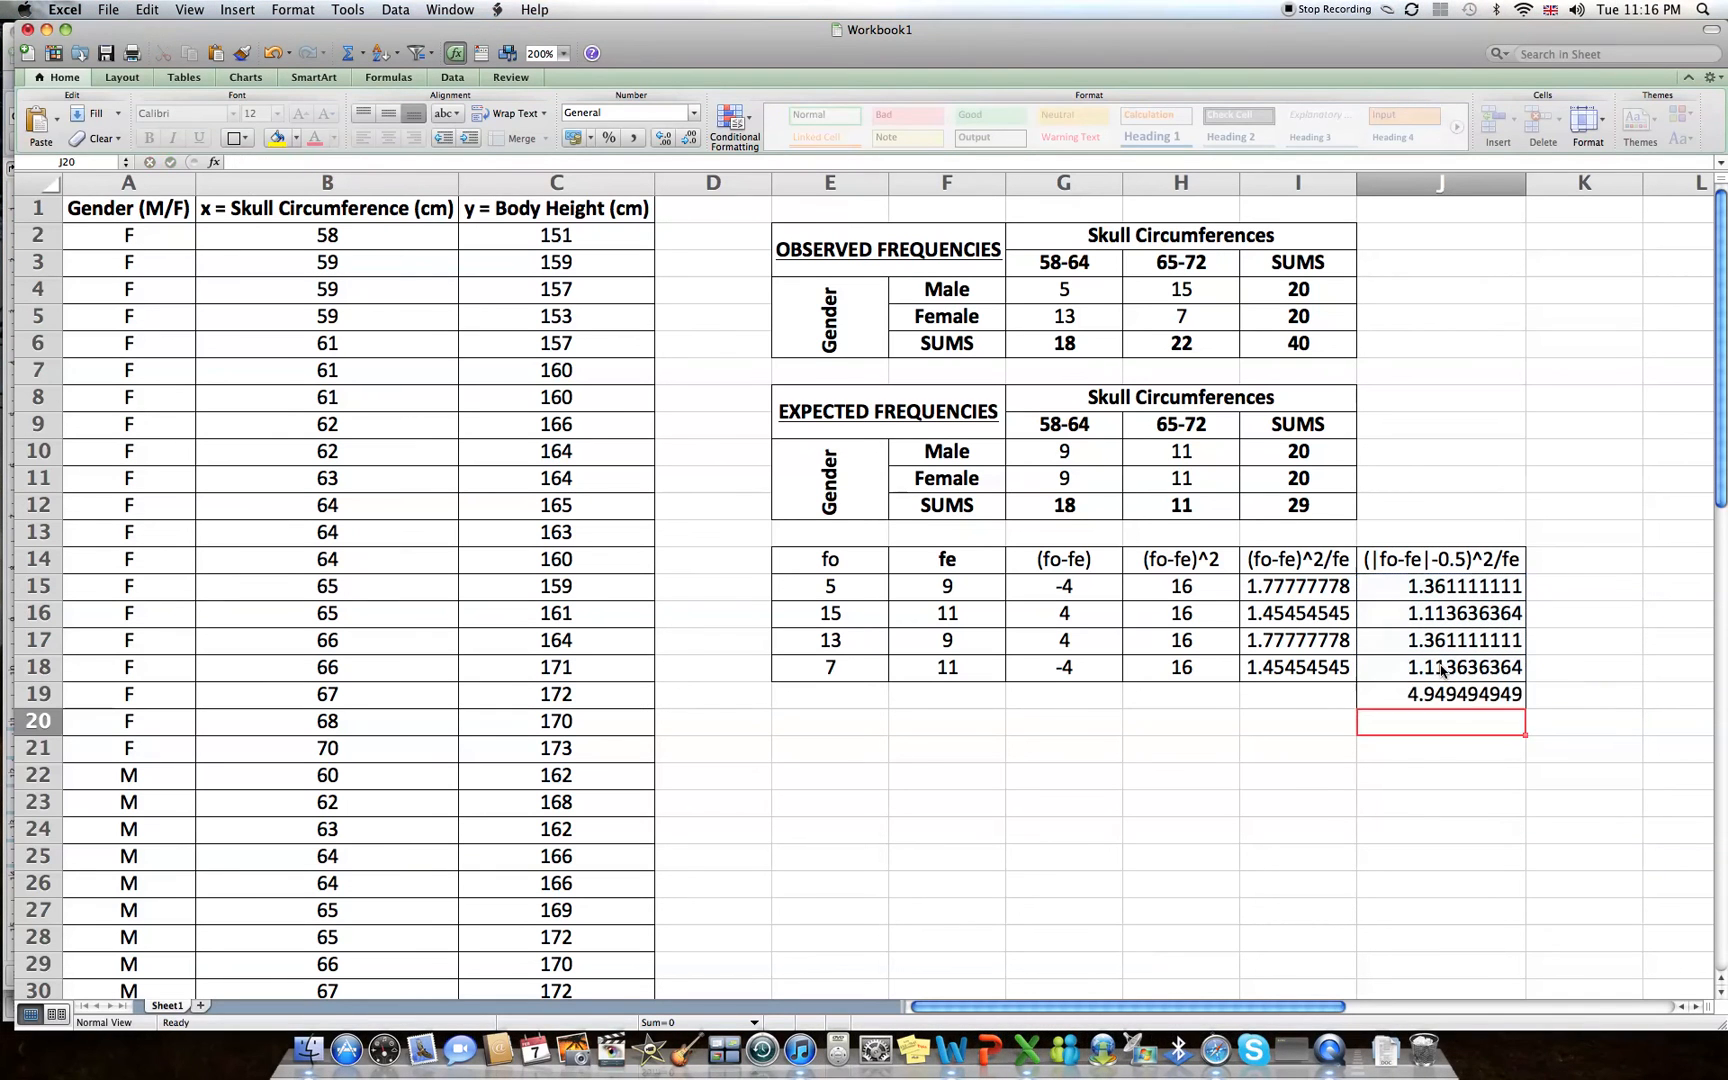
left_click(1440, 694)
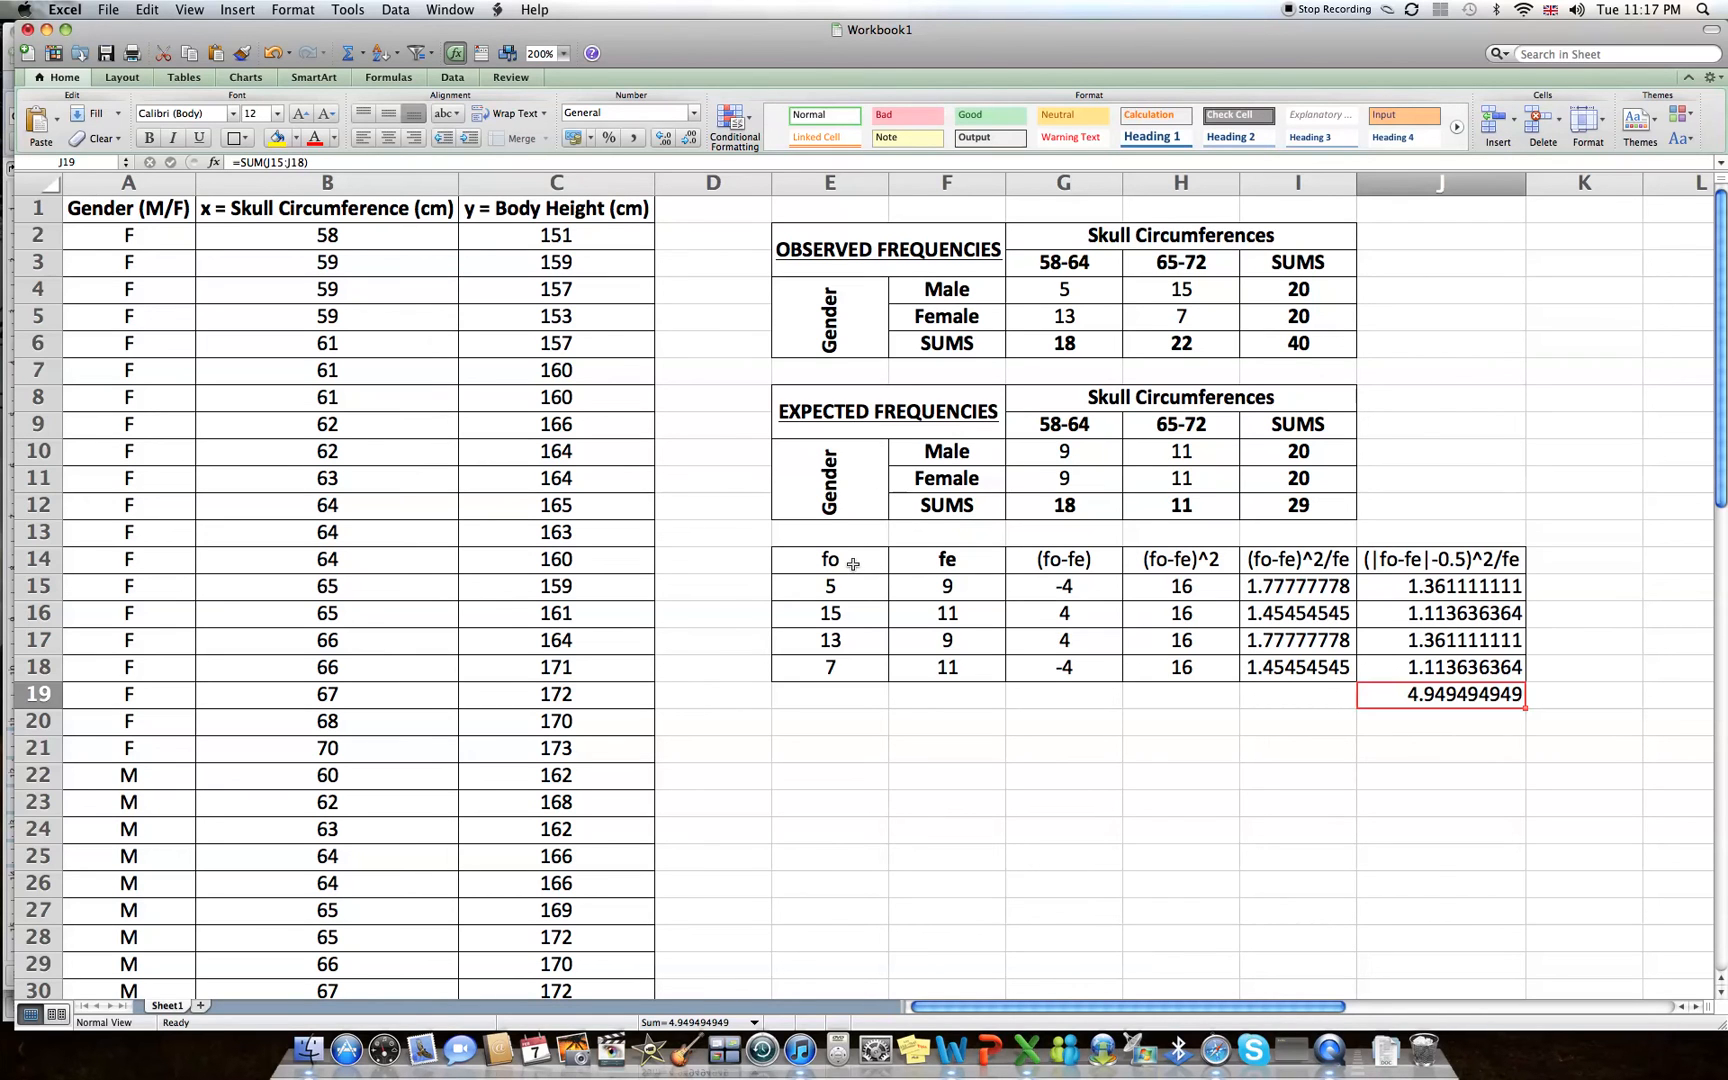
mouse_move(852, 586)
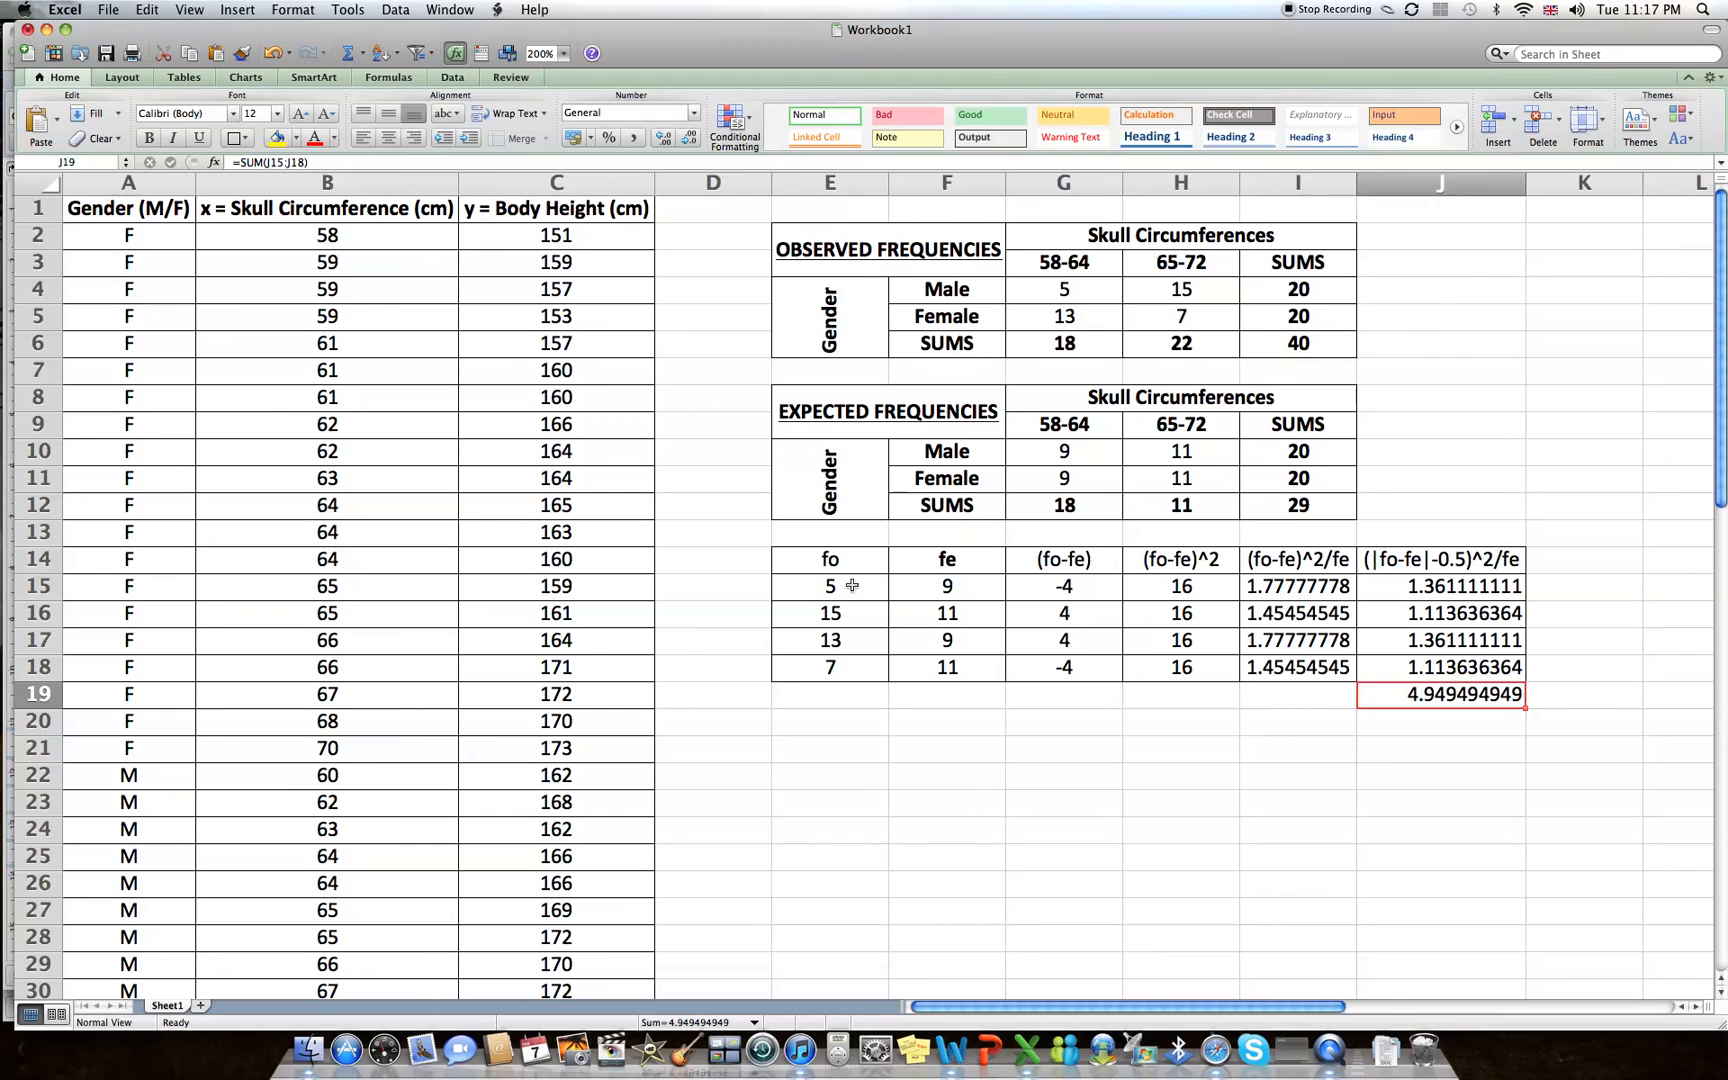
mouse_move(1286, 556)
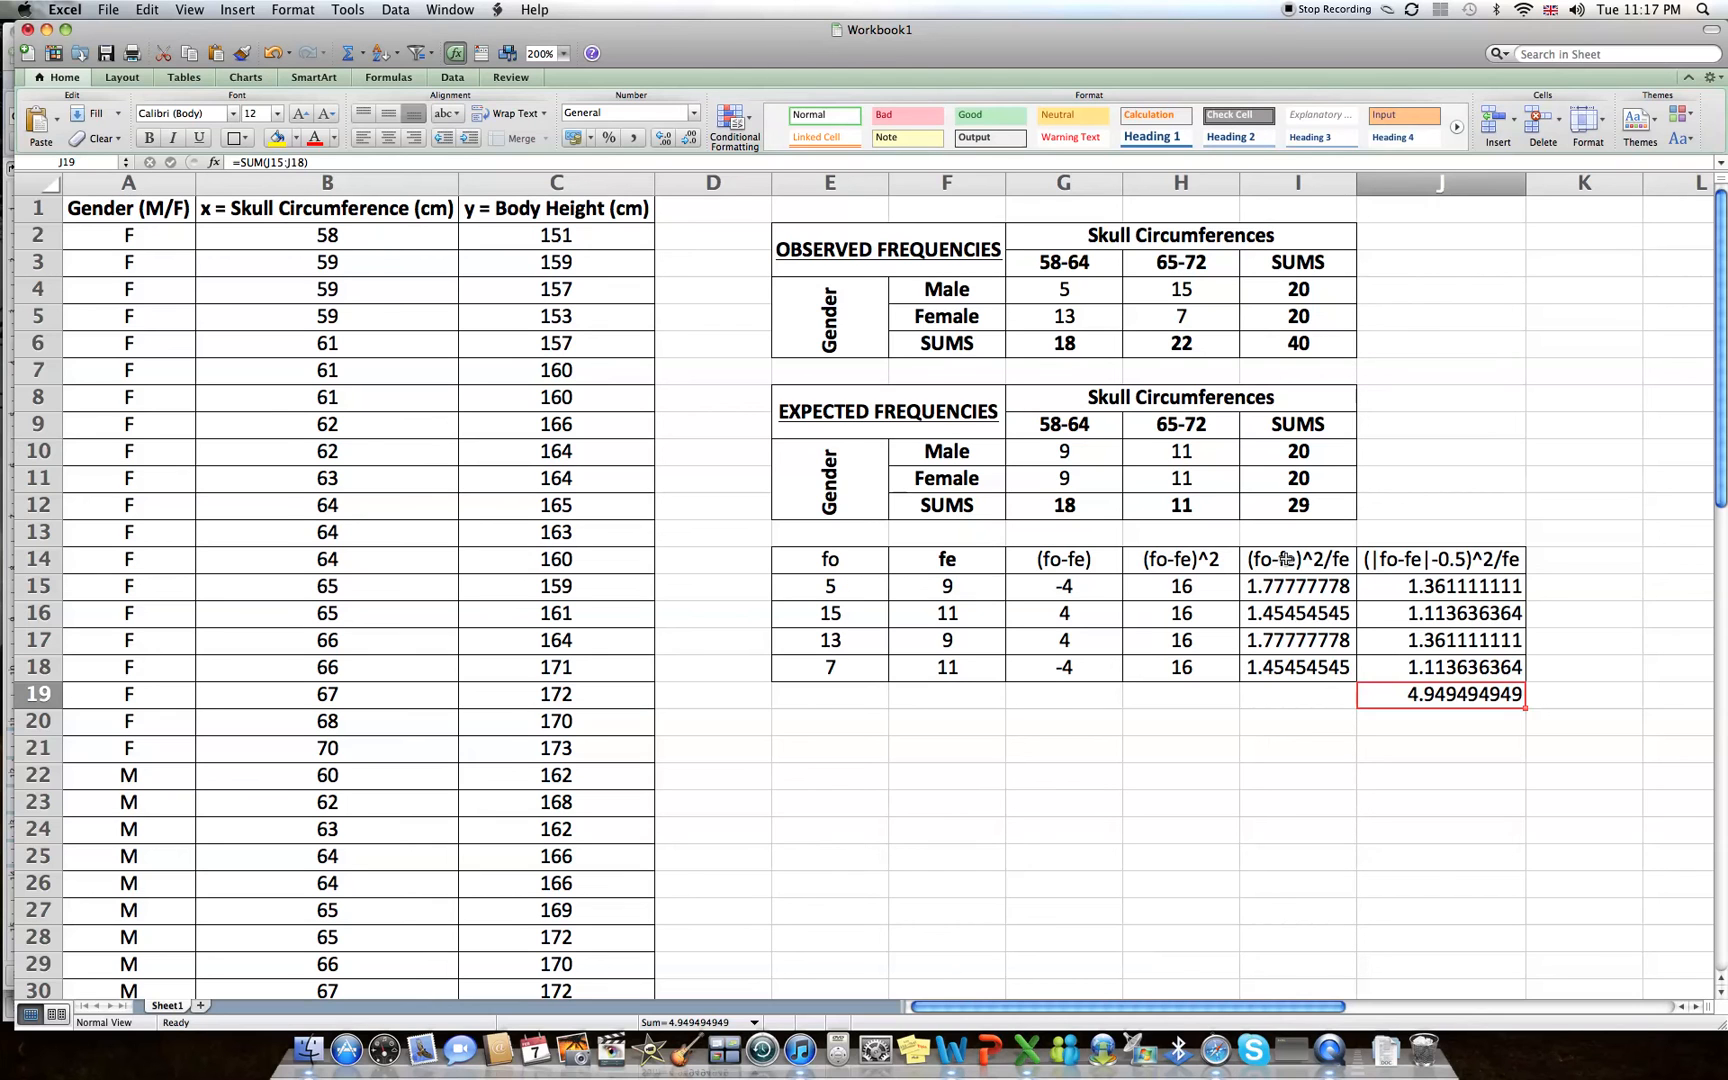
Delete the uncorrected (fo-fe)^2/fe cells I14:I19, shifting the Yates column left, and select it with its total.
left_click_drag(1298, 558, 1298, 640)
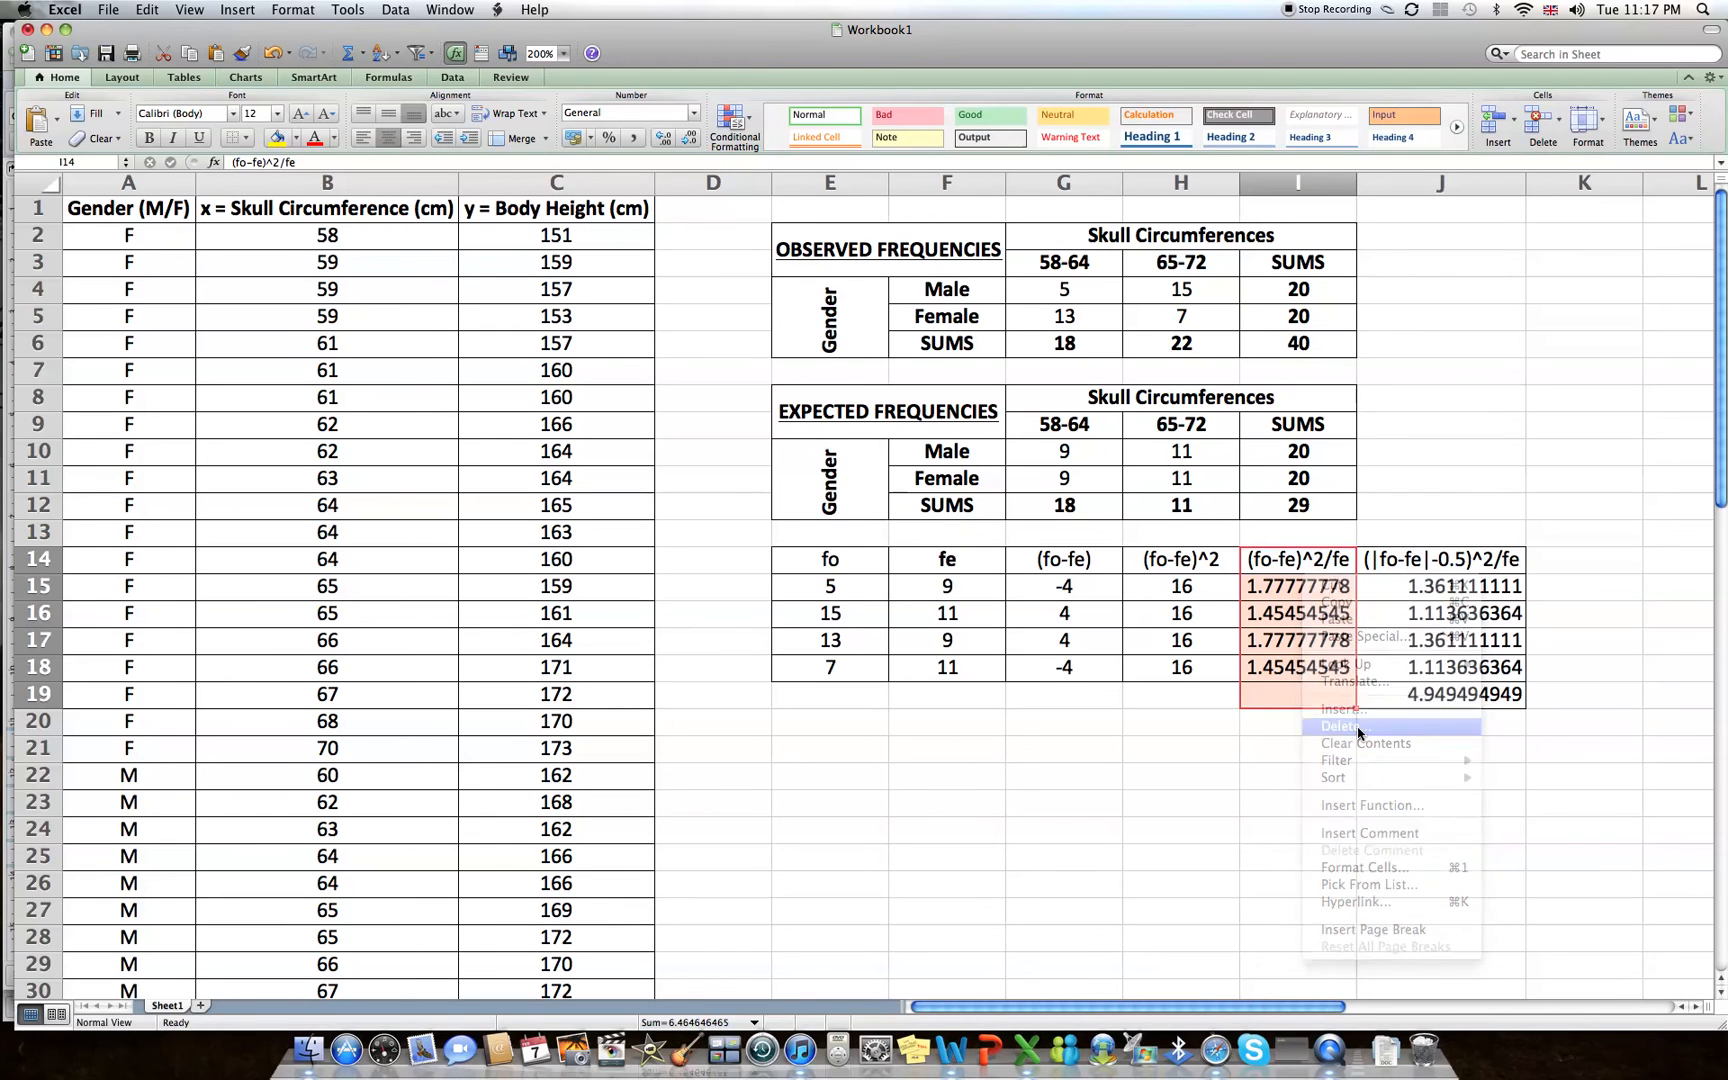
left_click(1338, 726)
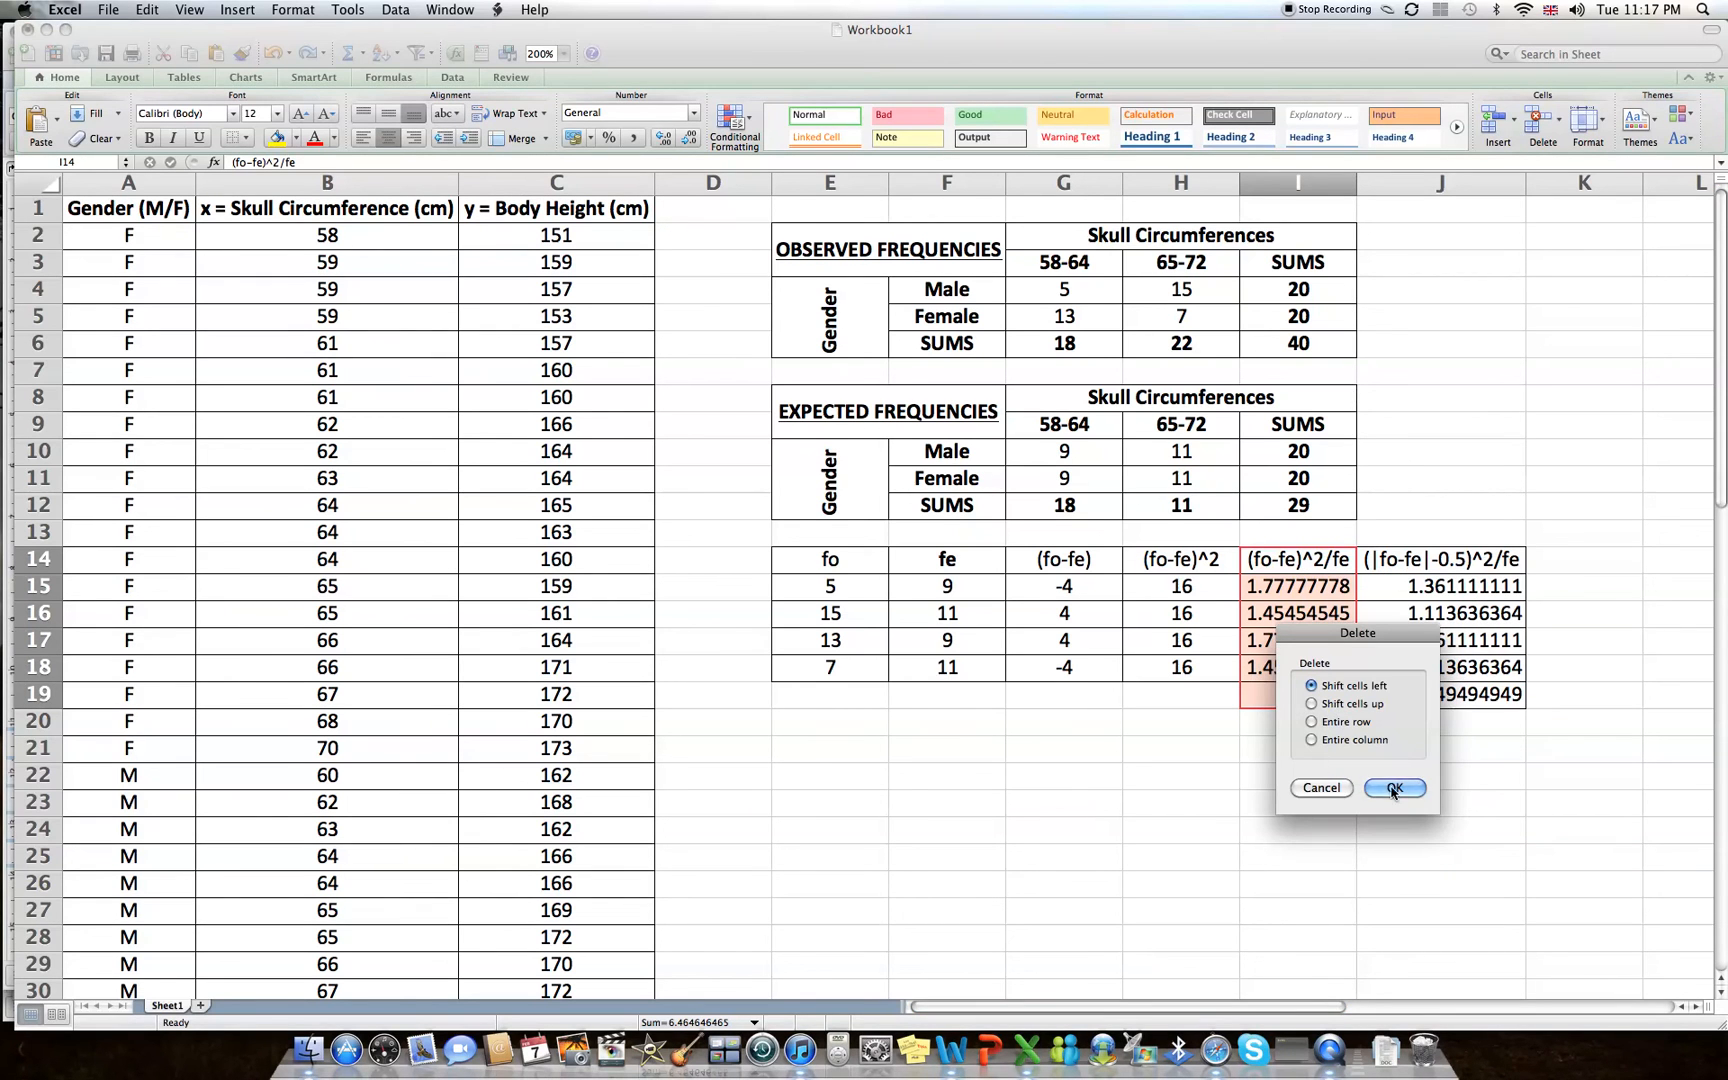
left_click(1392, 786)
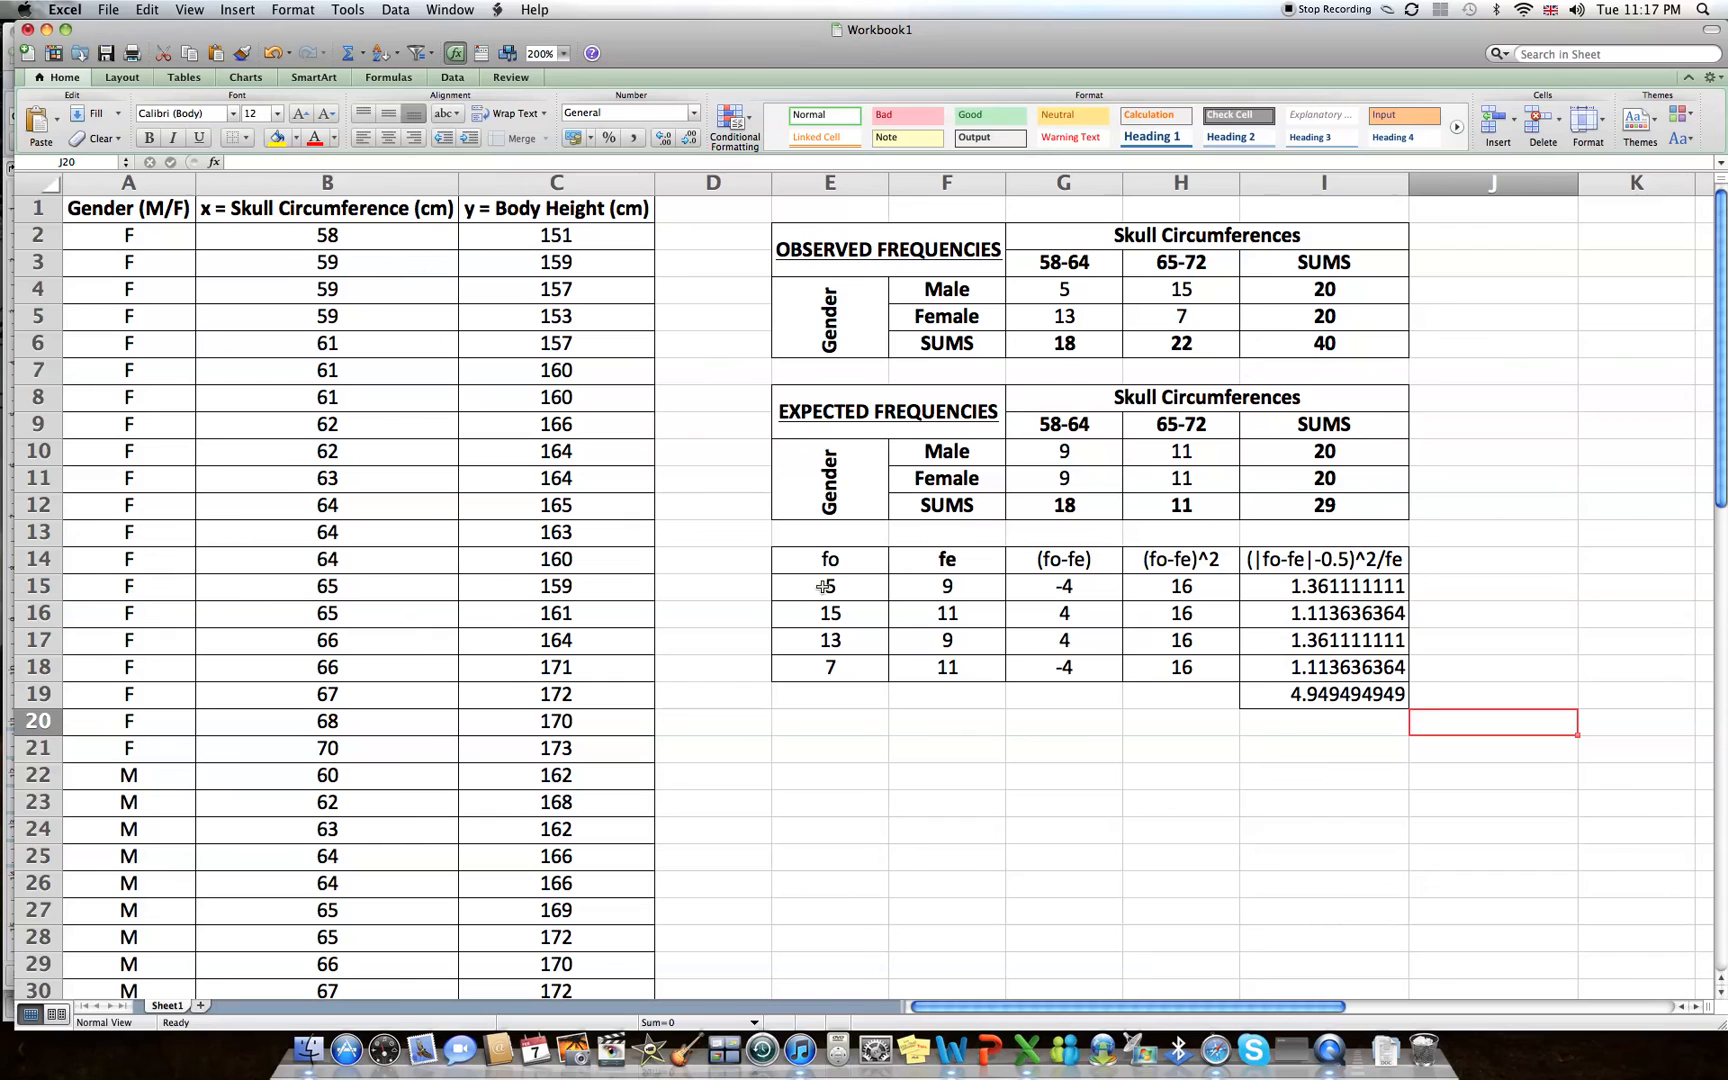
mouse_move(836, 588)
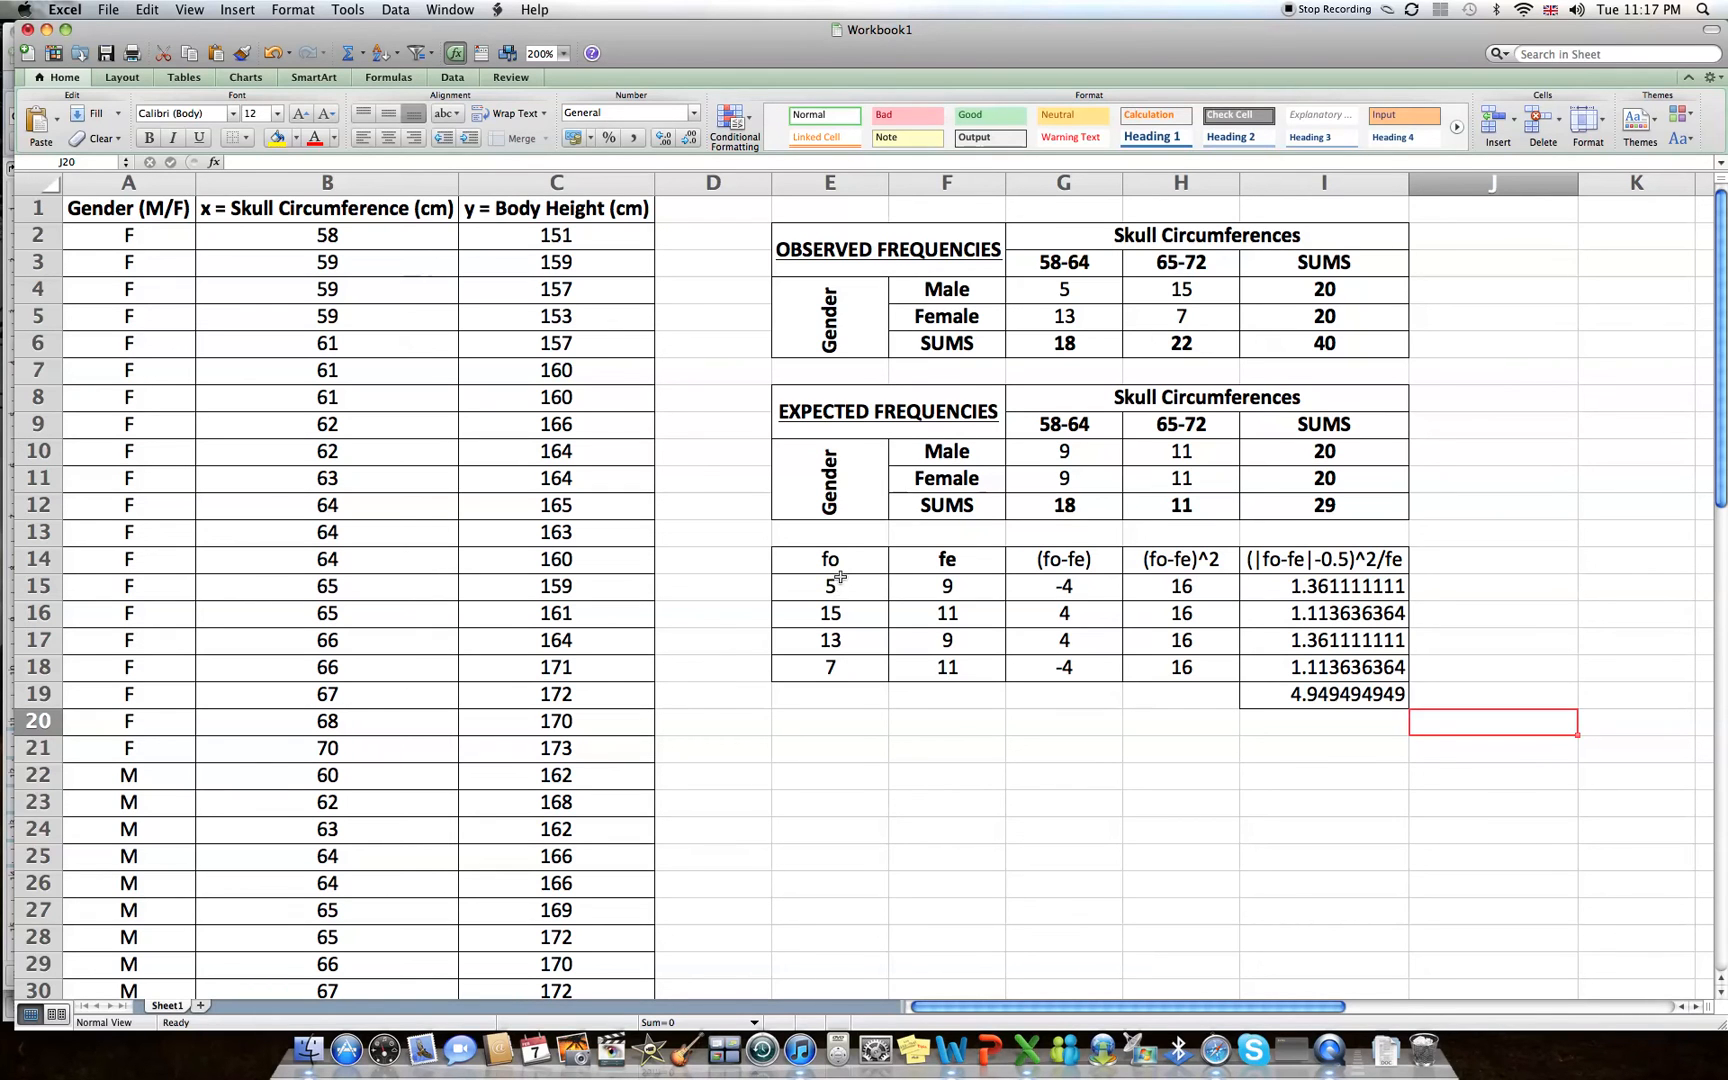
left_click_drag(830, 558, 1324, 694)
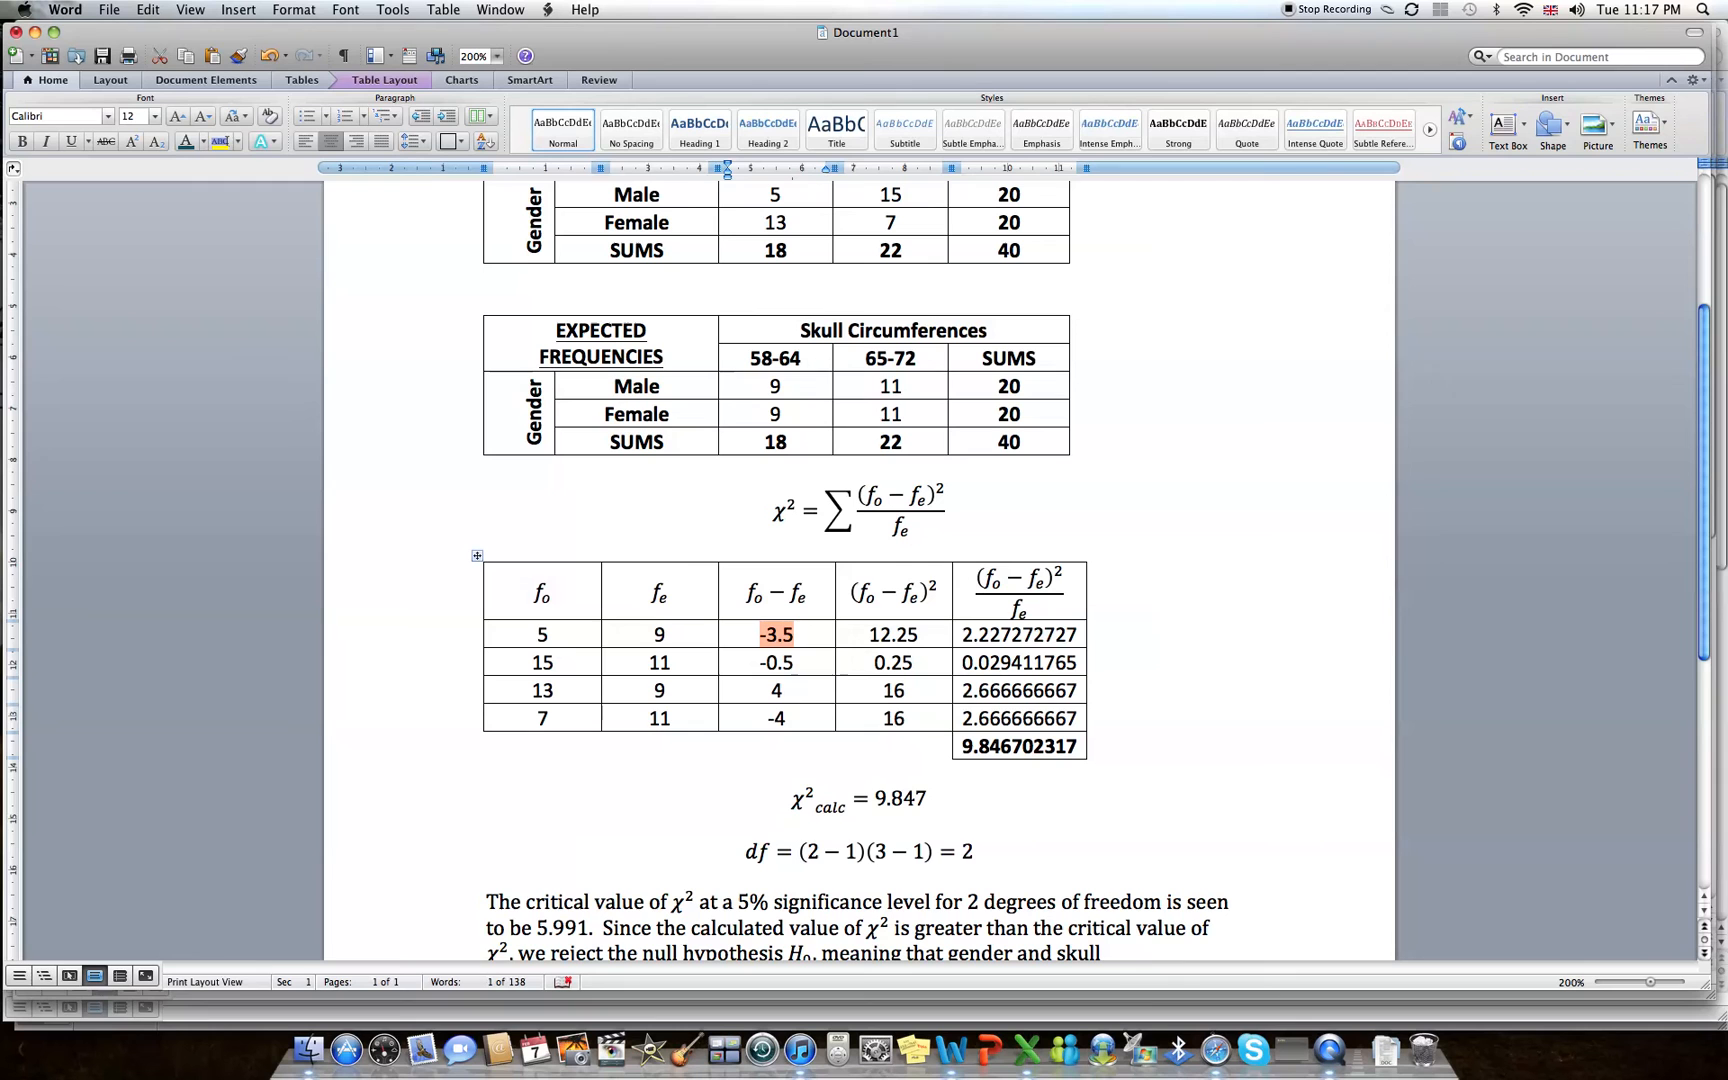
Paste the Yates-corrected values totalling 4.949494949 into the Word table's last column.
left_click(682, 1044)
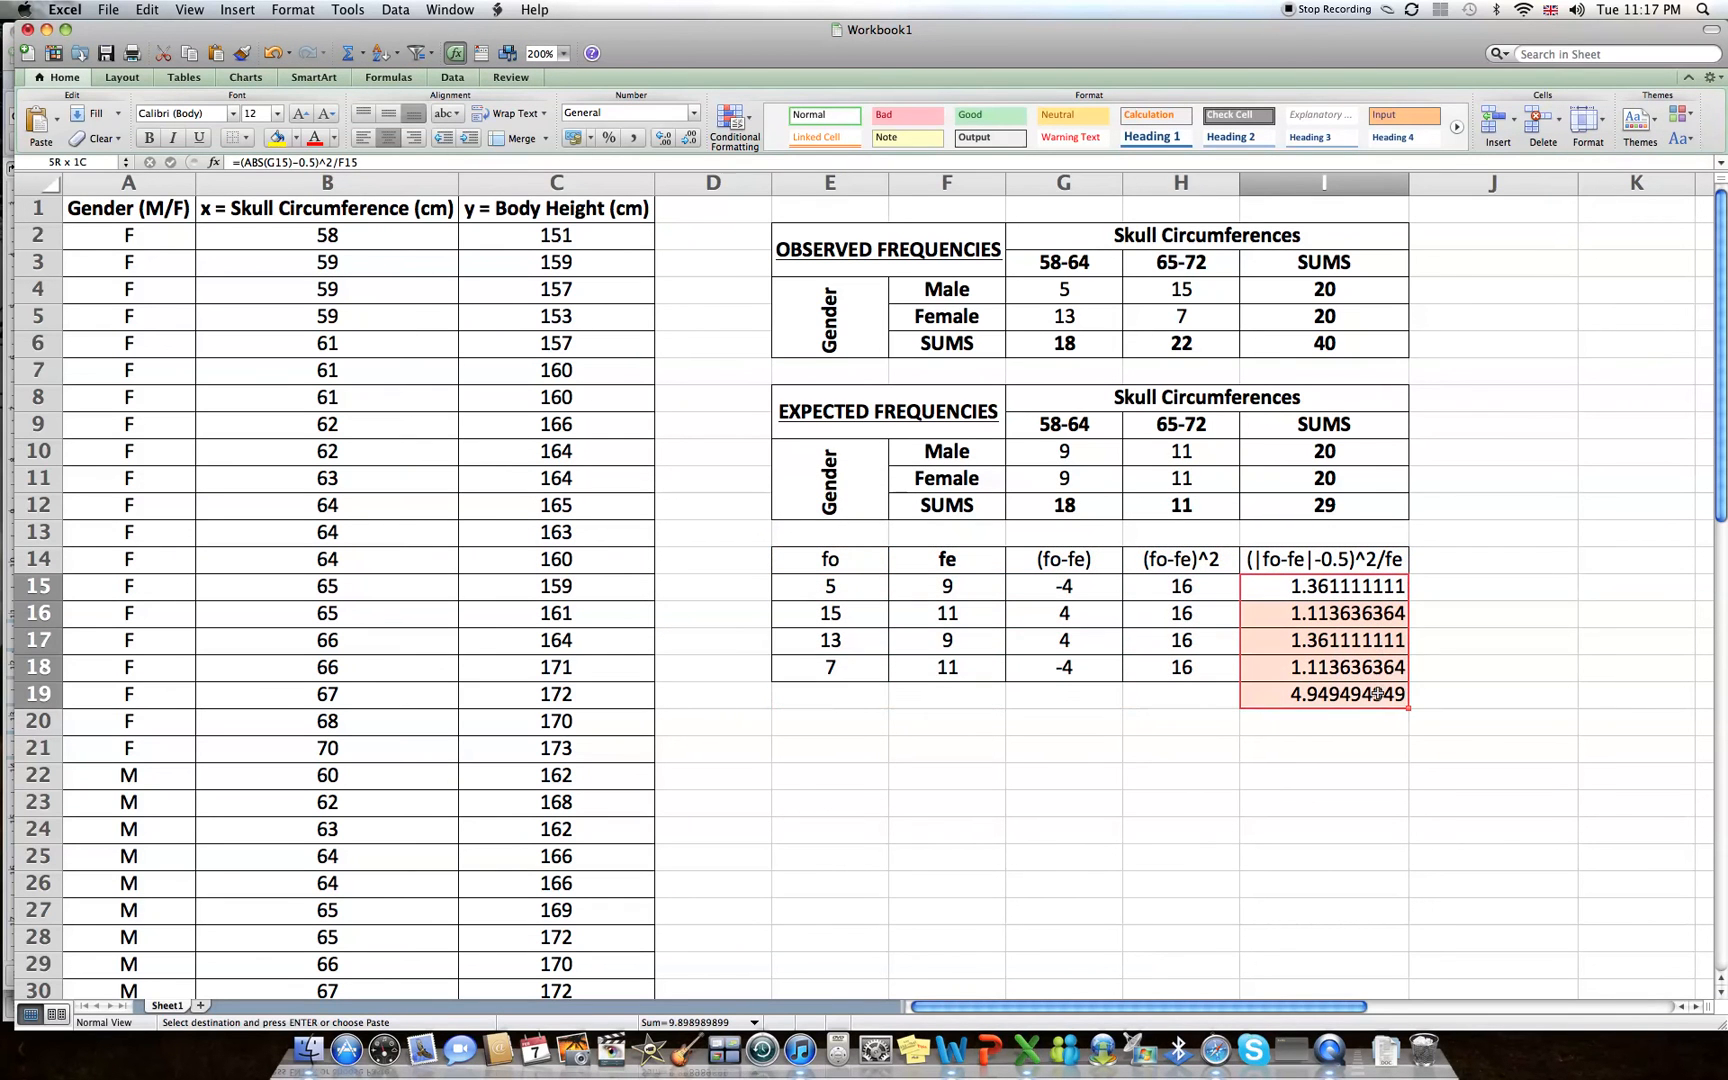
key("cmd+tab")
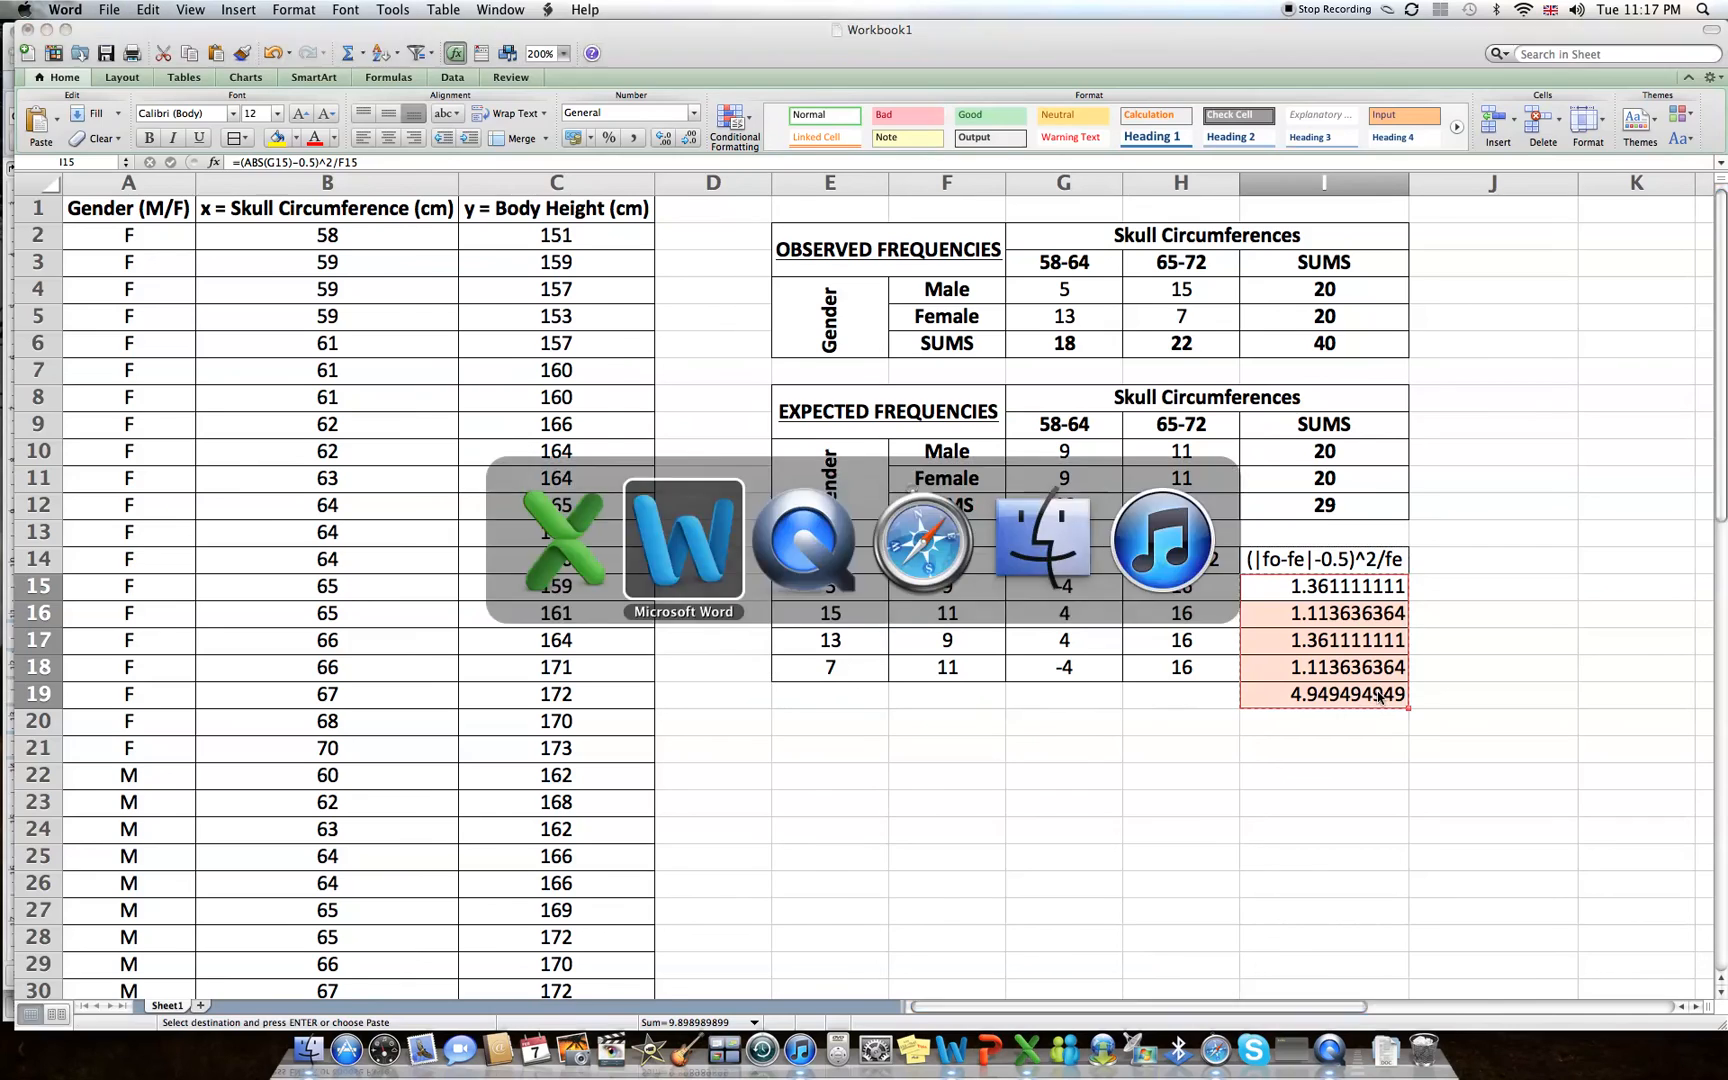
left_click(682, 540)
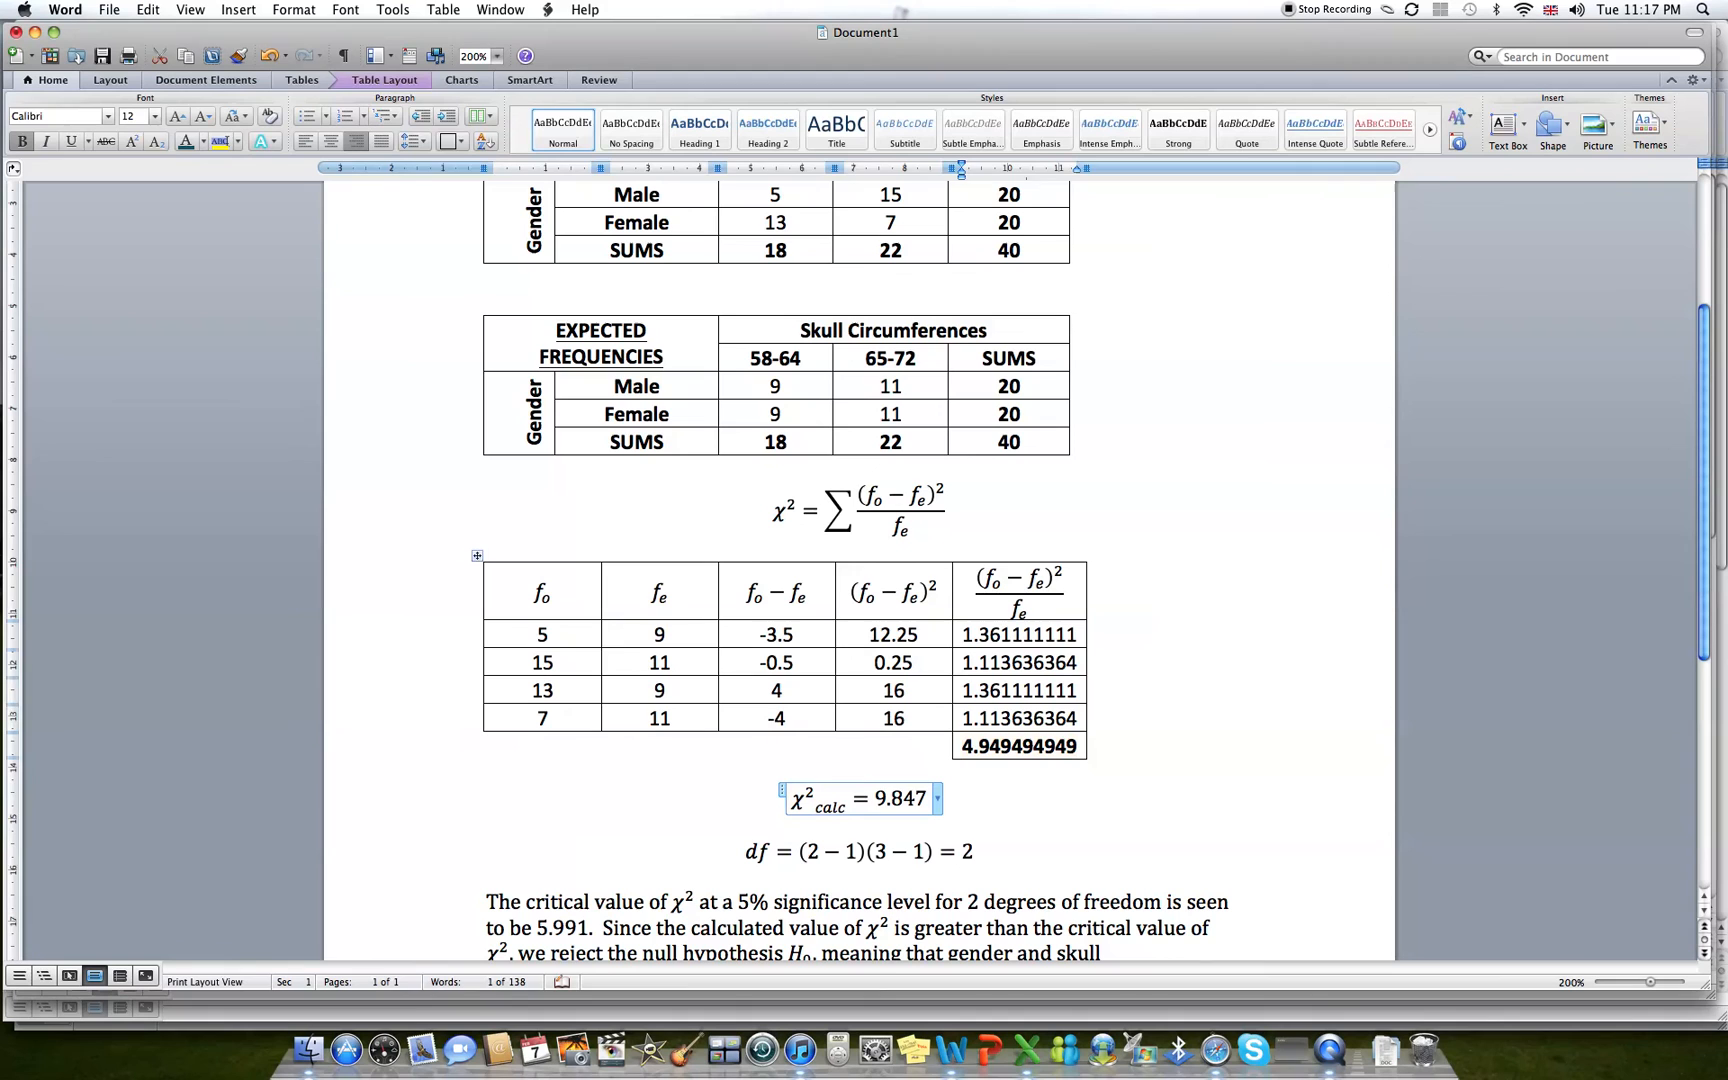
Change the report's χ²calc equation from 9.847 to 4.949 and df to (2−1)(2−1)=1.
left_click(912, 798)
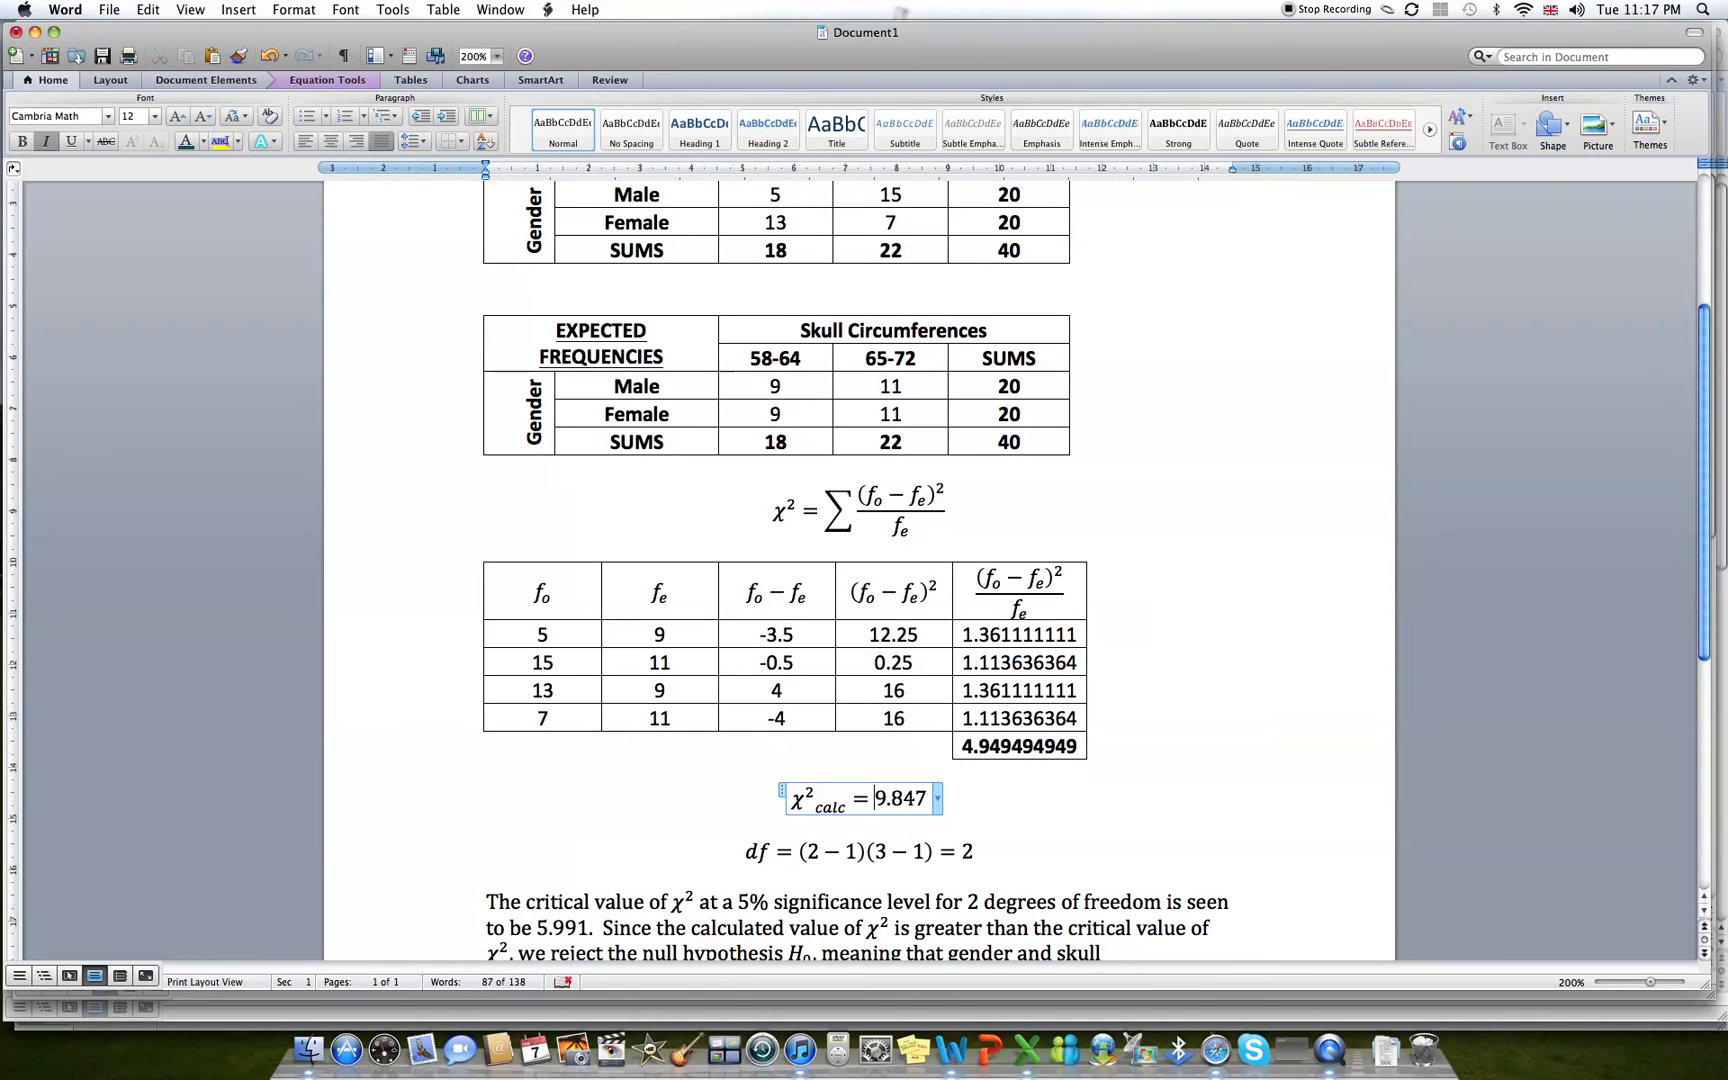
double_click(902, 798)
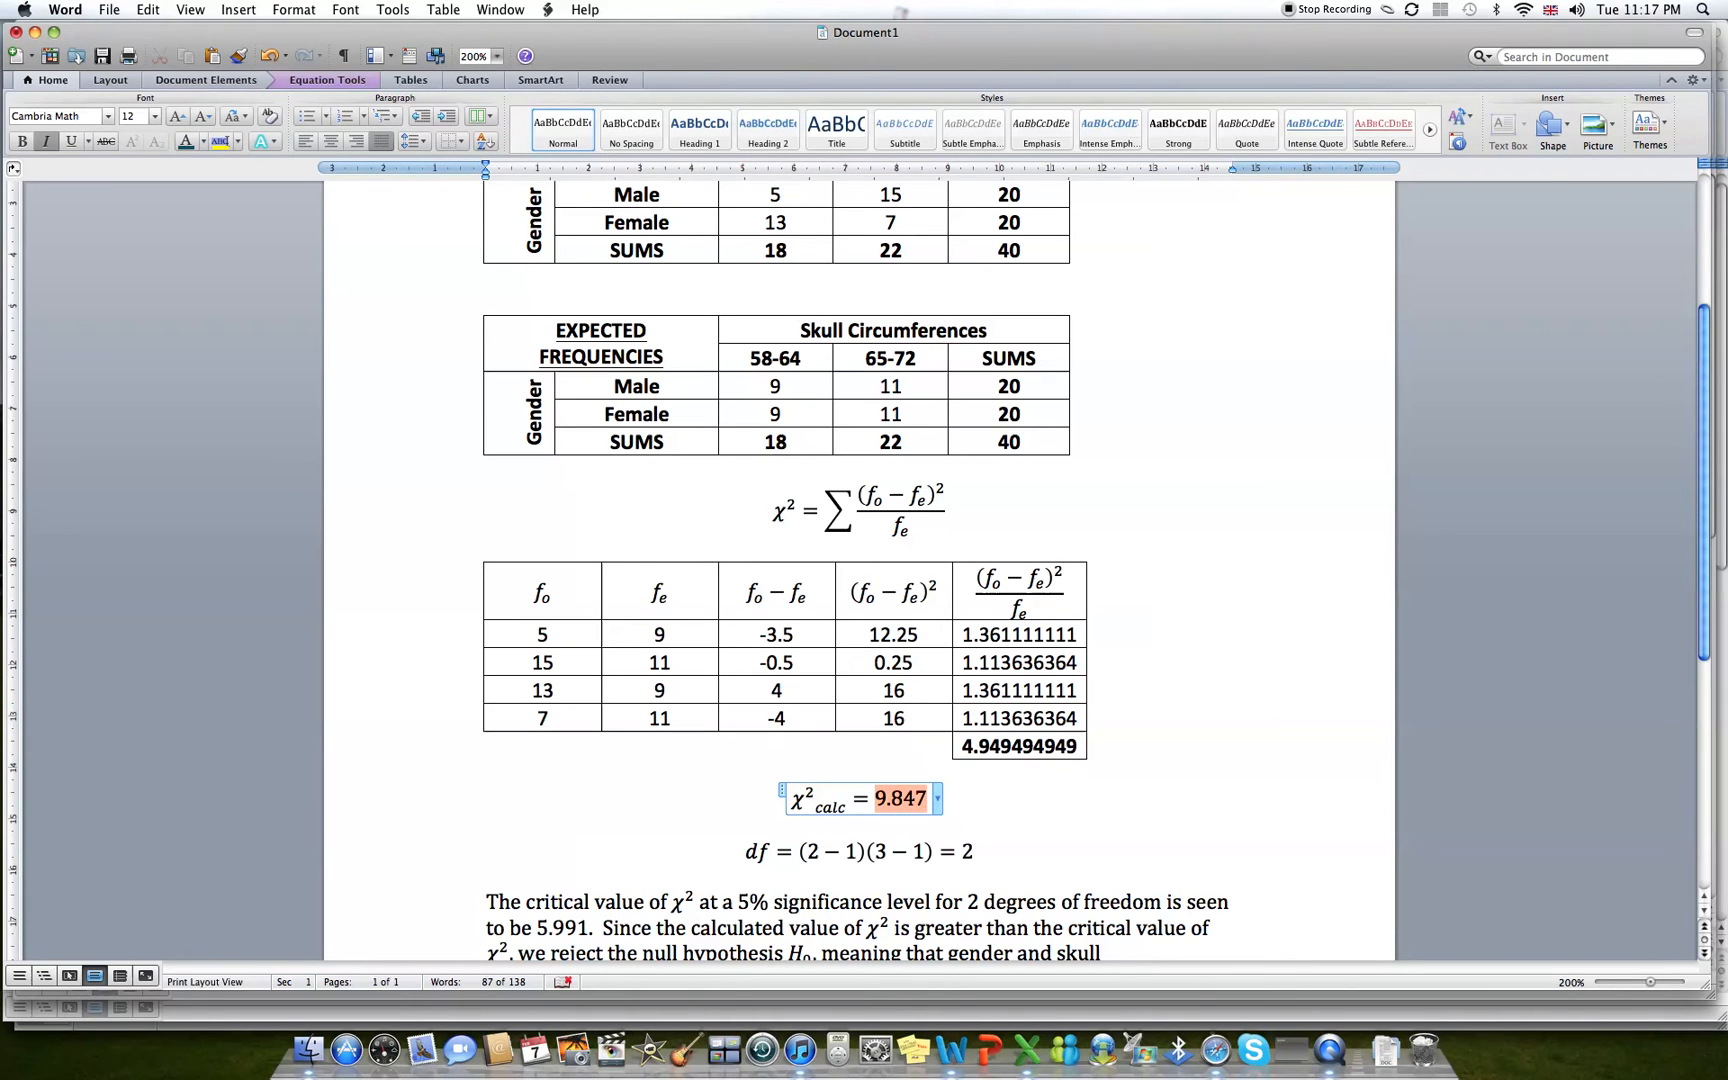
type("4.949")
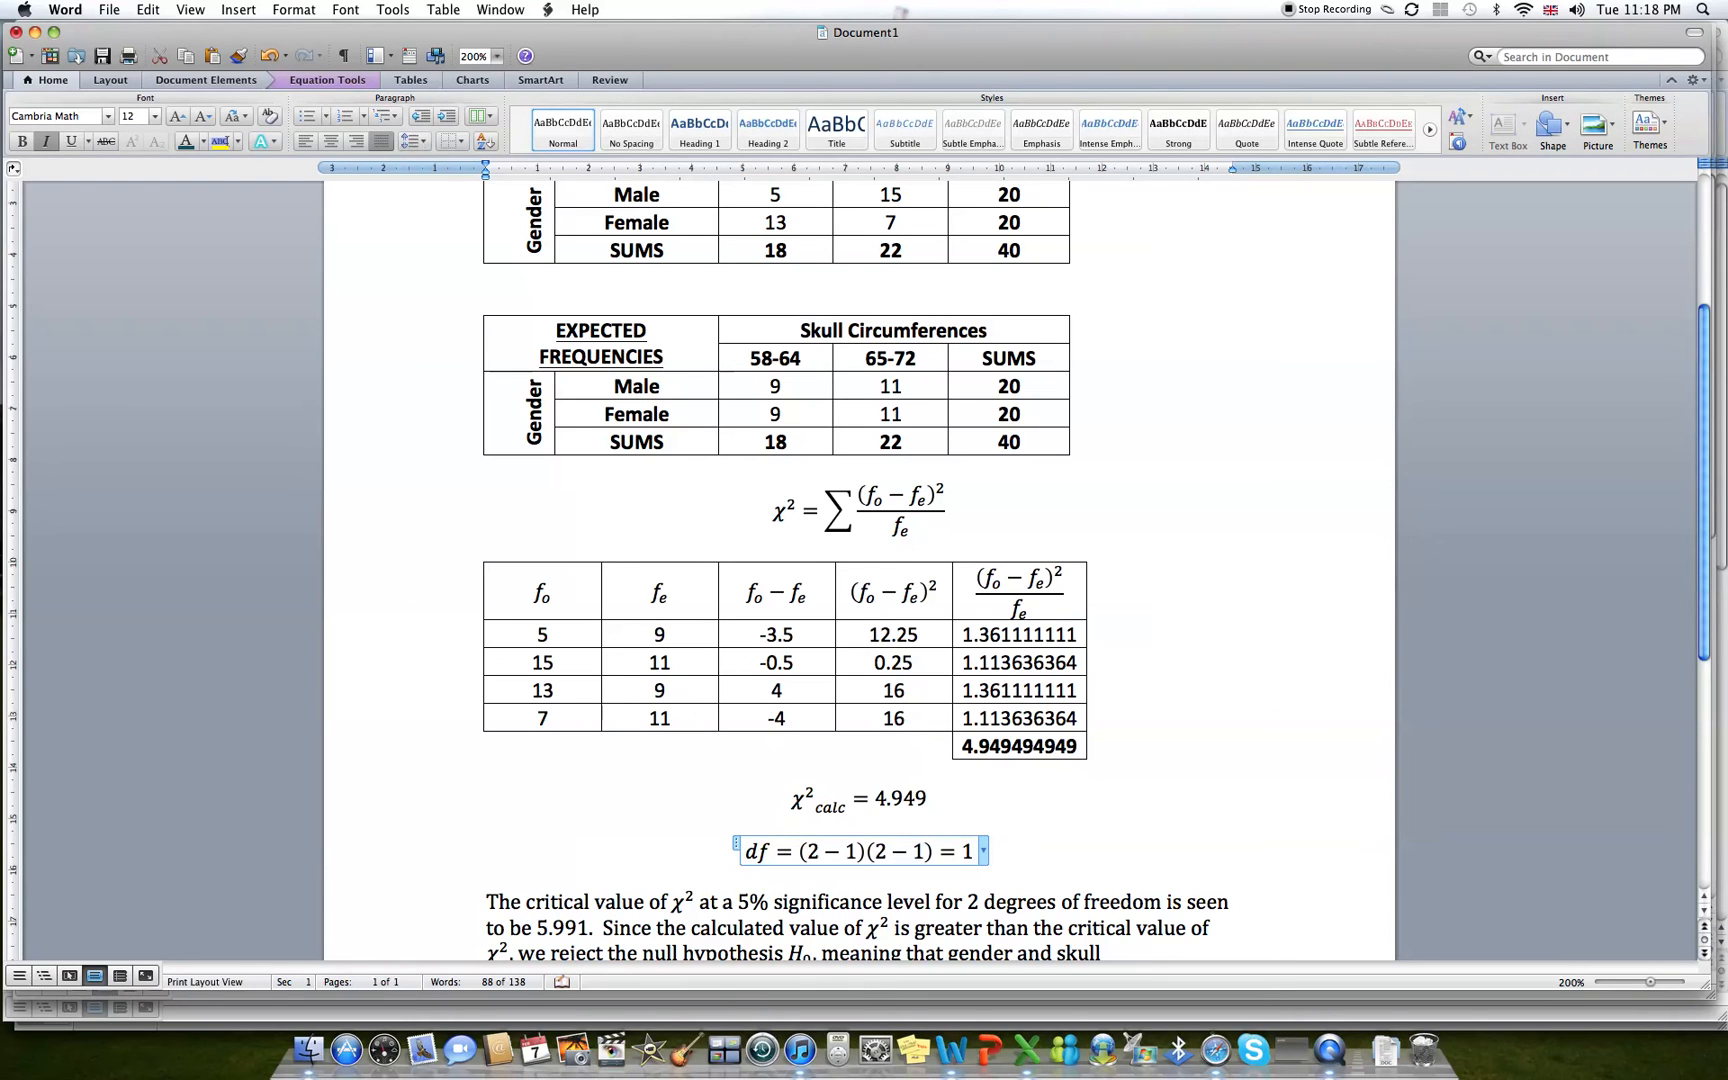
left_click(930, 798)
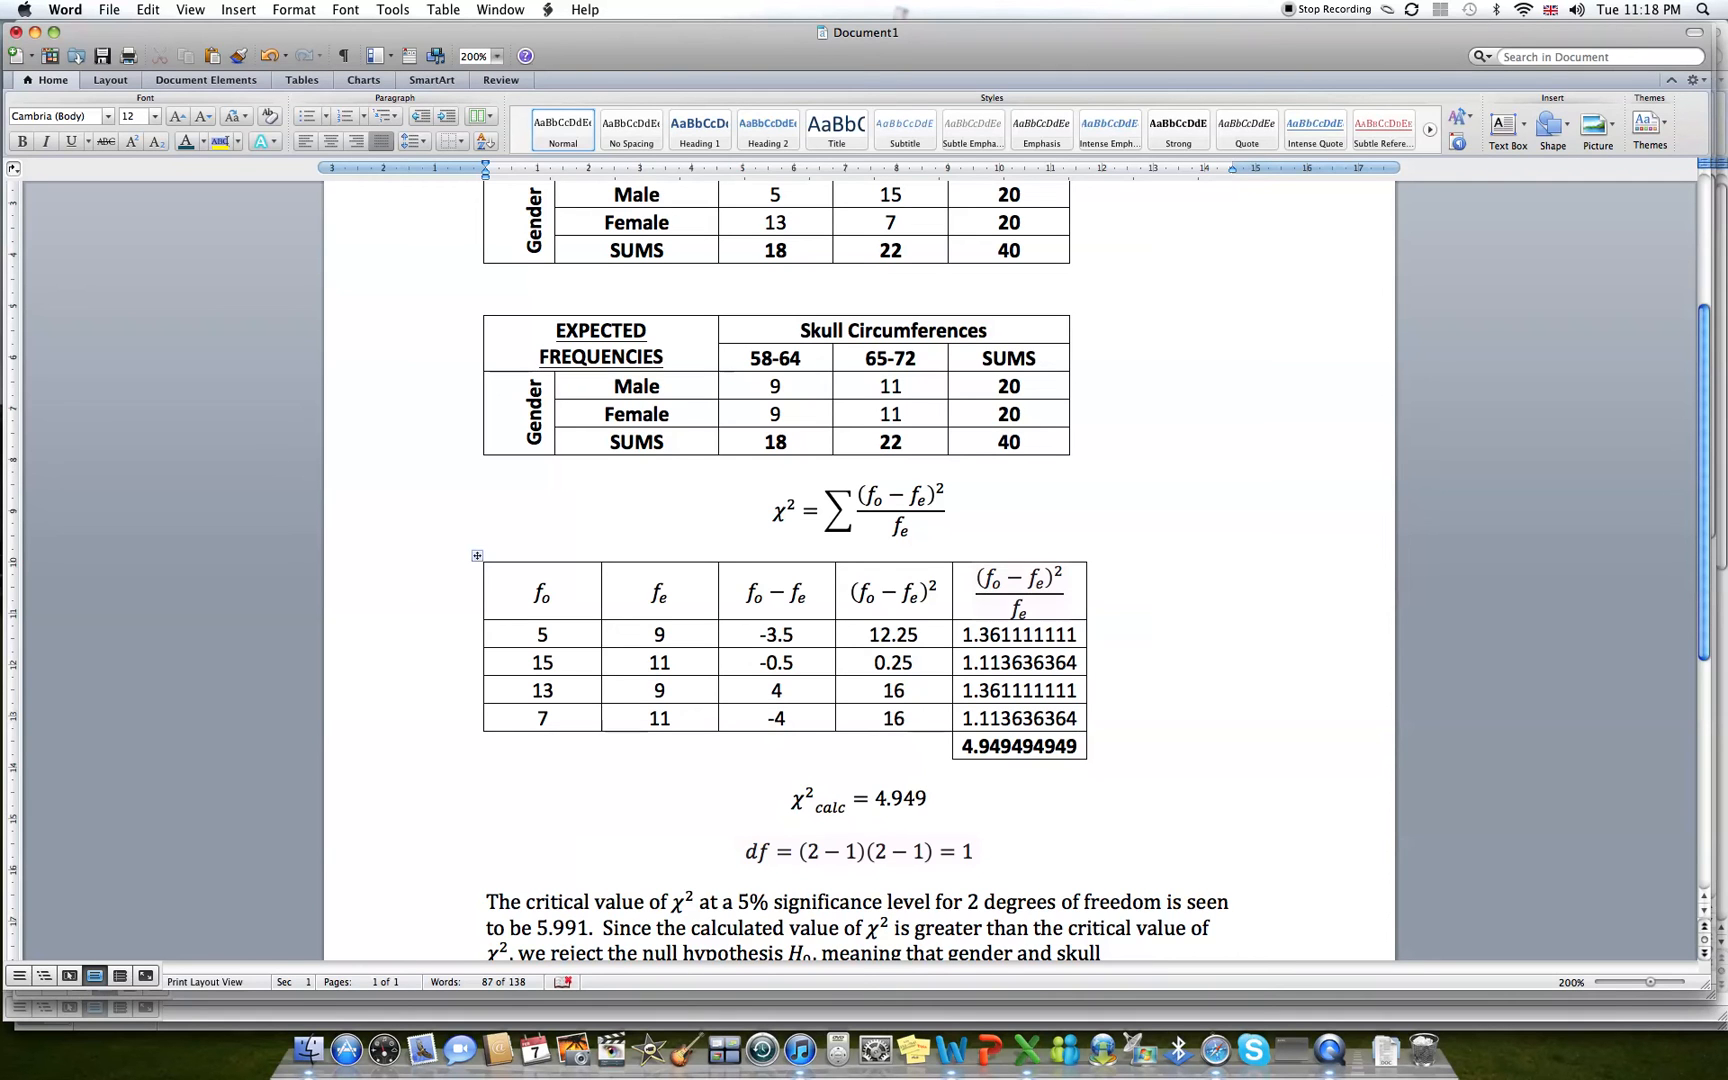
Rewrite the last column heading equation as (|fo−fe|−0.5)²/fe using Equation Tools.
left_click(1014, 590)
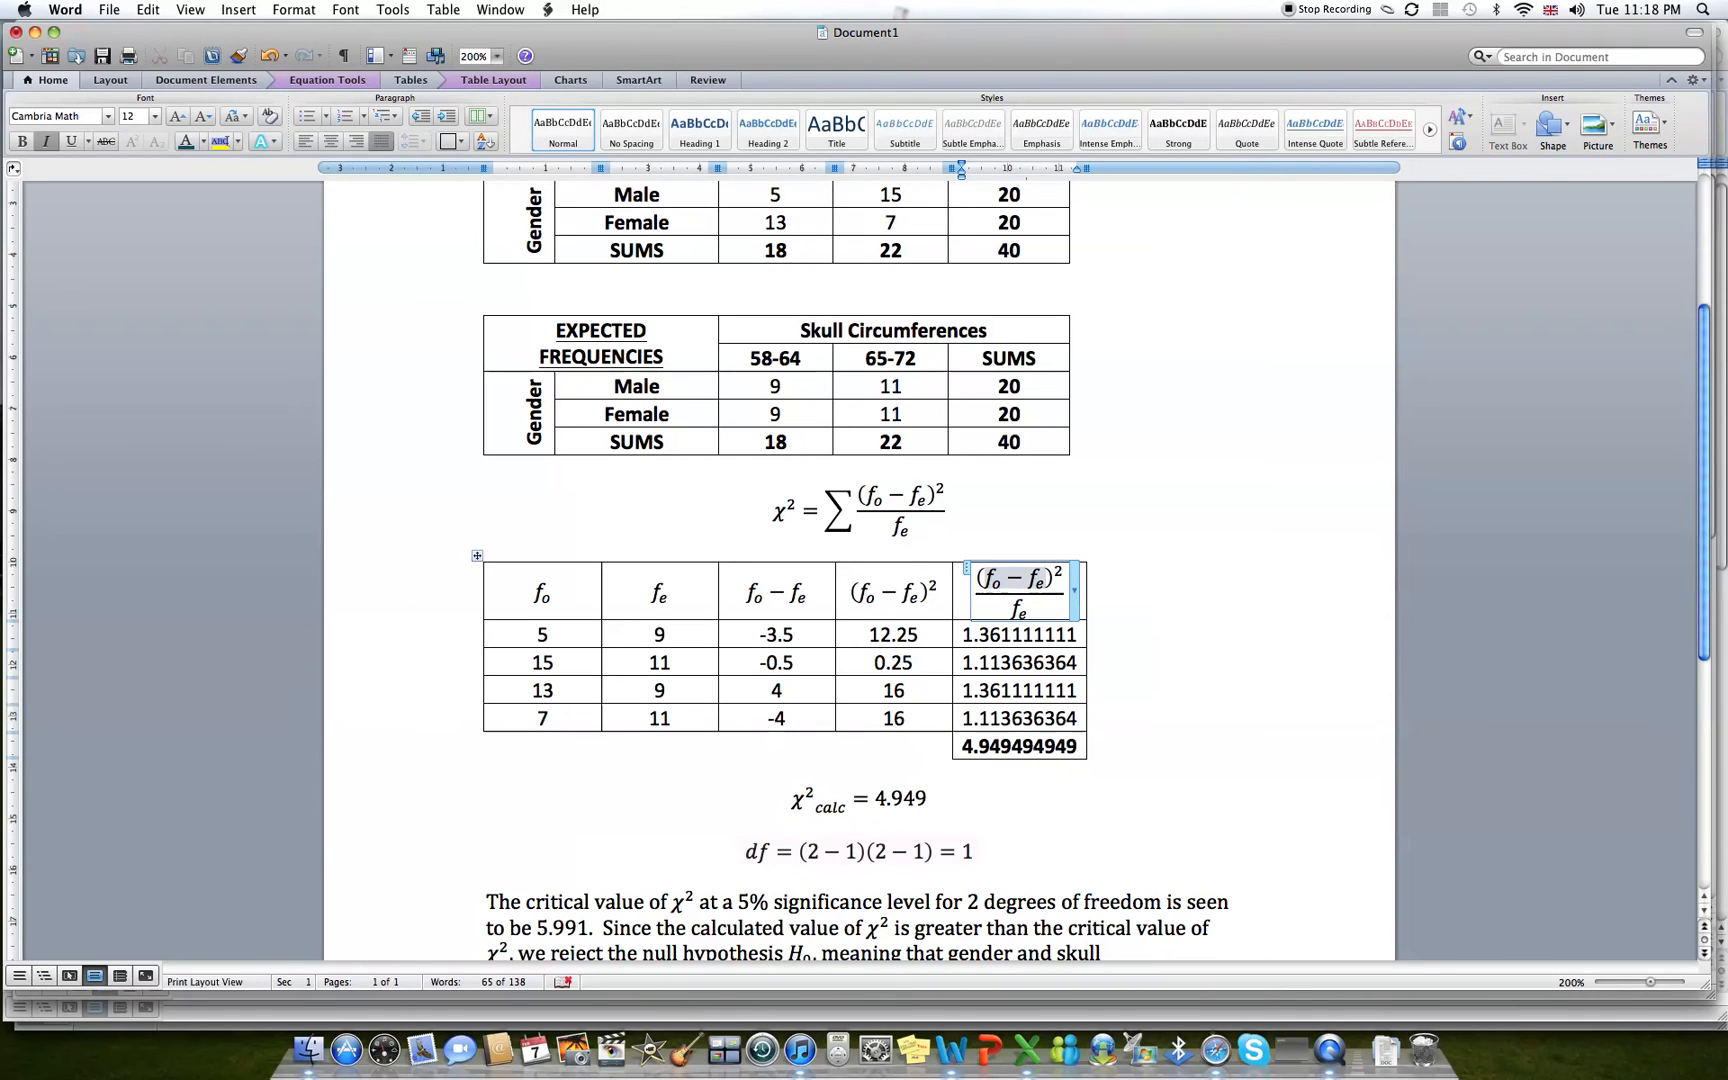
left_click(1014, 590)
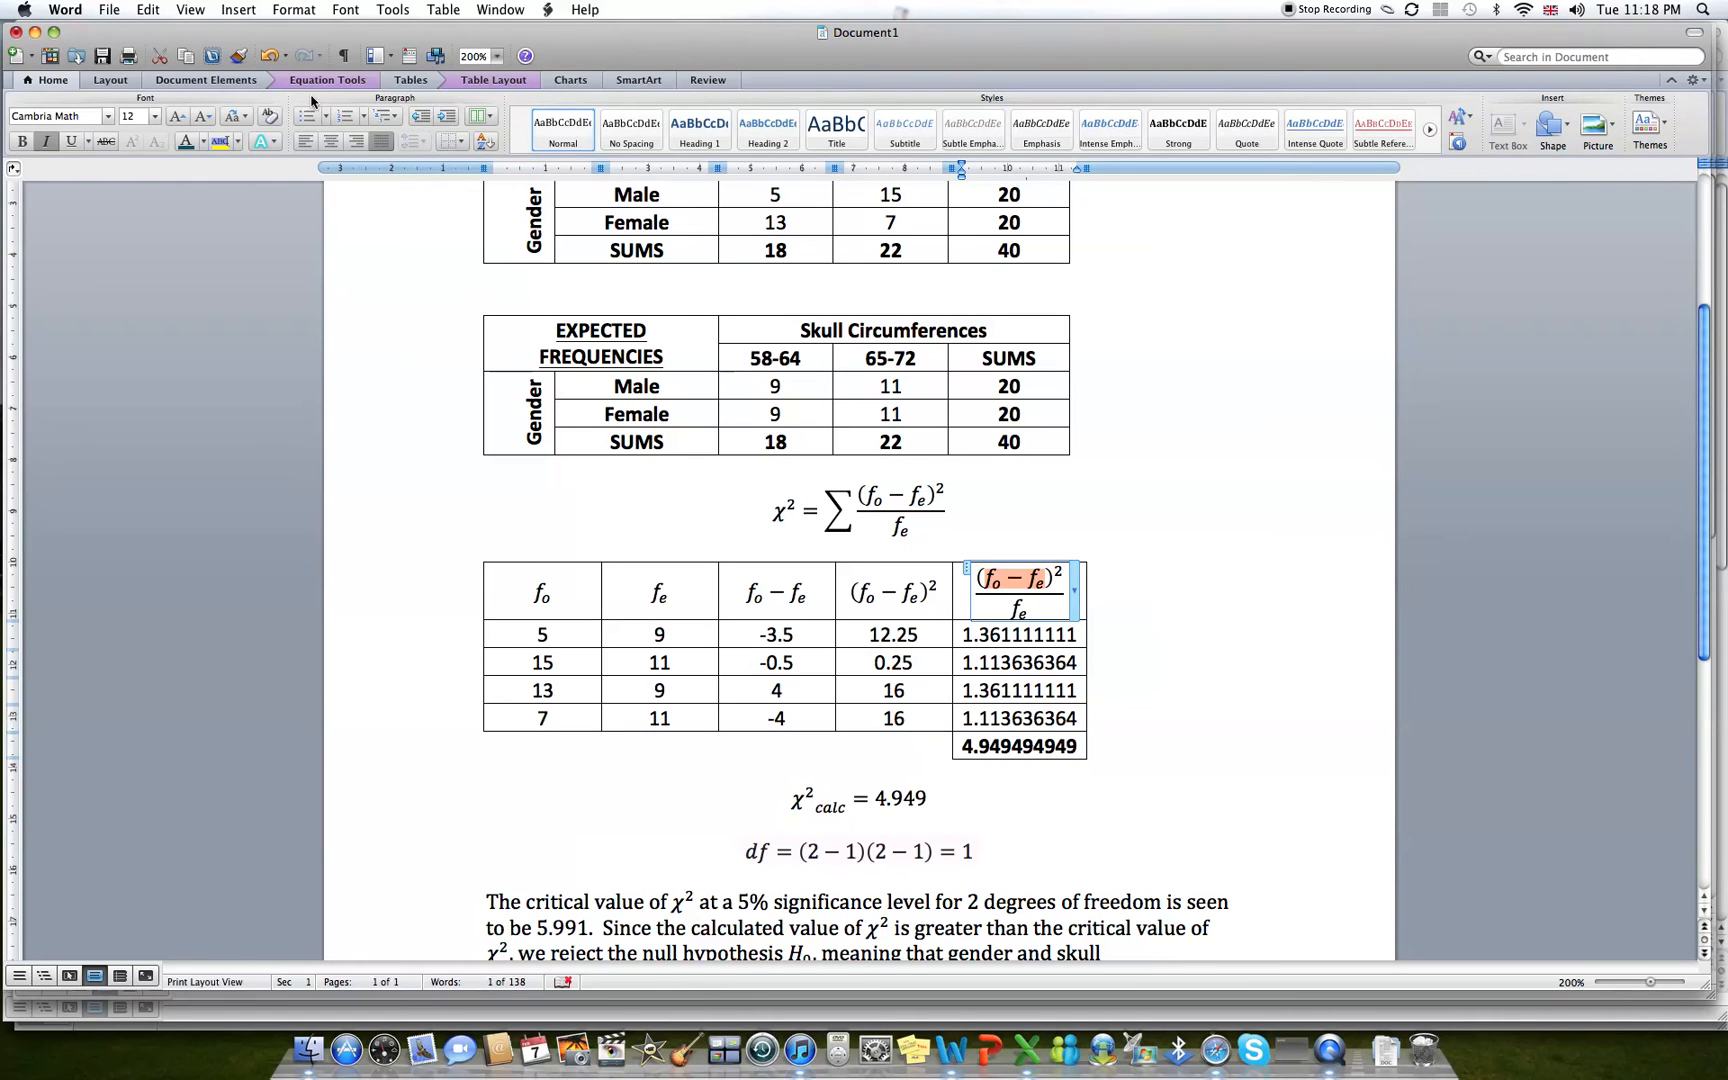
left_click(326, 80)
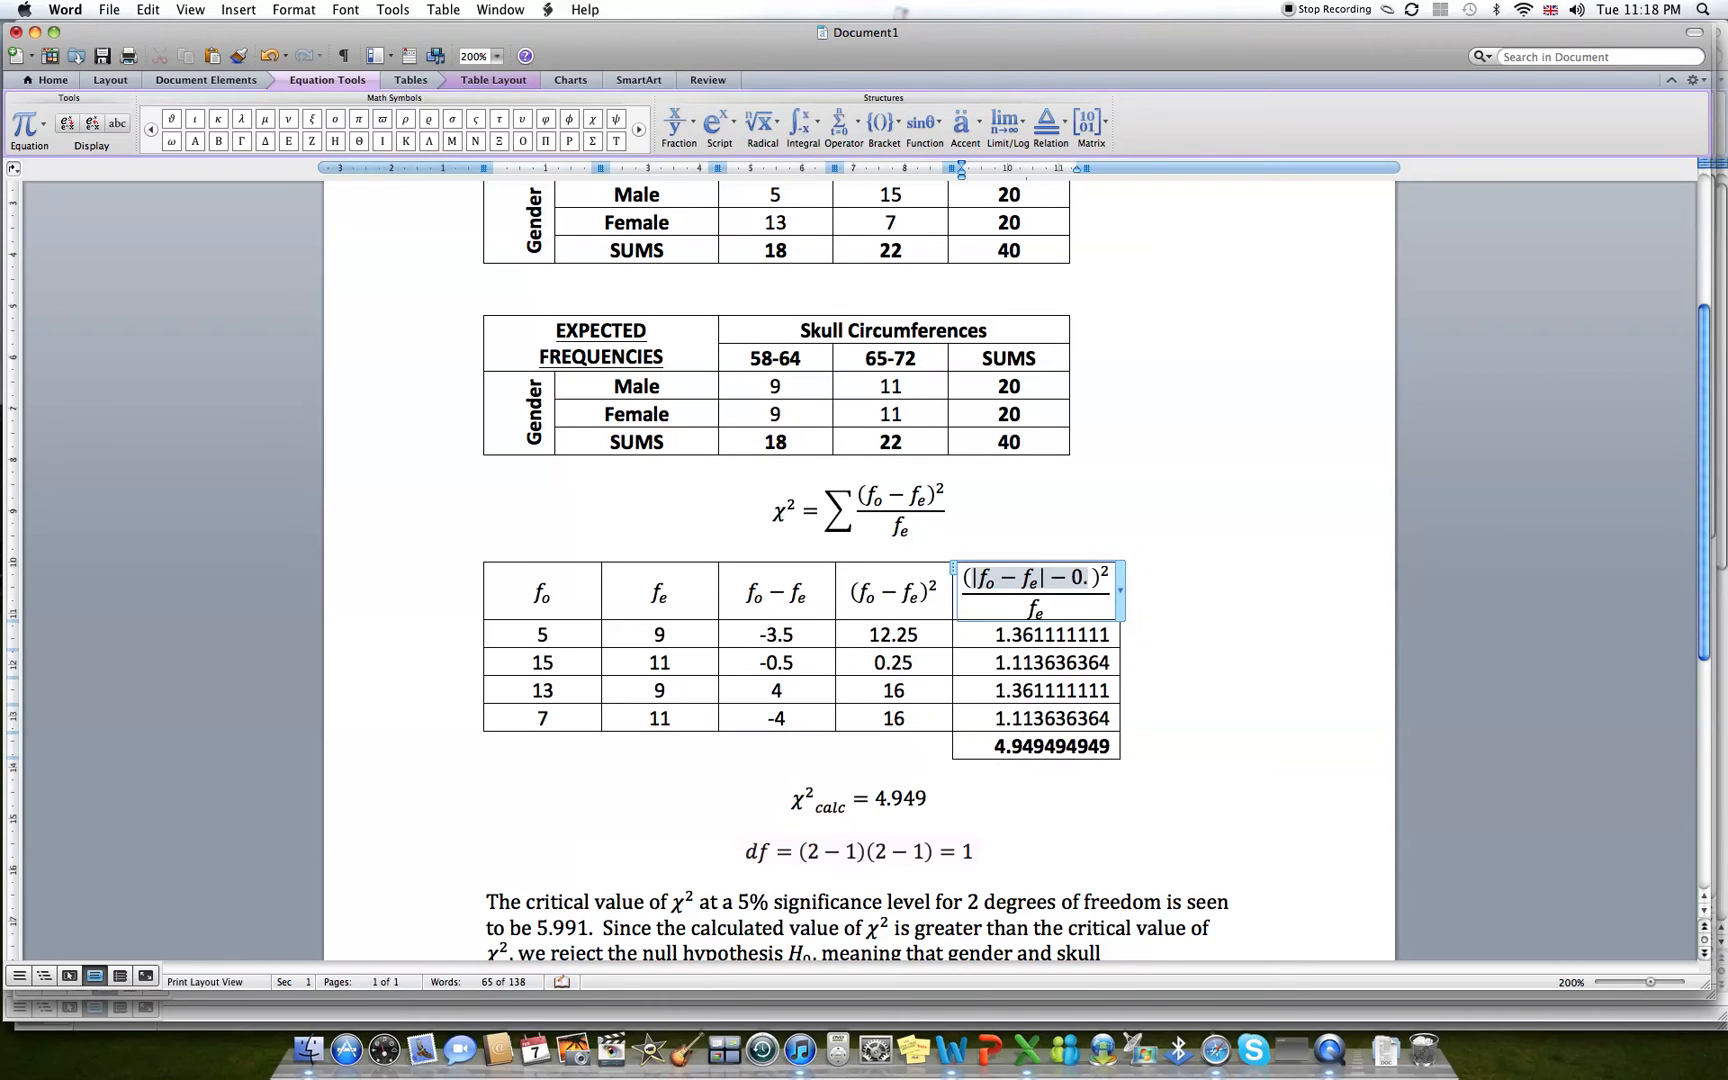
type("5")
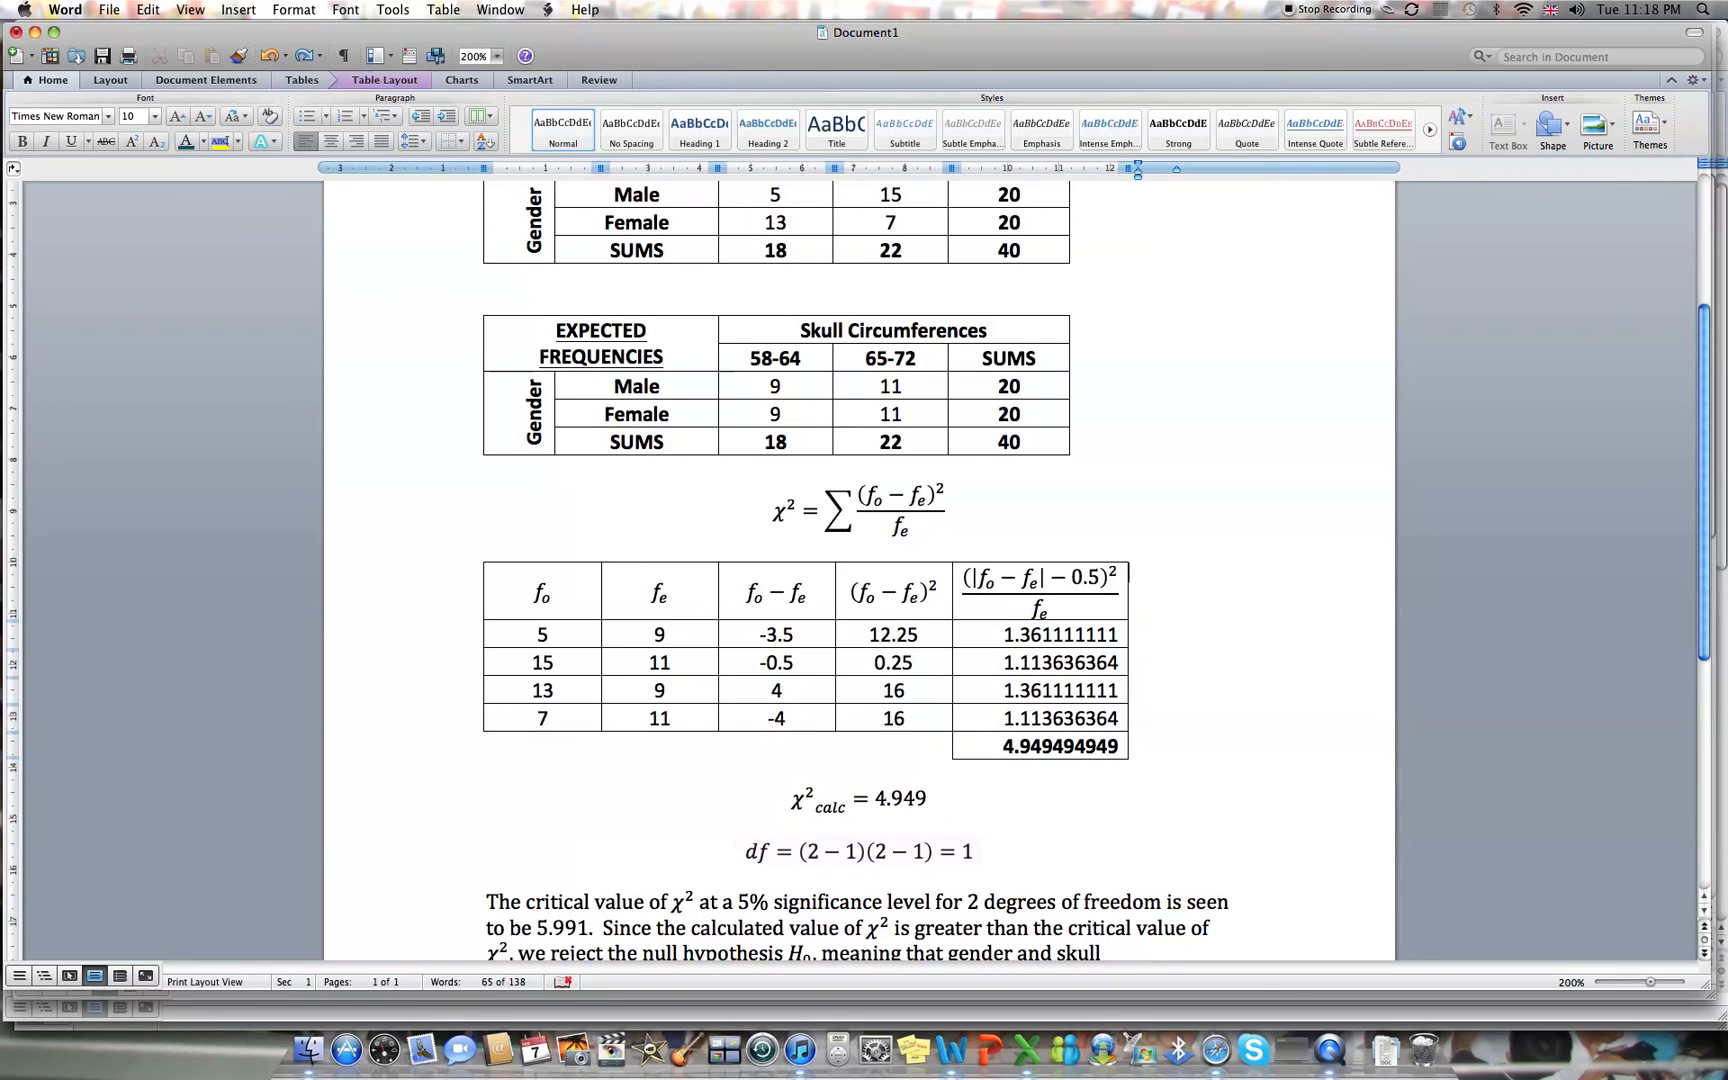
mouse_move(1058, 692)
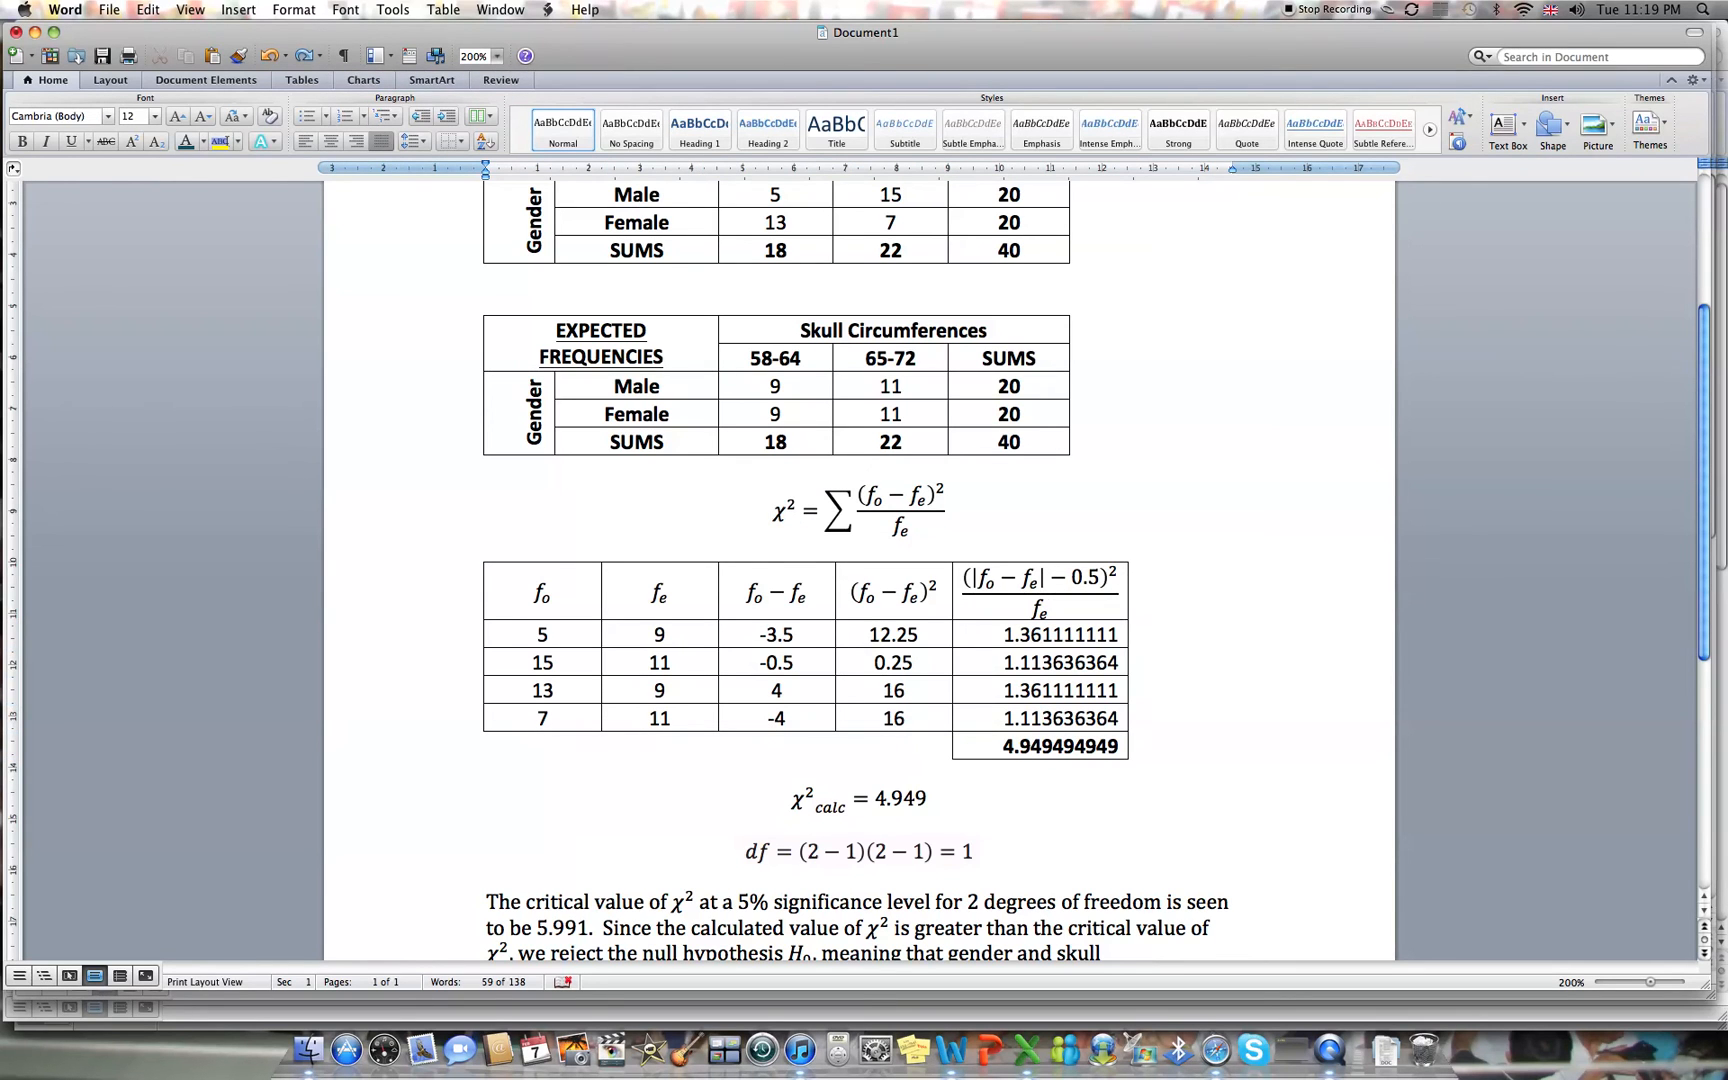
Type the sentence explaining that a 2 x 2 table needs Yates' continuity correction for the chi-squared test.
type("Because we have a 2 x 2")
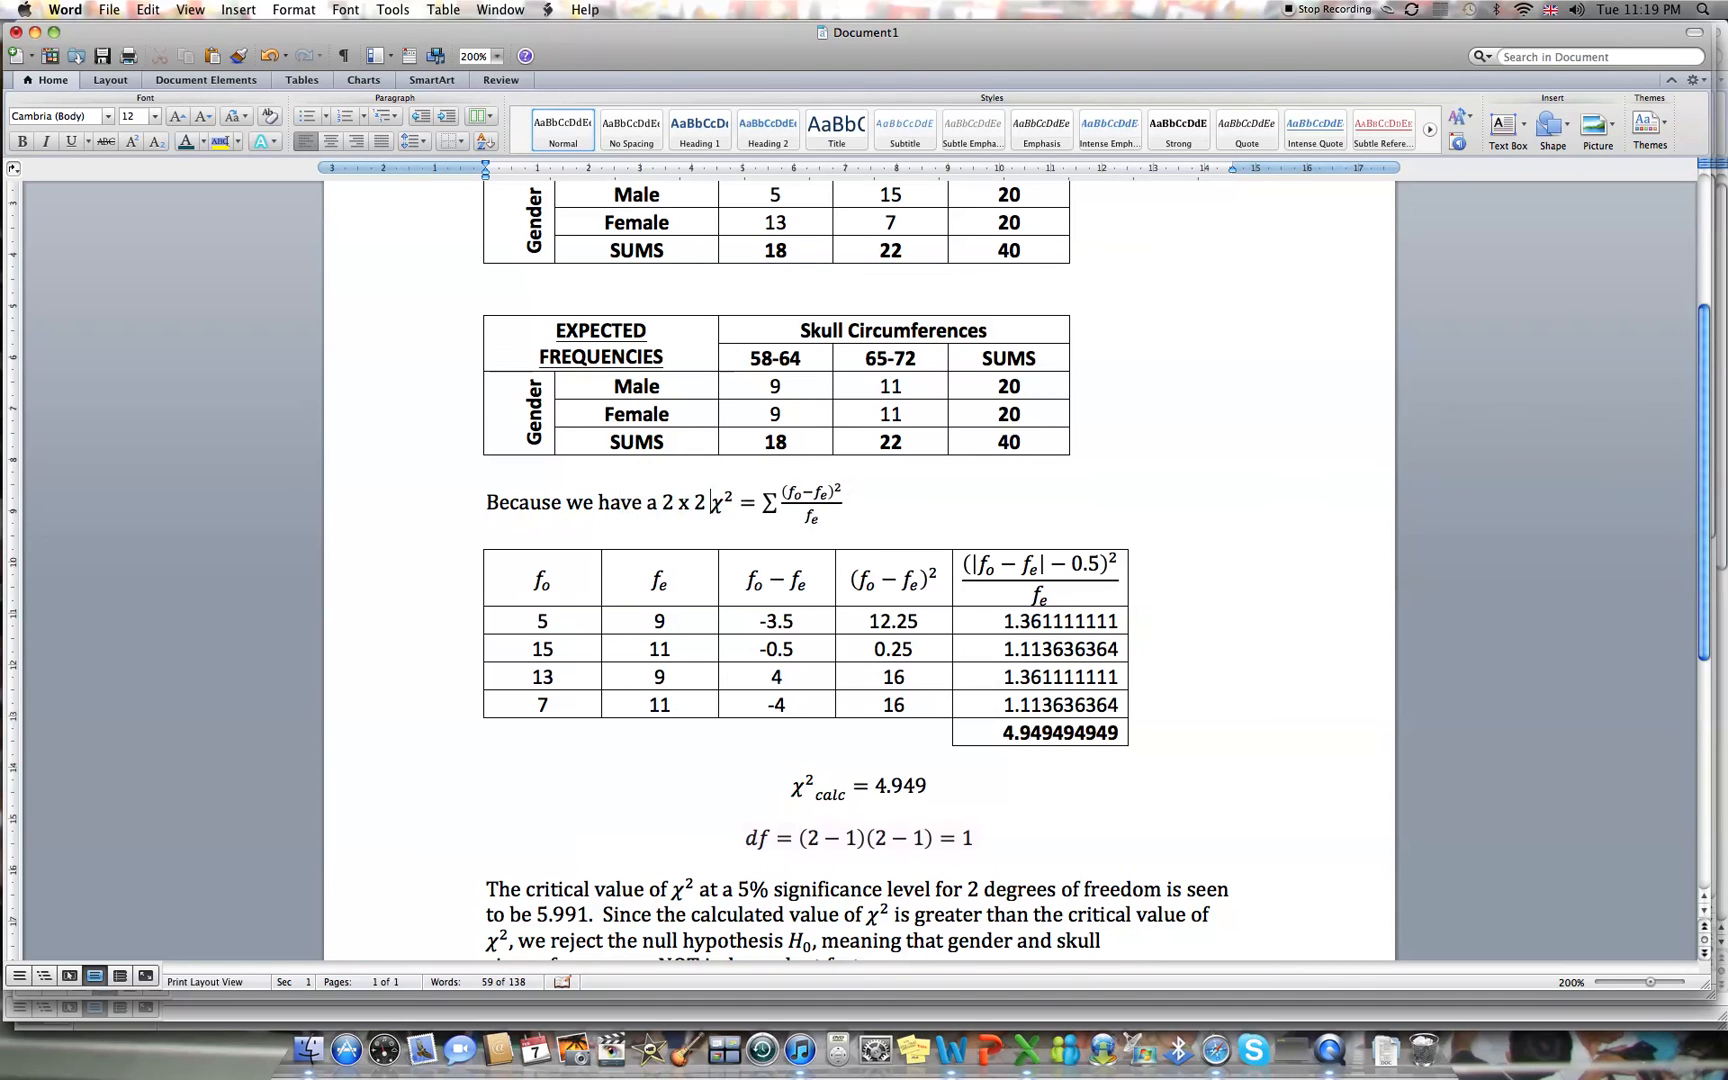
type("table")
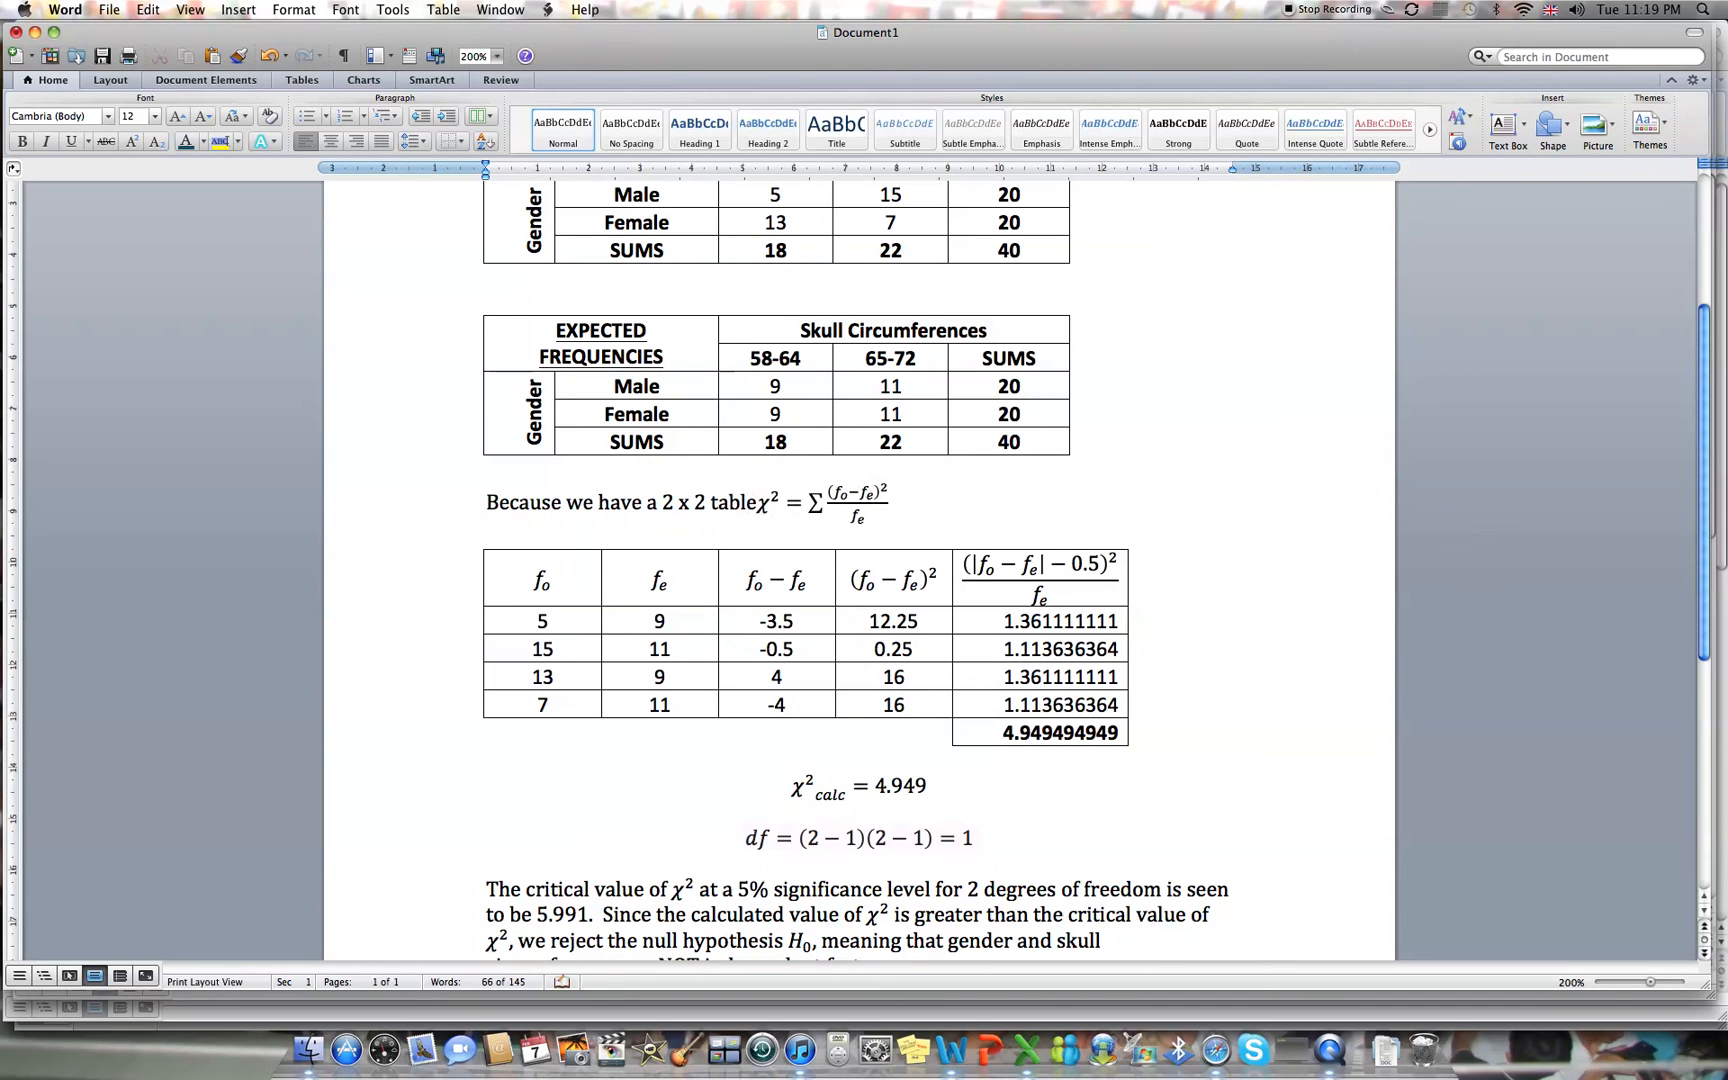
type("for the Chi-squared test, we must apply Yates'")
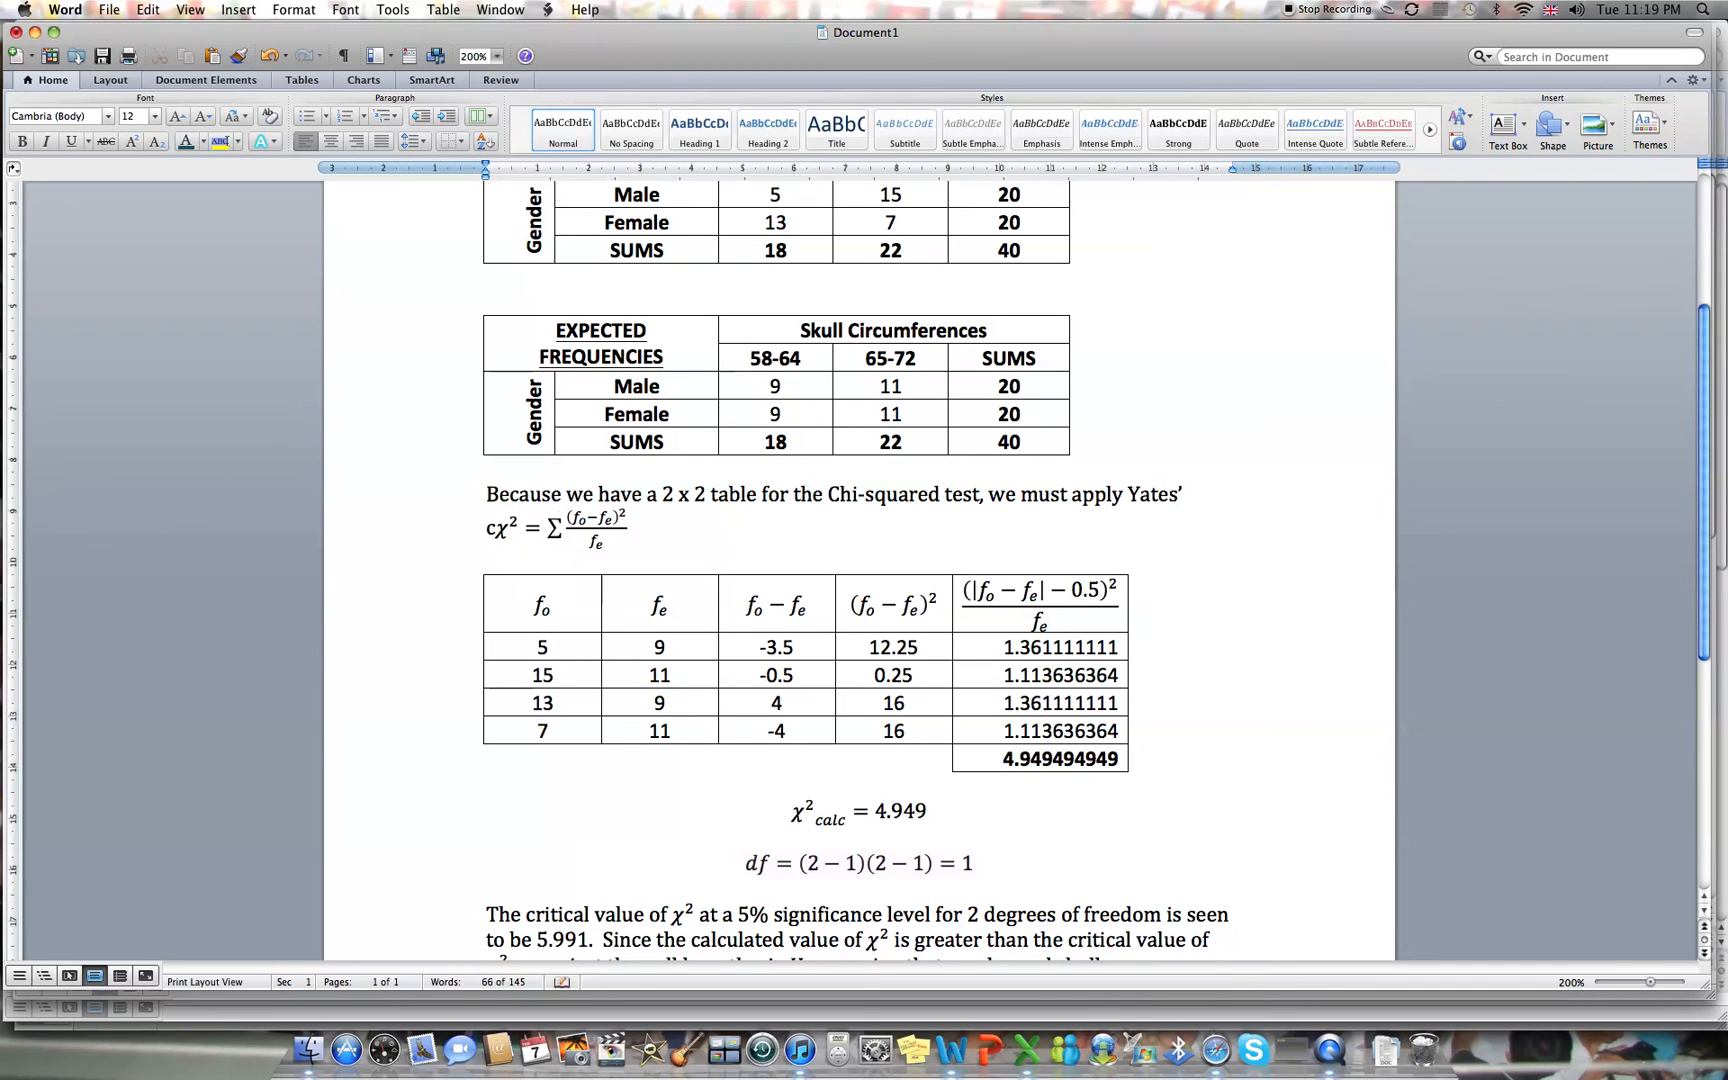
type("continuity correction, meaning that")
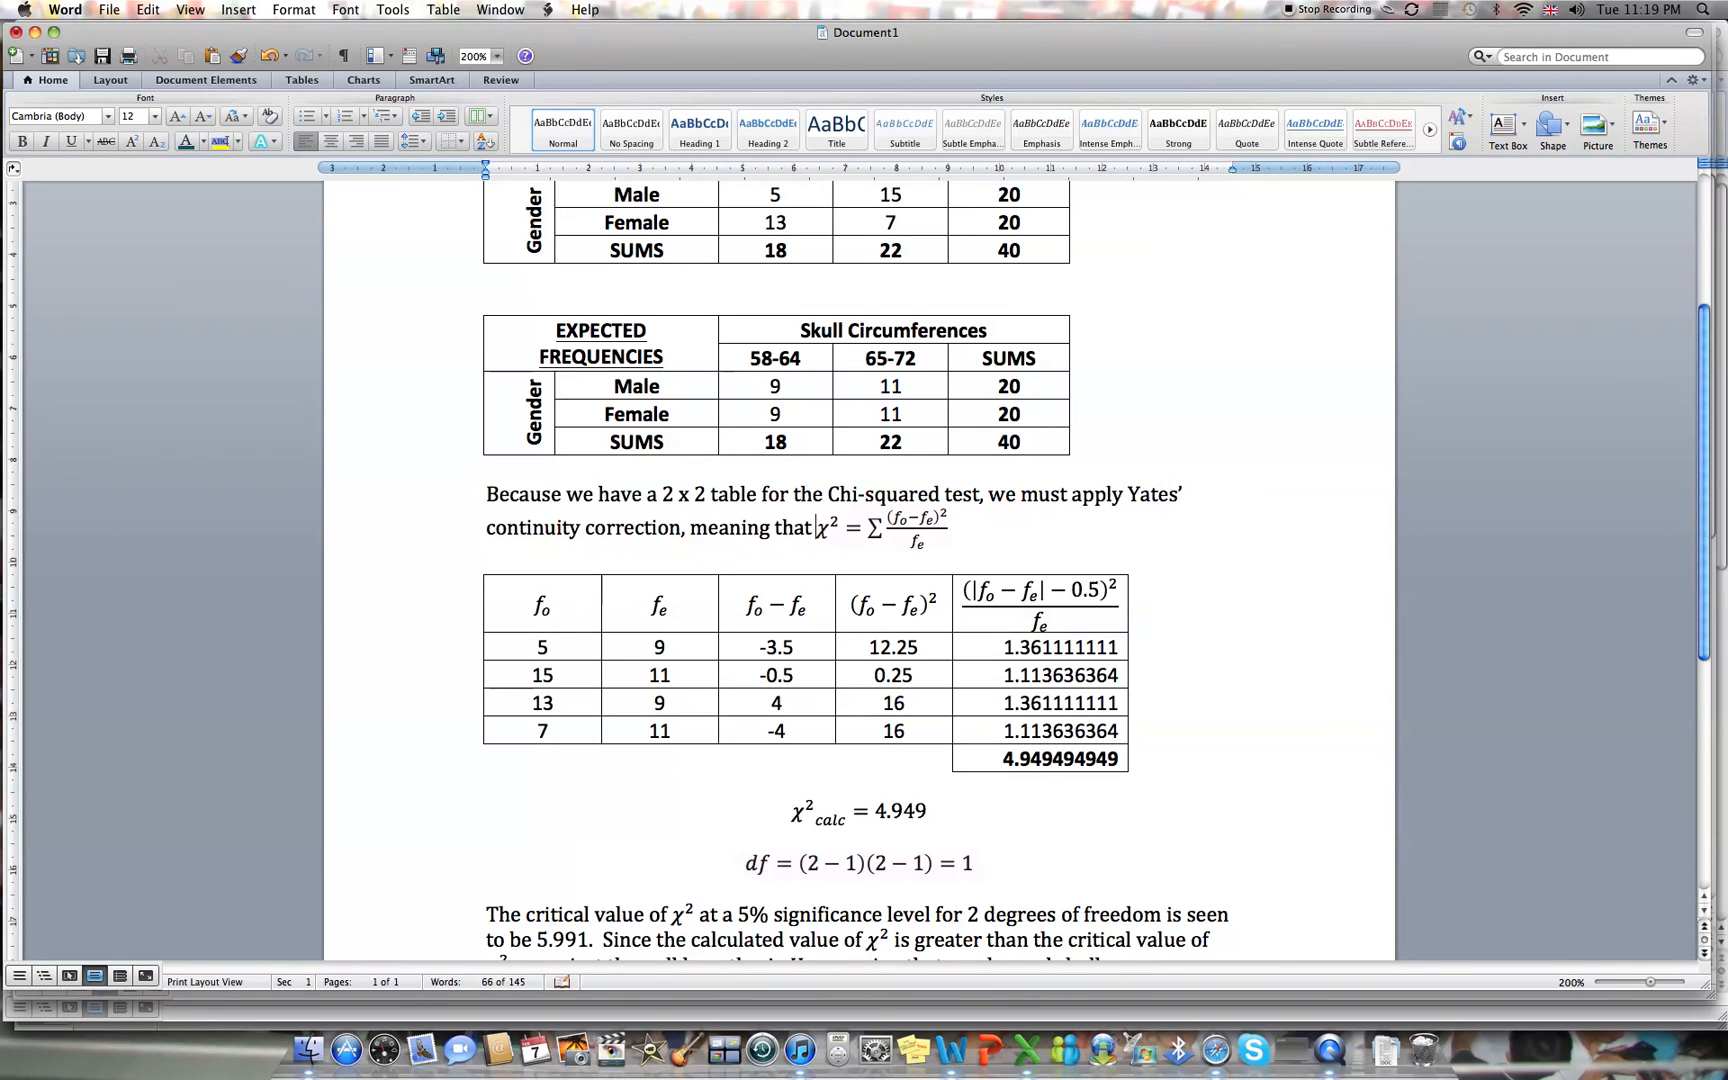
Edit the inline χ² formula's numerator to (|fo−fe|−0.5)².
left_click(876, 526)
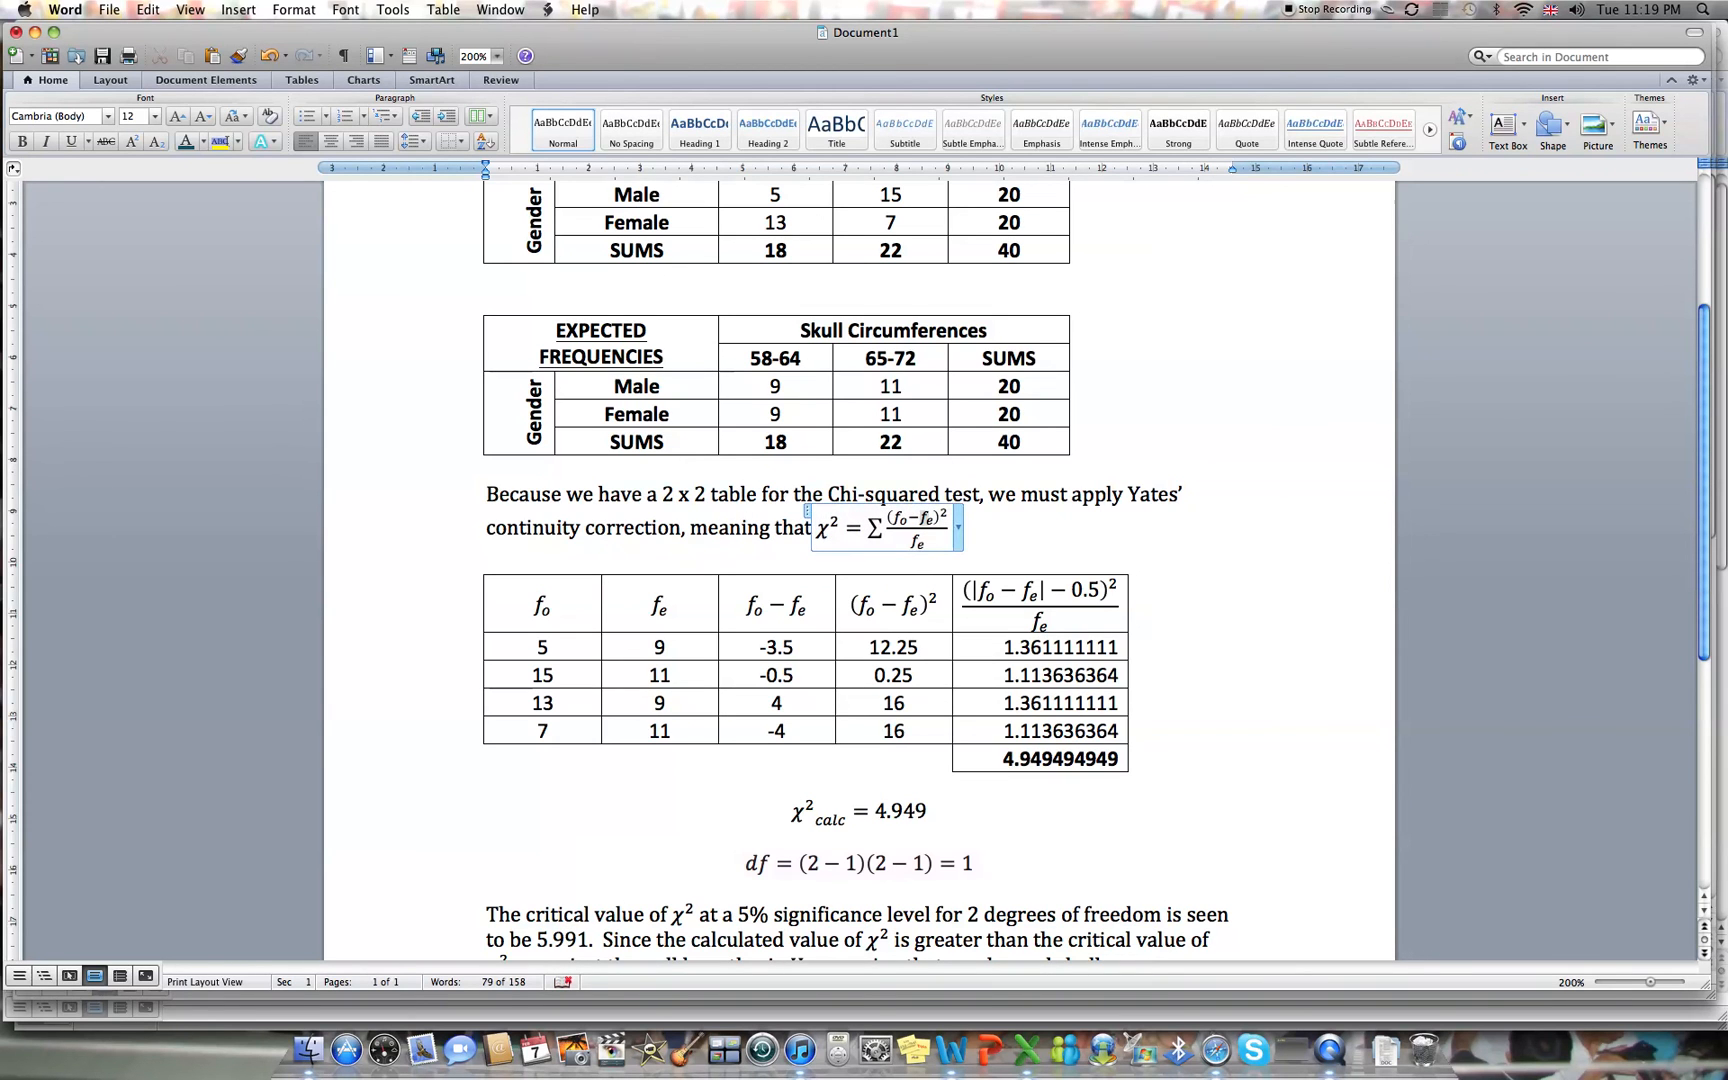
left_click_drag(882, 520, 942, 520)
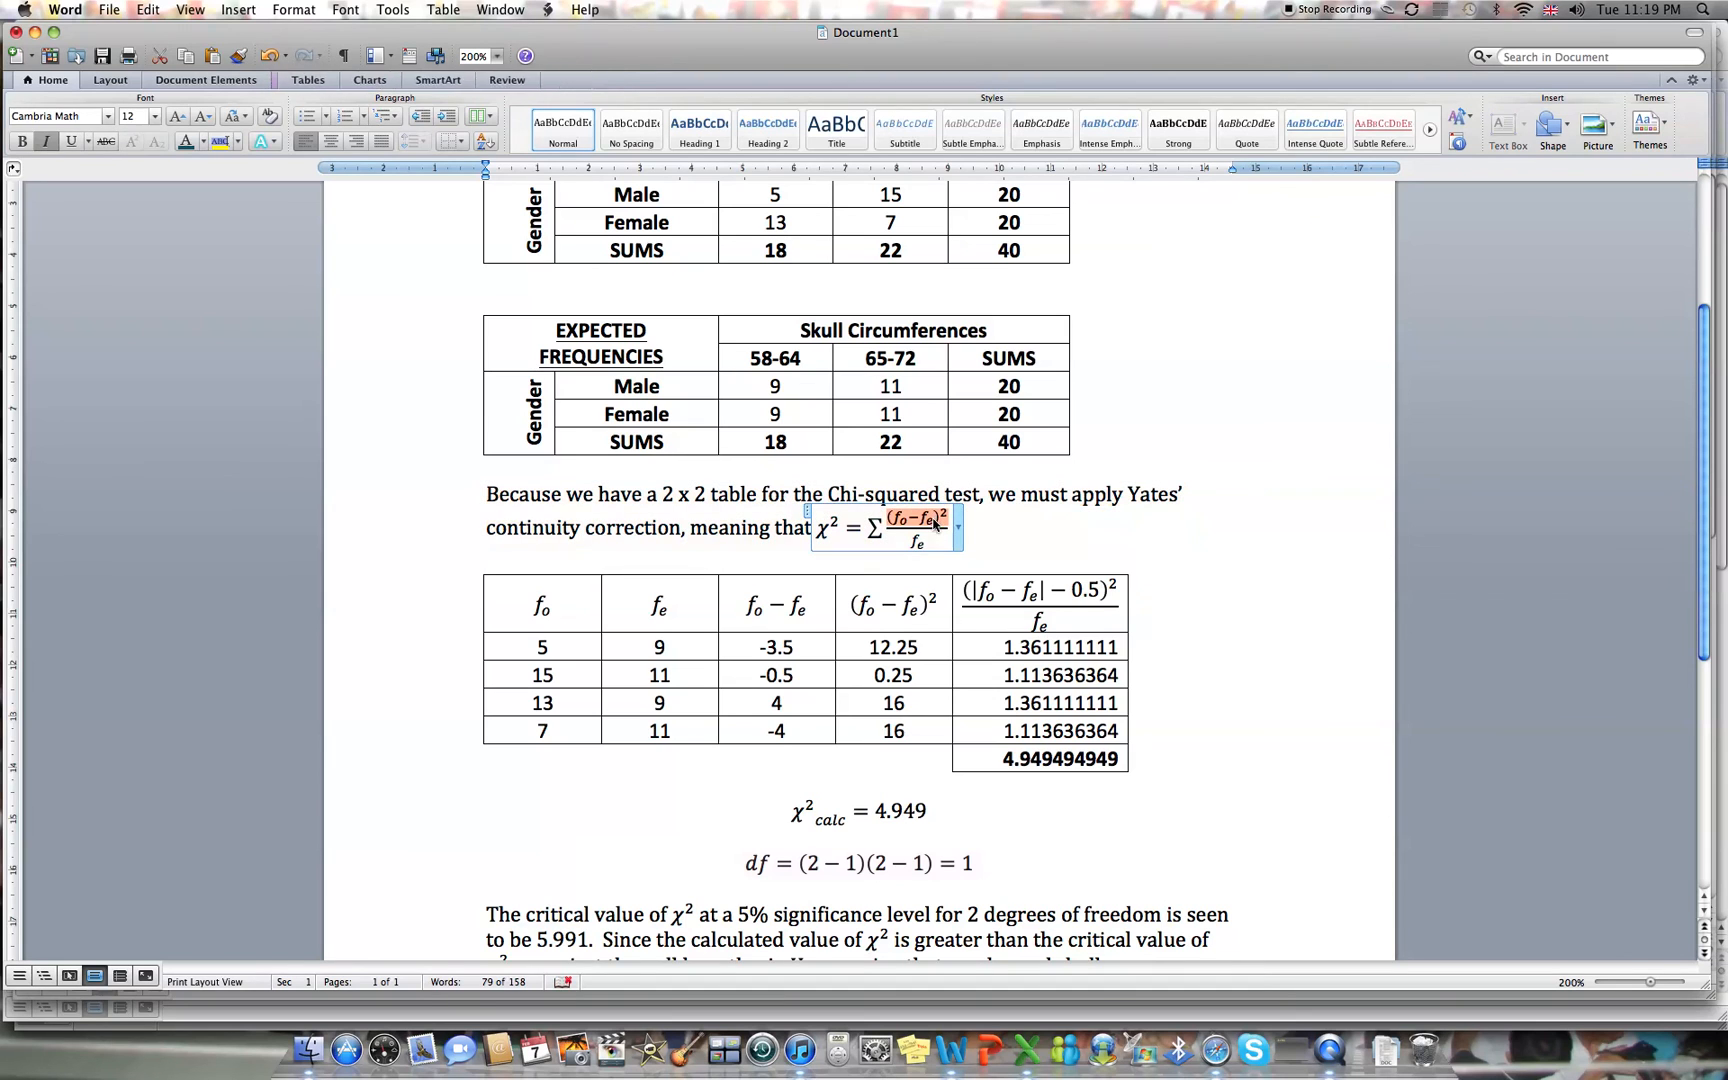
left_click(910, 526)
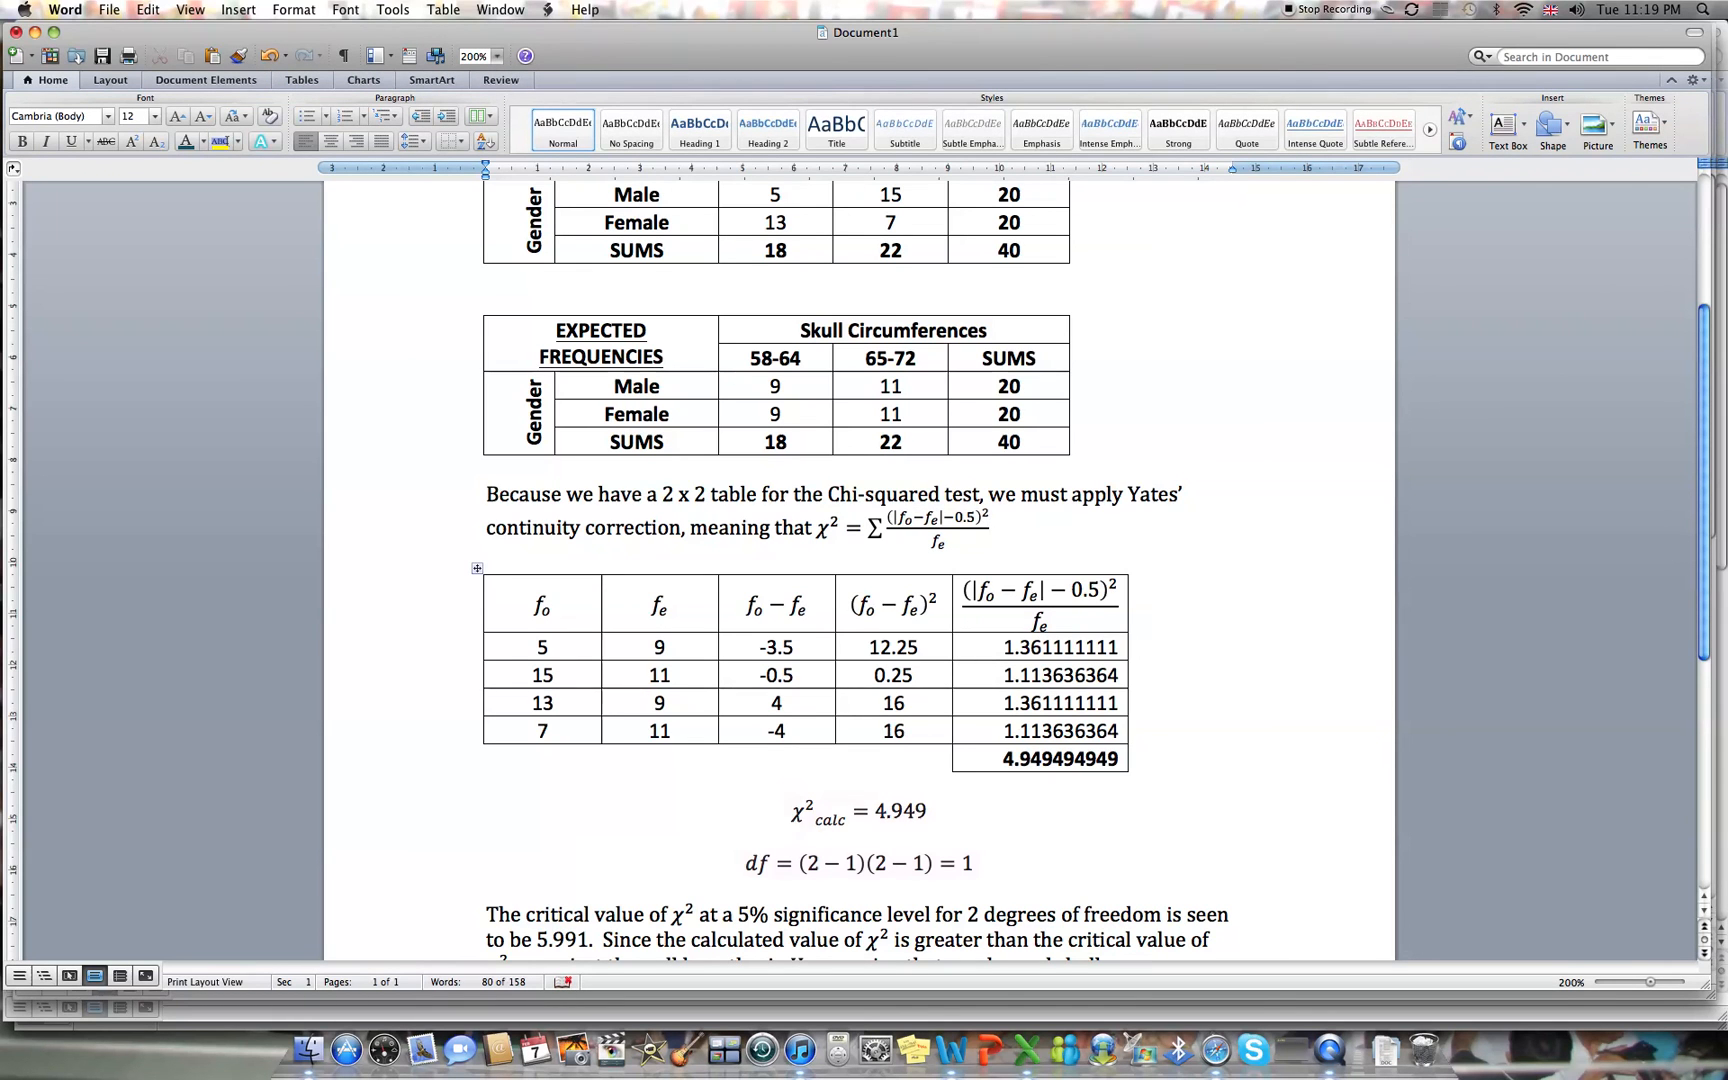
Correct the conclusion to 1 degree of freedom and critical value 3.841, then return to Excel.
left_click(990, 528)
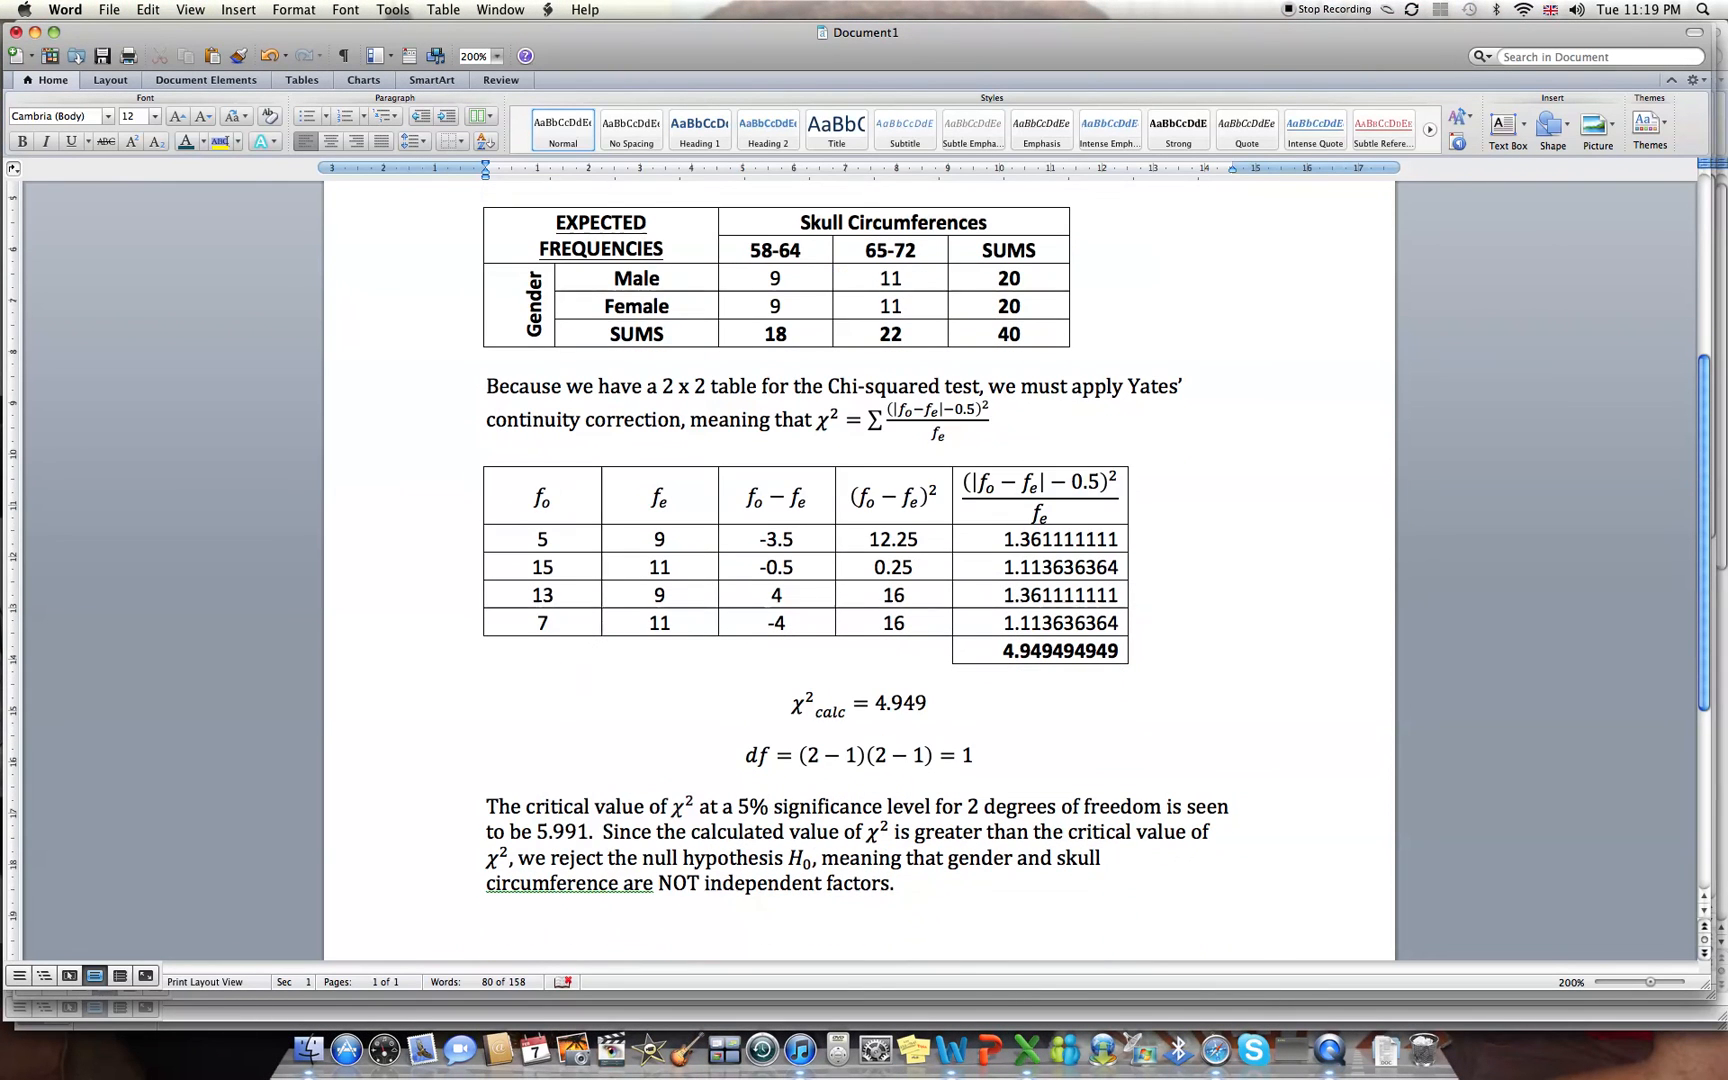
double_click(970, 806)
type("1")
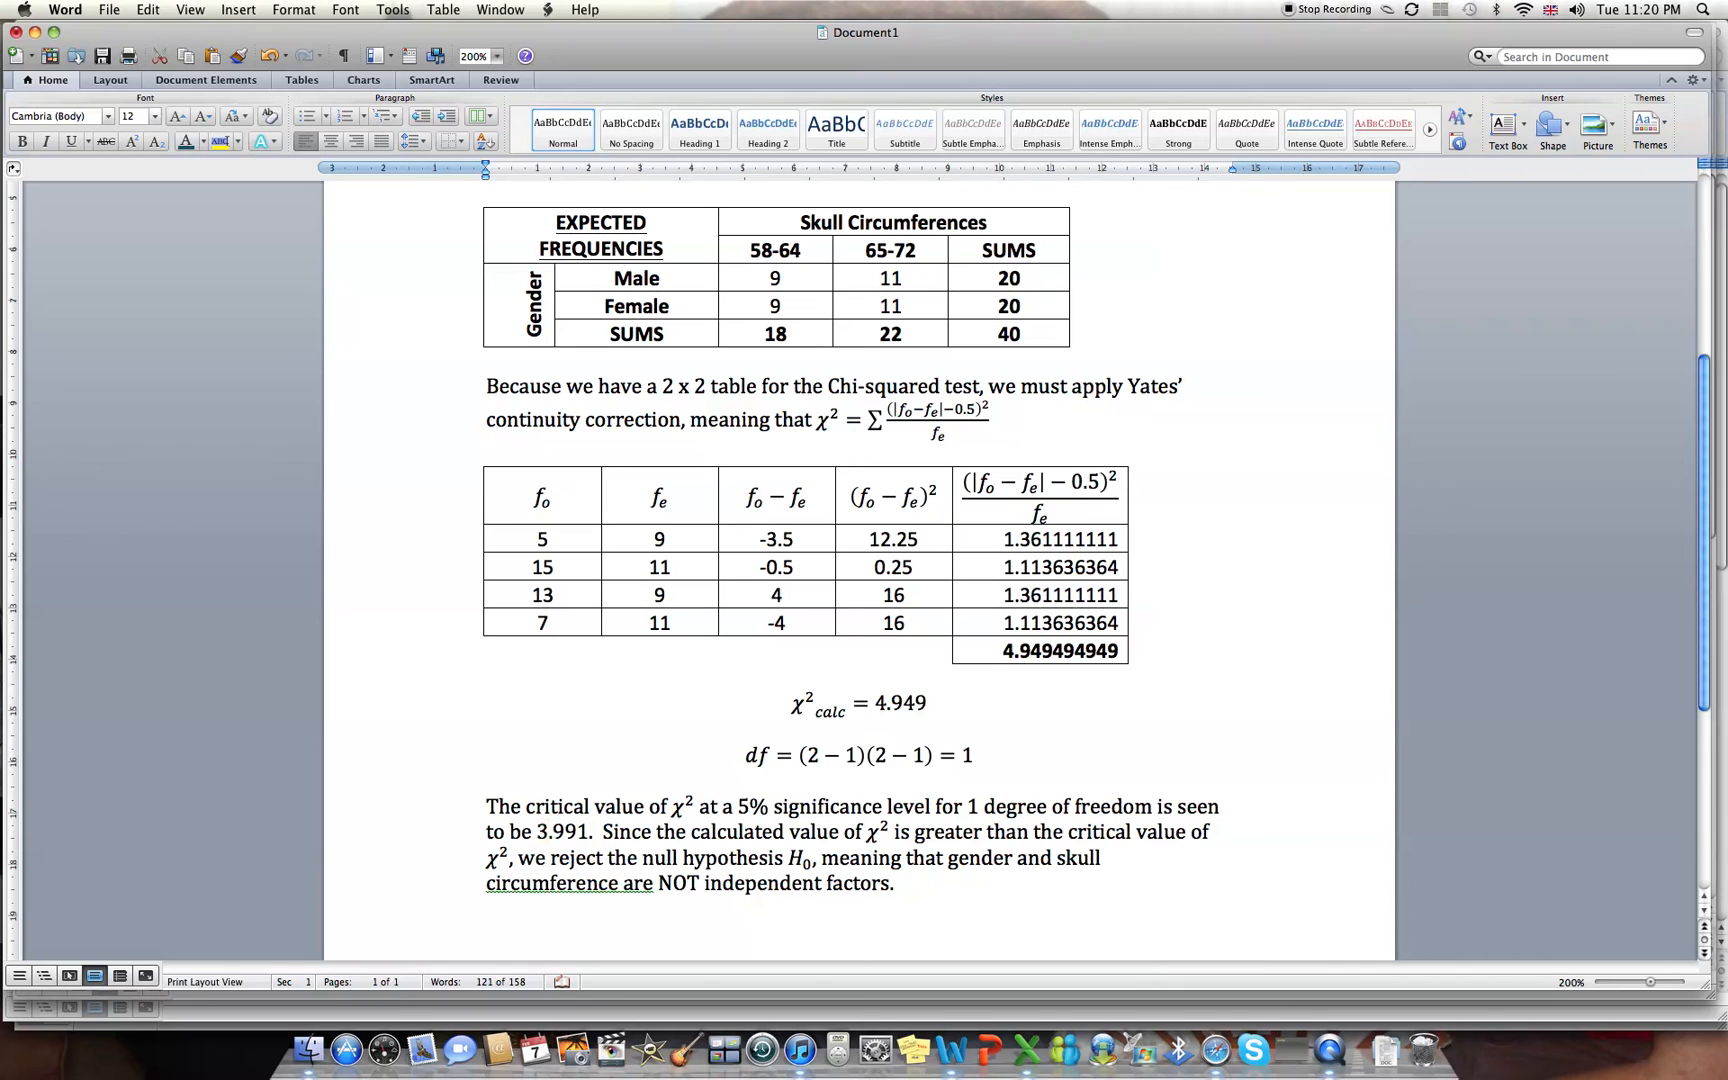
double_click(564, 830)
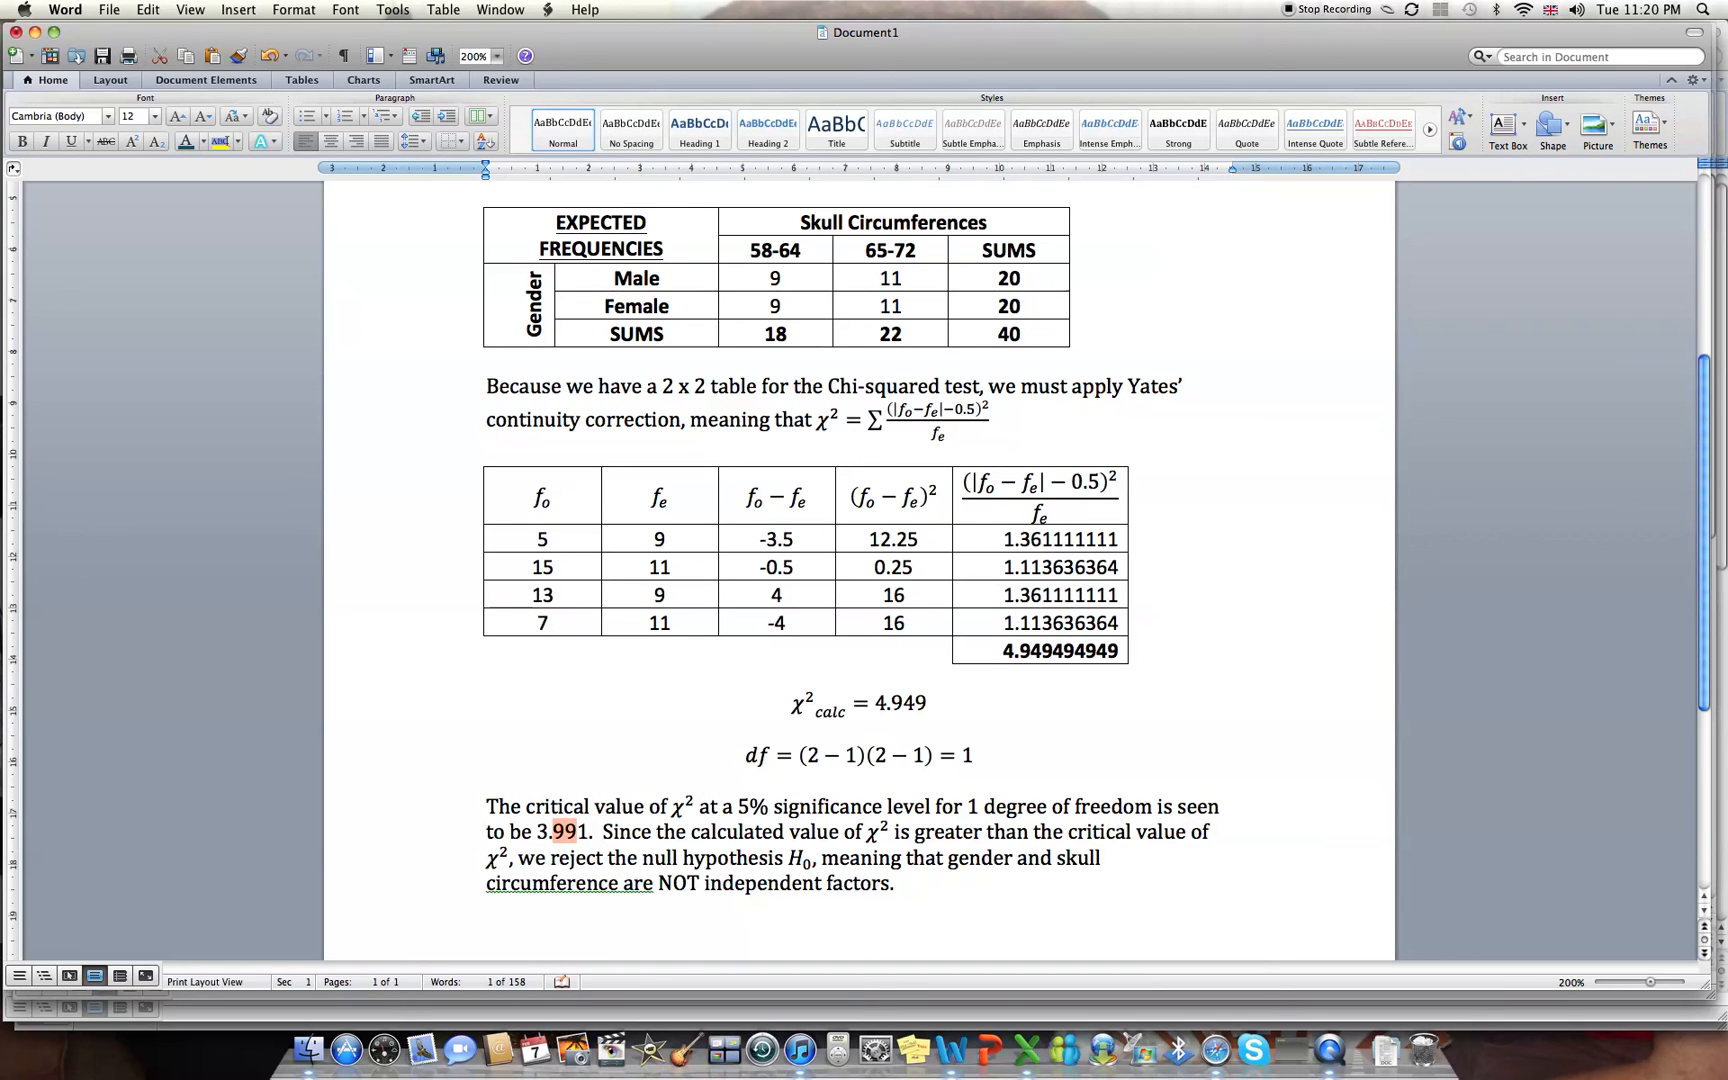
type("841")
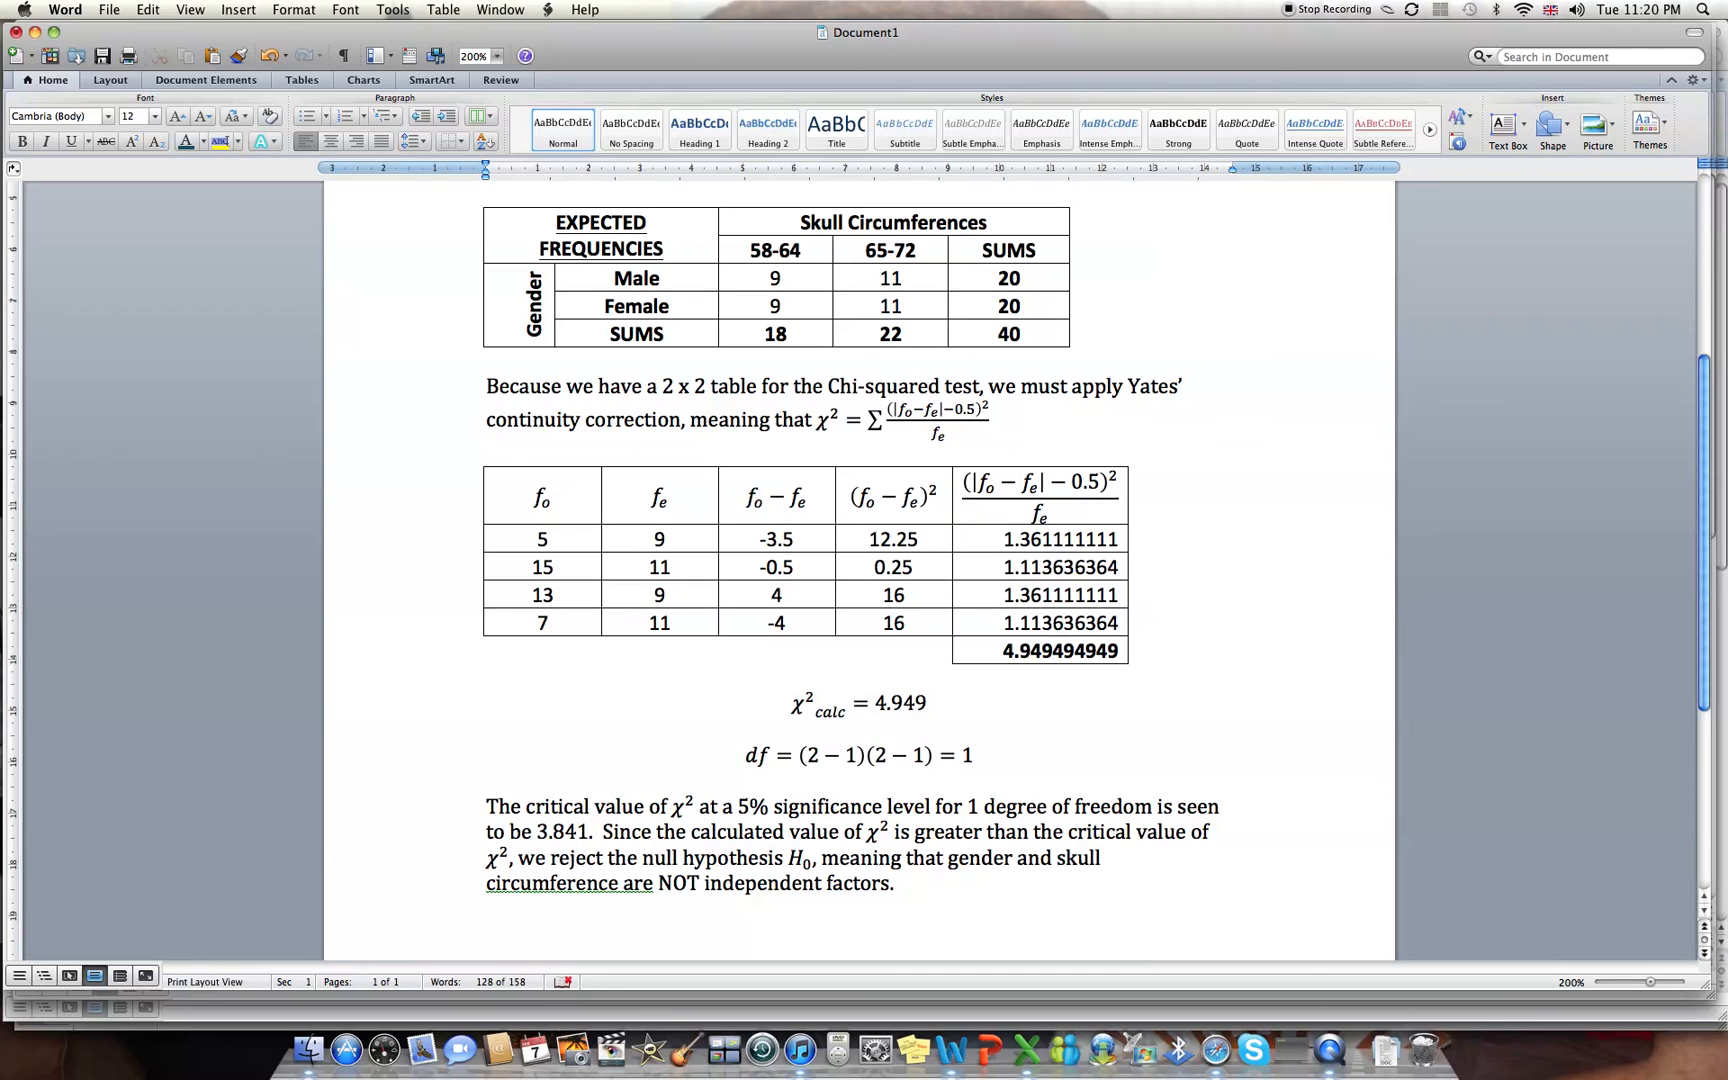
left_click(576, 832)
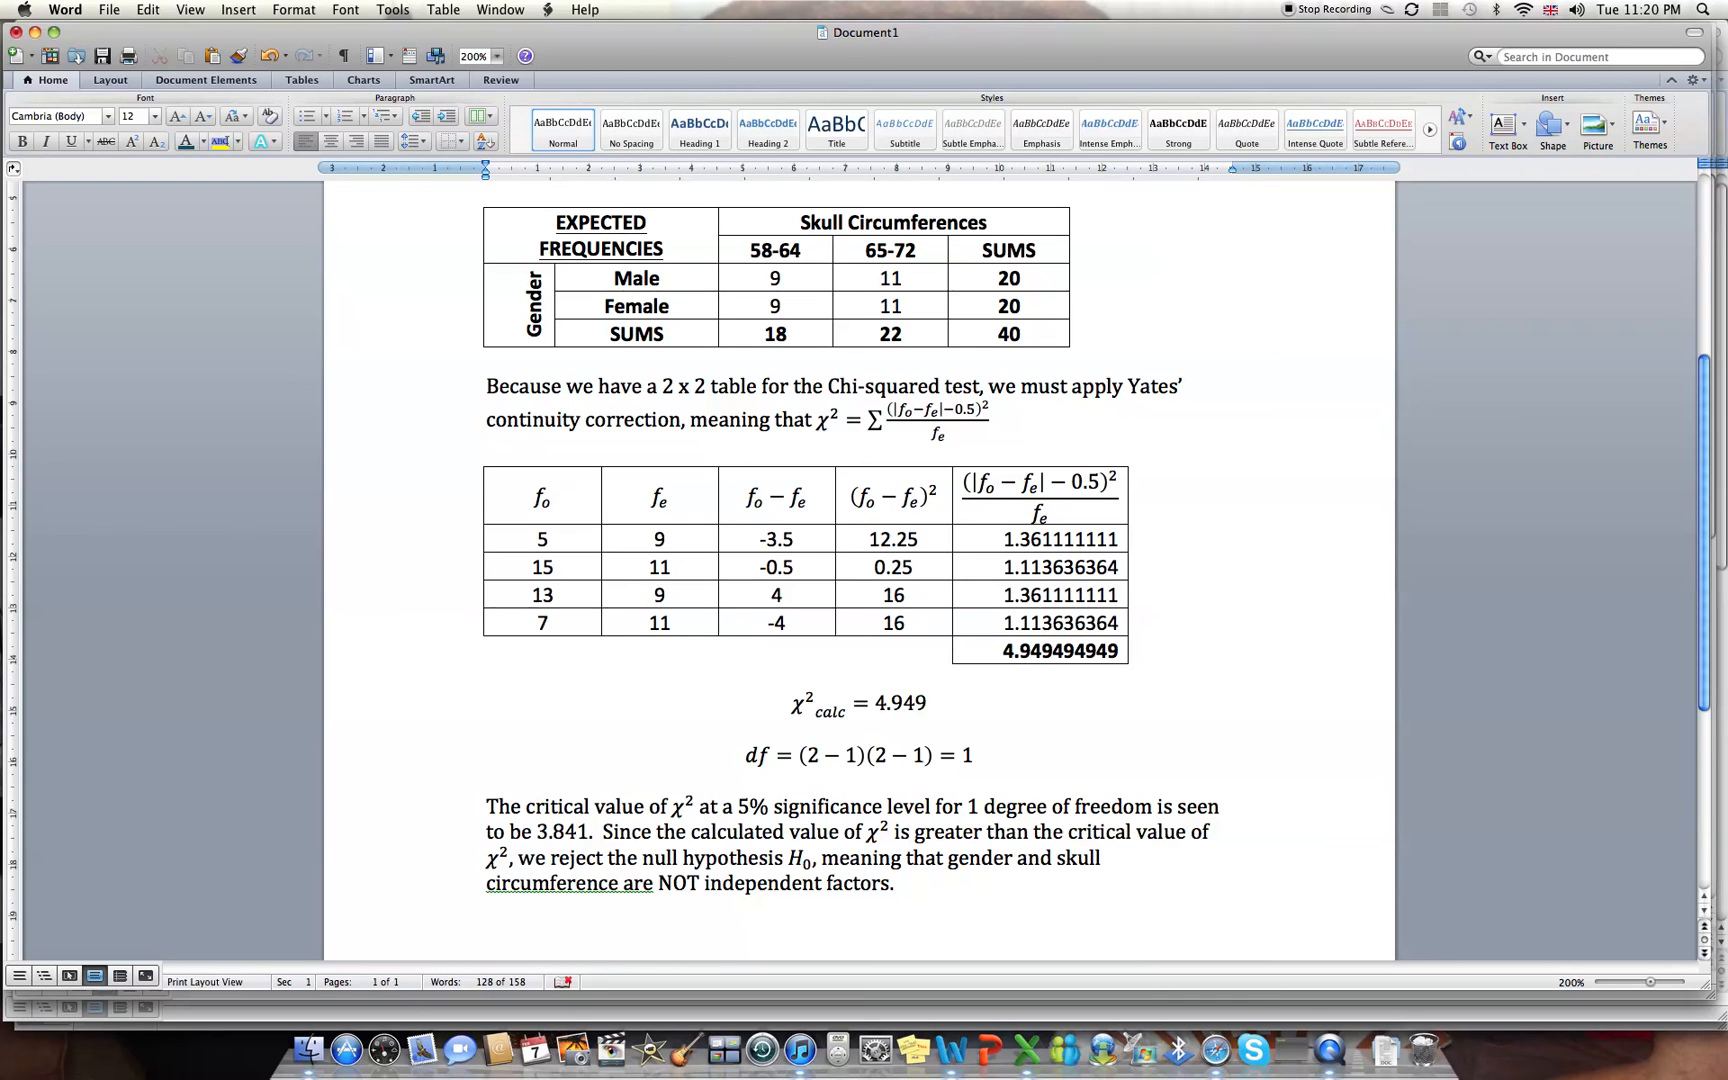
left_click(578, 832)
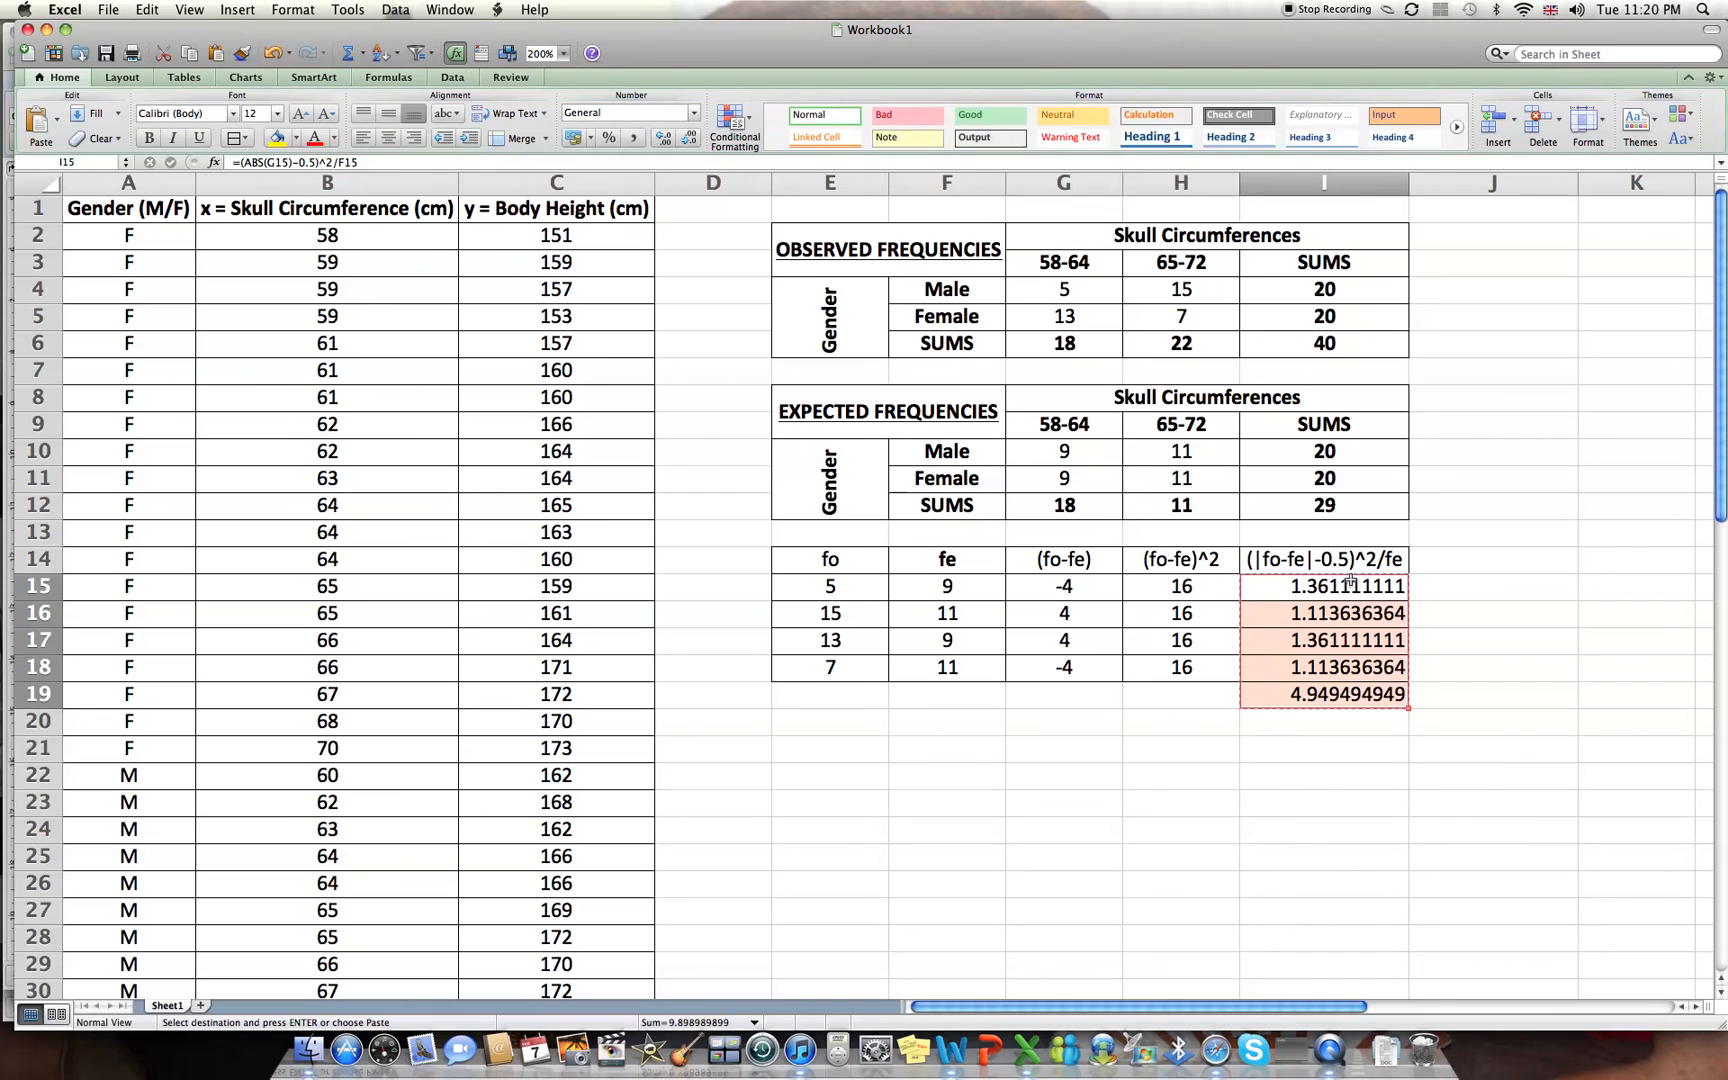
Undo the ABS/0.5 edits in I14:I19 so the uncorrected values total 6.464646465 again.
left_click(1322, 558)
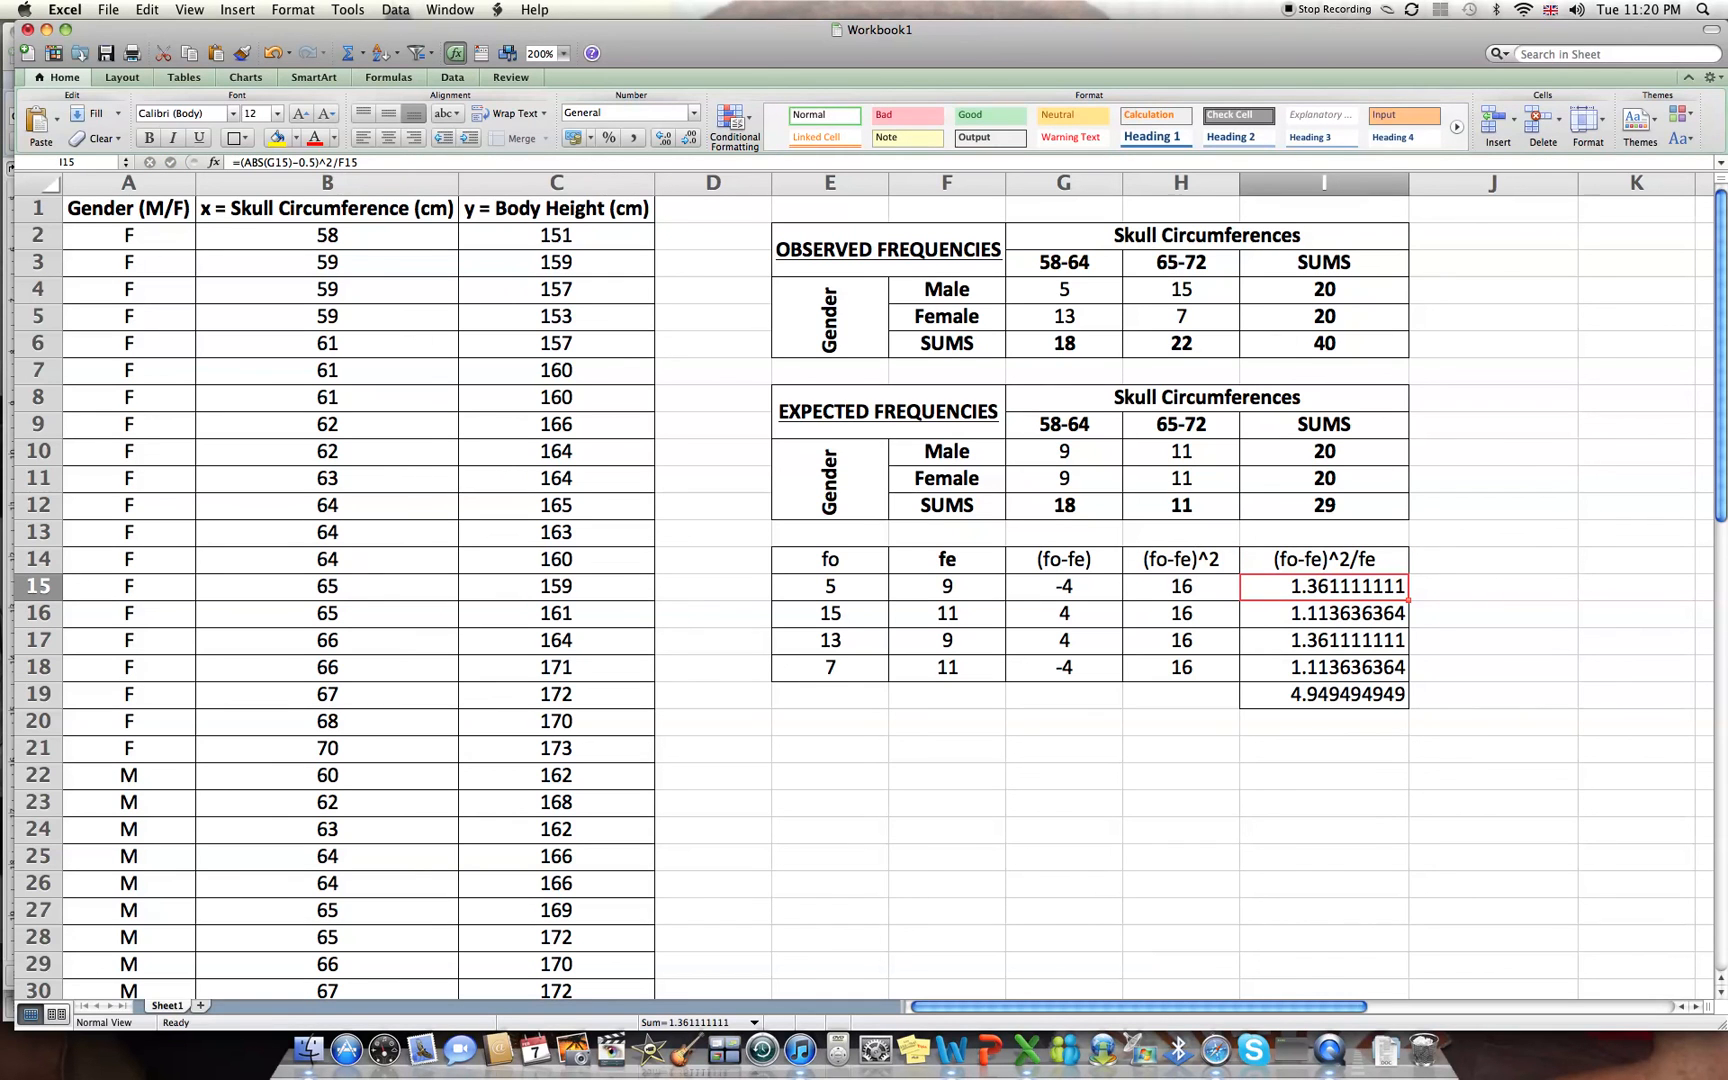
double_click(1322, 586)
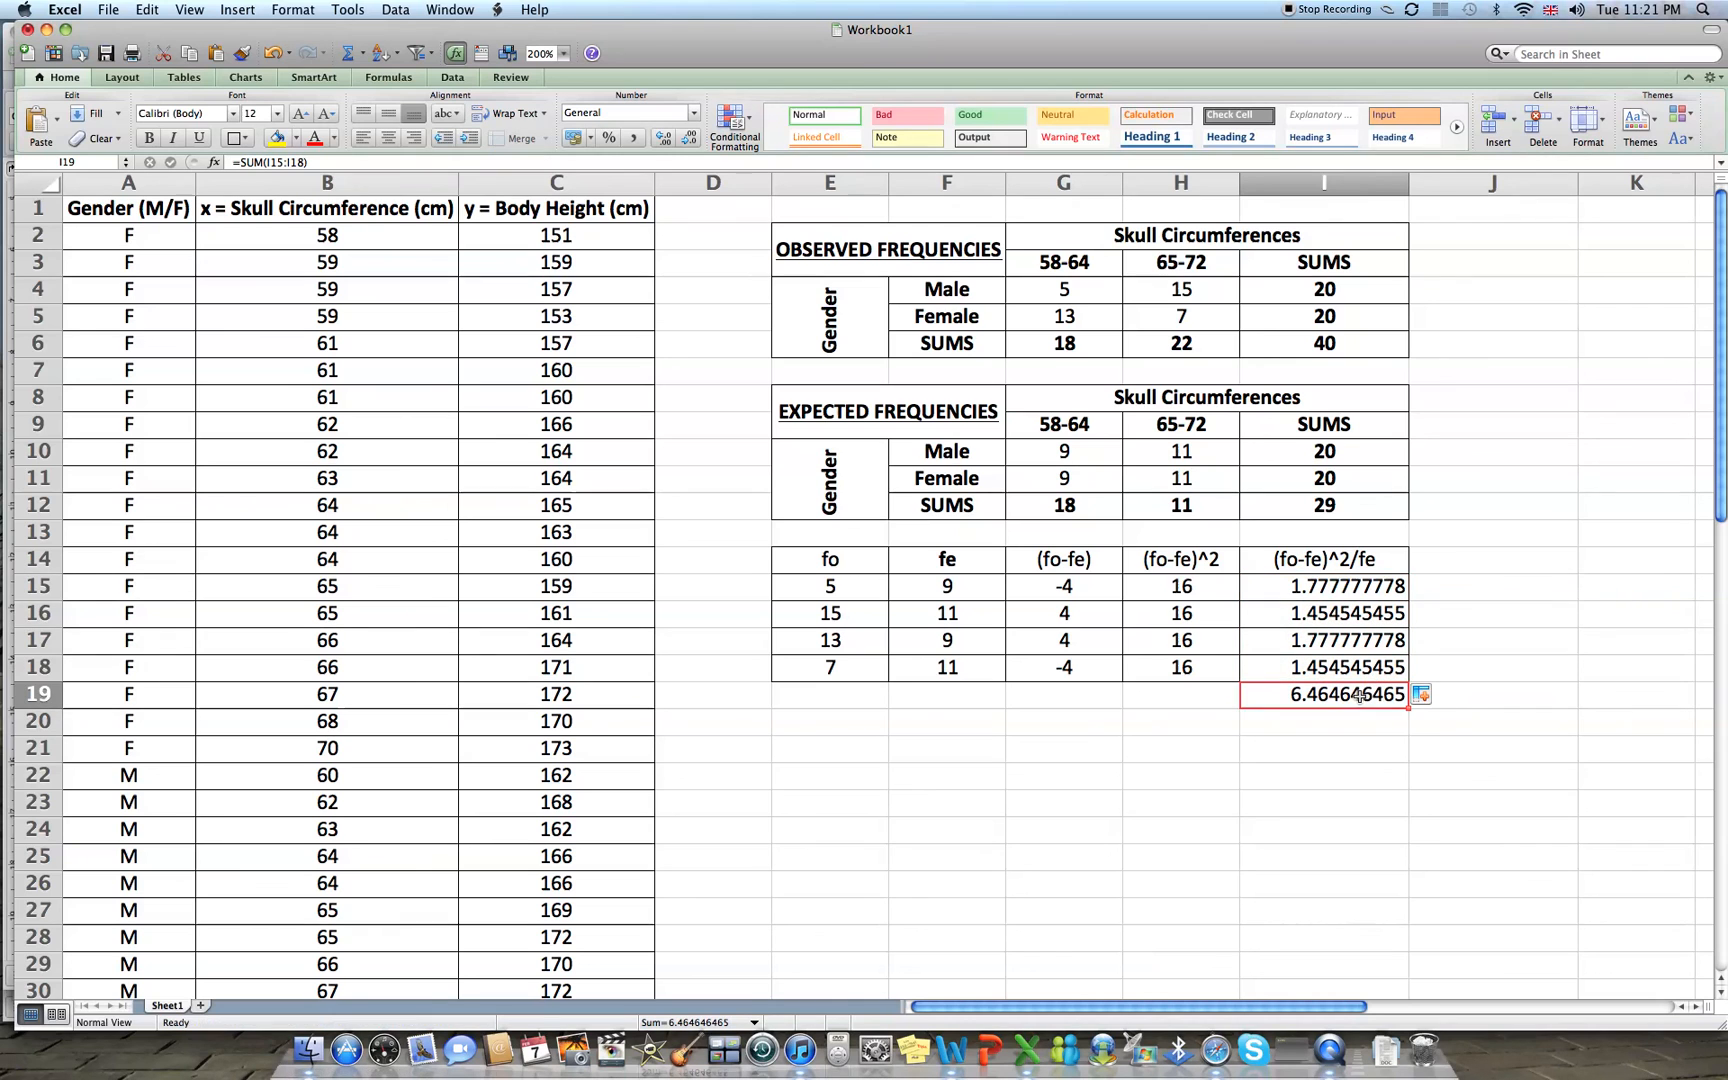
mouse_move(1532, 580)
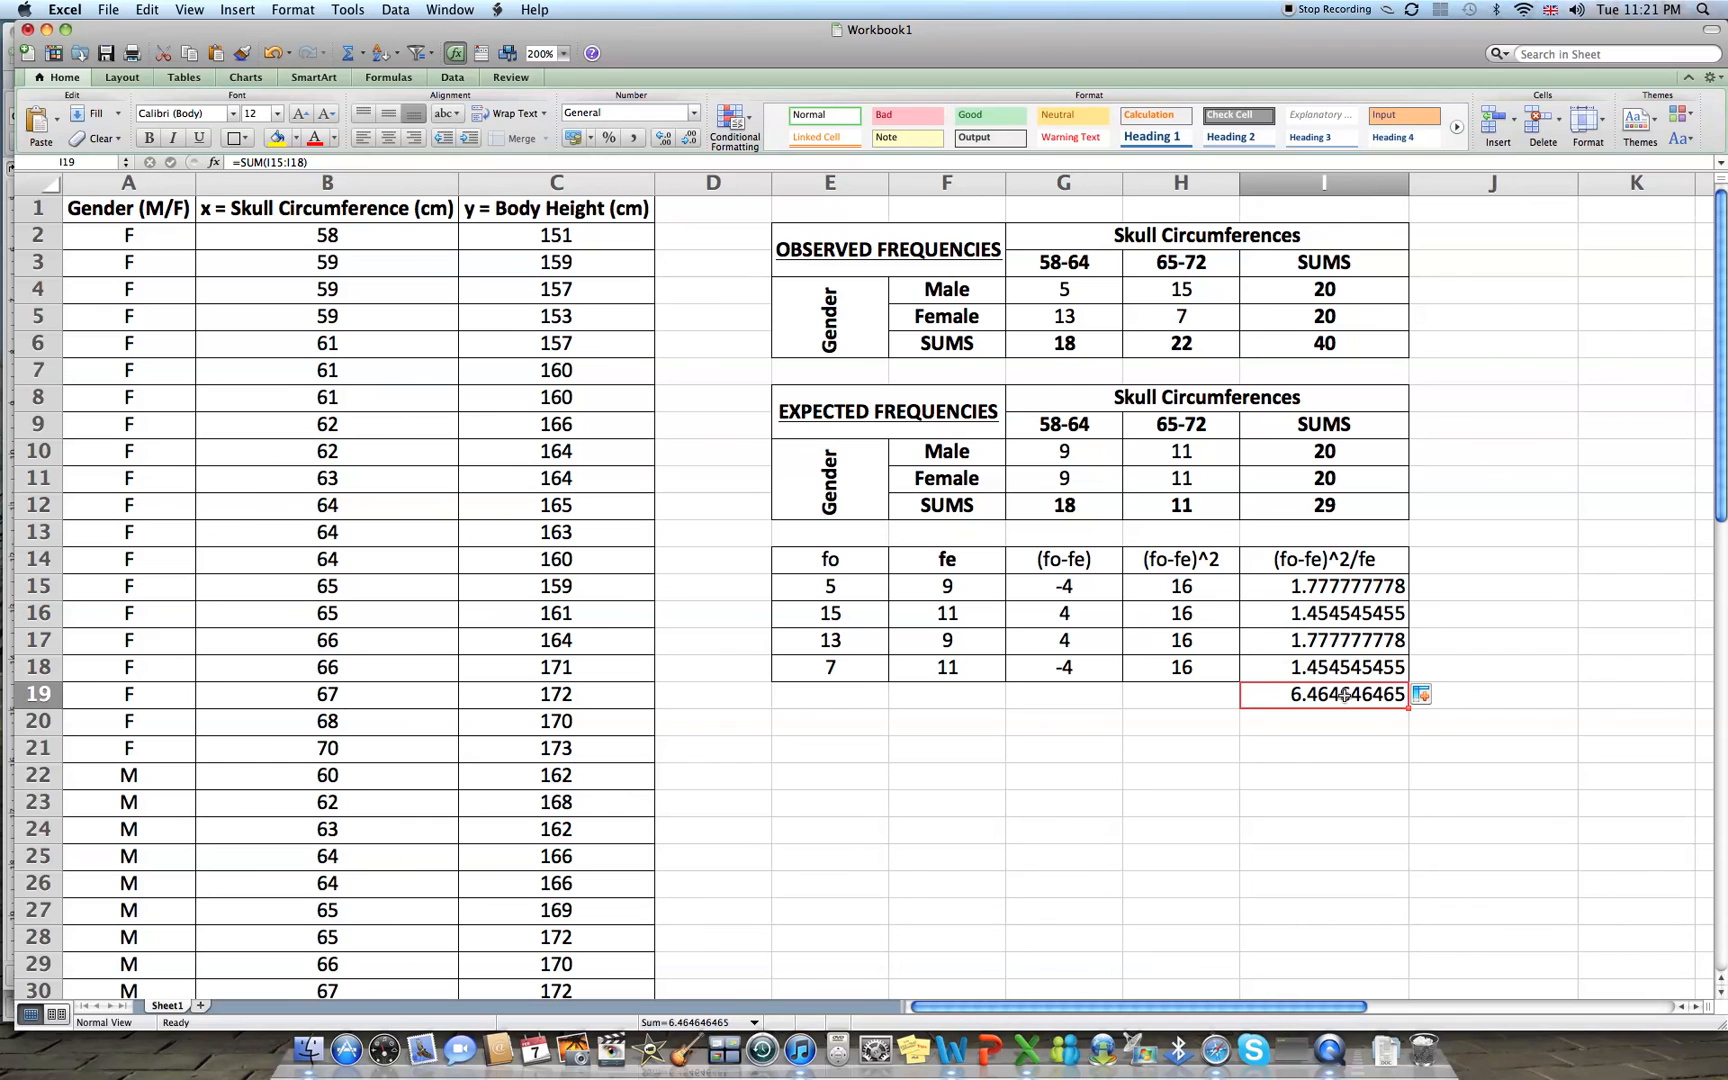
key("cmd+tab")
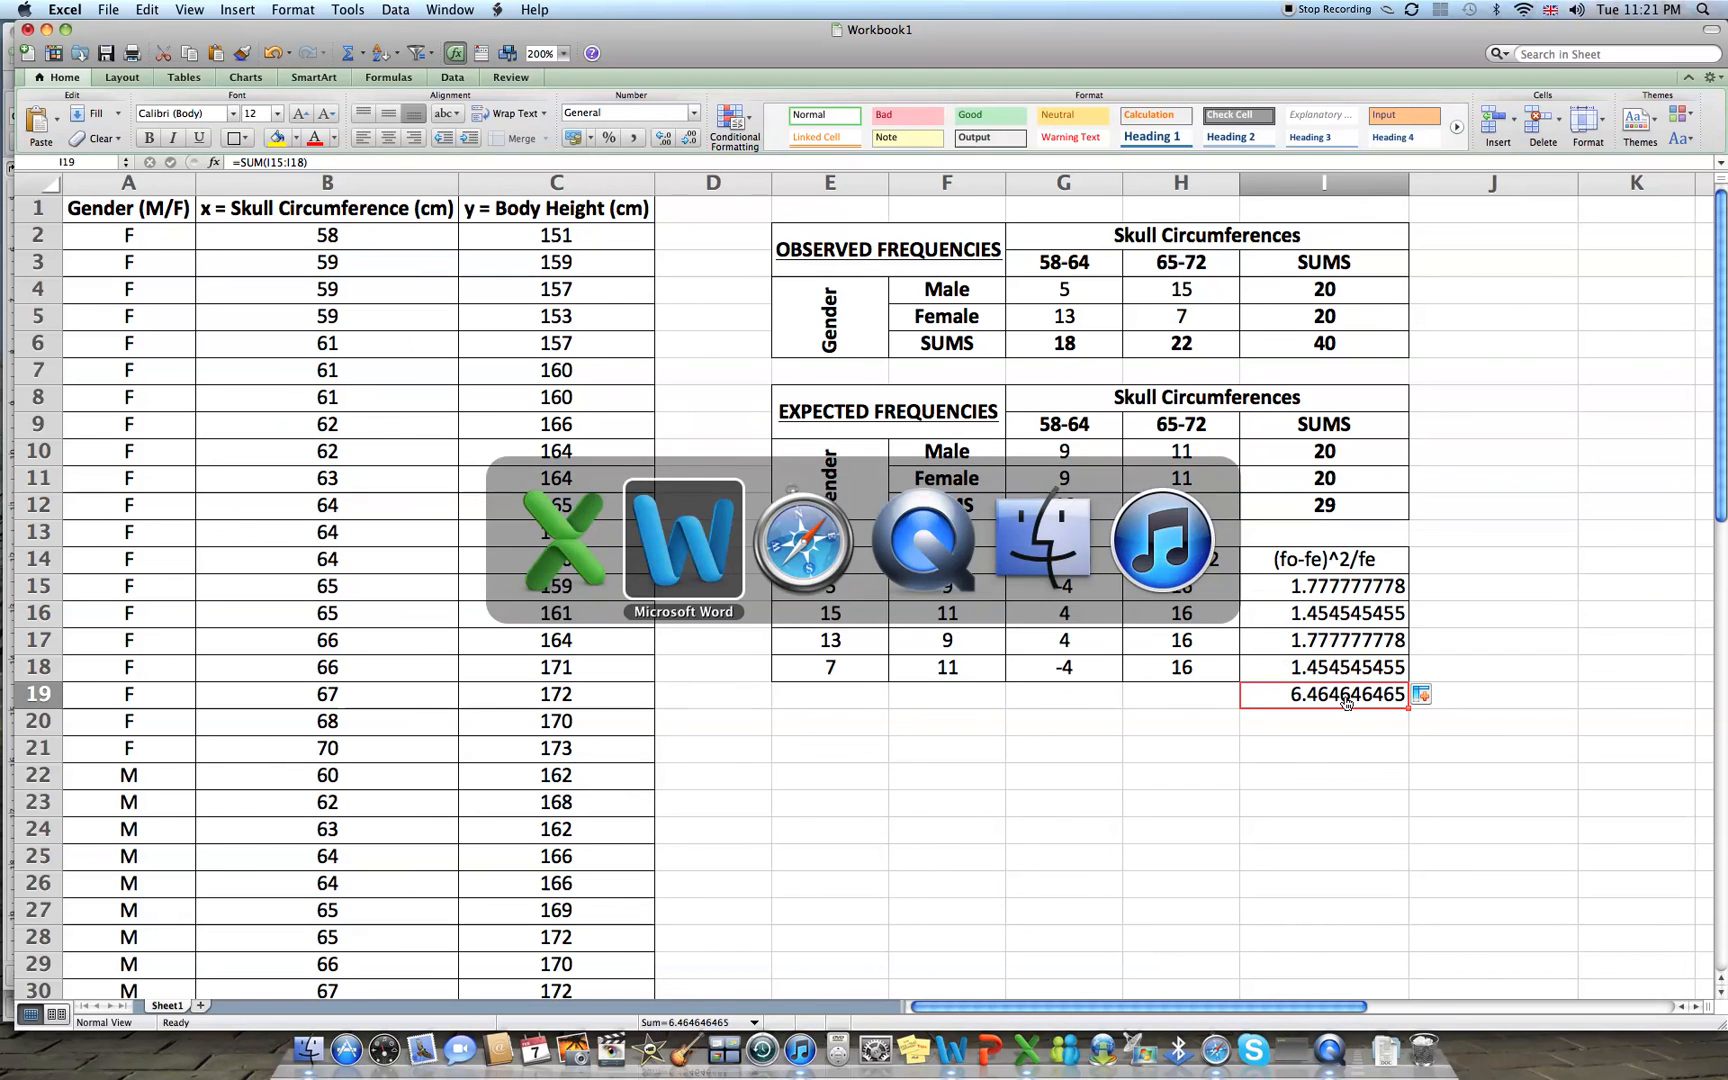
Bring the Word report forward and place the cursor in the conclusion citing 3.841.
left_click(682, 542)
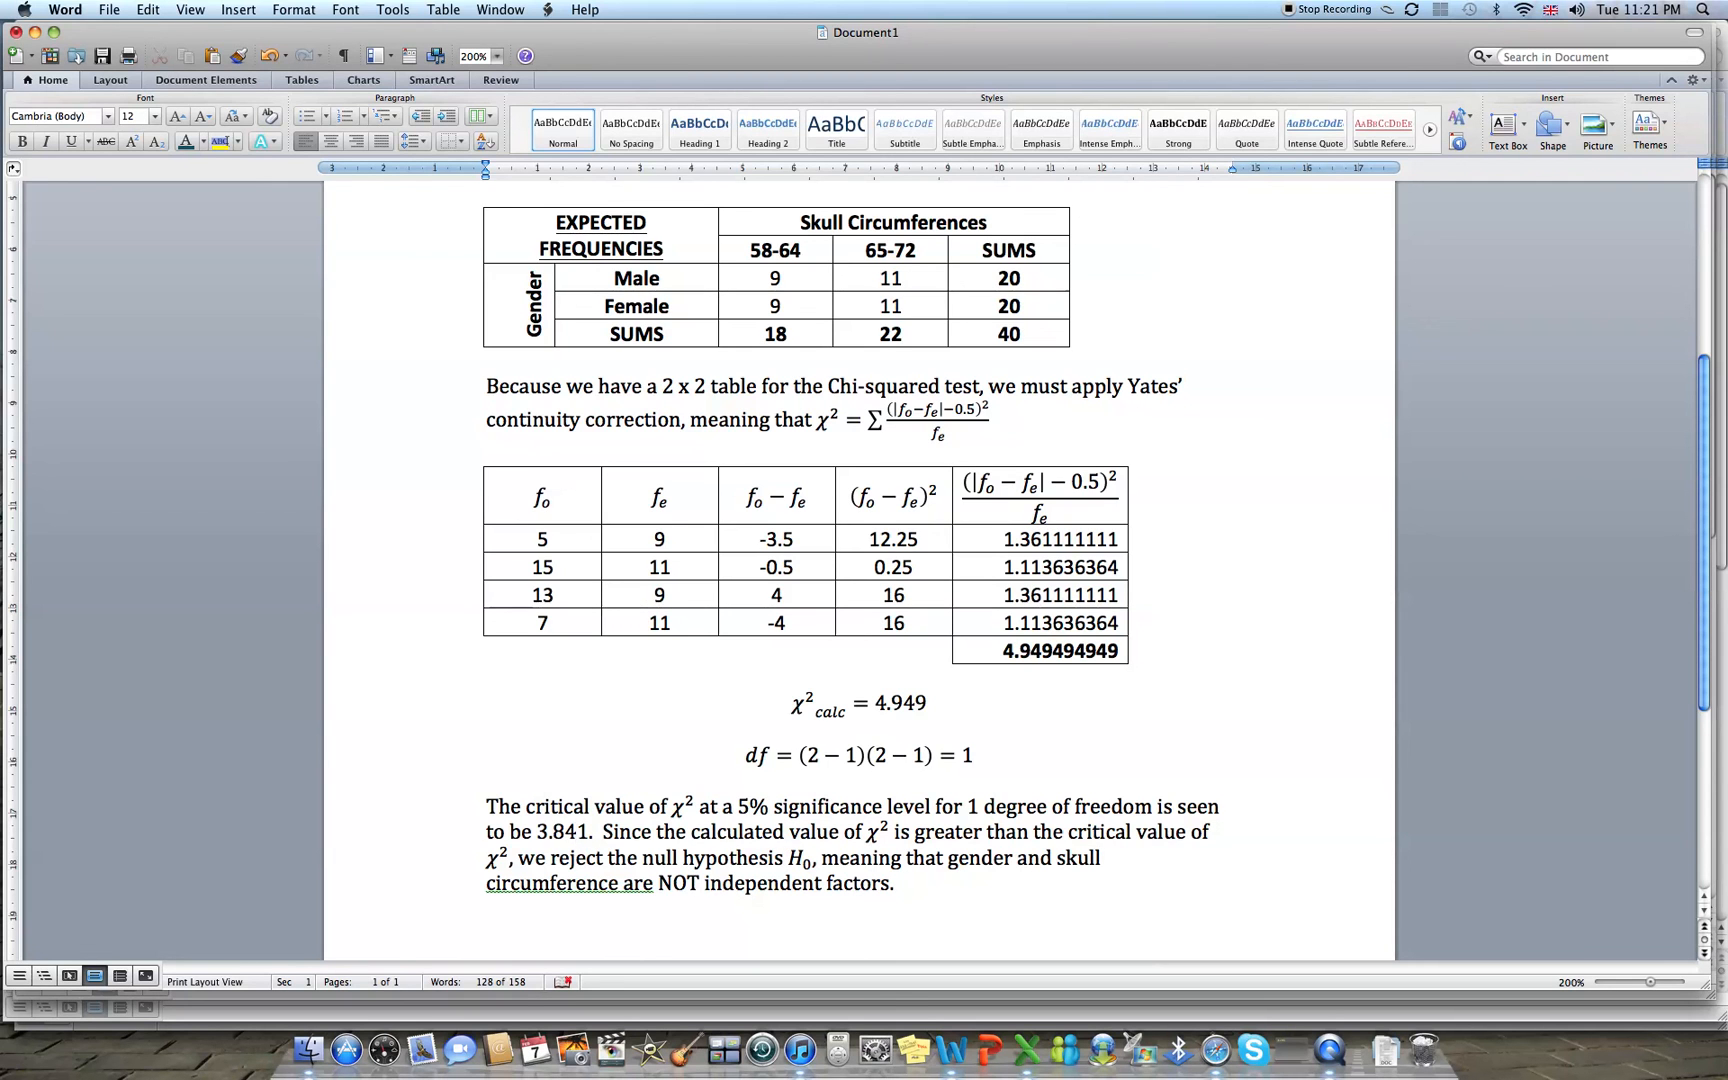
left_click(574, 832)
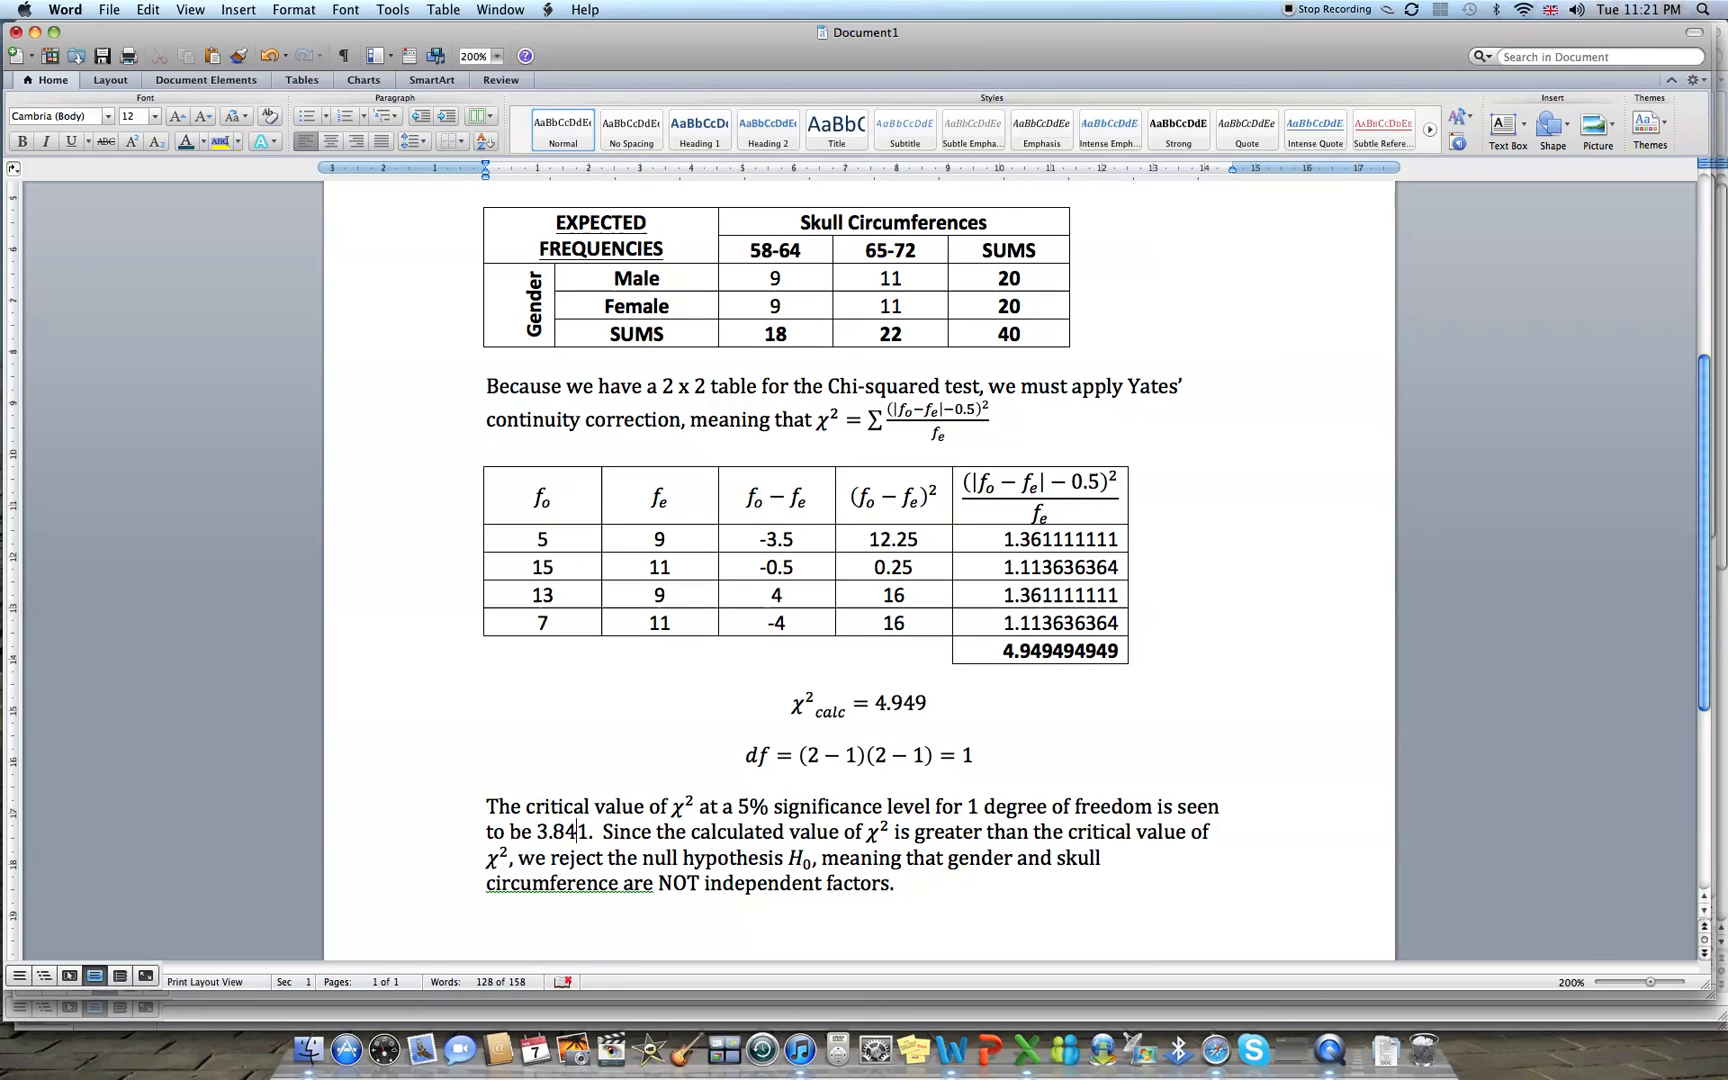